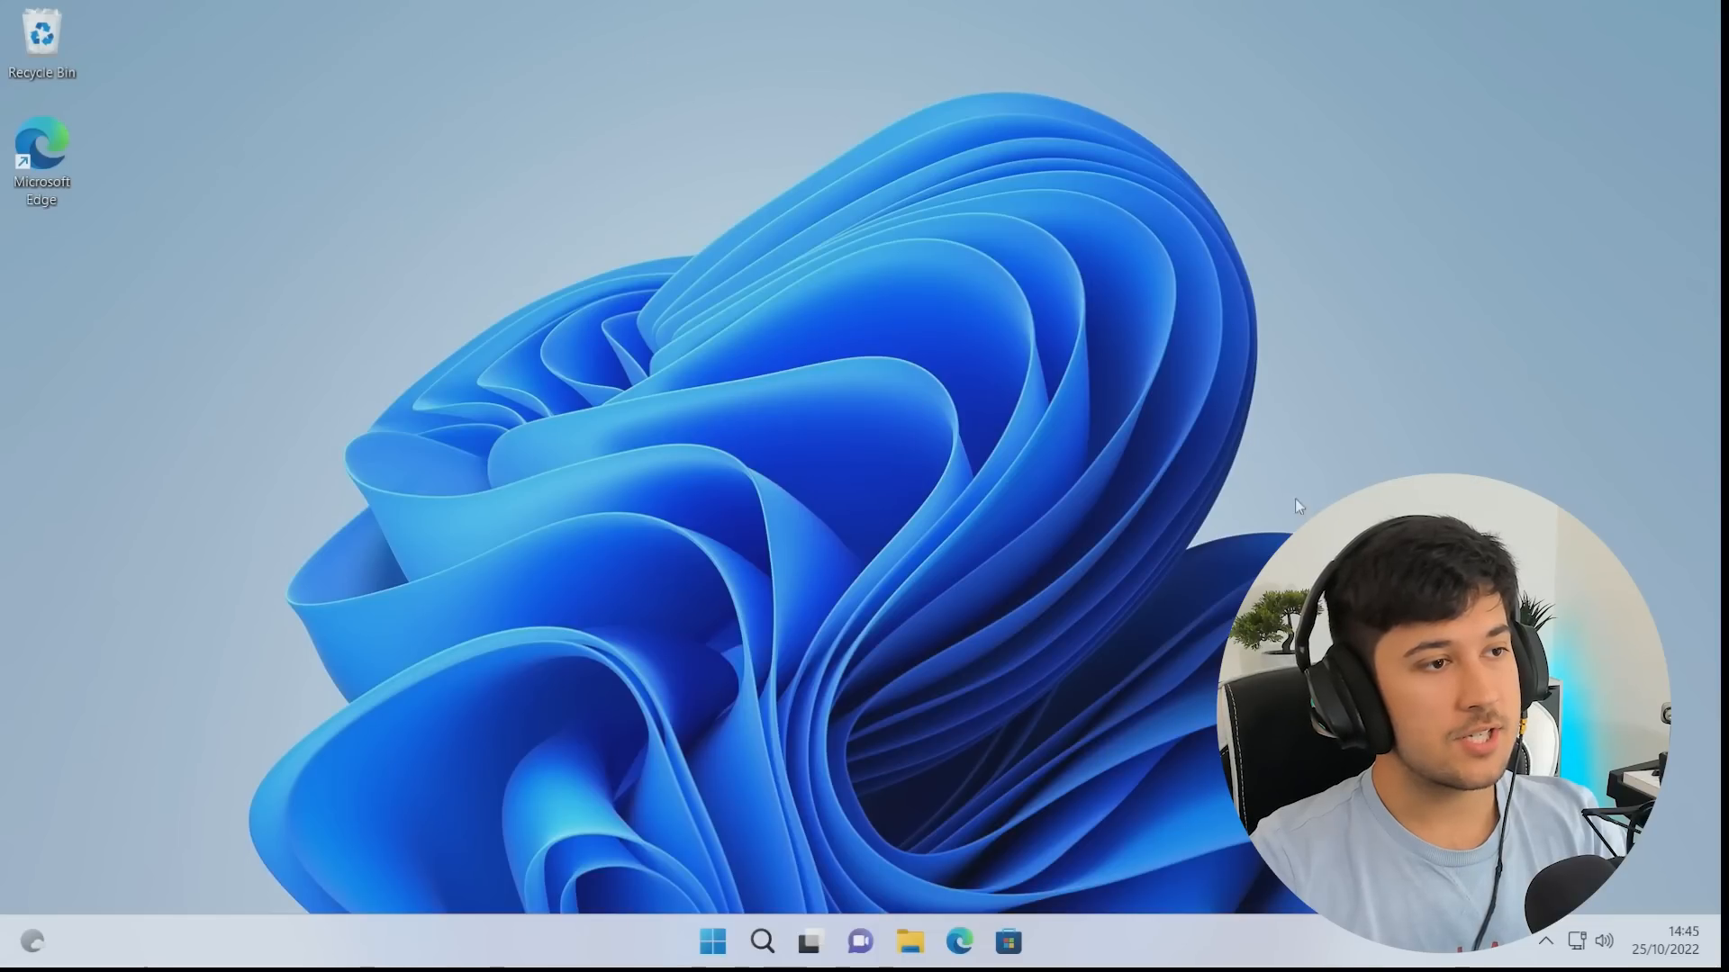
{"action": "mouse_move", "coordinate": [1168, 432]}
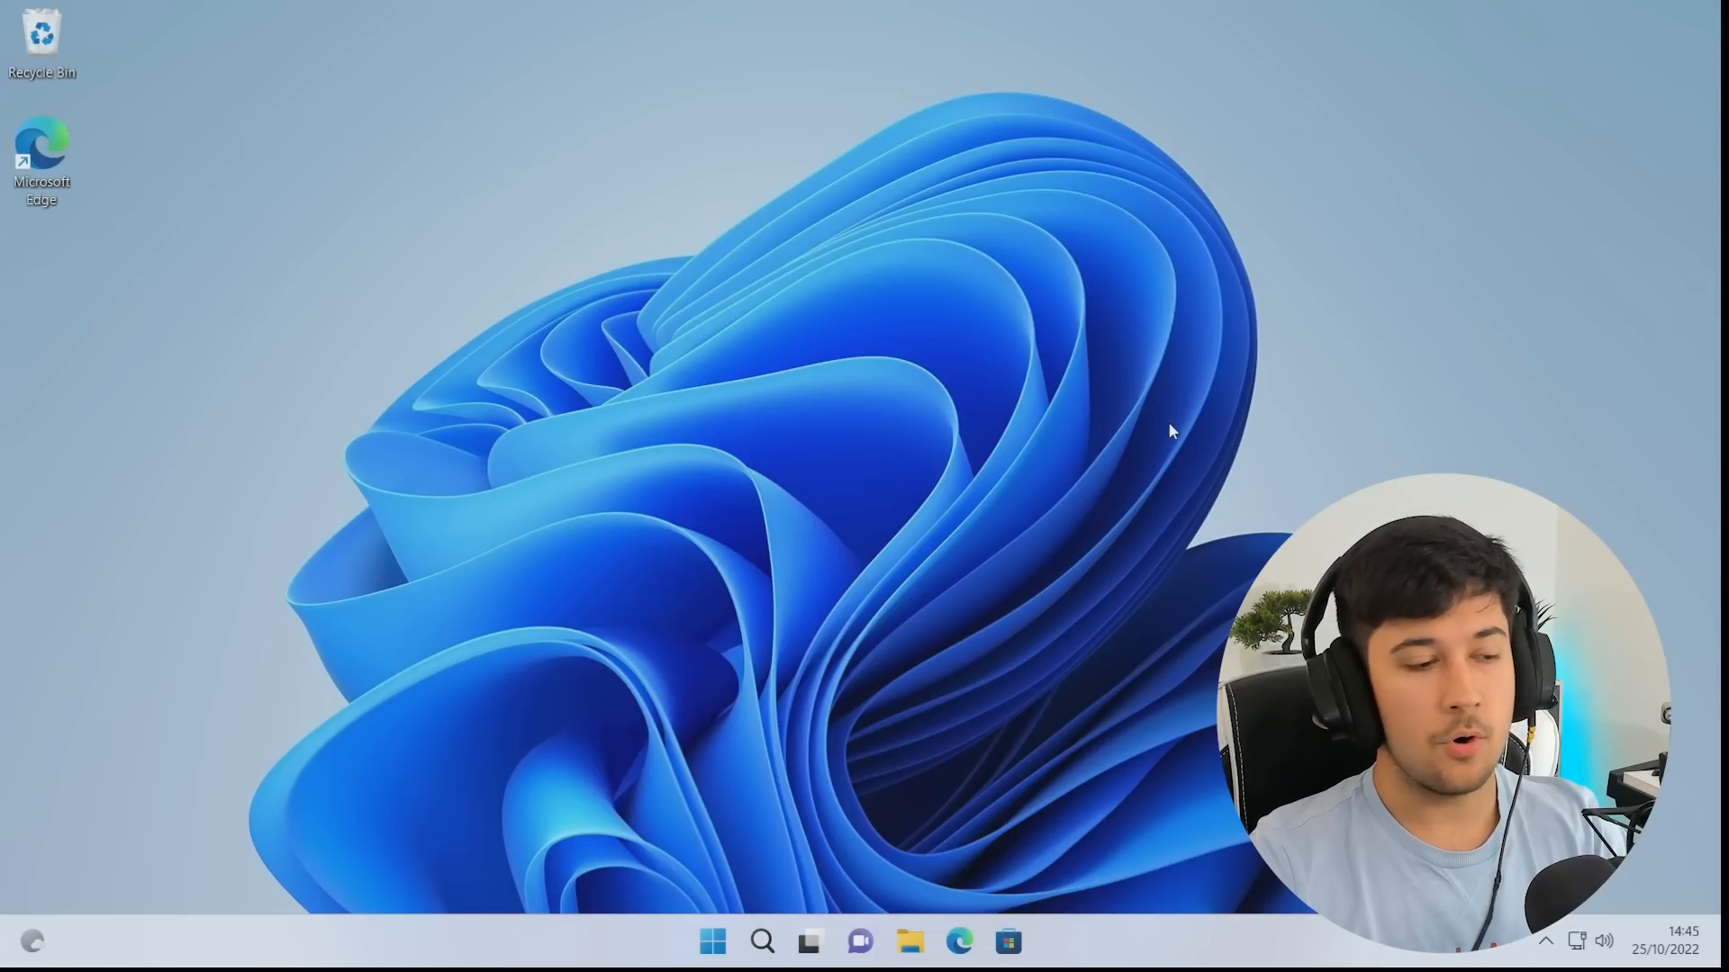
{"action": "mouse_move", "coordinate": [957, 942]}
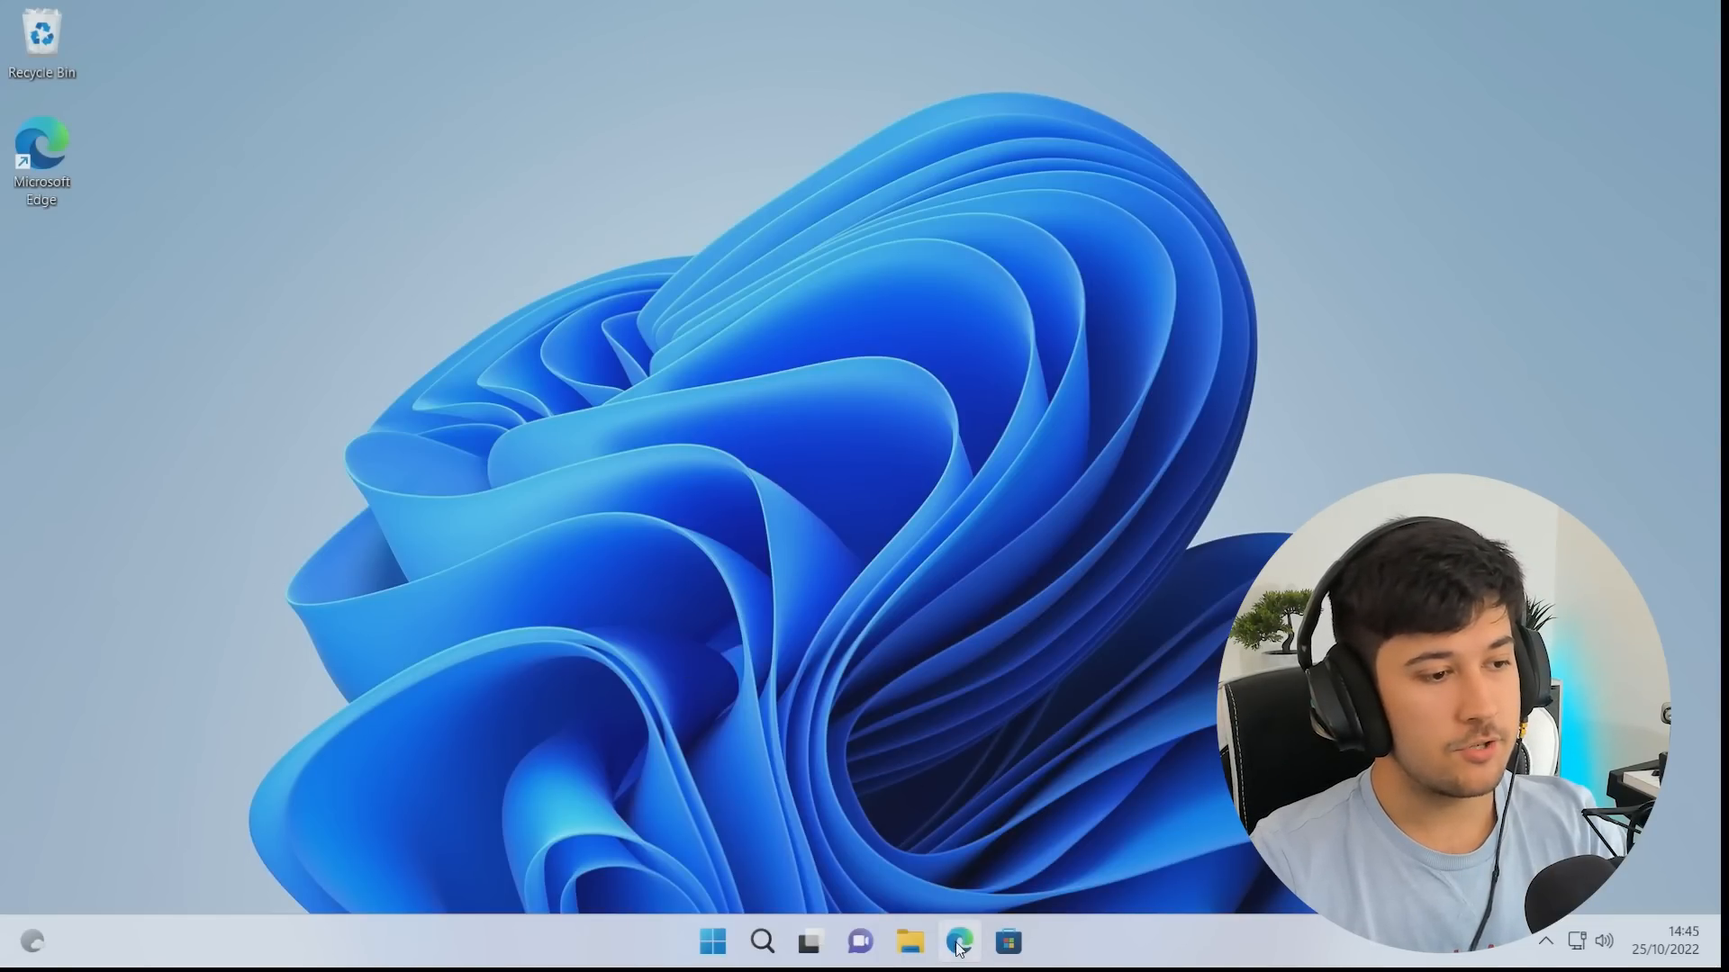
Show the Start menu's pinned apps, including the freshly installed TikTok
{"action": "left_click", "coordinate": [909, 942]}
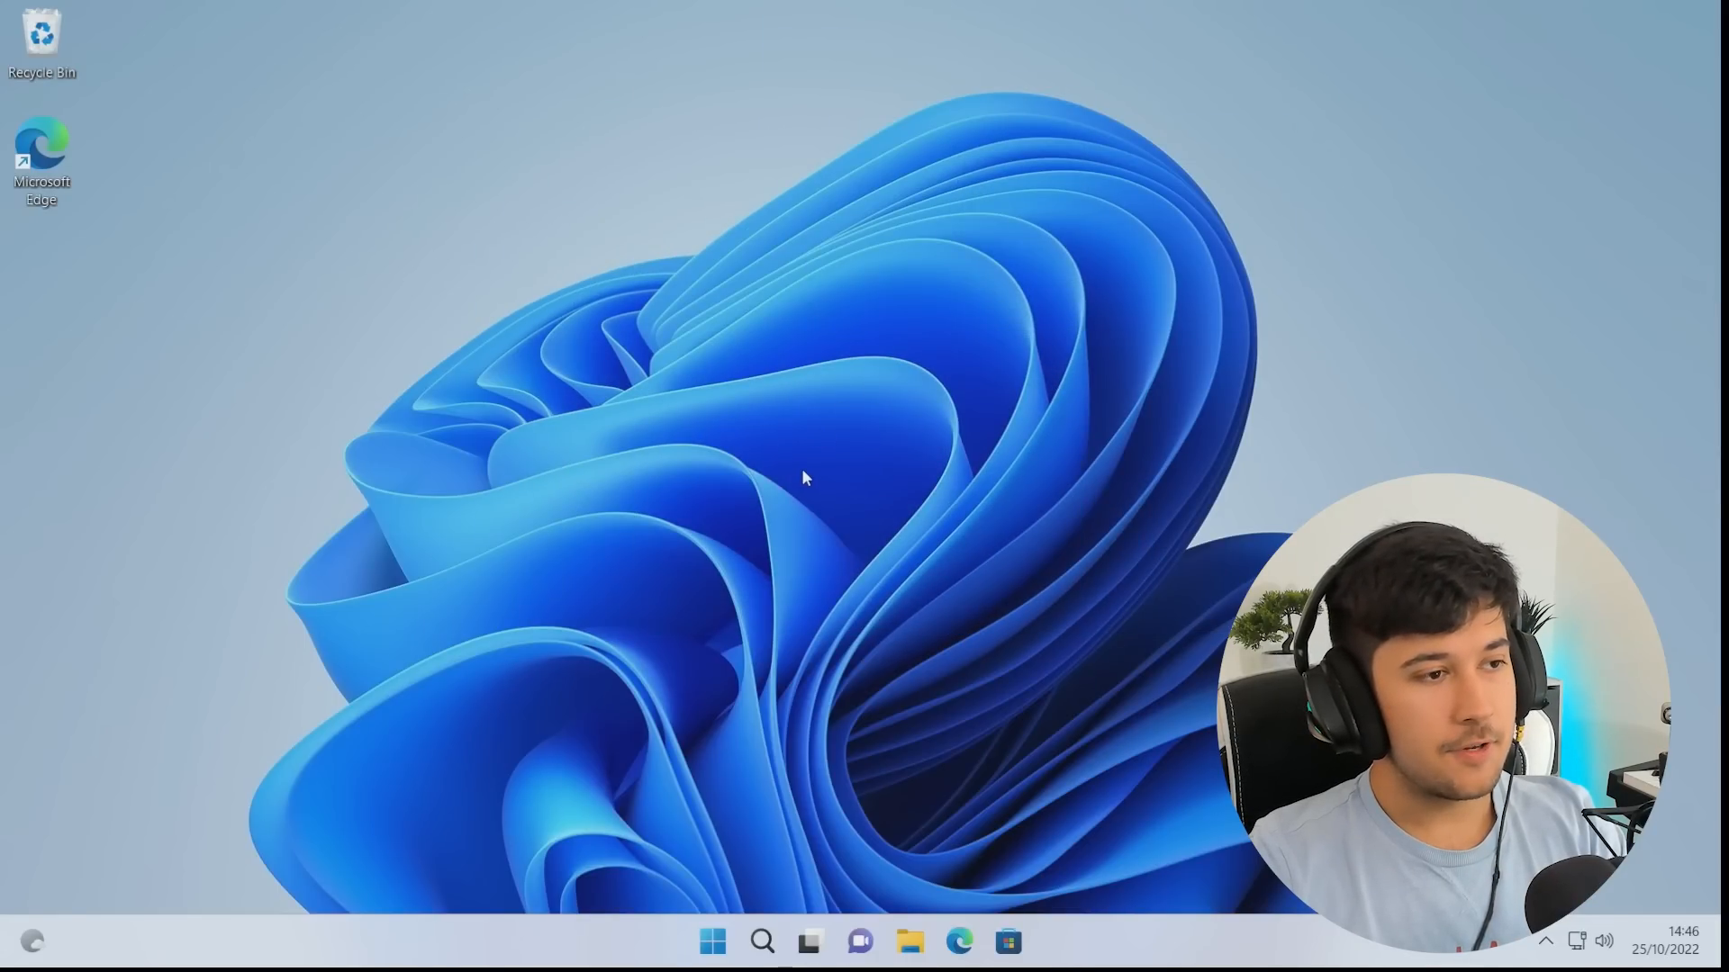
{"action": "left_click", "coordinate": [713, 940]}
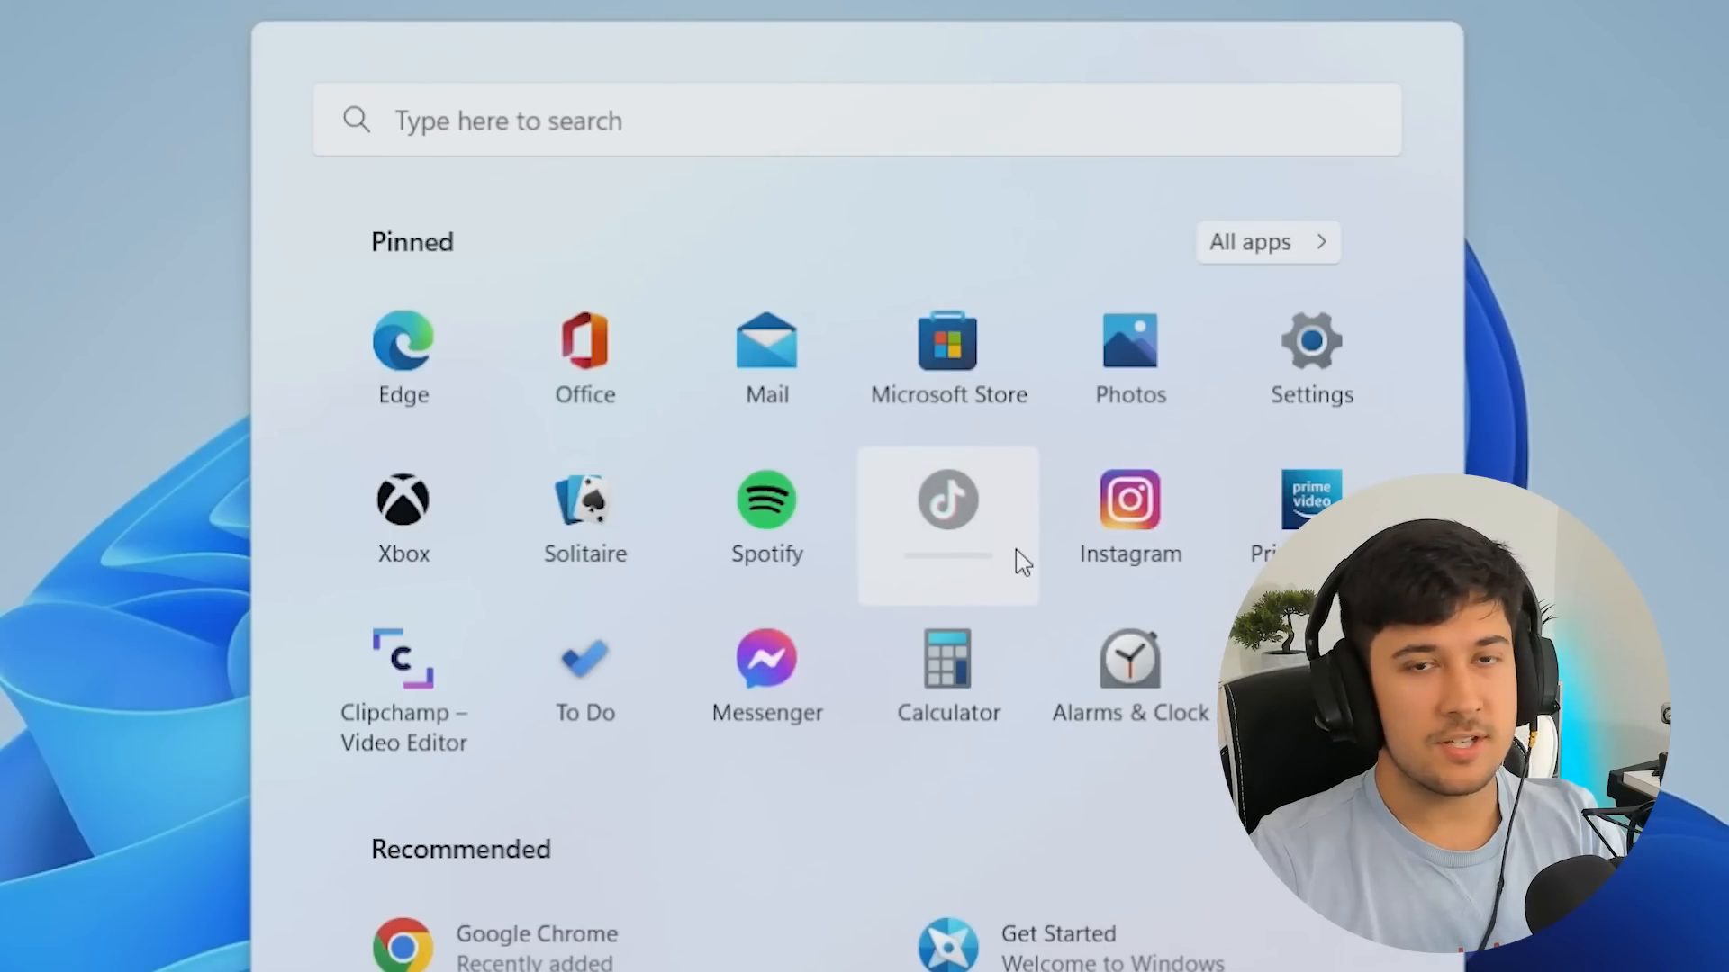
{"action": "mouse_move", "coordinate": [974, 569]}
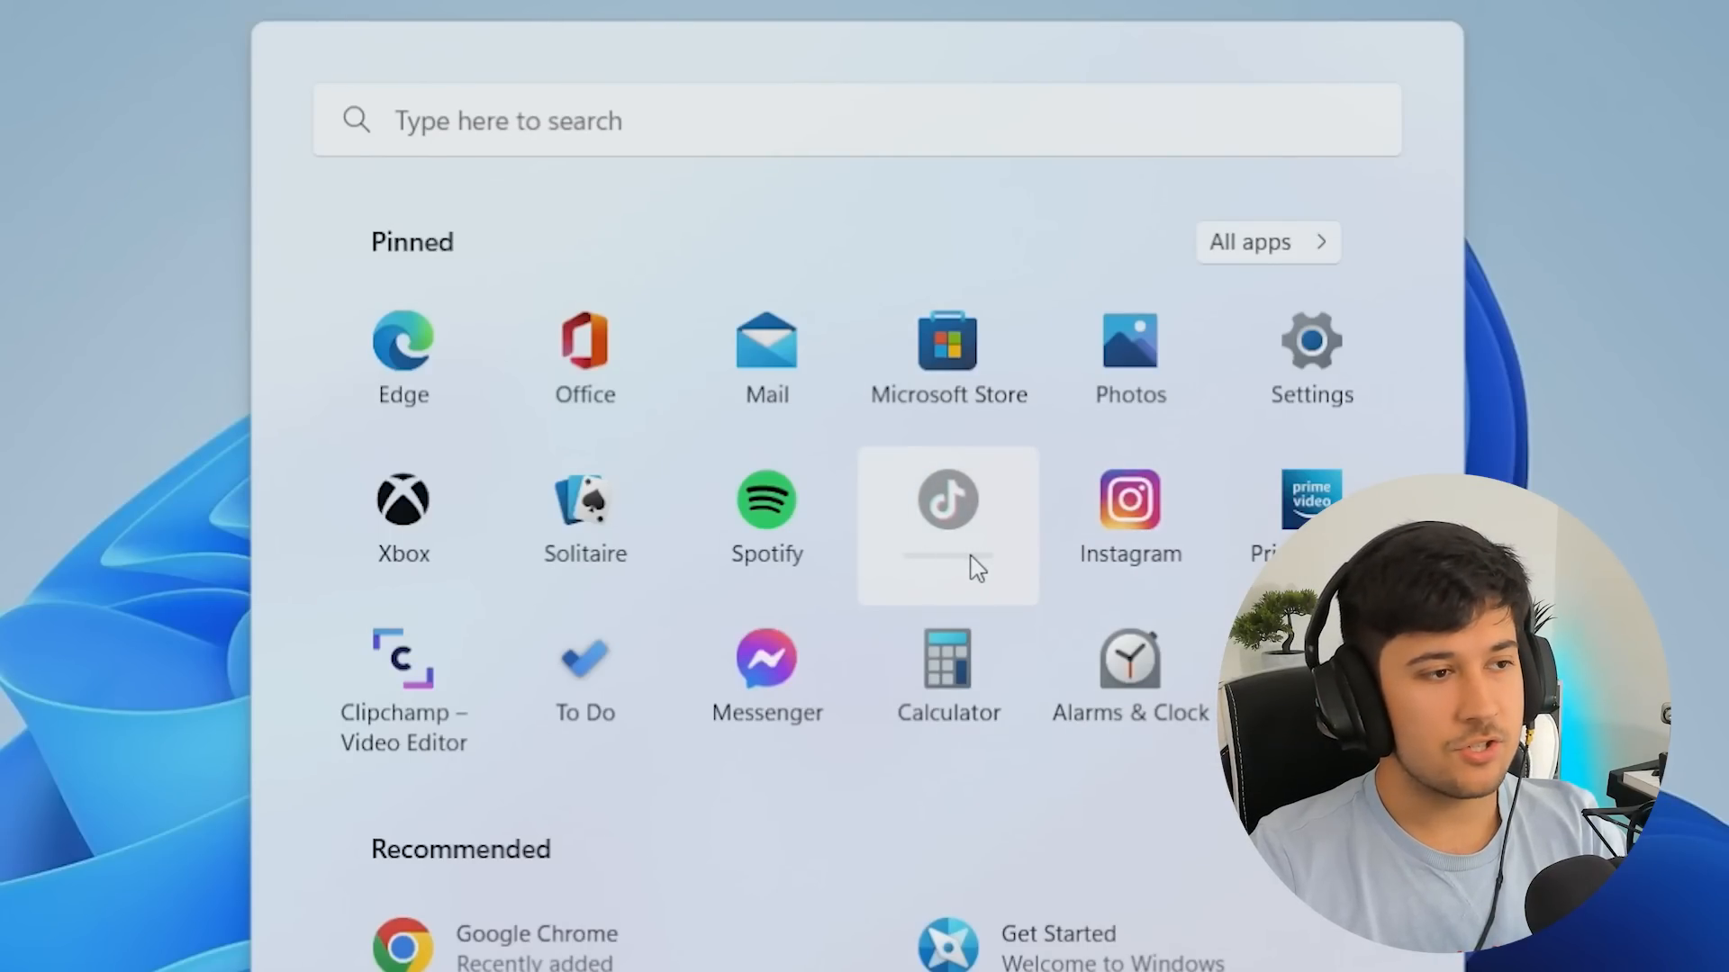
{"action": "mouse_move", "coordinate": [1197, 635]}
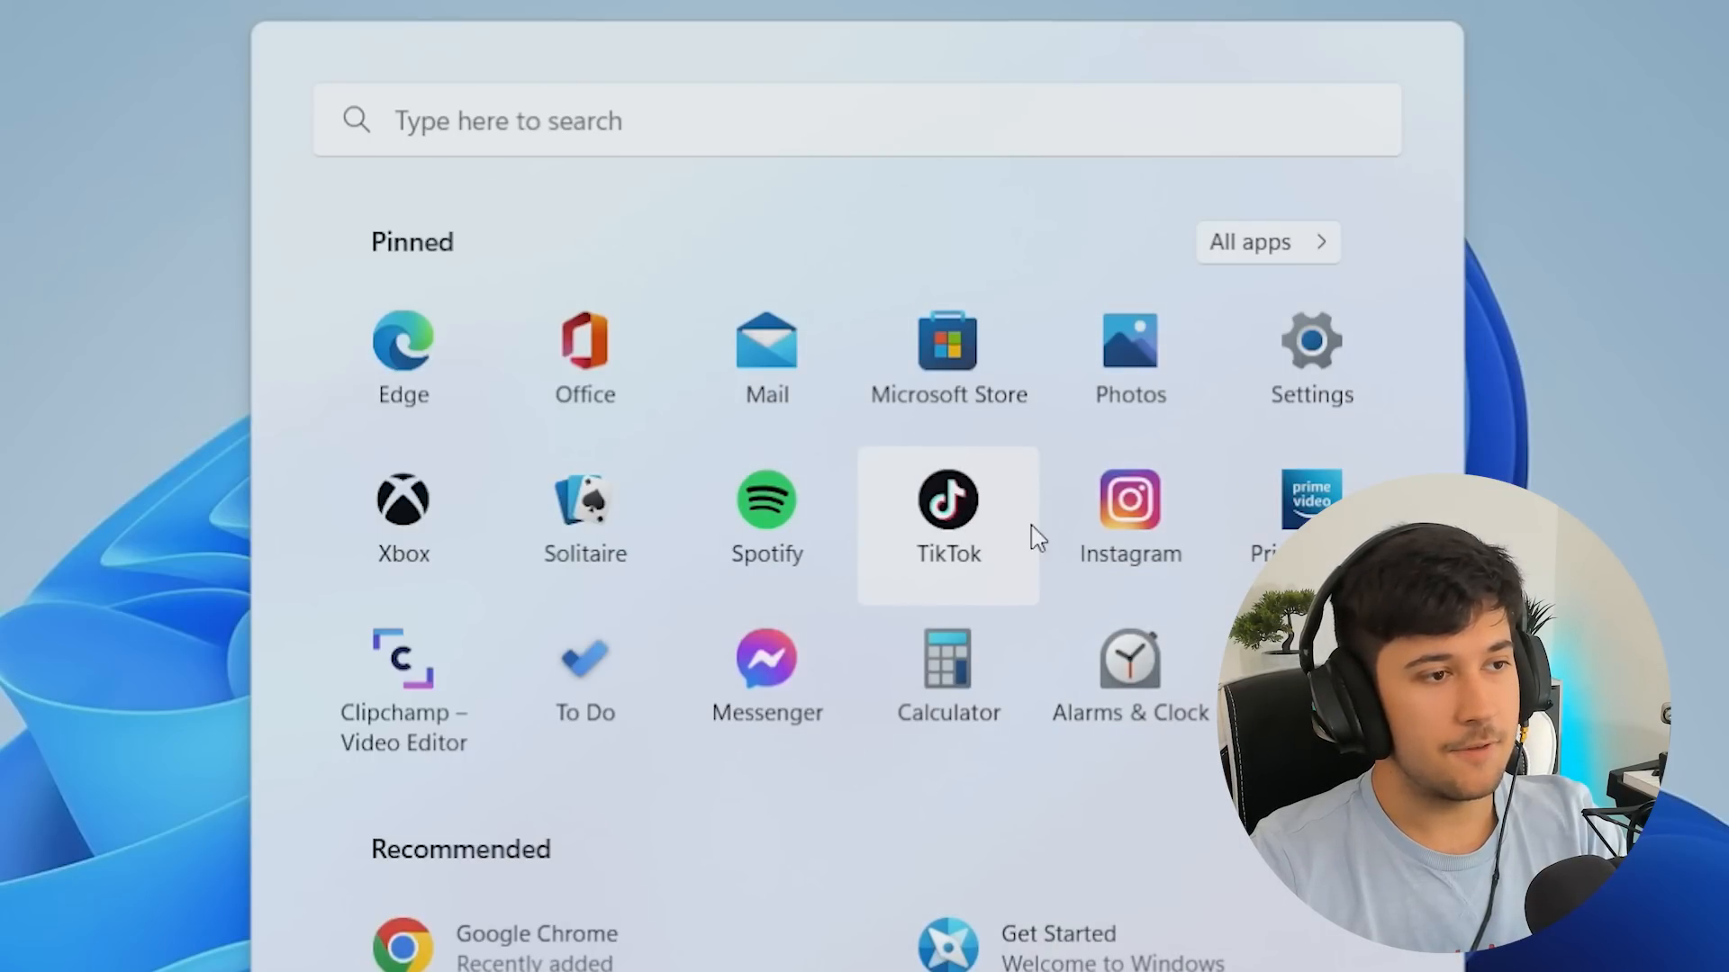
{"action": "left_click", "coordinate": [1266, 241]}
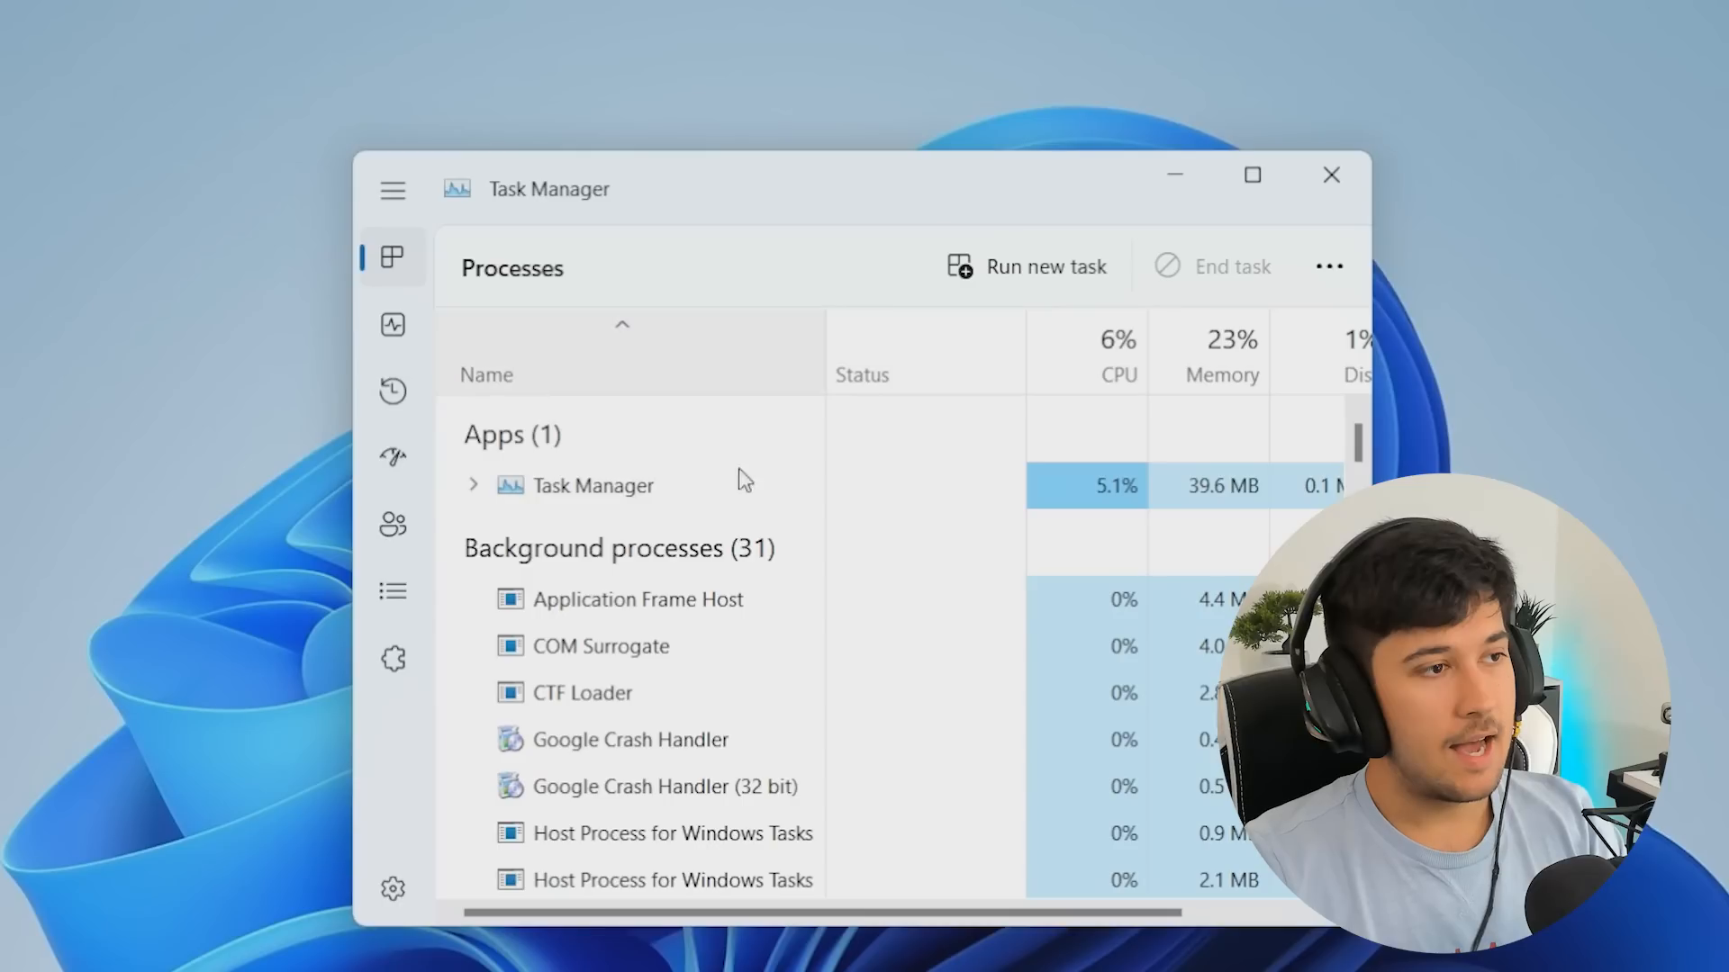
Show Task Manager's Startup apps list, where OneDrive, Teams, Spotify and Terminal are disabled
{"action": "left_click", "coordinate": [392, 323]}
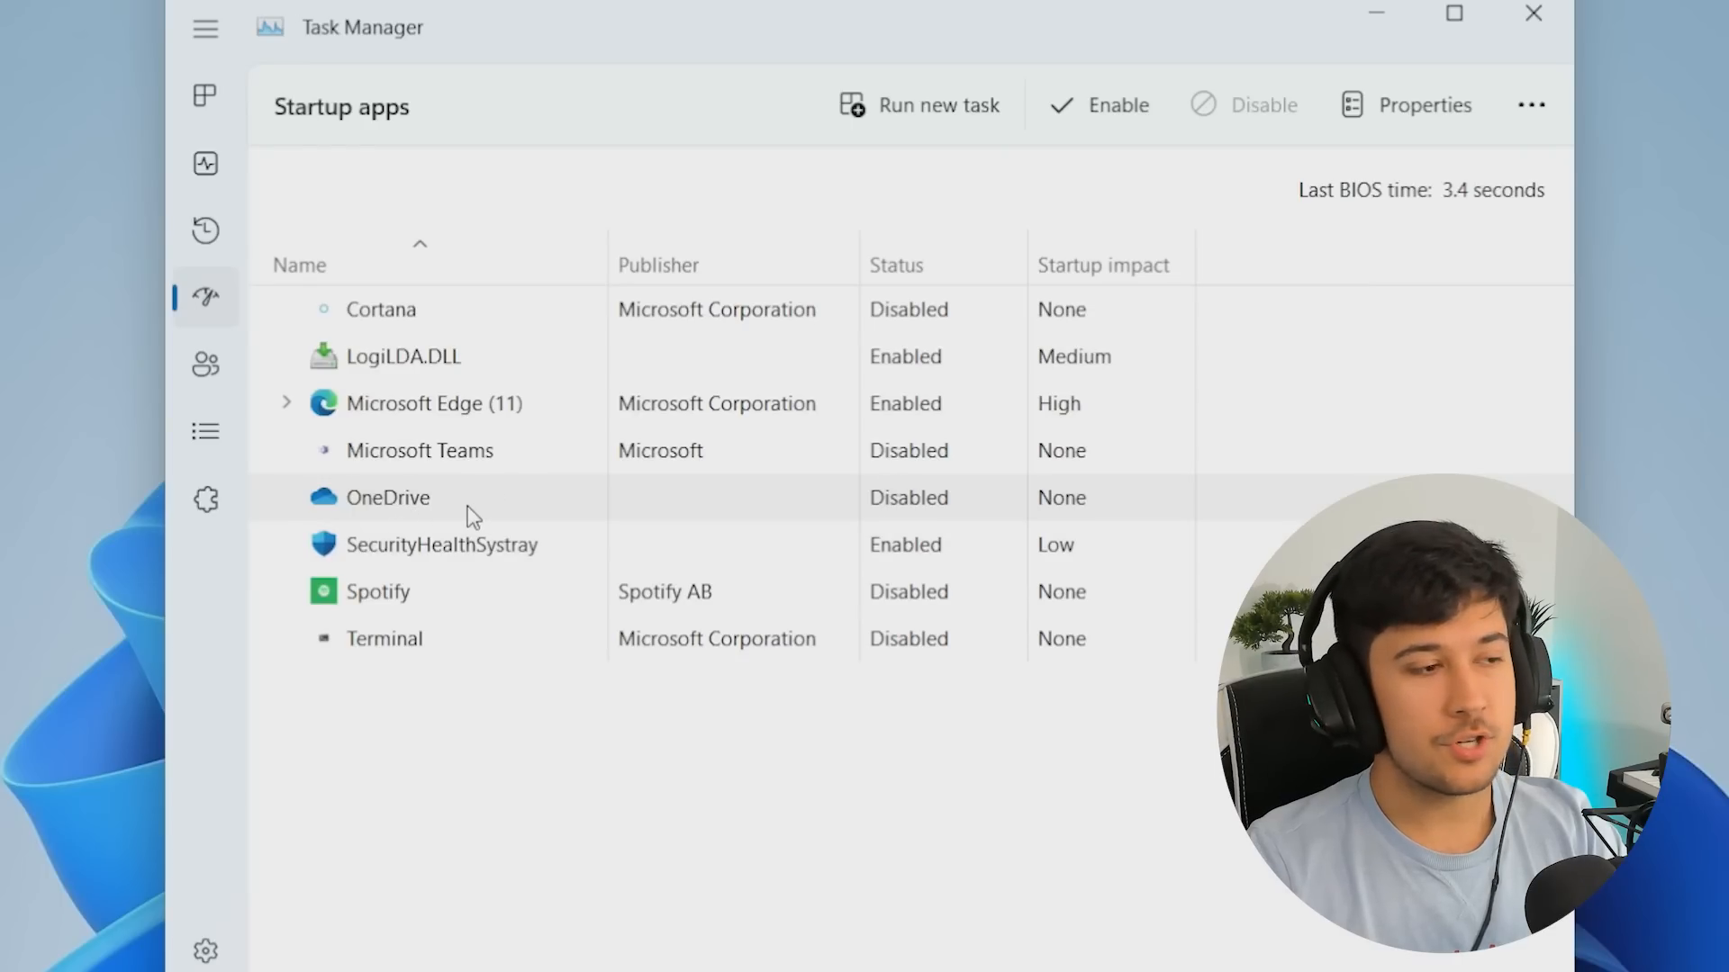
{"action": "mouse_move", "coordinate": [831, 608]}
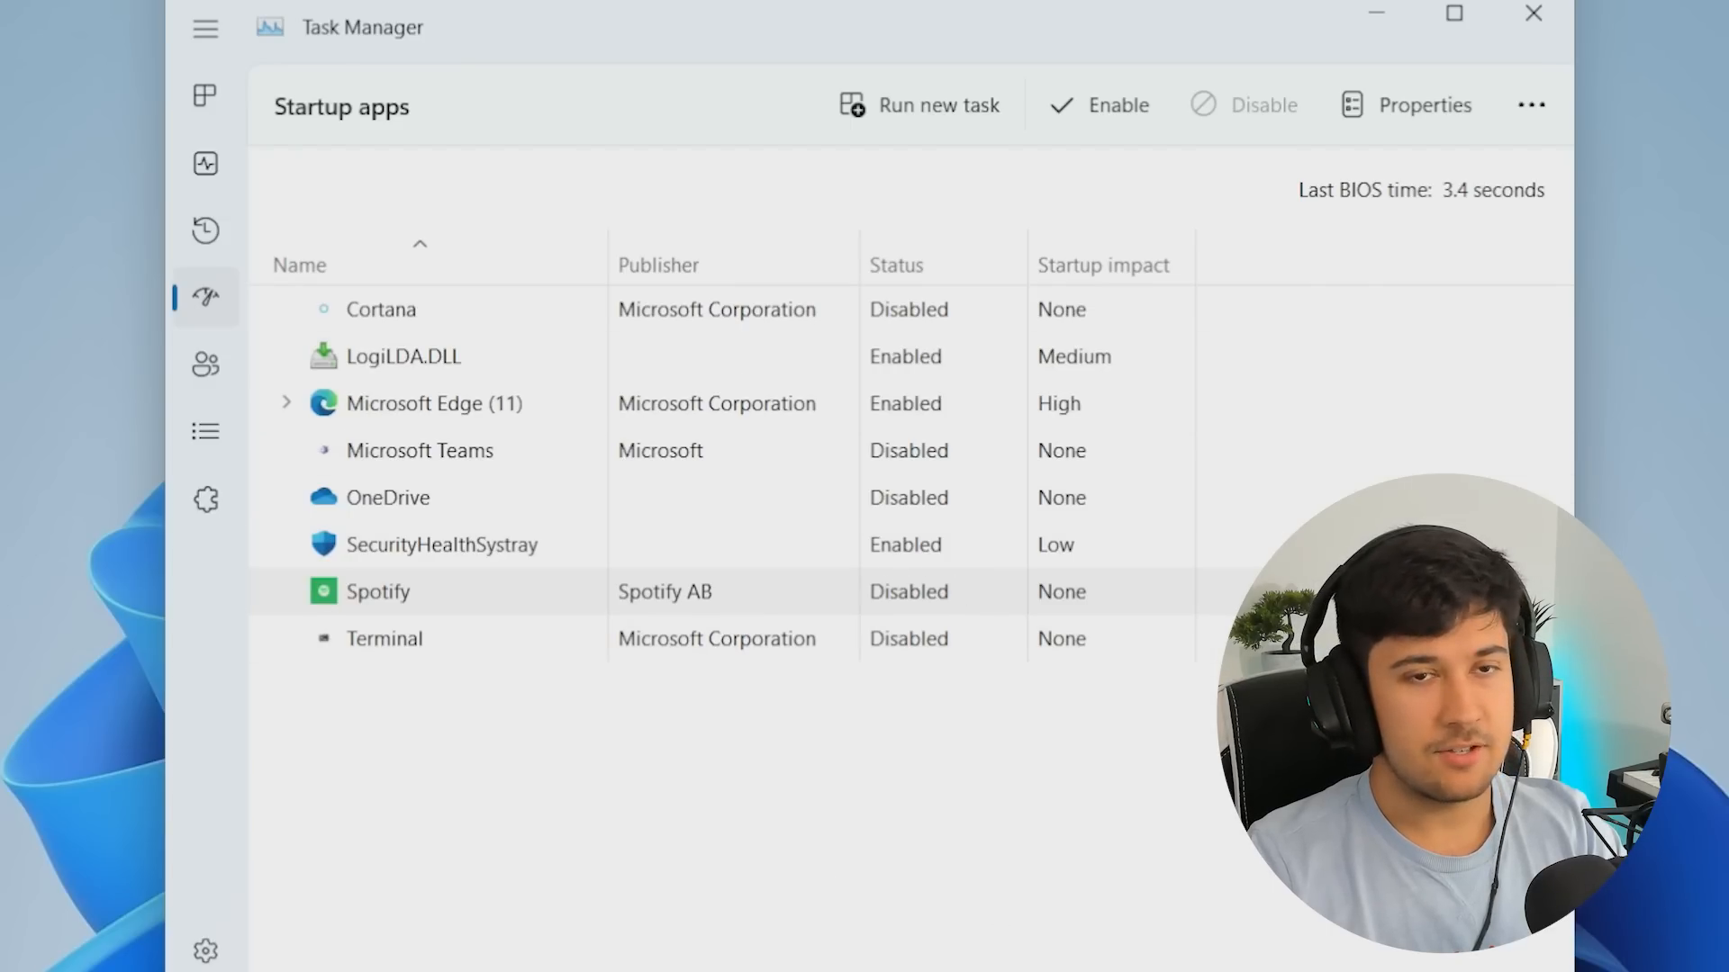
{"action": "mouse_move", "coordinate": [483, 506]}
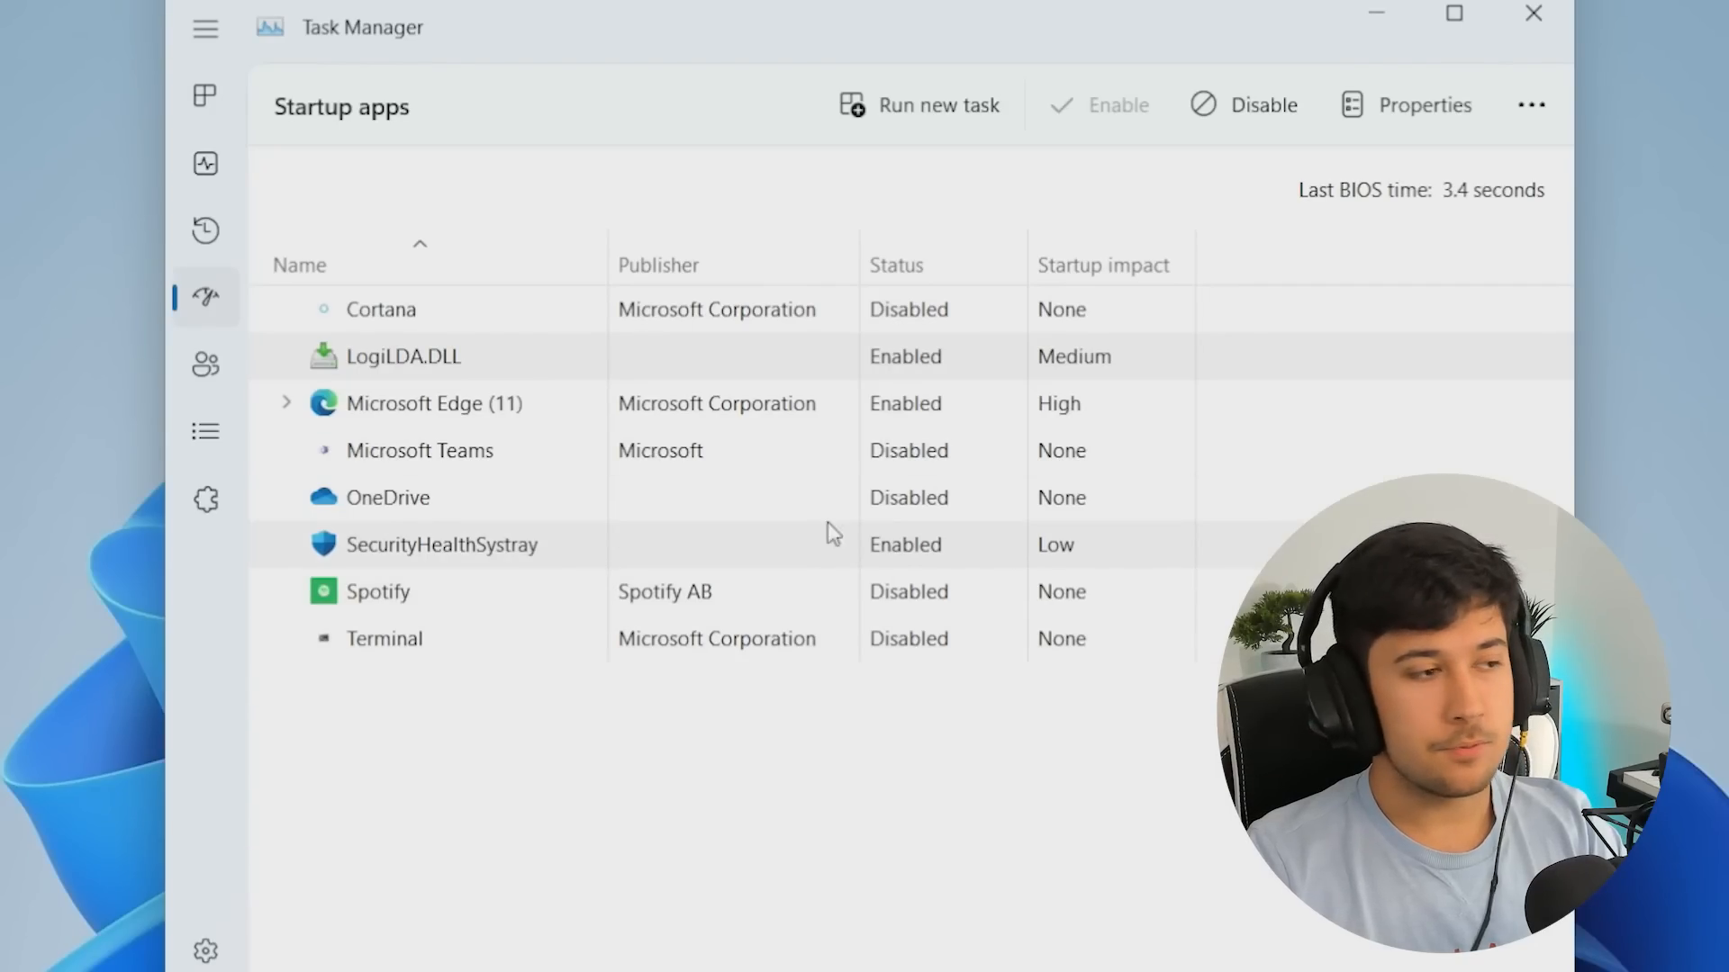
{"action": "mouse_move", "coordinate": [529, 450]}
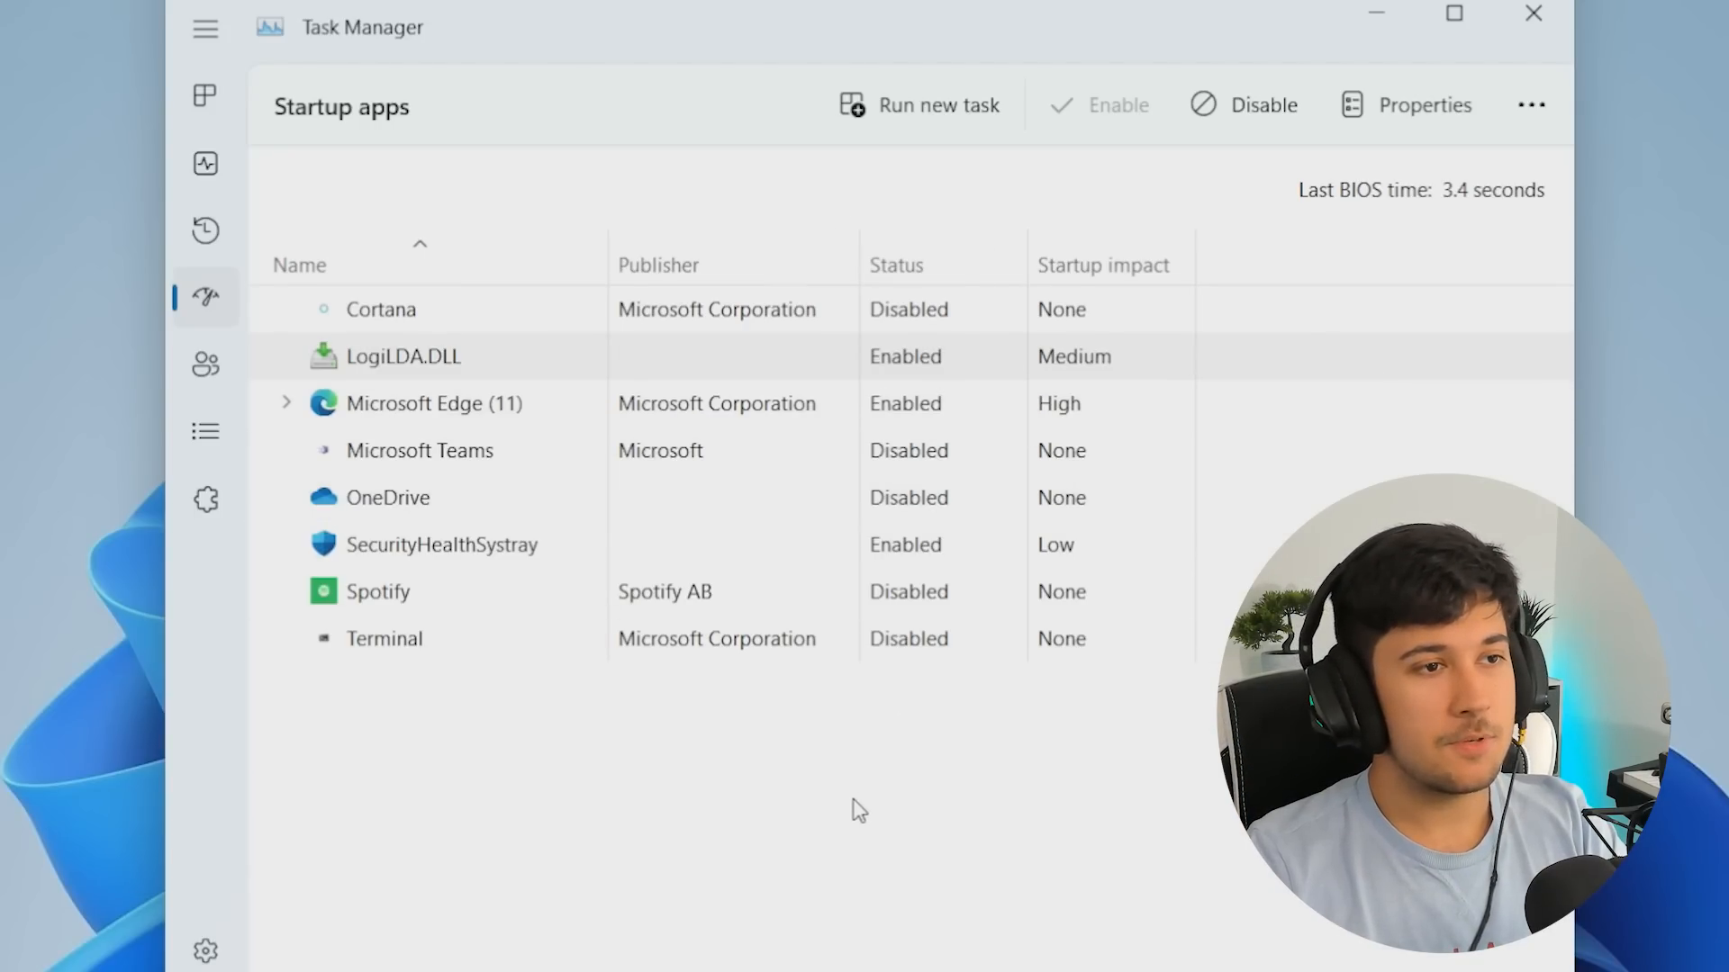
Go back to Task Manager's Processes list and scroll through the background processes
{"action": "left_click", "coordinate": [203, 96]}
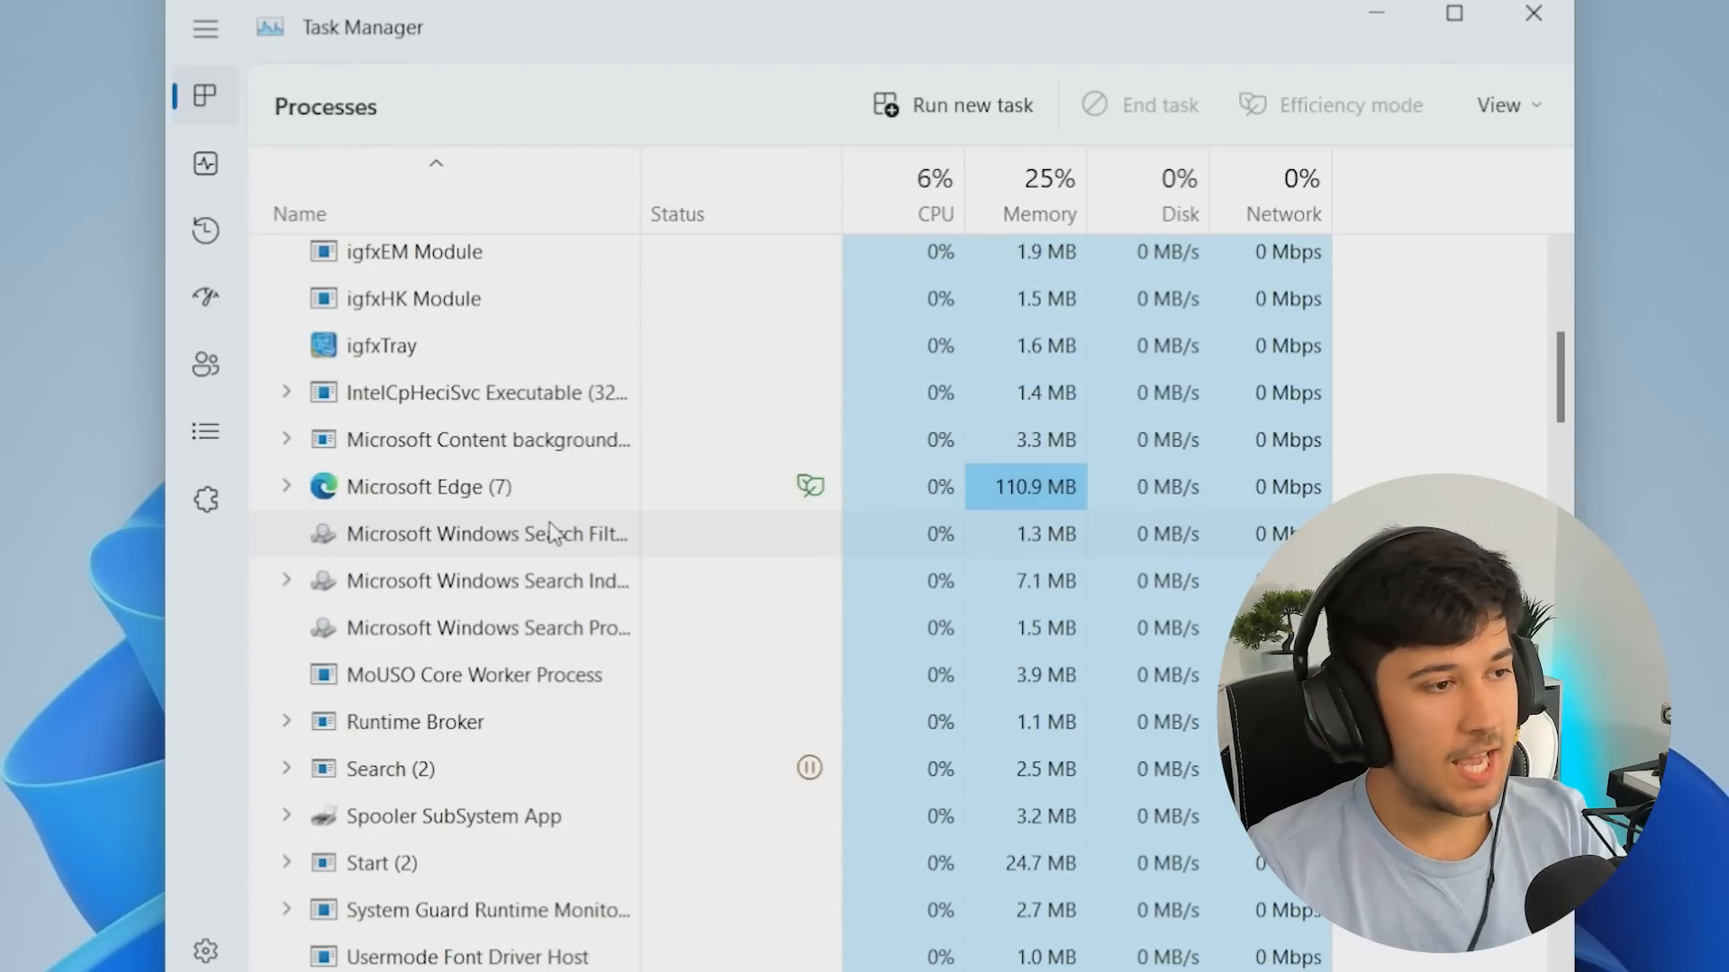
{"action": "scroll", "scroll_direction": "down", "scroll_amount": 3}
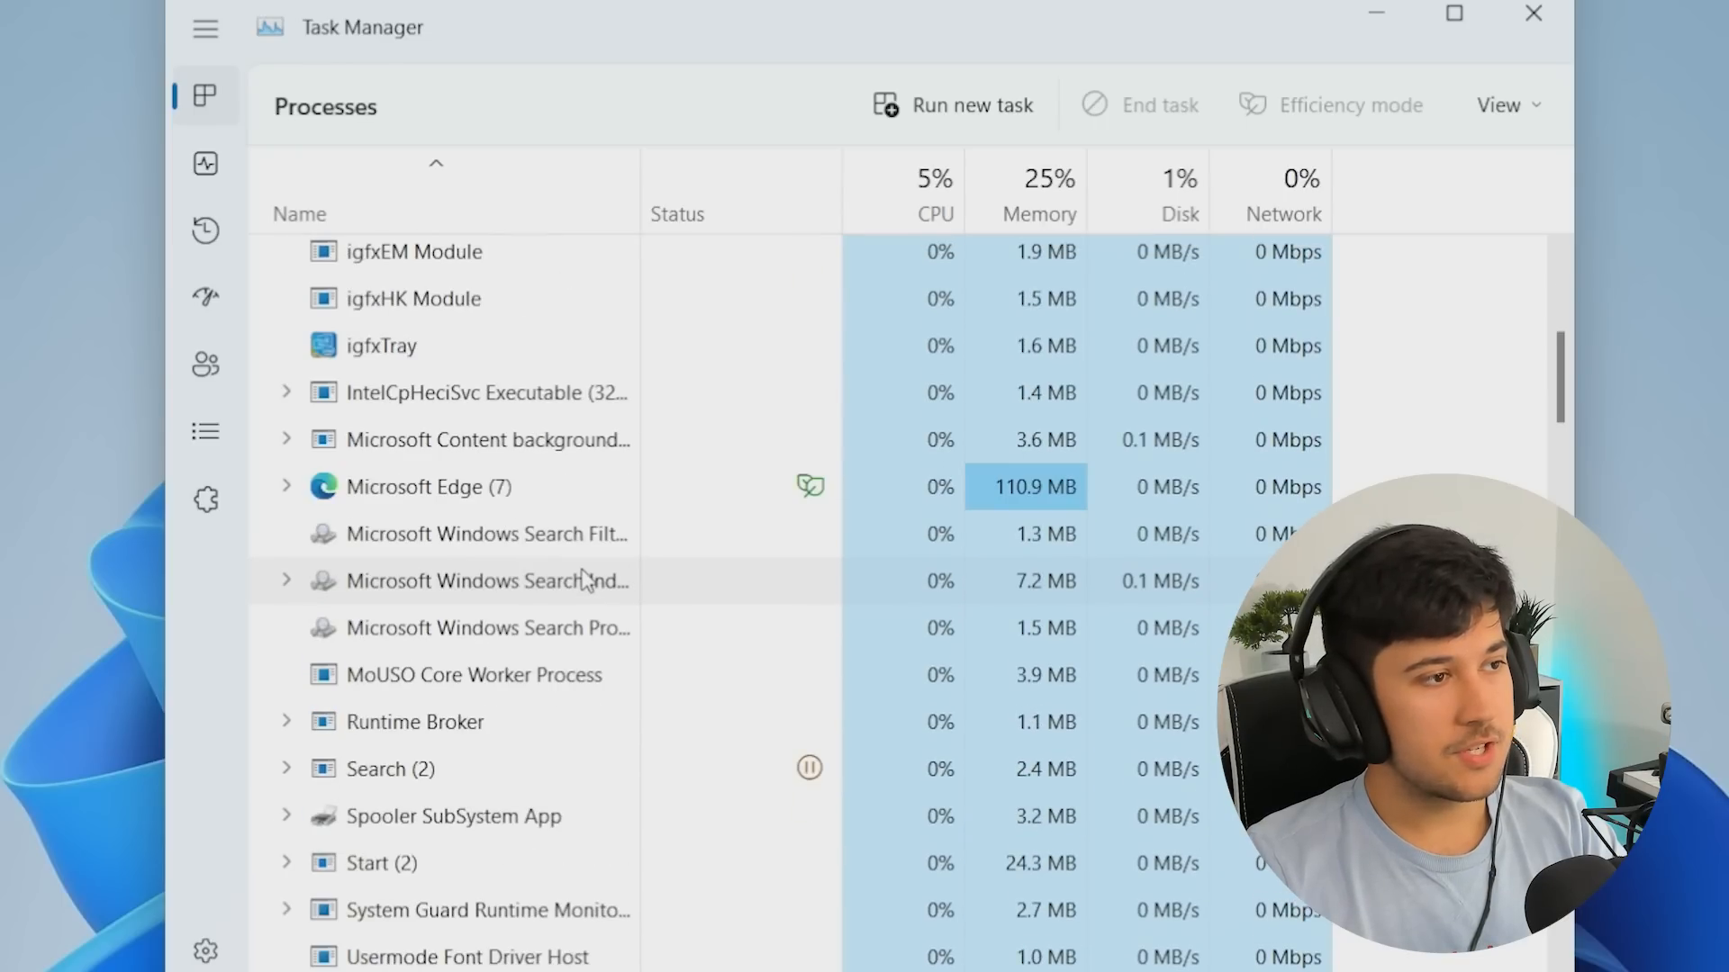
{"action": "scroll", "scroll_direction": "down", "scroll_amount": 3}
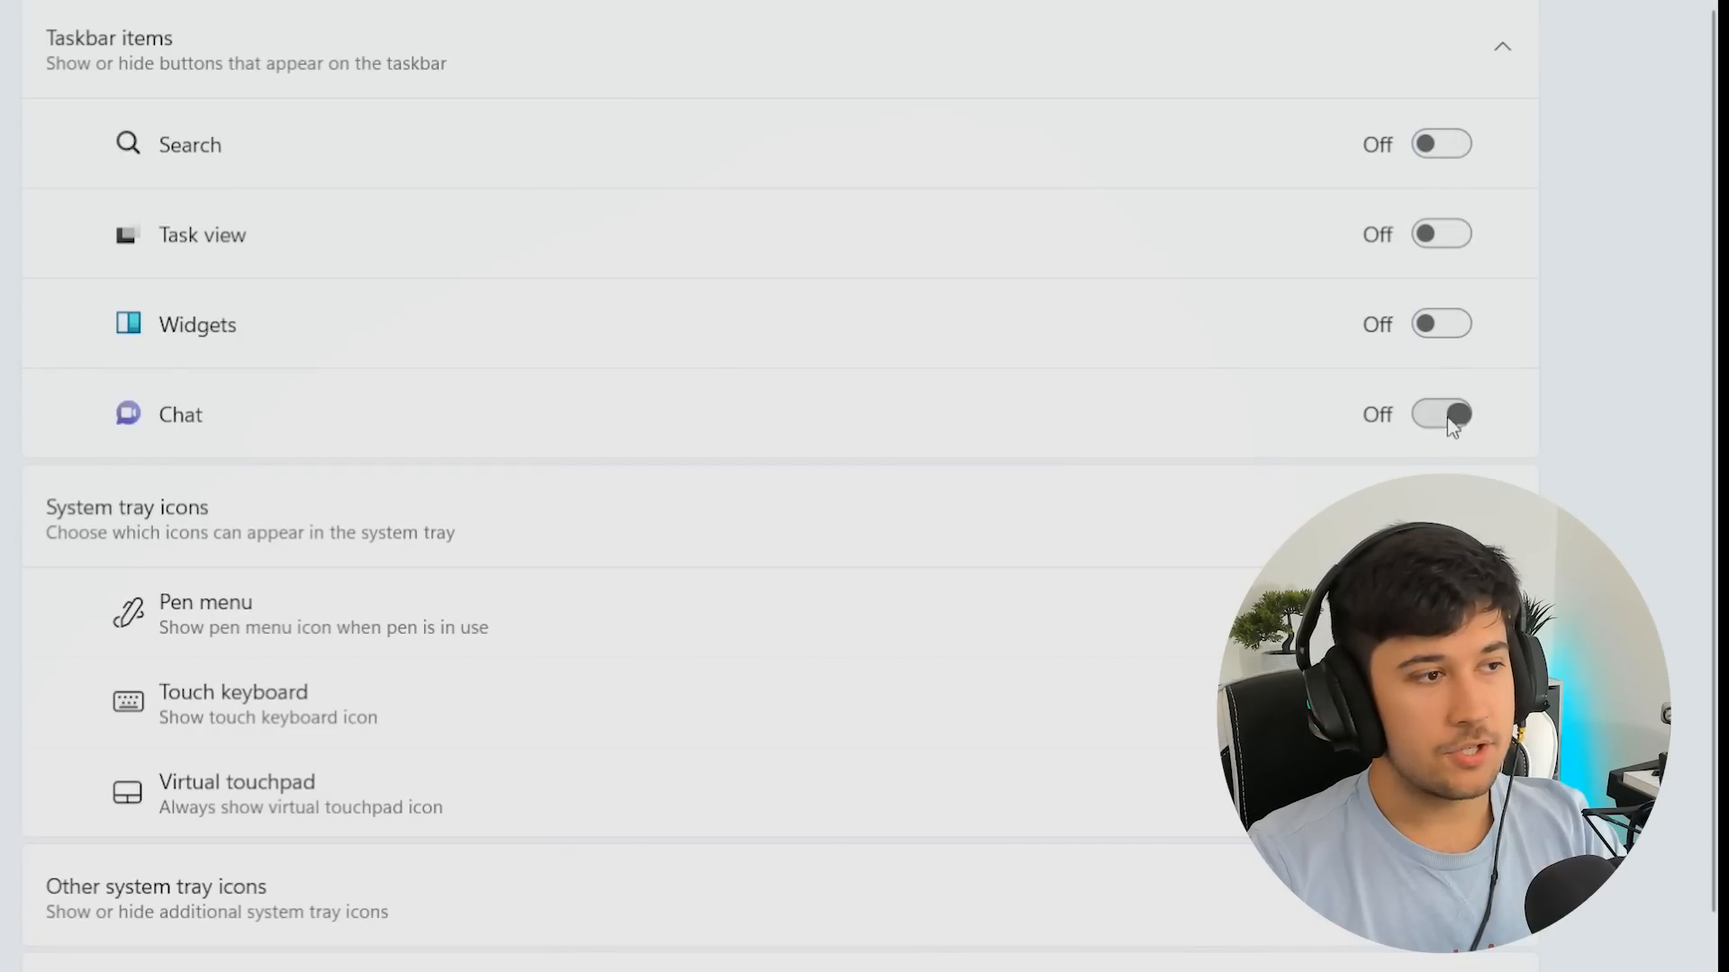
Set Taskbar alignment to Left and go to the Apps settings section
{"action": "scroll", "scroll_direction": "down", "scroll_amount": 3}
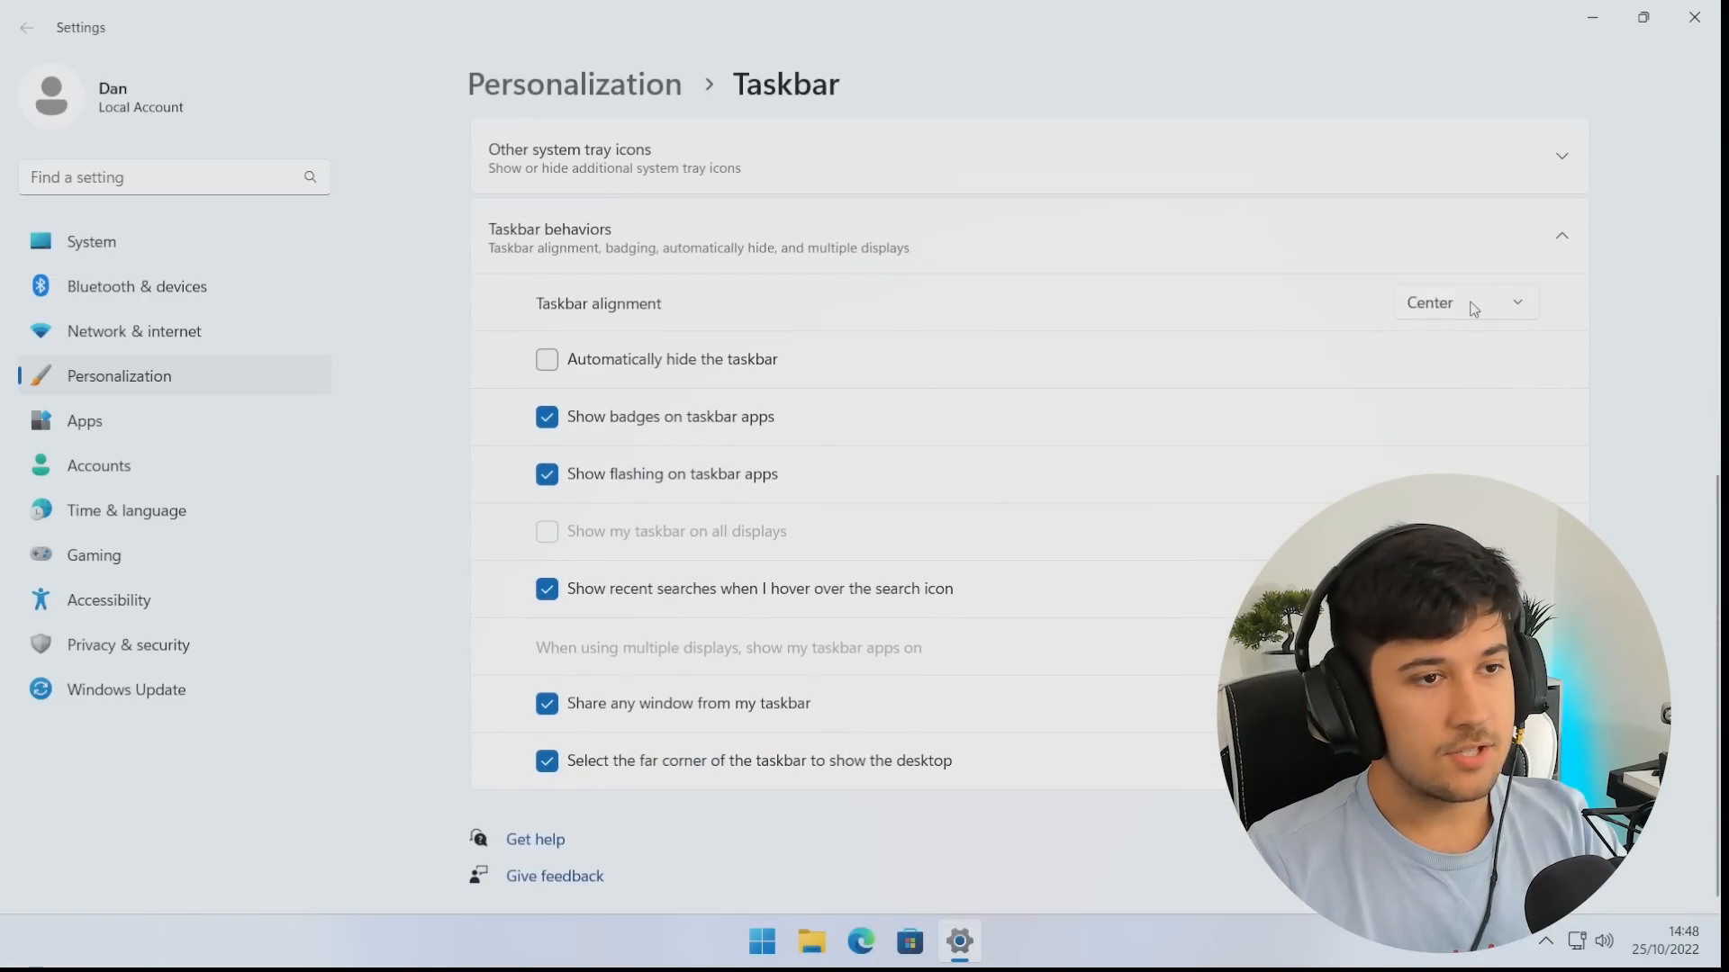
{"action": "left_click", "coordinate": [1463, 302]}
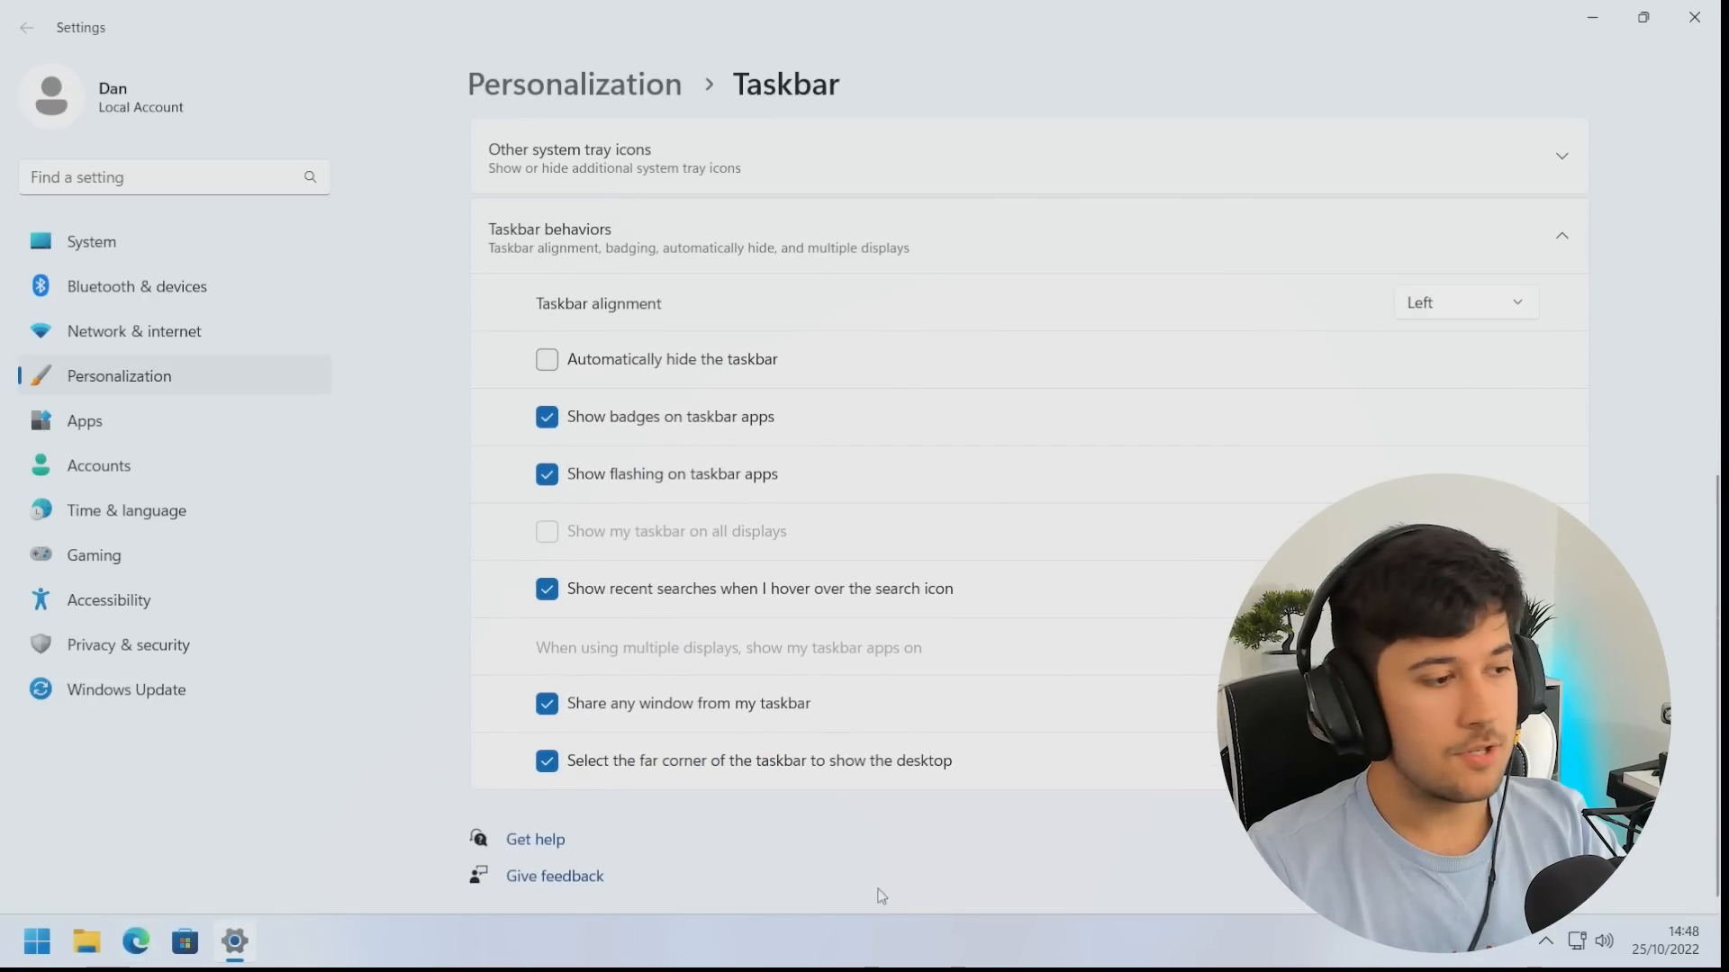
{"action": "left_click", "coordinate": [84, 421]}
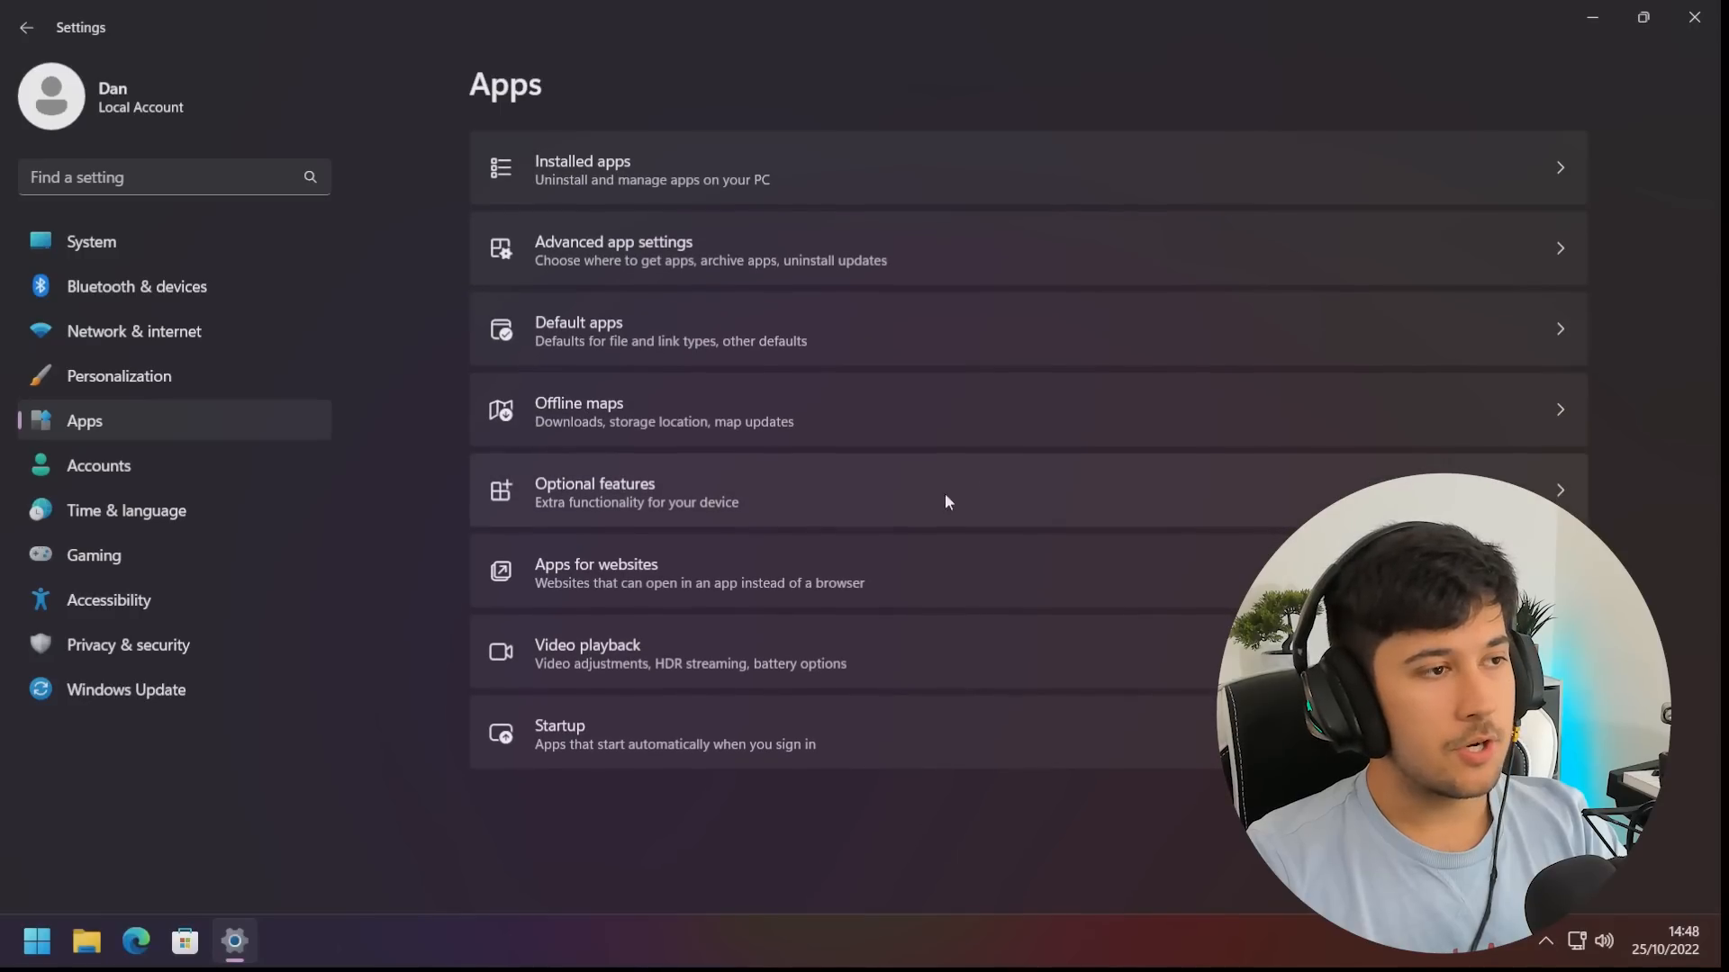
{"action": "mouse_move", "coordinate": [436, 504]}
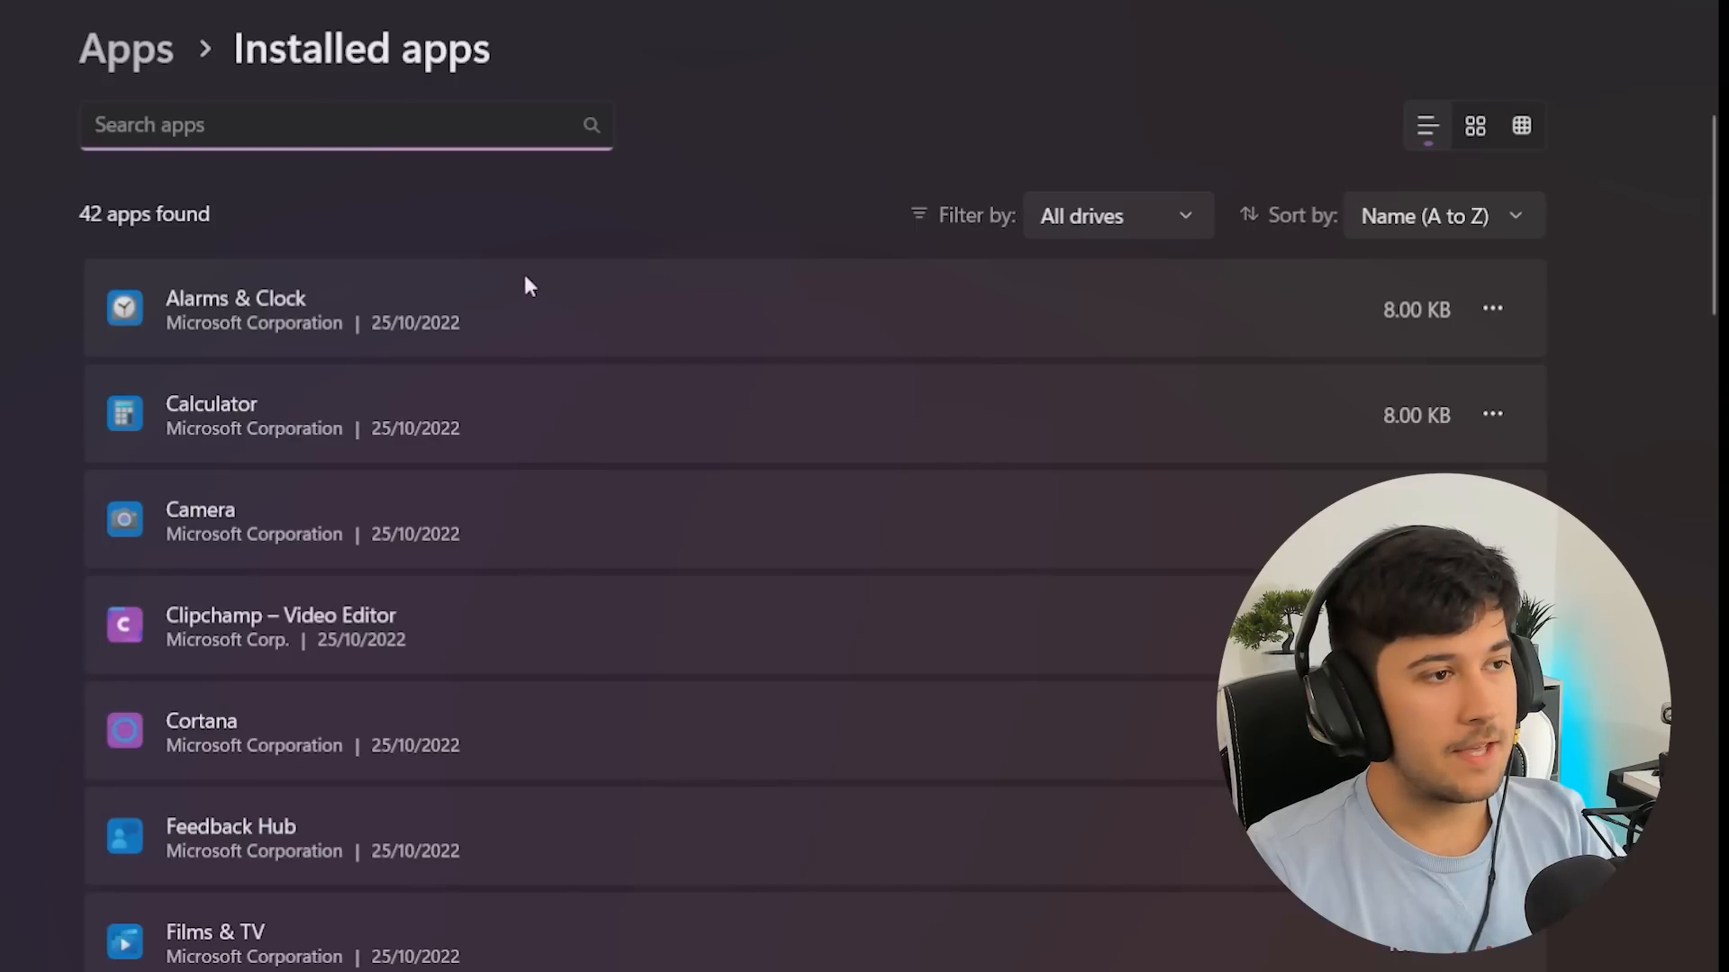
{"action": "mouse_move", "coordinate": [1491, 308]}
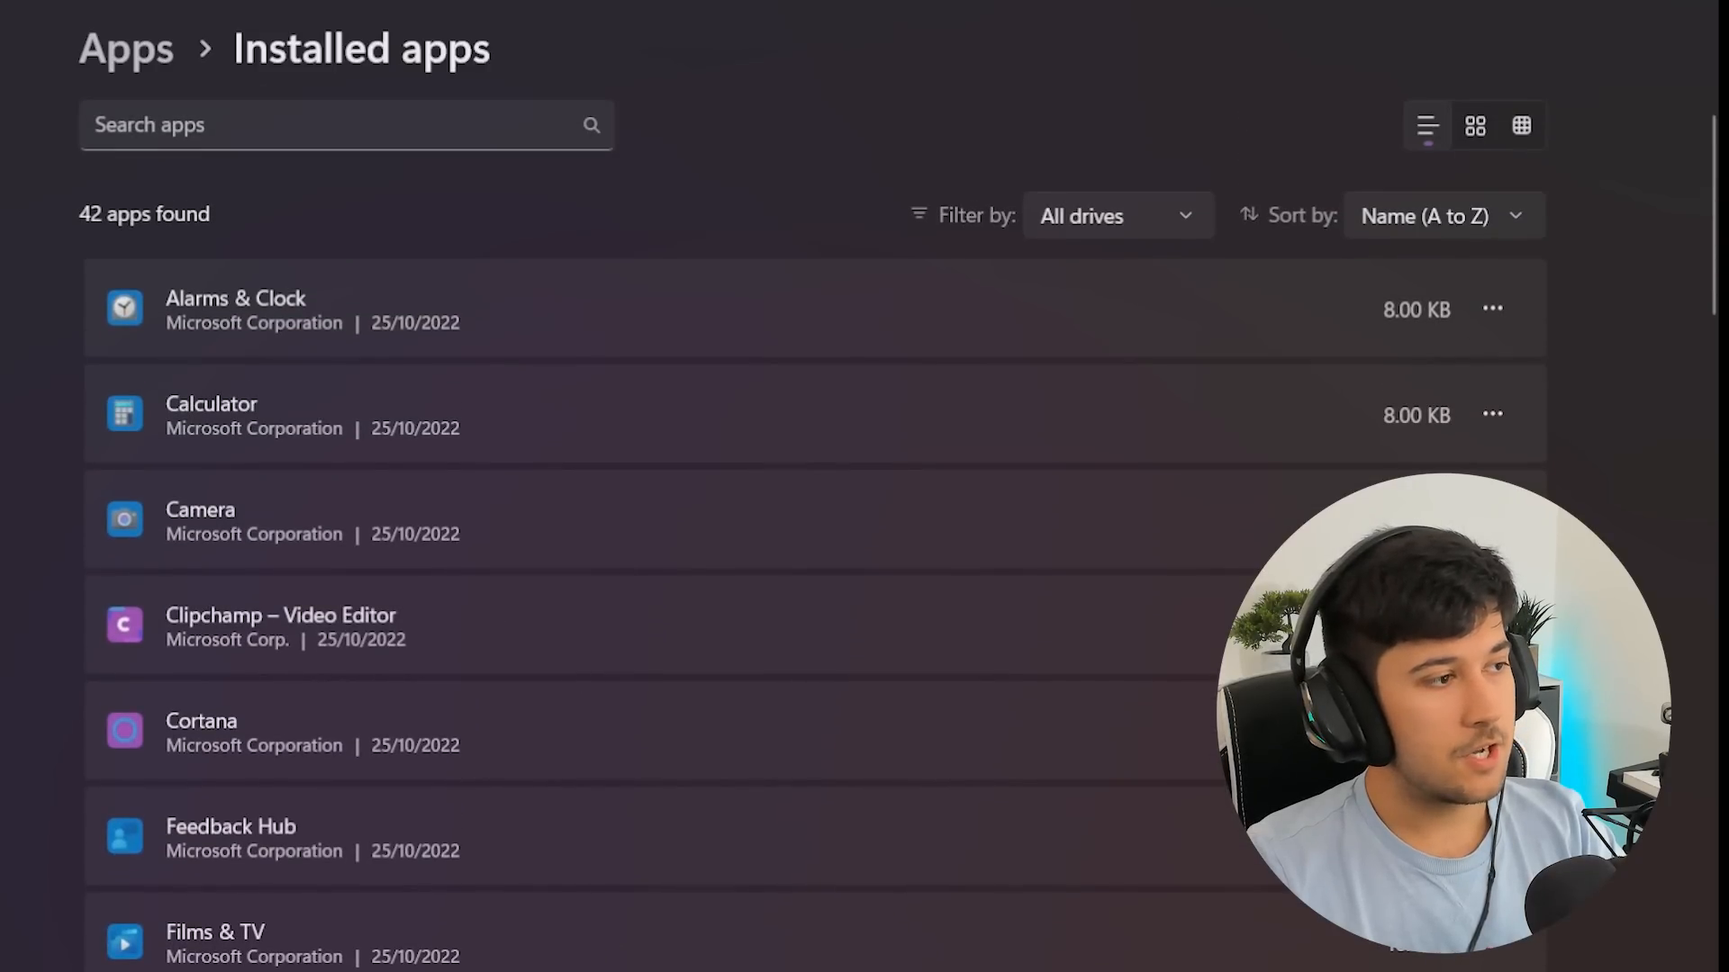
Visit Accounts, Gaming and Xbox Game Bar settings, then open Game Mode
{"action": "left_click", "coordinate": [98, 466]}
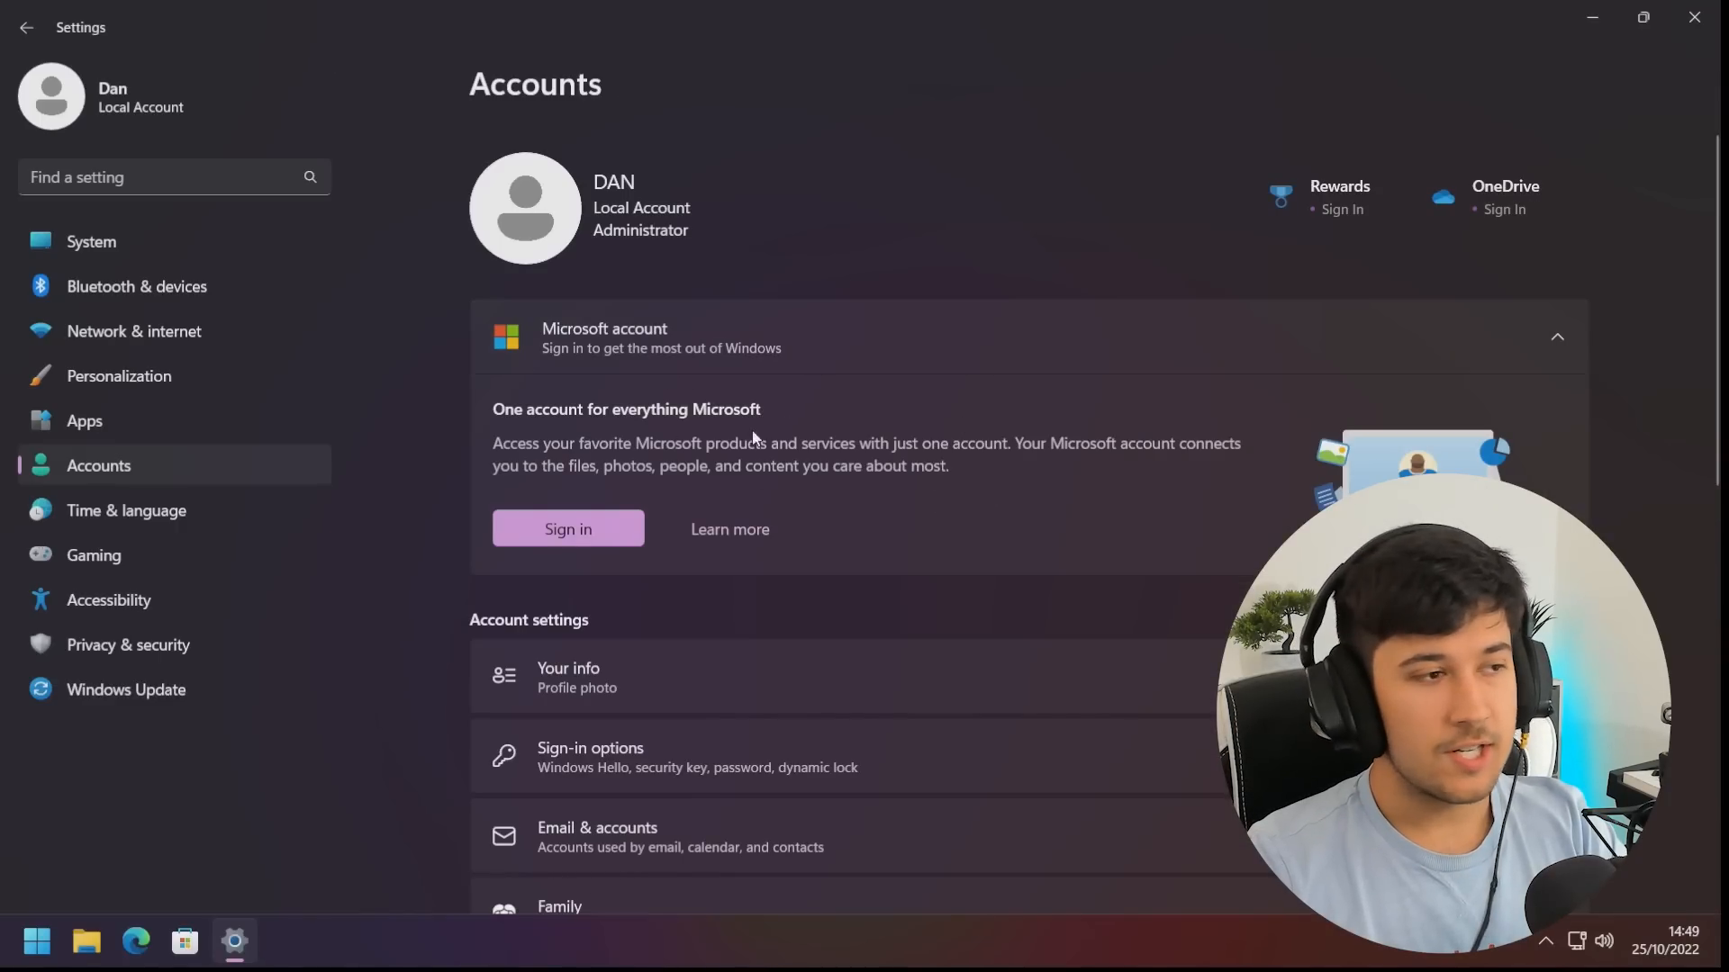
{"action": "left_click", "coordinate": [94, 555]}
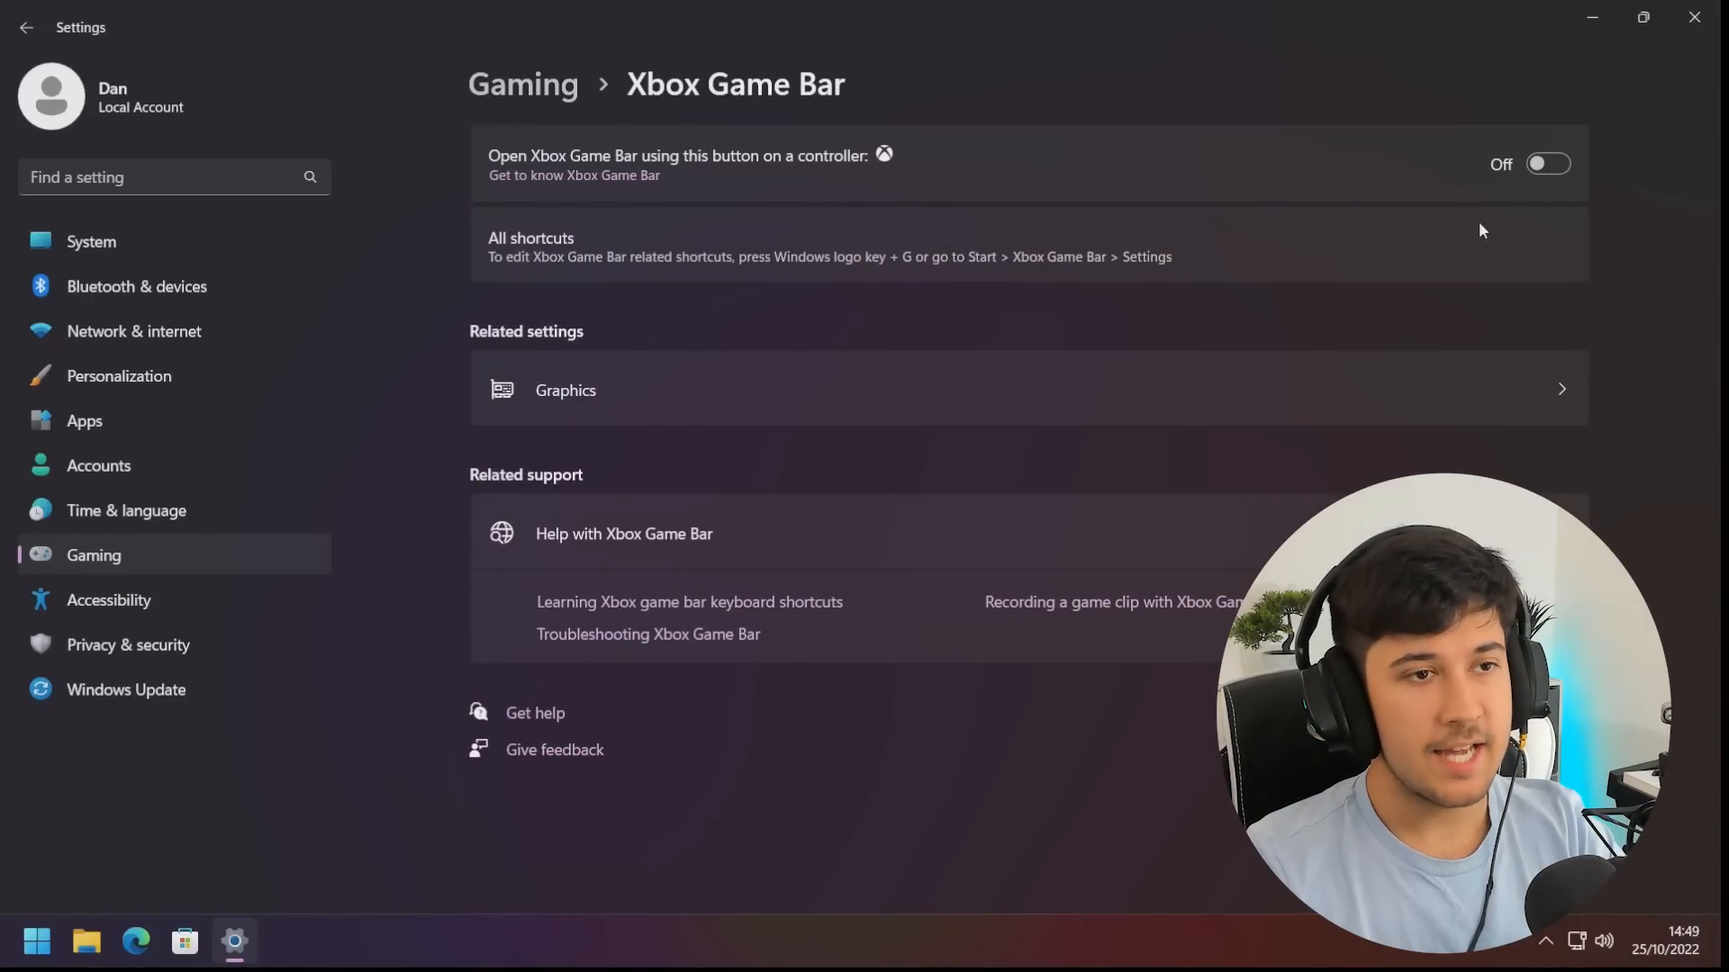
{"action": "left_click", "coordinate": [26, 26]}
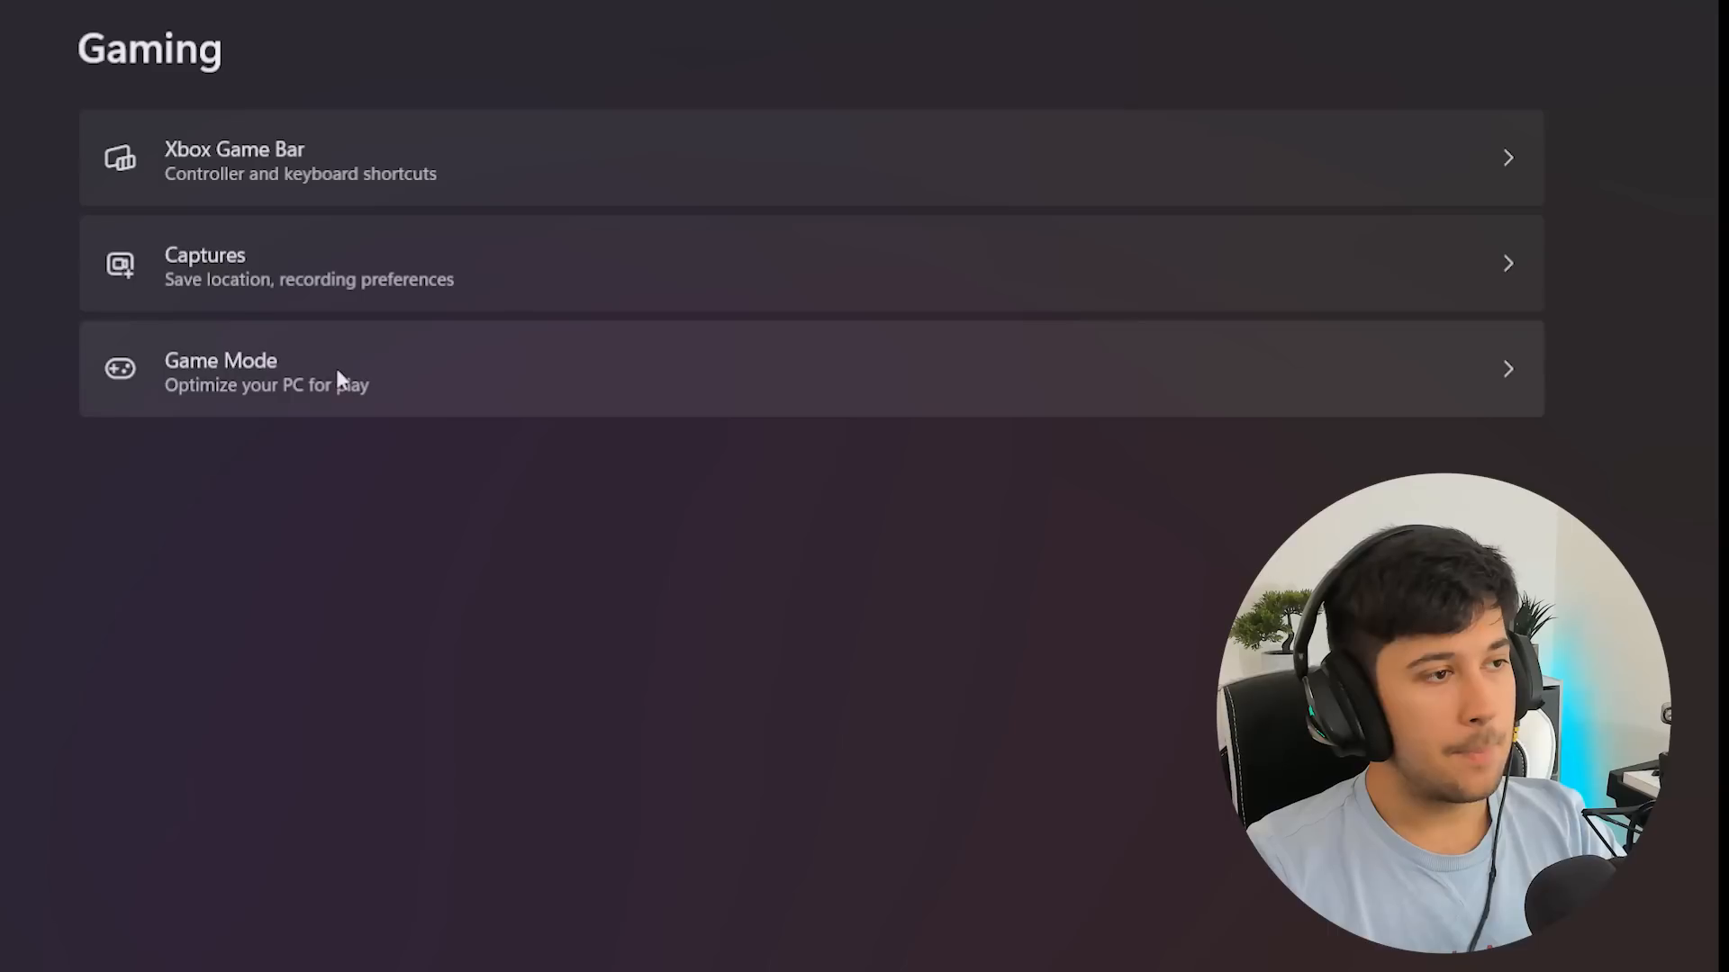
{"action": "mouse_move", "coordinate": [242, 369]}
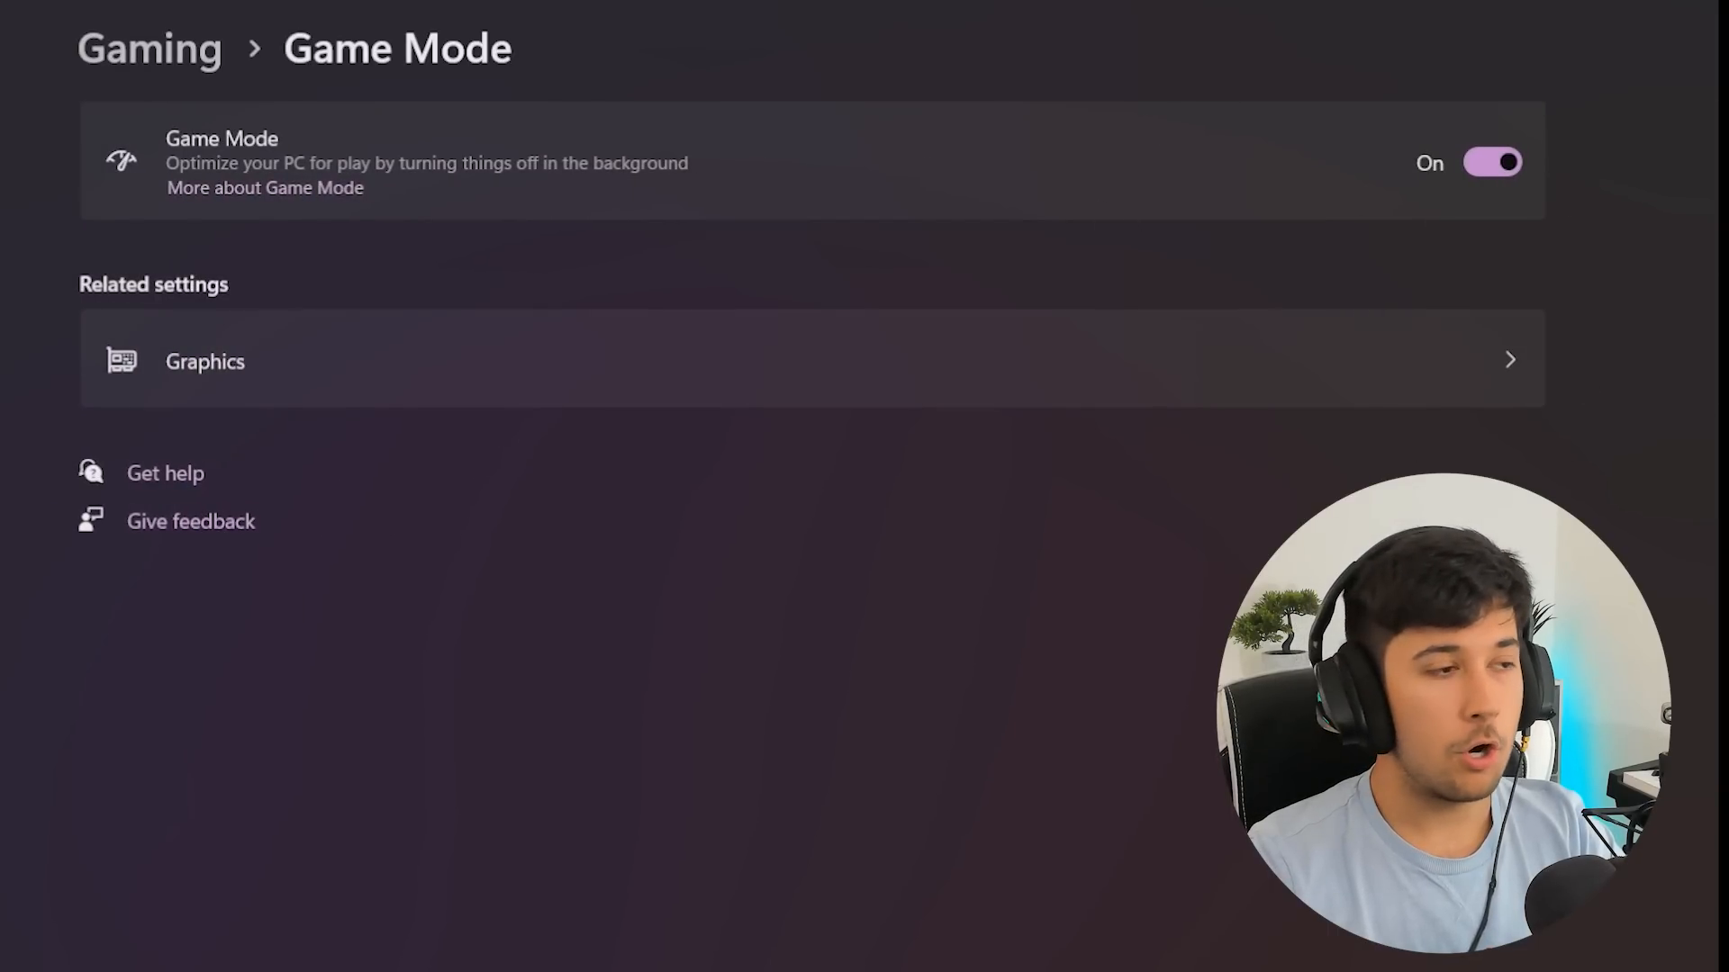
{"action": "left_click", "coordinate": [122, 691]}
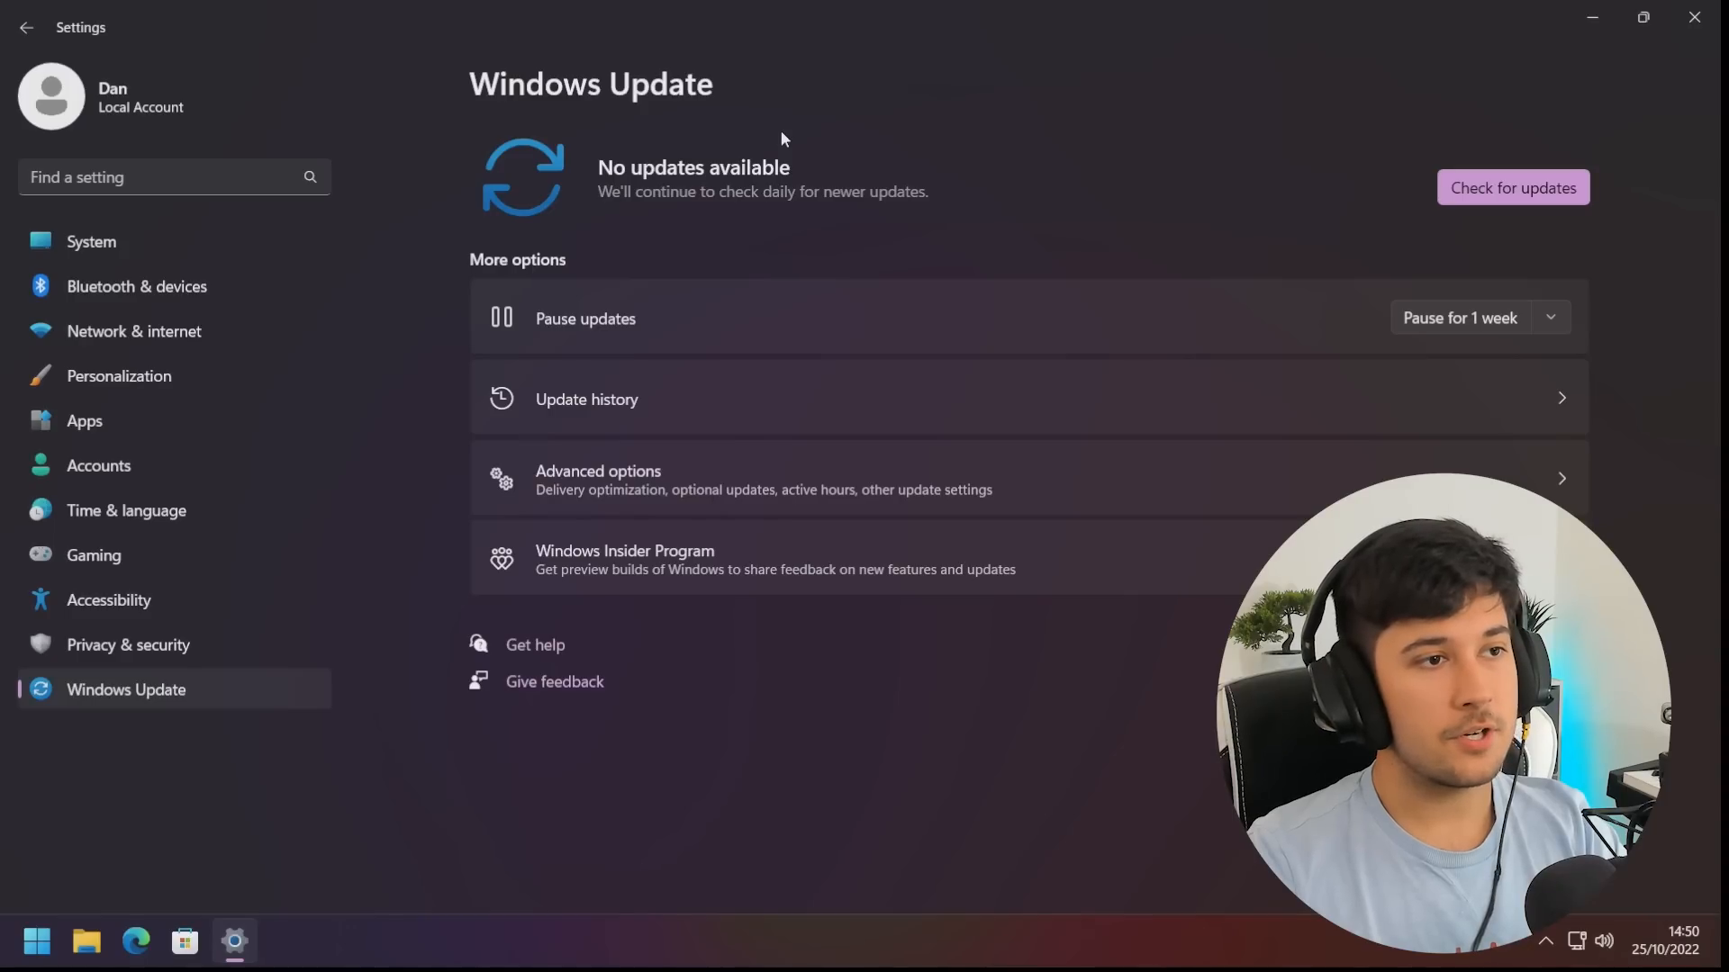
{"action": "mouse_move", "coordinate": [812, 212]}
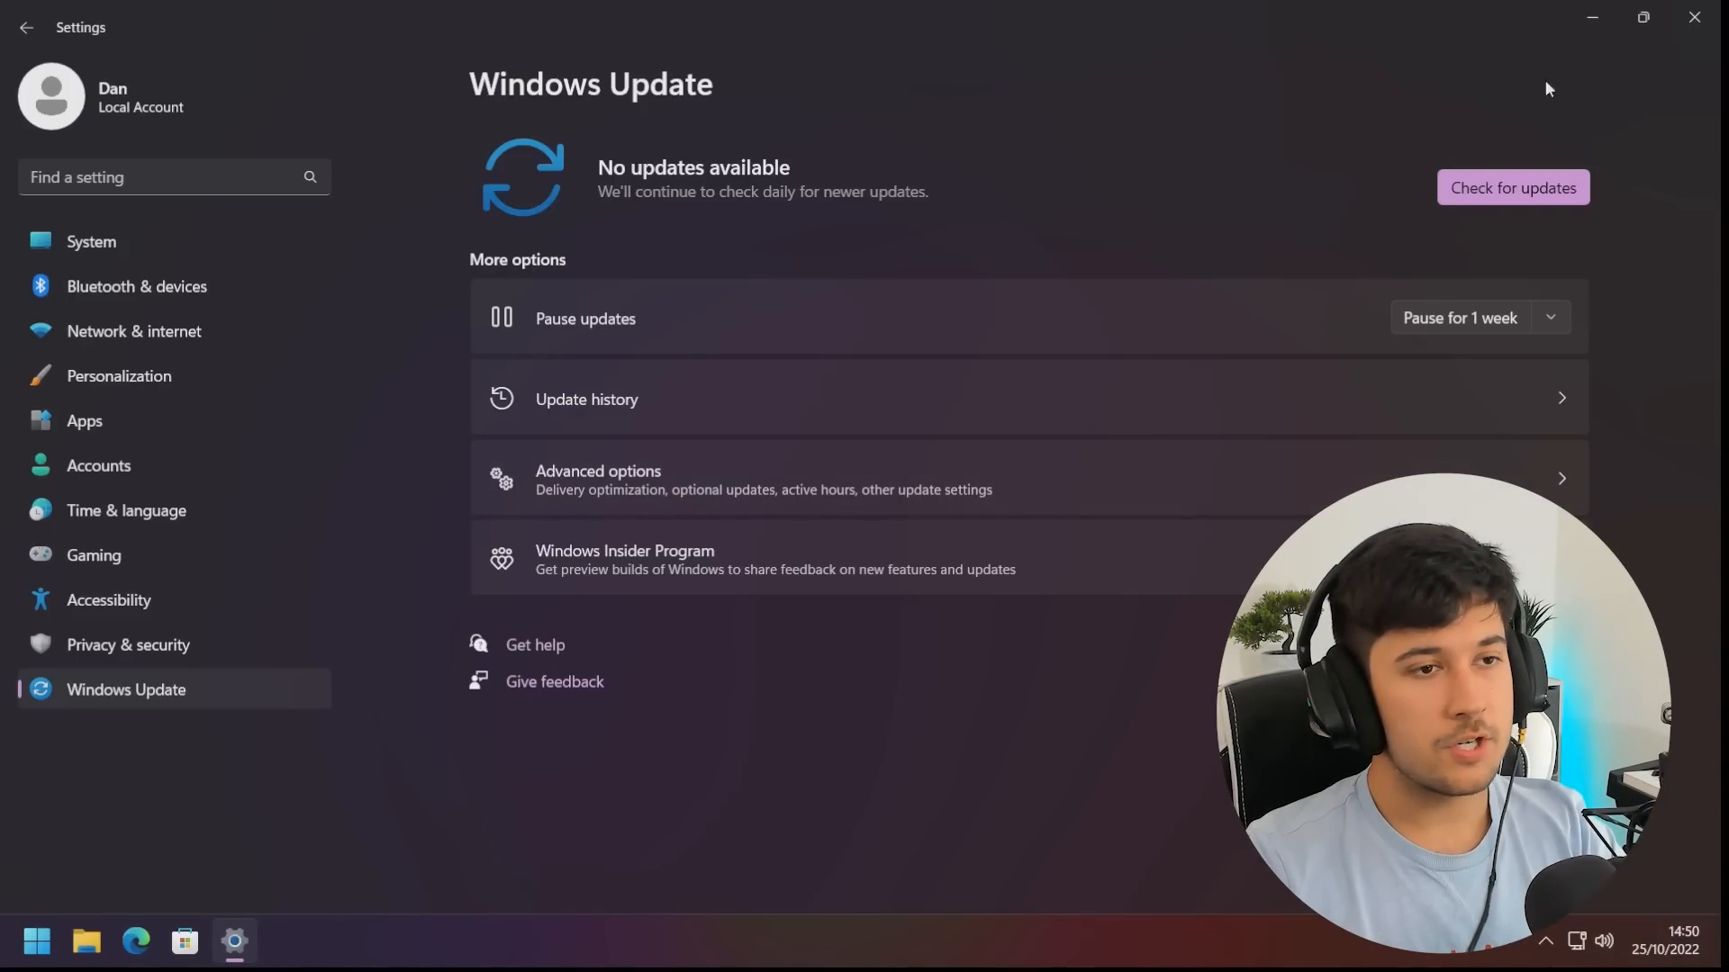
Open the Start menu showing Google Chrome under Recommended
{"action": "left_click", "coordinate": [36, 940]}
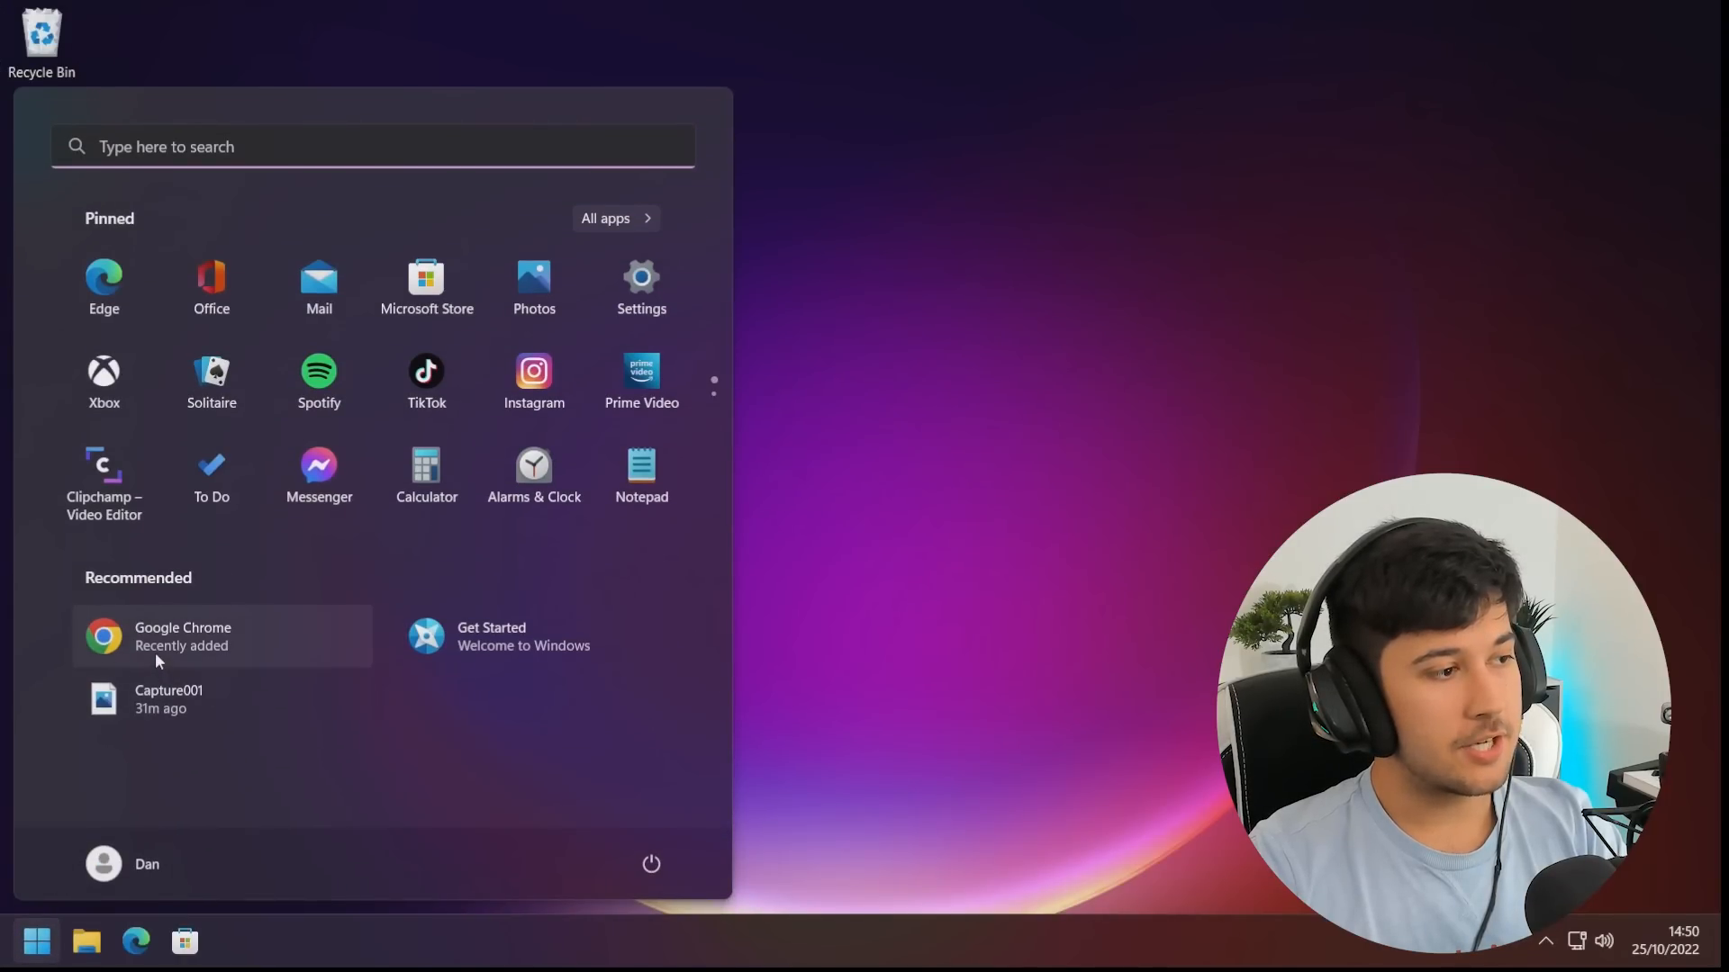
Launch Google Chrome and load the xemulat/XToolbox GitHub repository page
{"action": "left_click", "coordinate": [183, 636]}
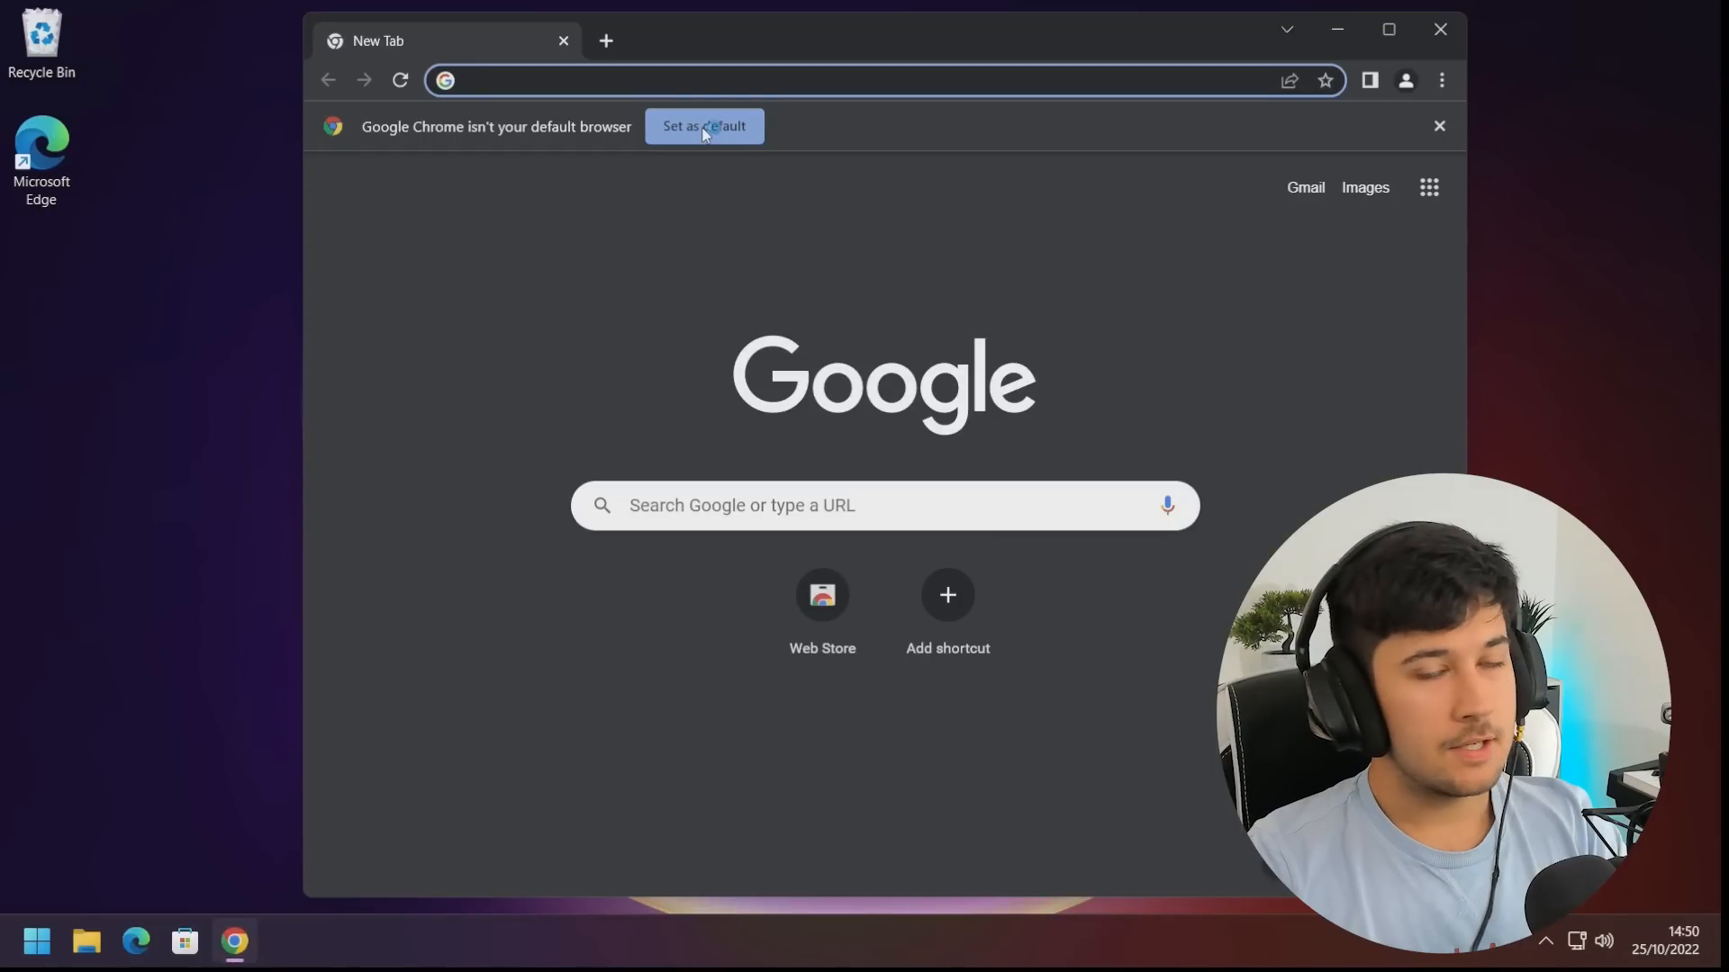
{"action": "left_click", "coordinate": [1439, 126]}
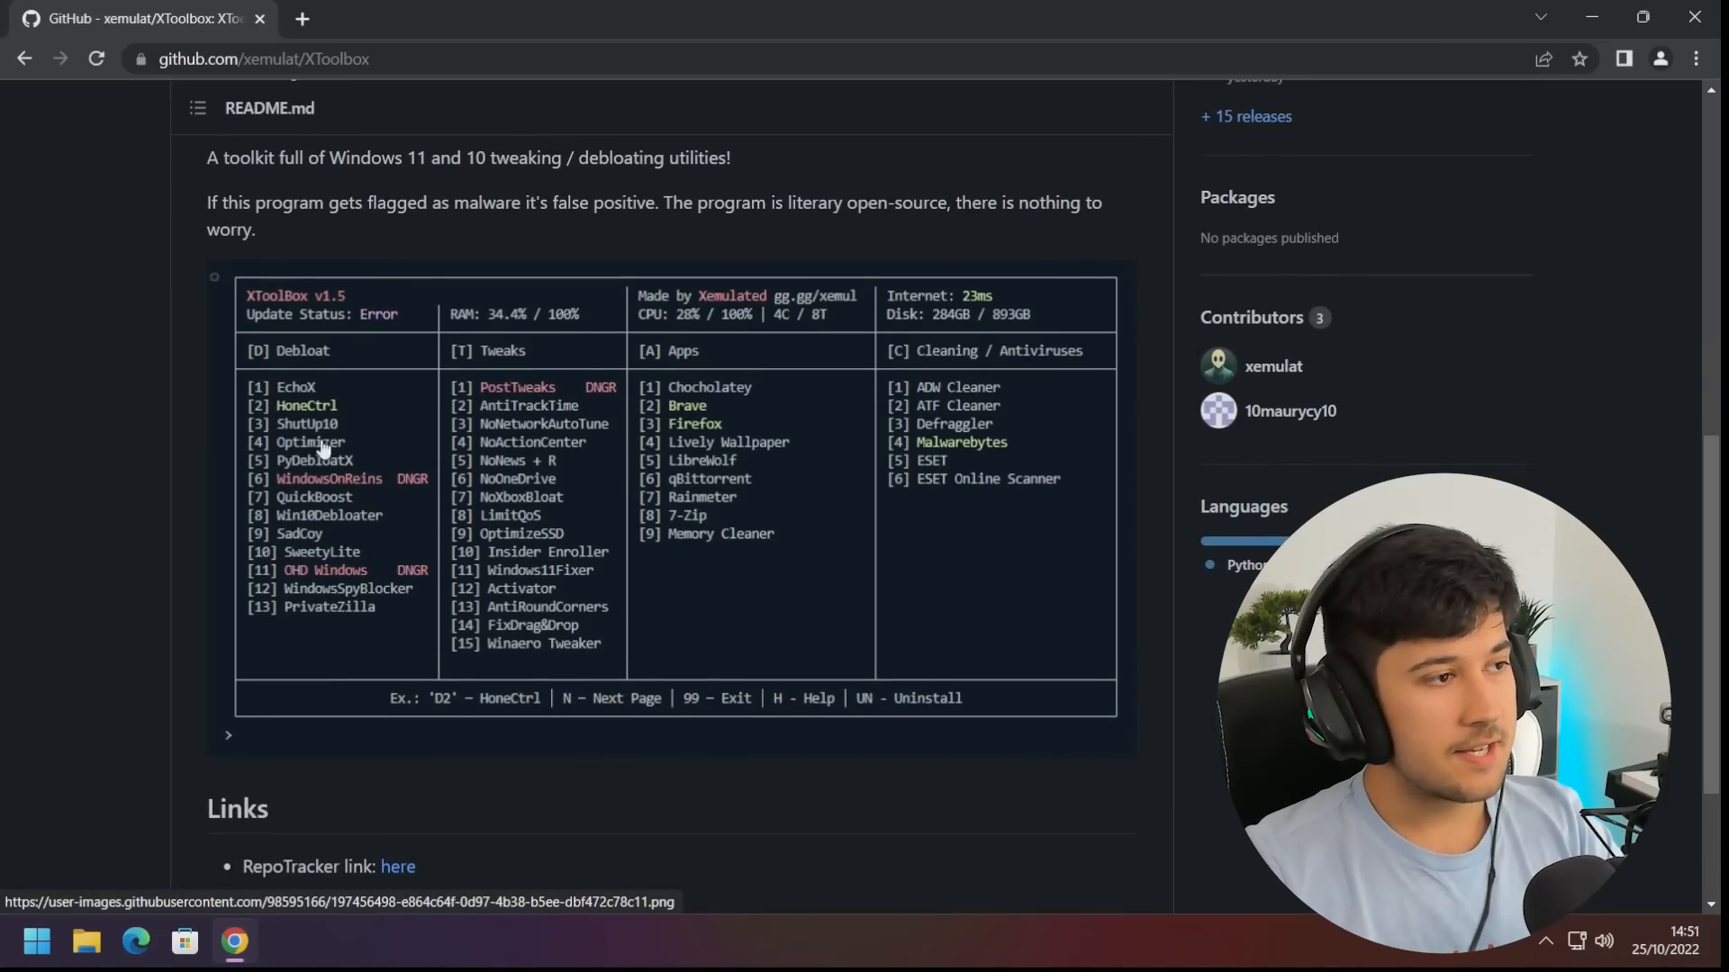
{"action": "mouse_move", "coordinate": [954, 446]}
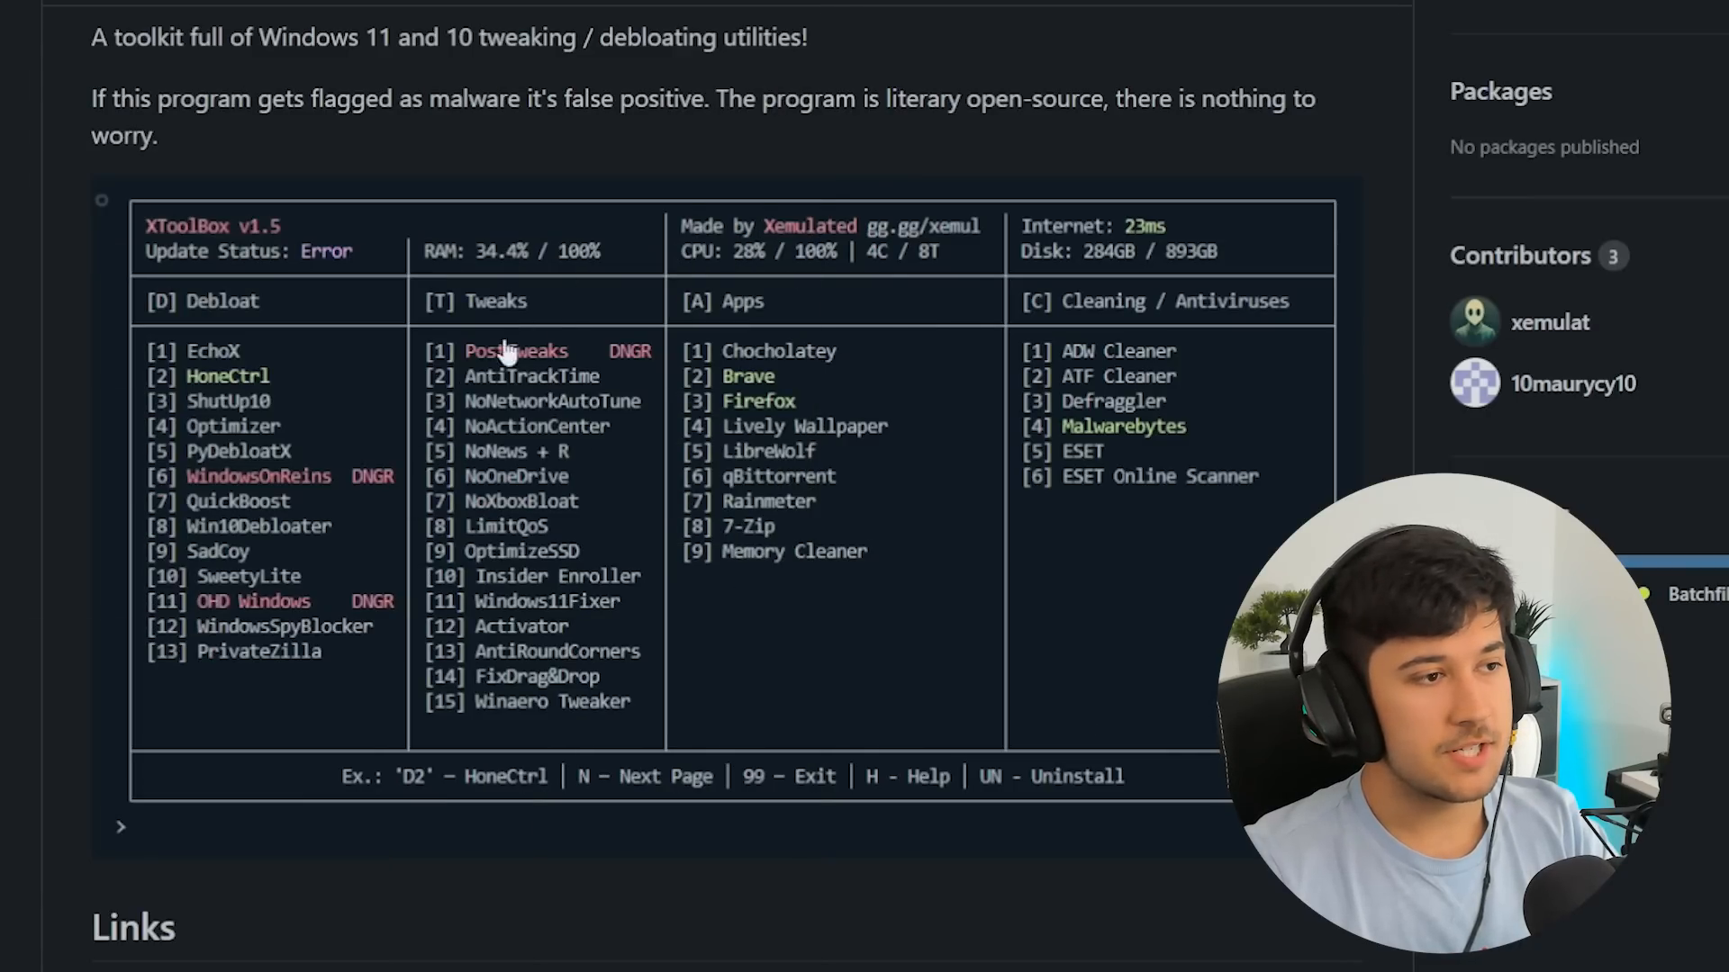
{"action": "mouse_move", "coordinate": [210, 601]}
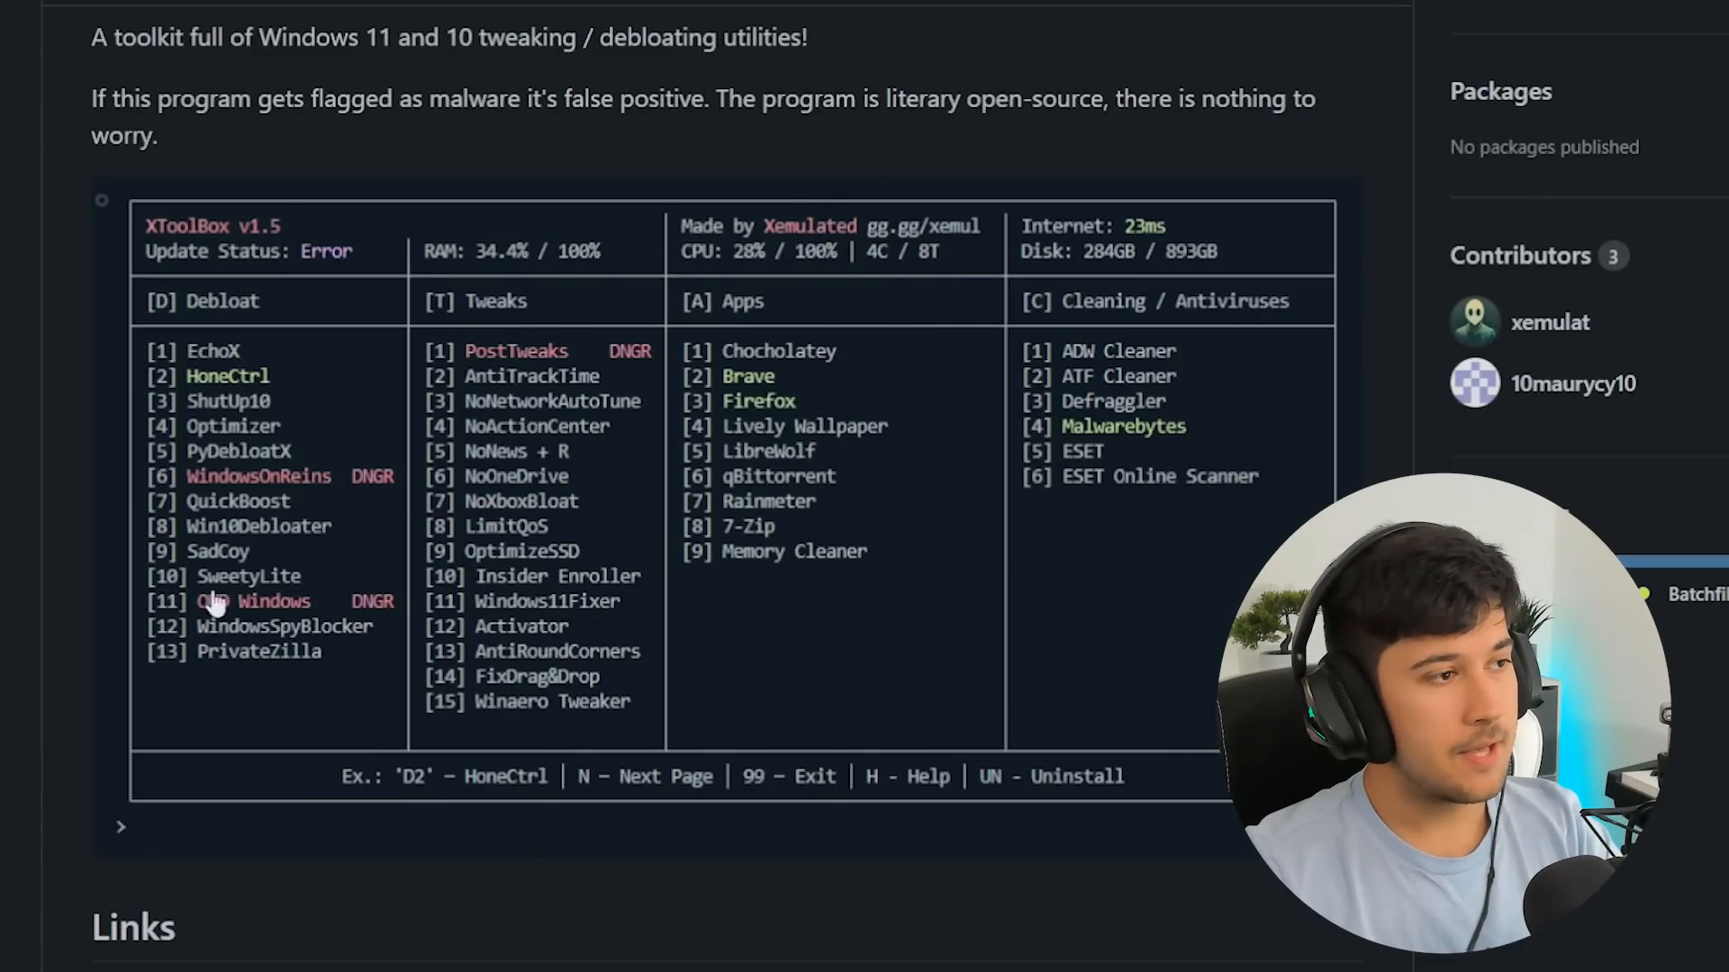
{"action": "mouse_move", "coordinate": [584, 476]}
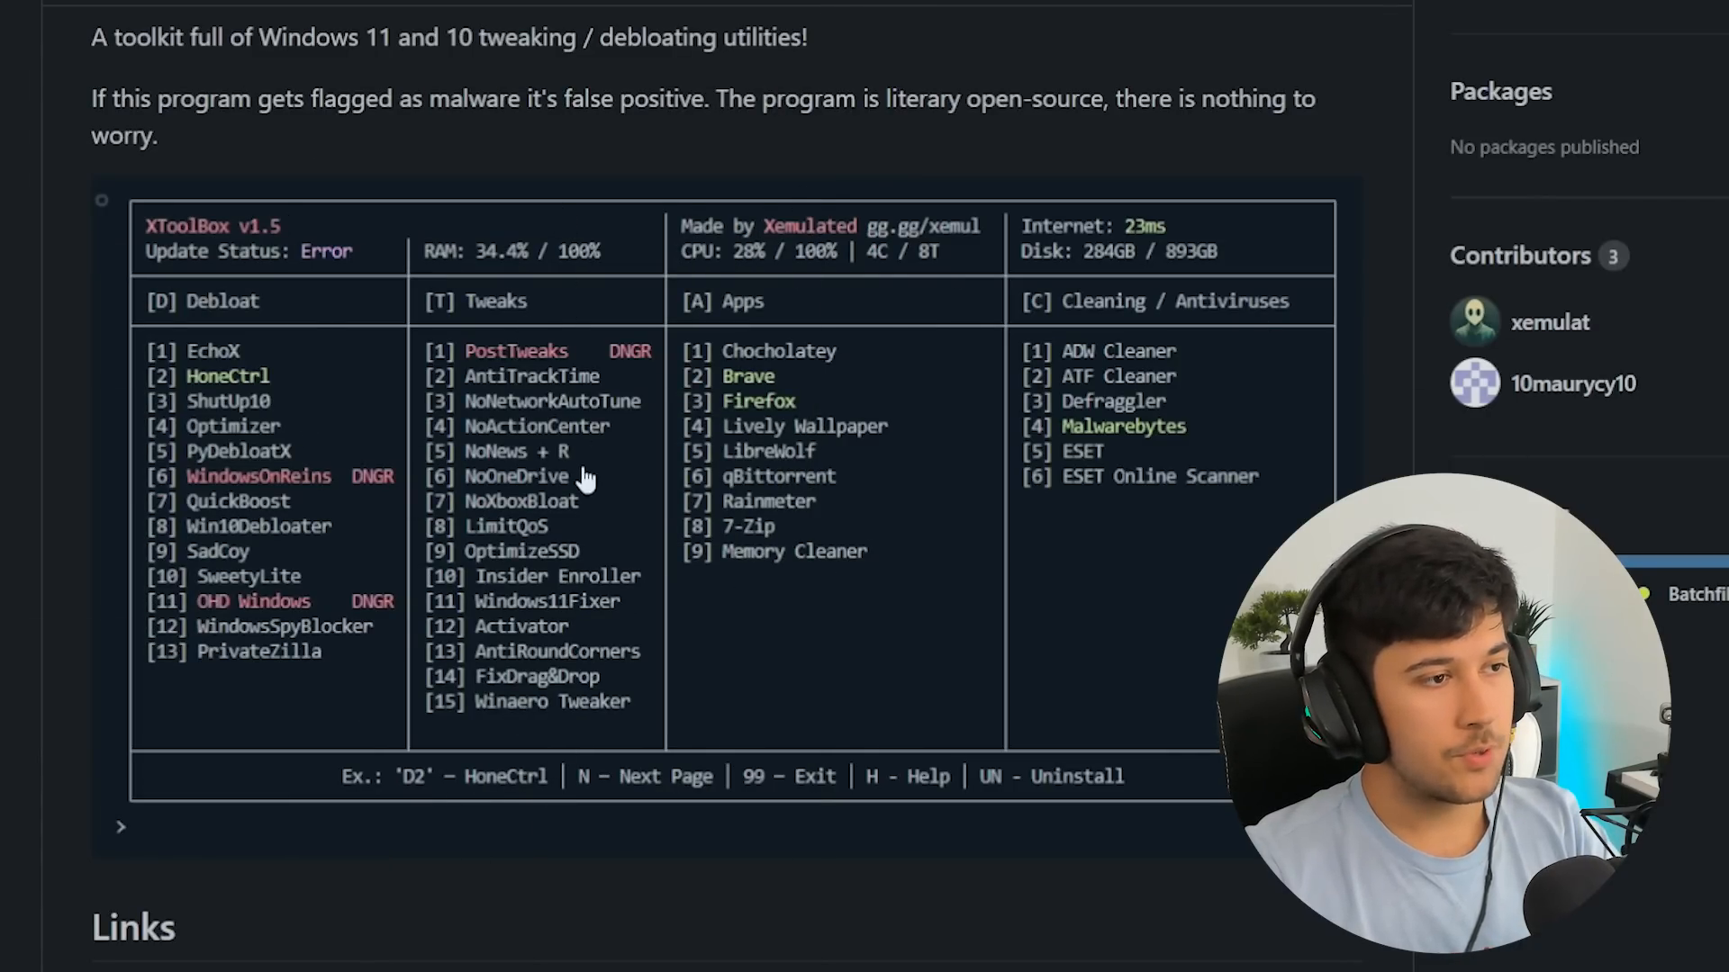
{"action": "mouse_move", "coordinate": [1174, 511]}
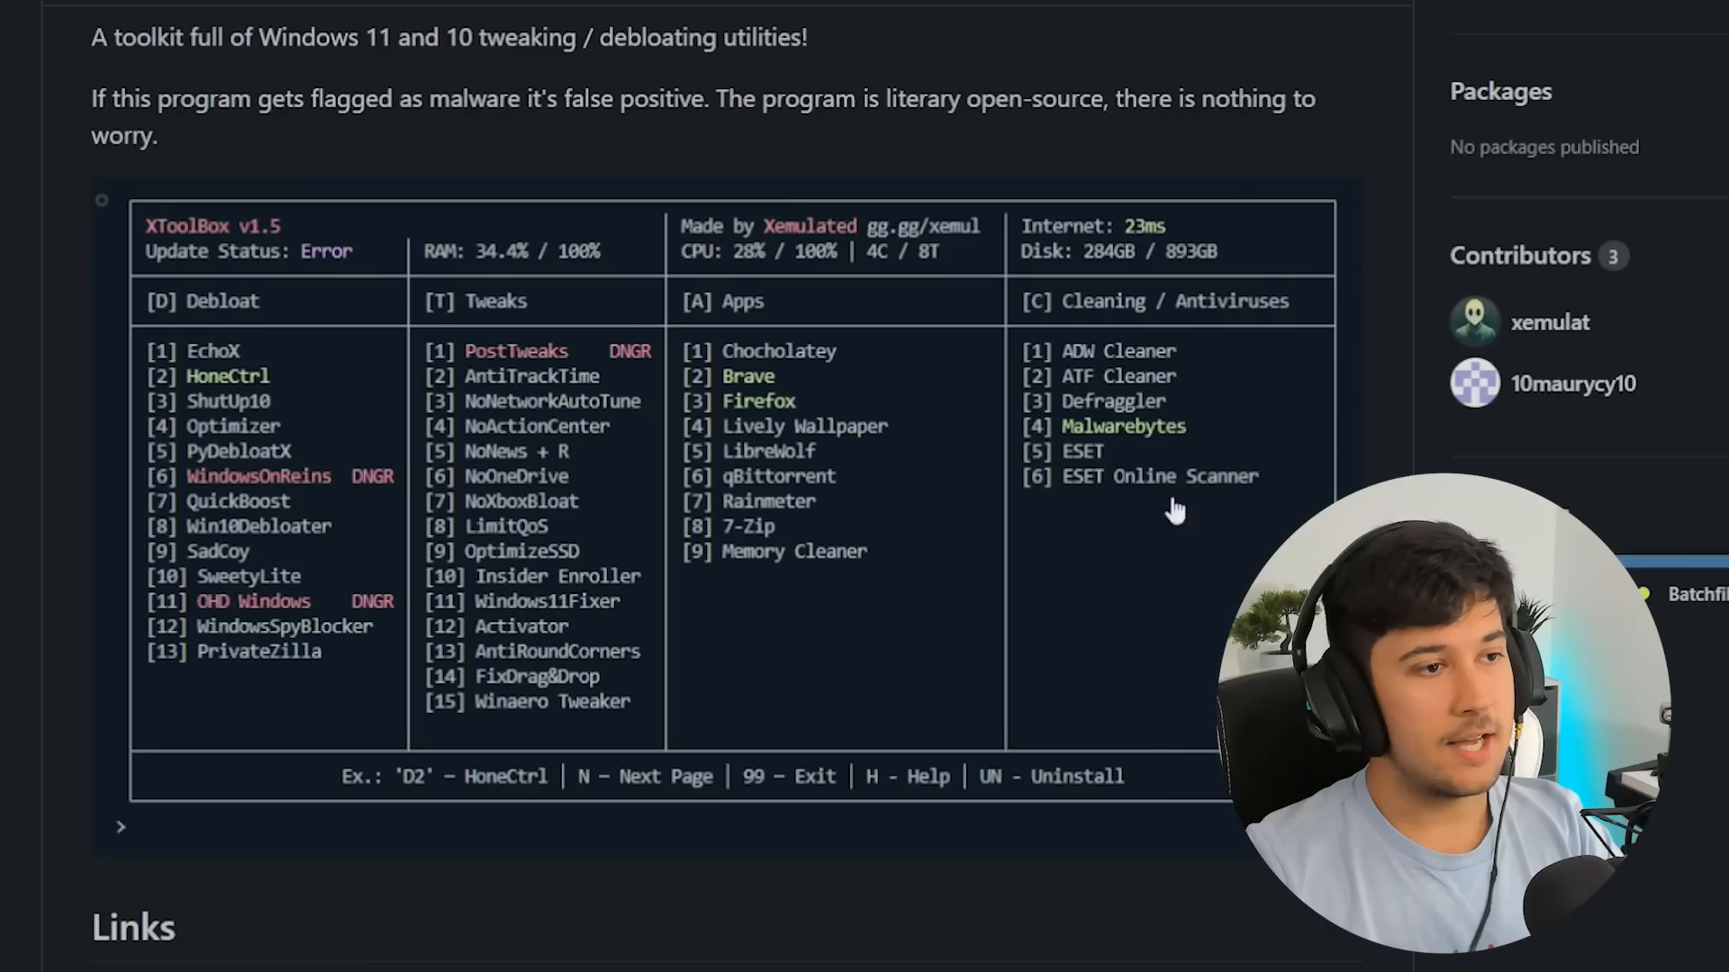
{"action": "mouse_move", "coordinate": [1003, 507]}
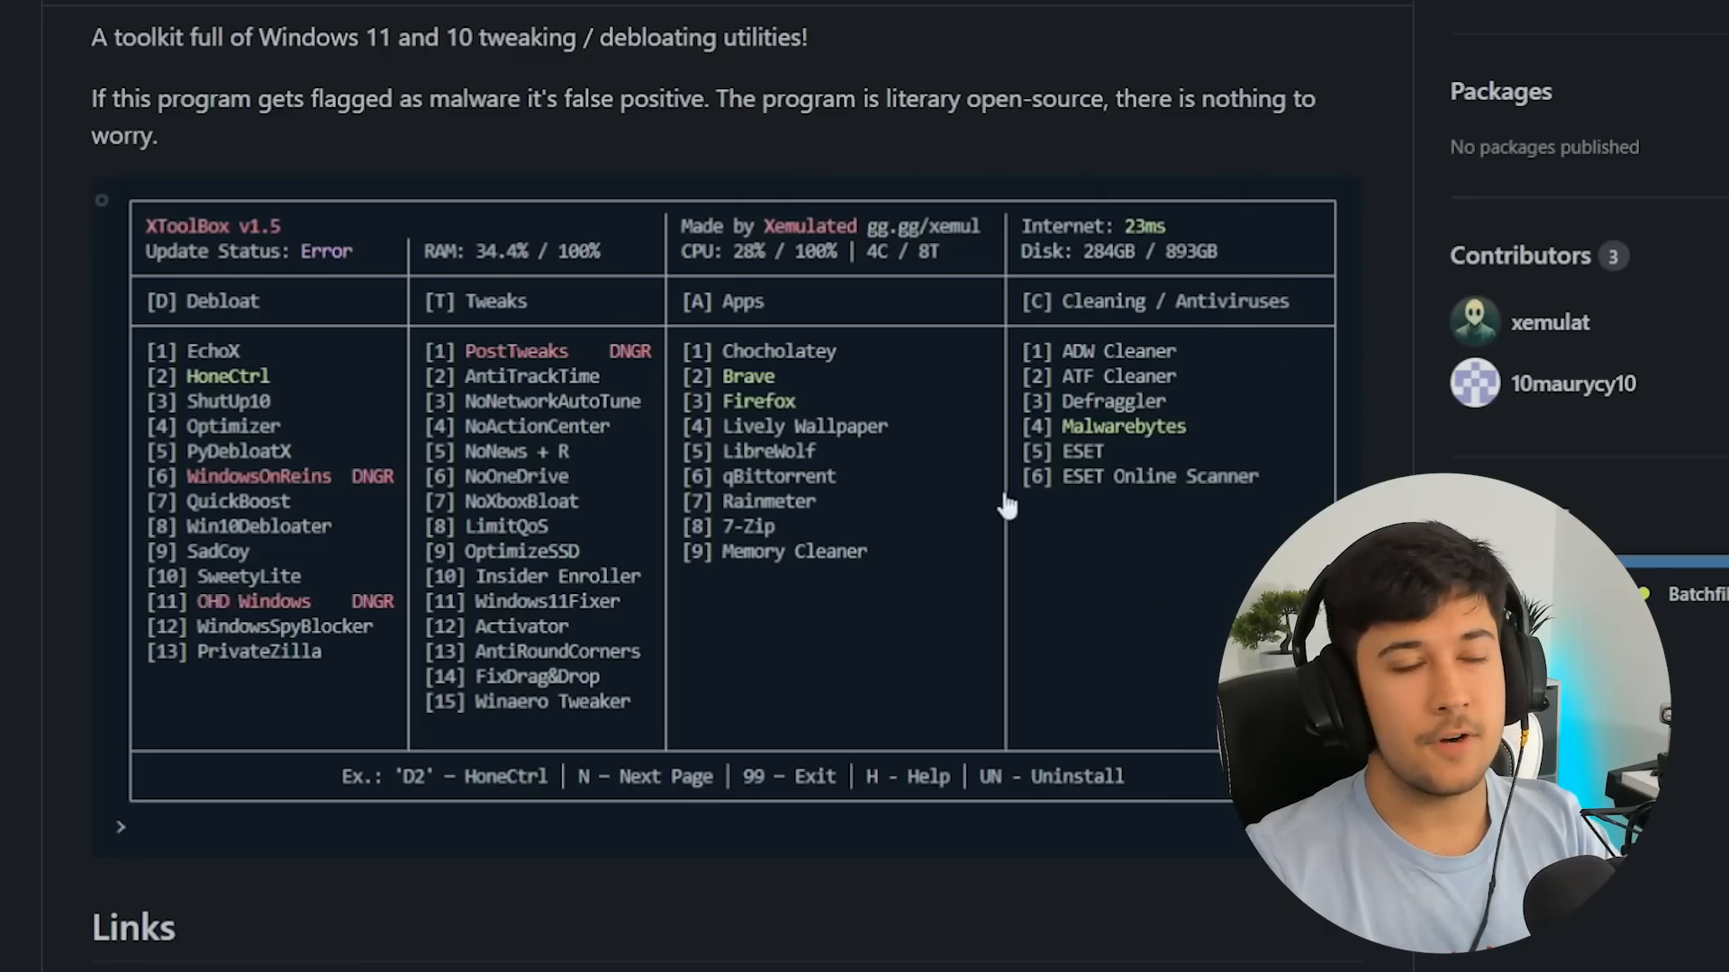
Download XTBox.exe from the v1.5 release assets
{"action": "scroll", "scroll_direction": "up", "scroll_amount": 3}
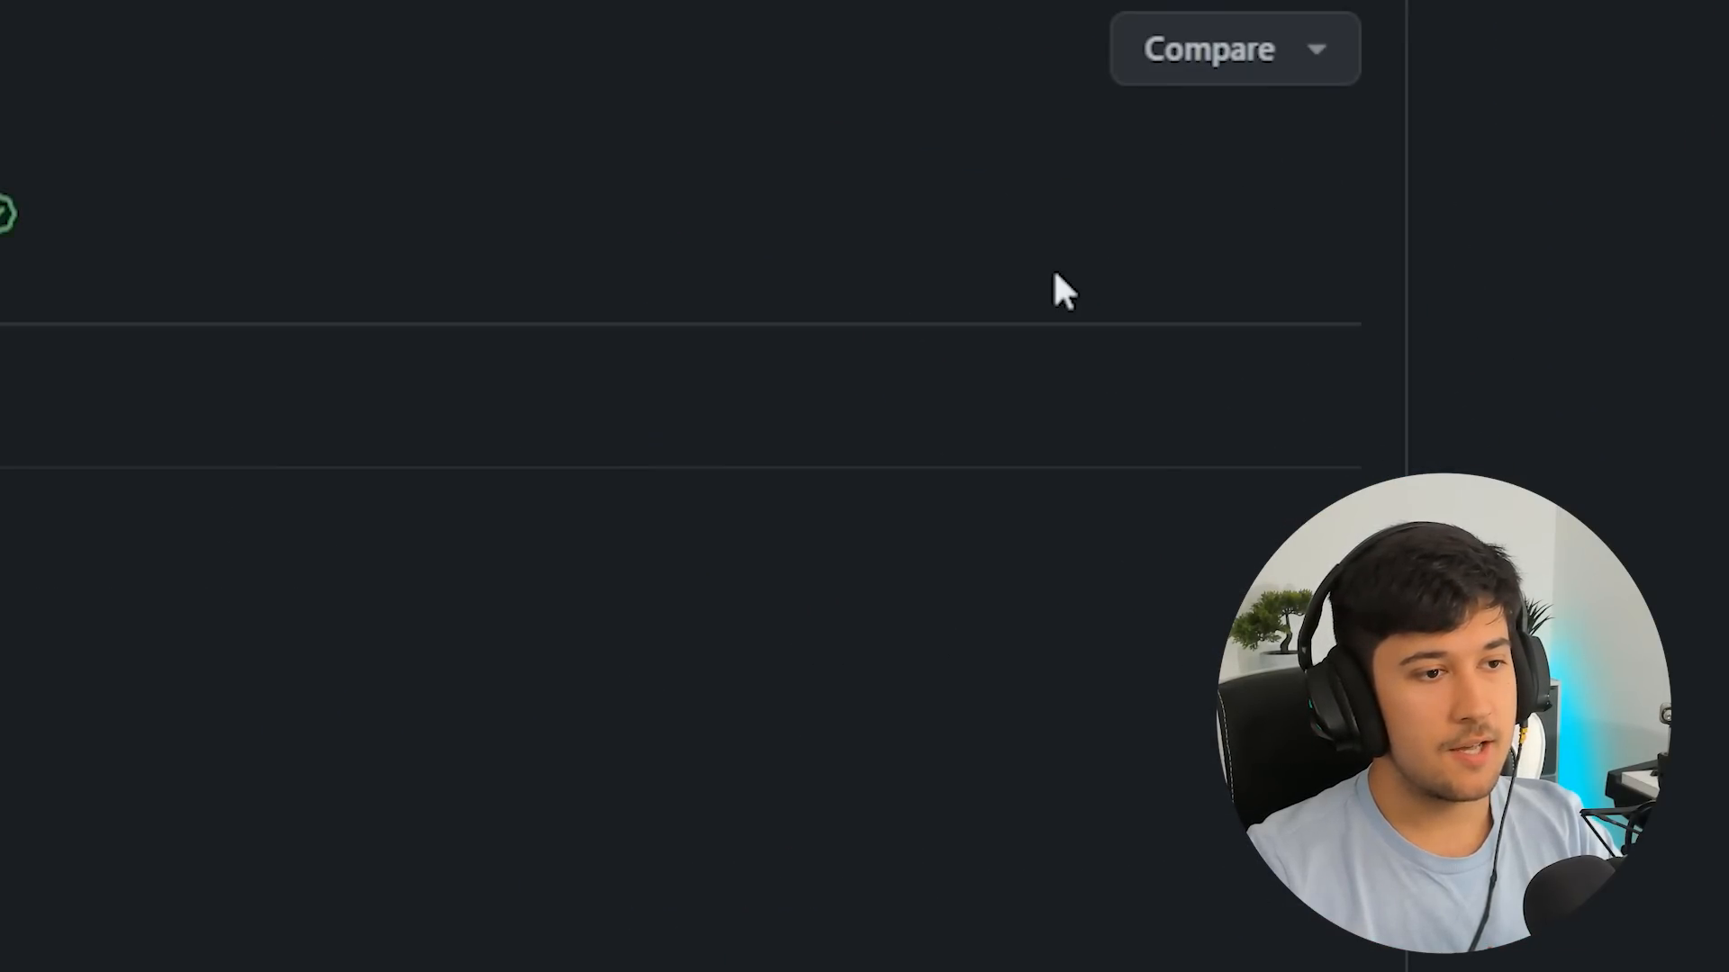
{"action": "scroll", "scroll_direction": "down", "scroll_amount": 3}
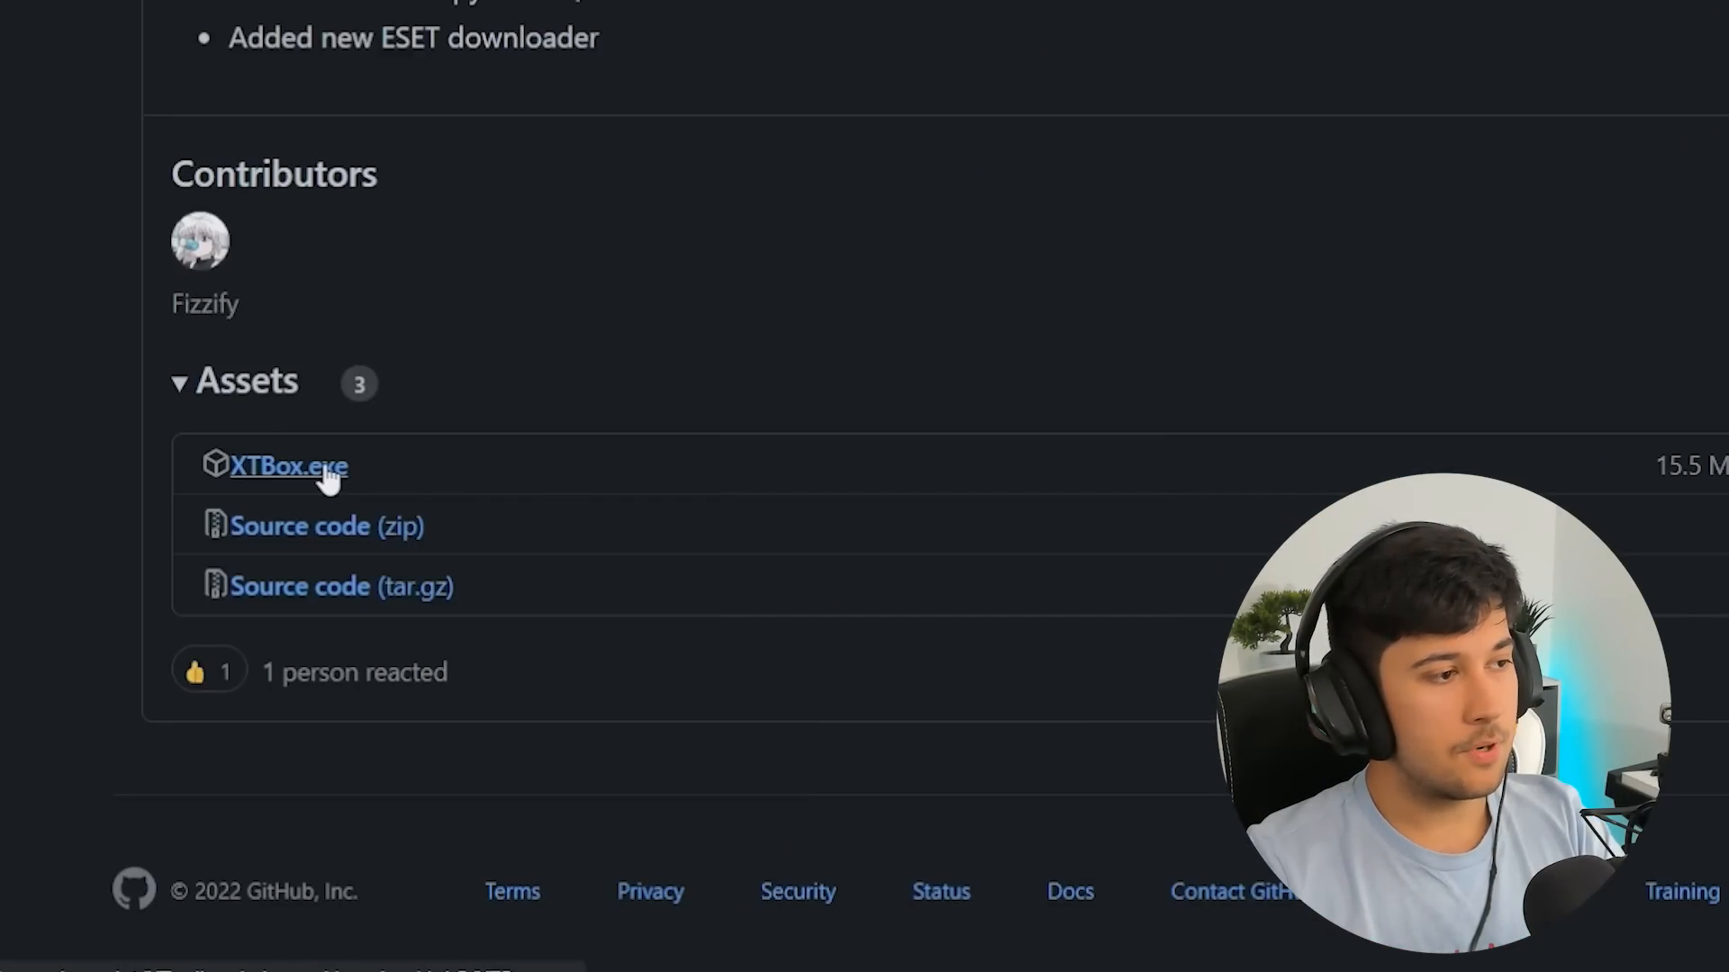
{"action": "left_click", "coordinate": [289, 466]}
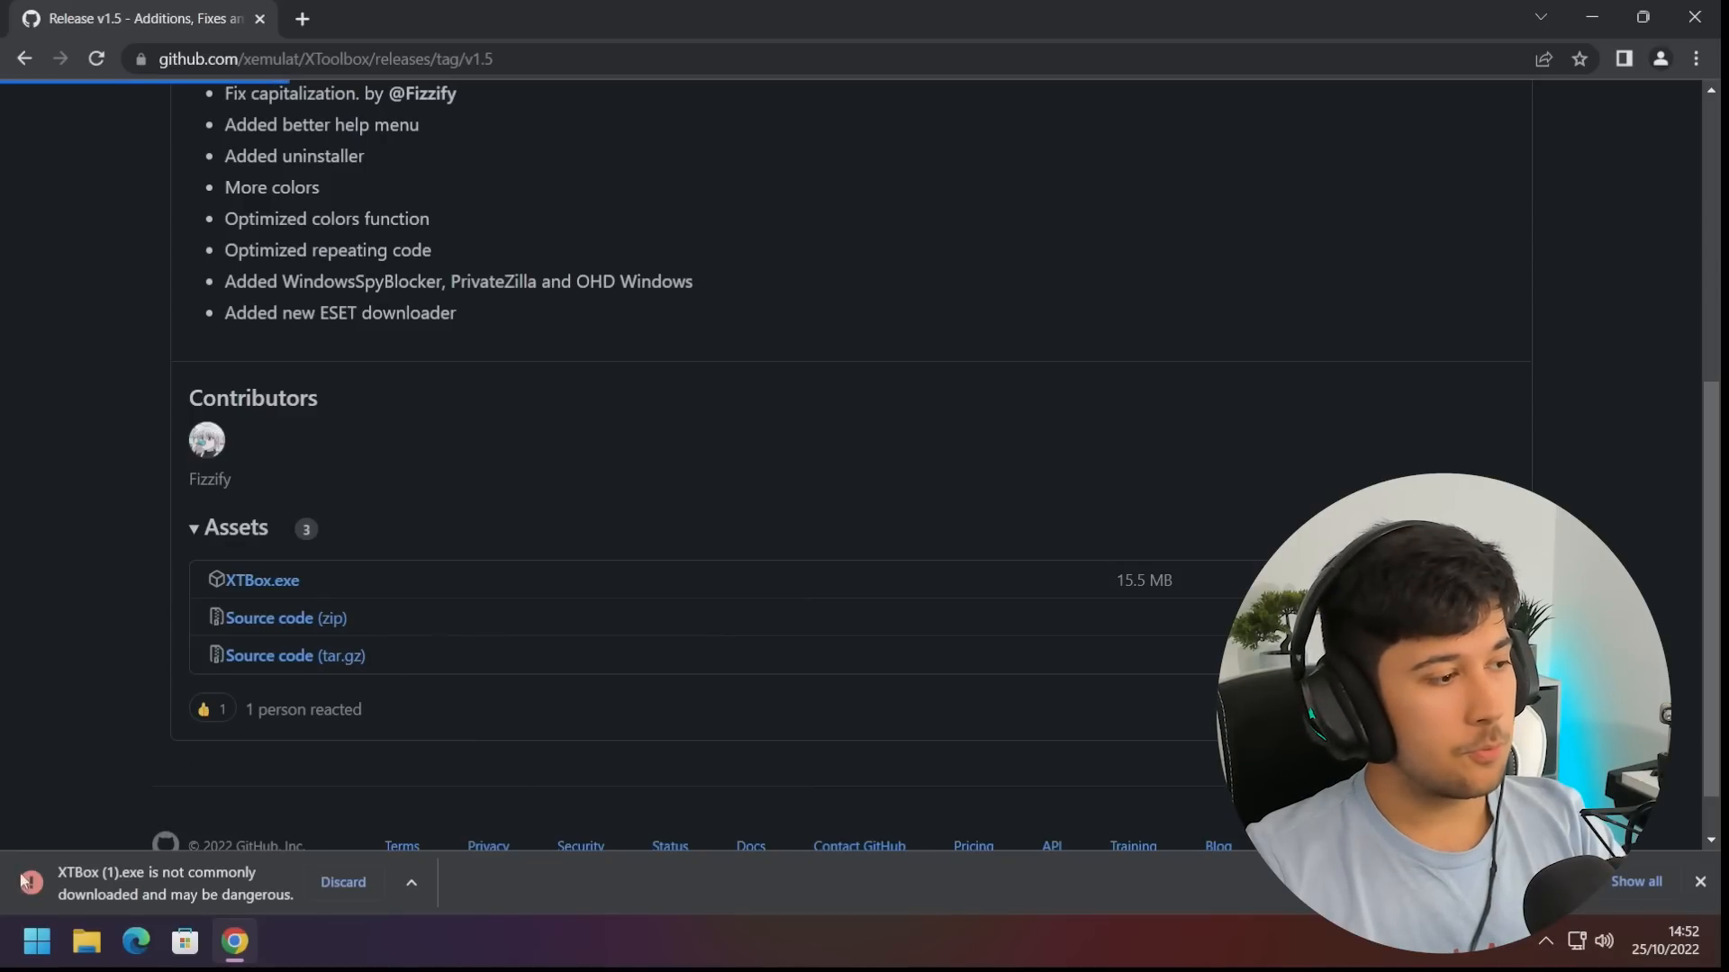
{"action": "mouse_move", "coordinate": [447, 889]}
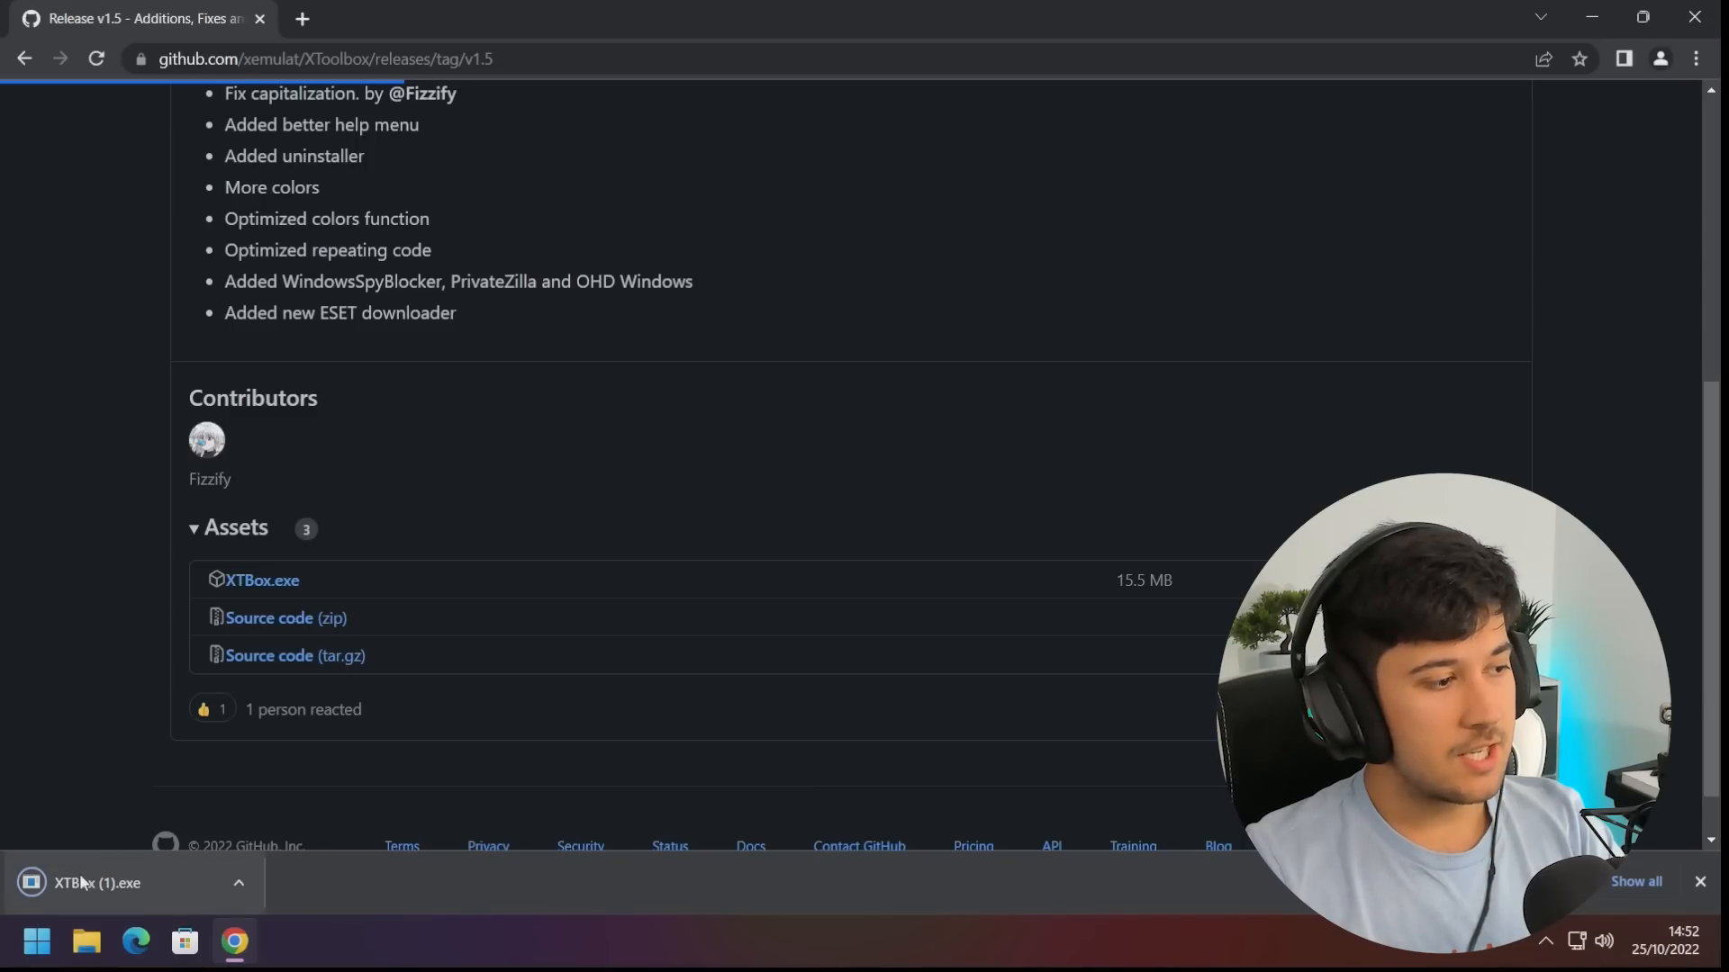
Return to the XToolbox repository page and scroll back to the top
{"action": "scroll", "scroll_direction": "up", "scroll_amount": 3}
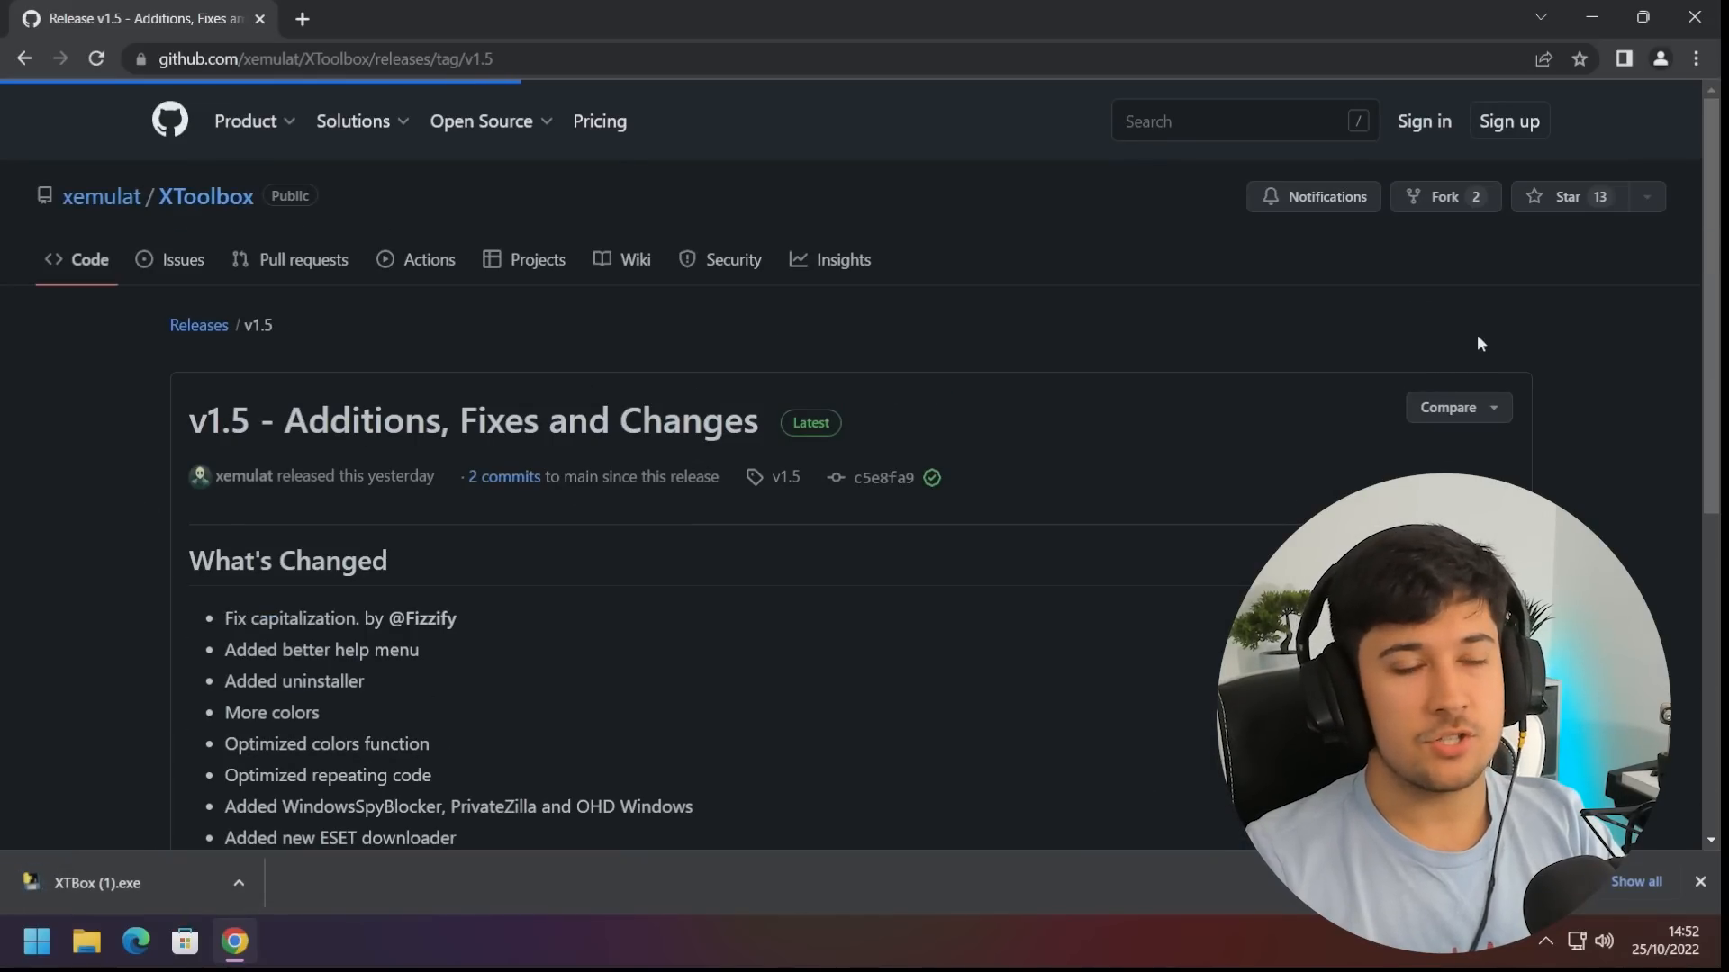
{"action": "left_click", "coordinate": [206, 196]}
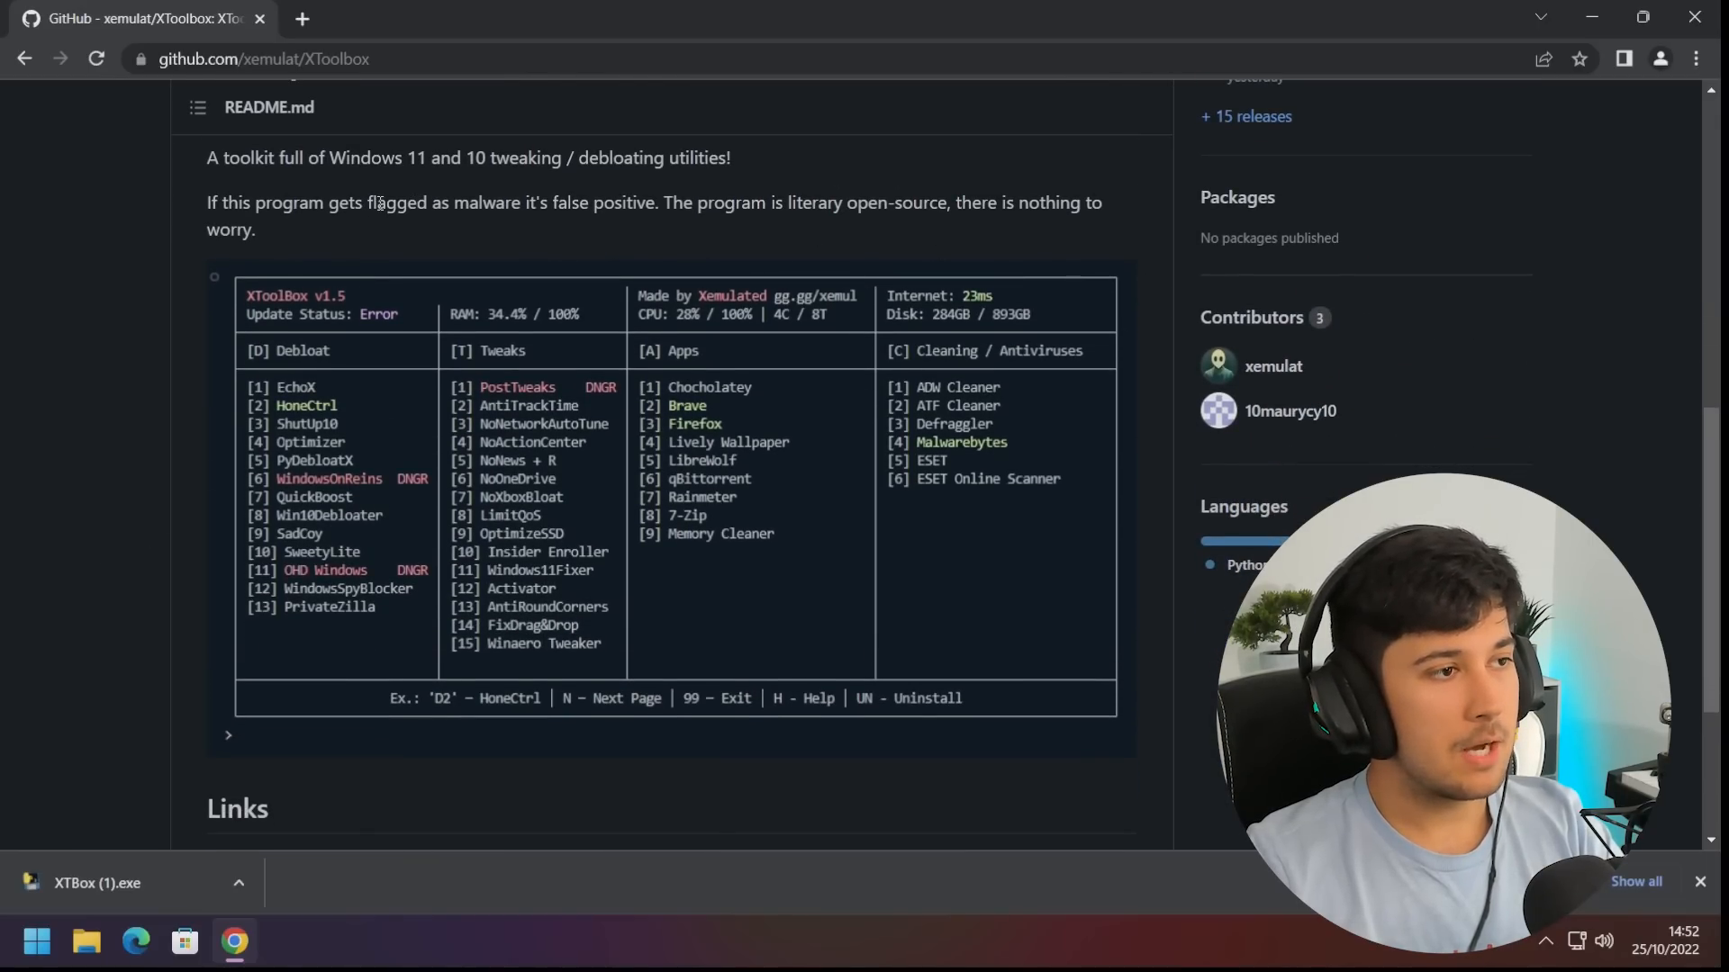
{"action": "scroll", "scroll_direction": "up", "scroll_amount": 3}
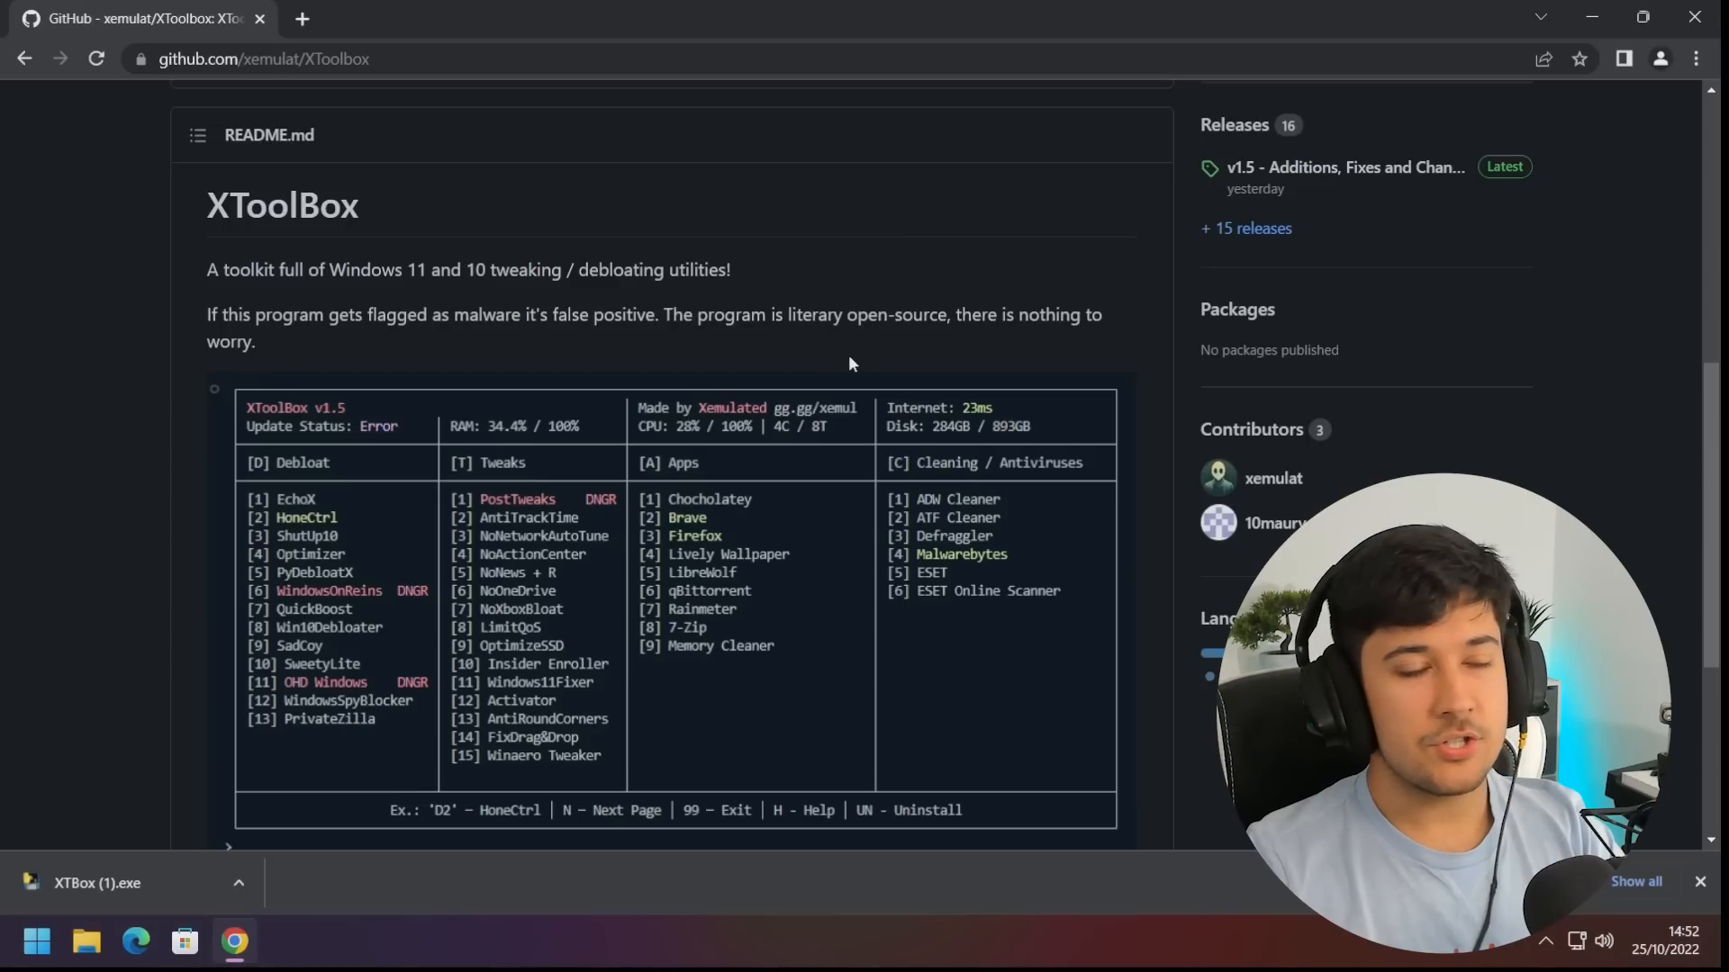
{"action": "scroll", "scroll_direction": "up", "scroll_amount": 3}
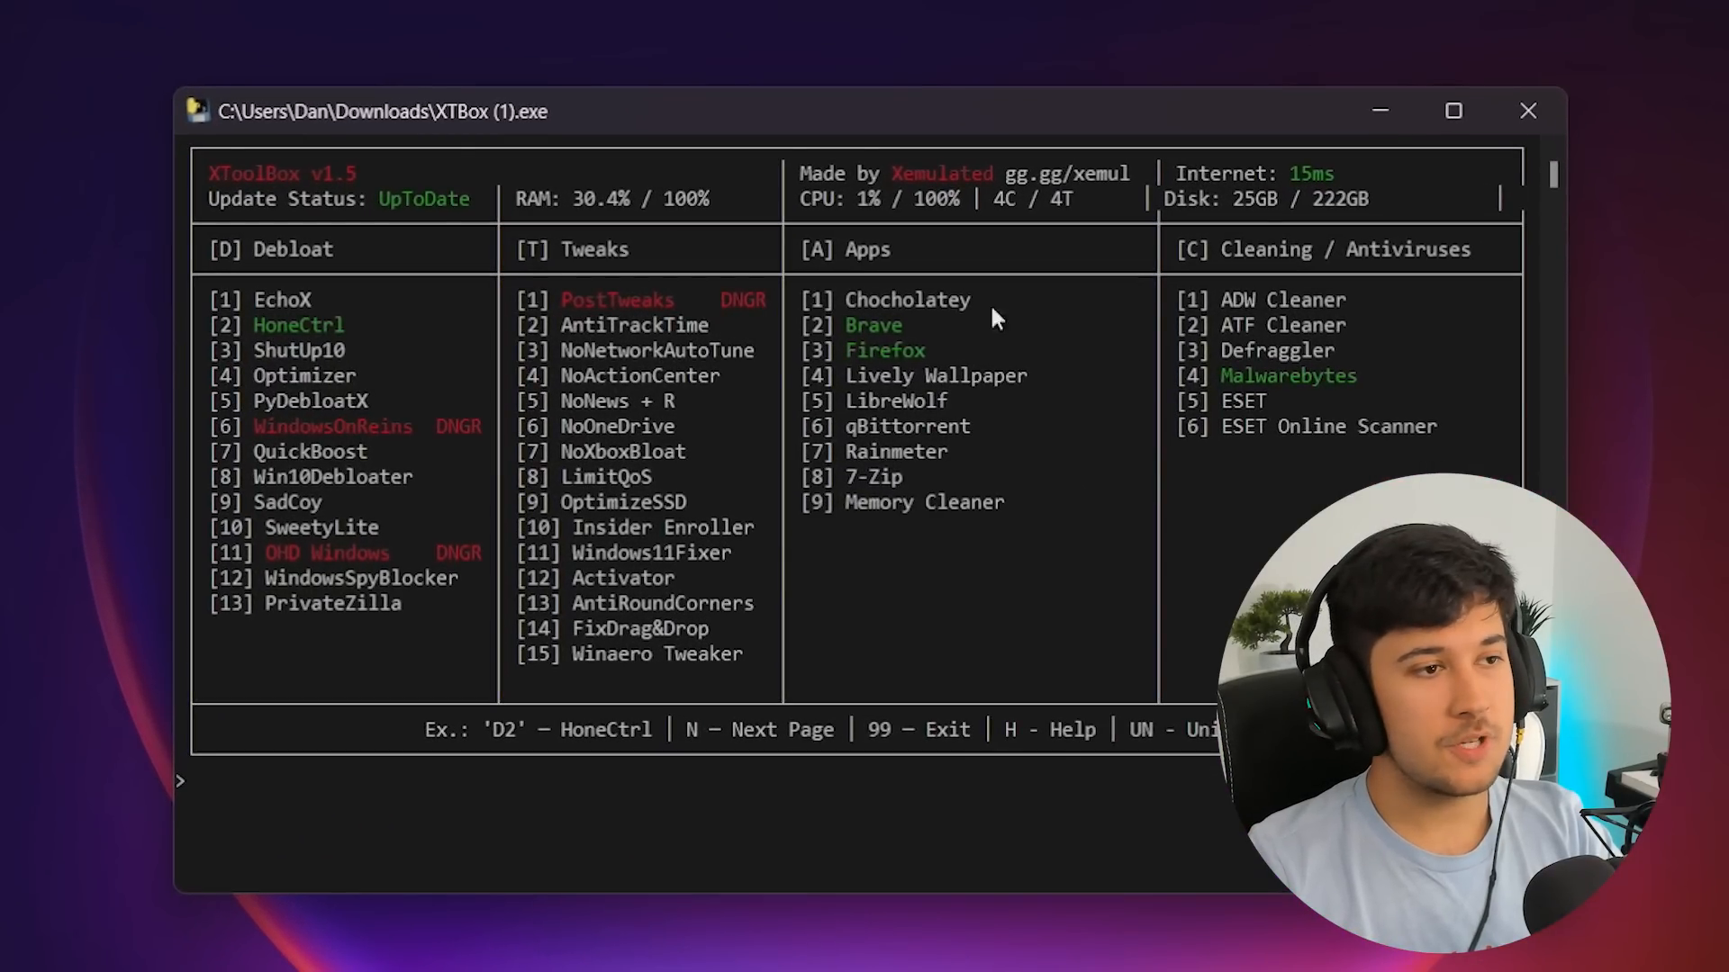
{"action": "mouse_move", "coordinate": [623, 595]}
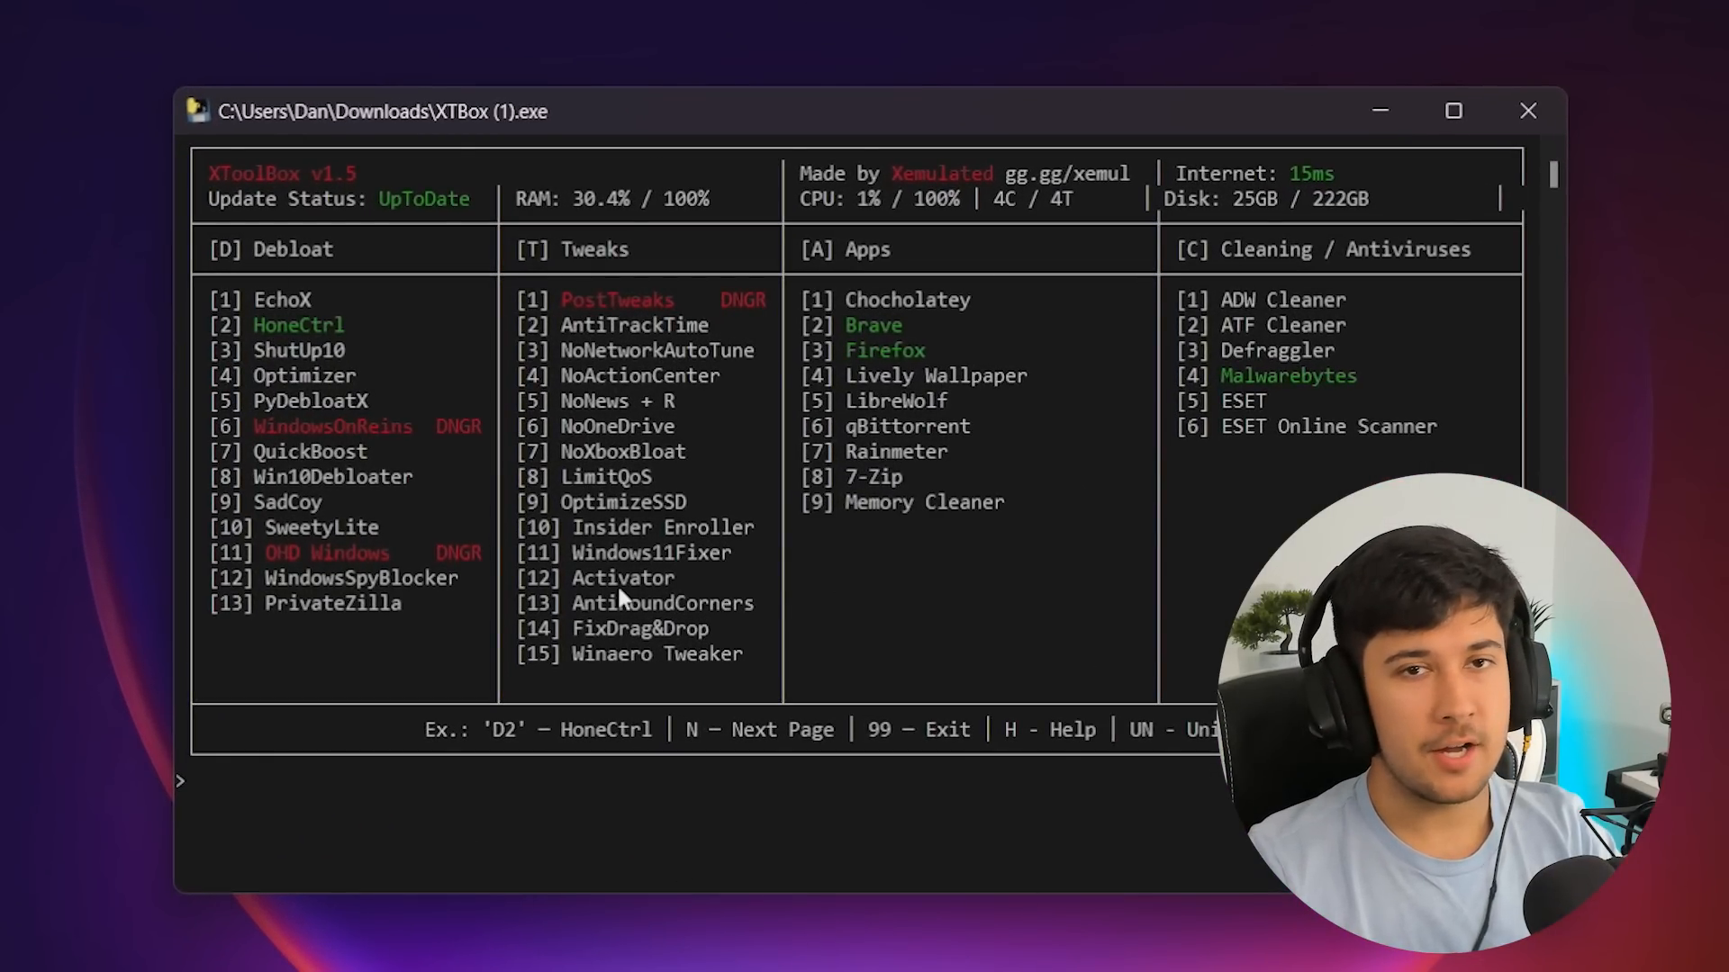
{"action": "mouse_move", "coordinate": [717, 309]}
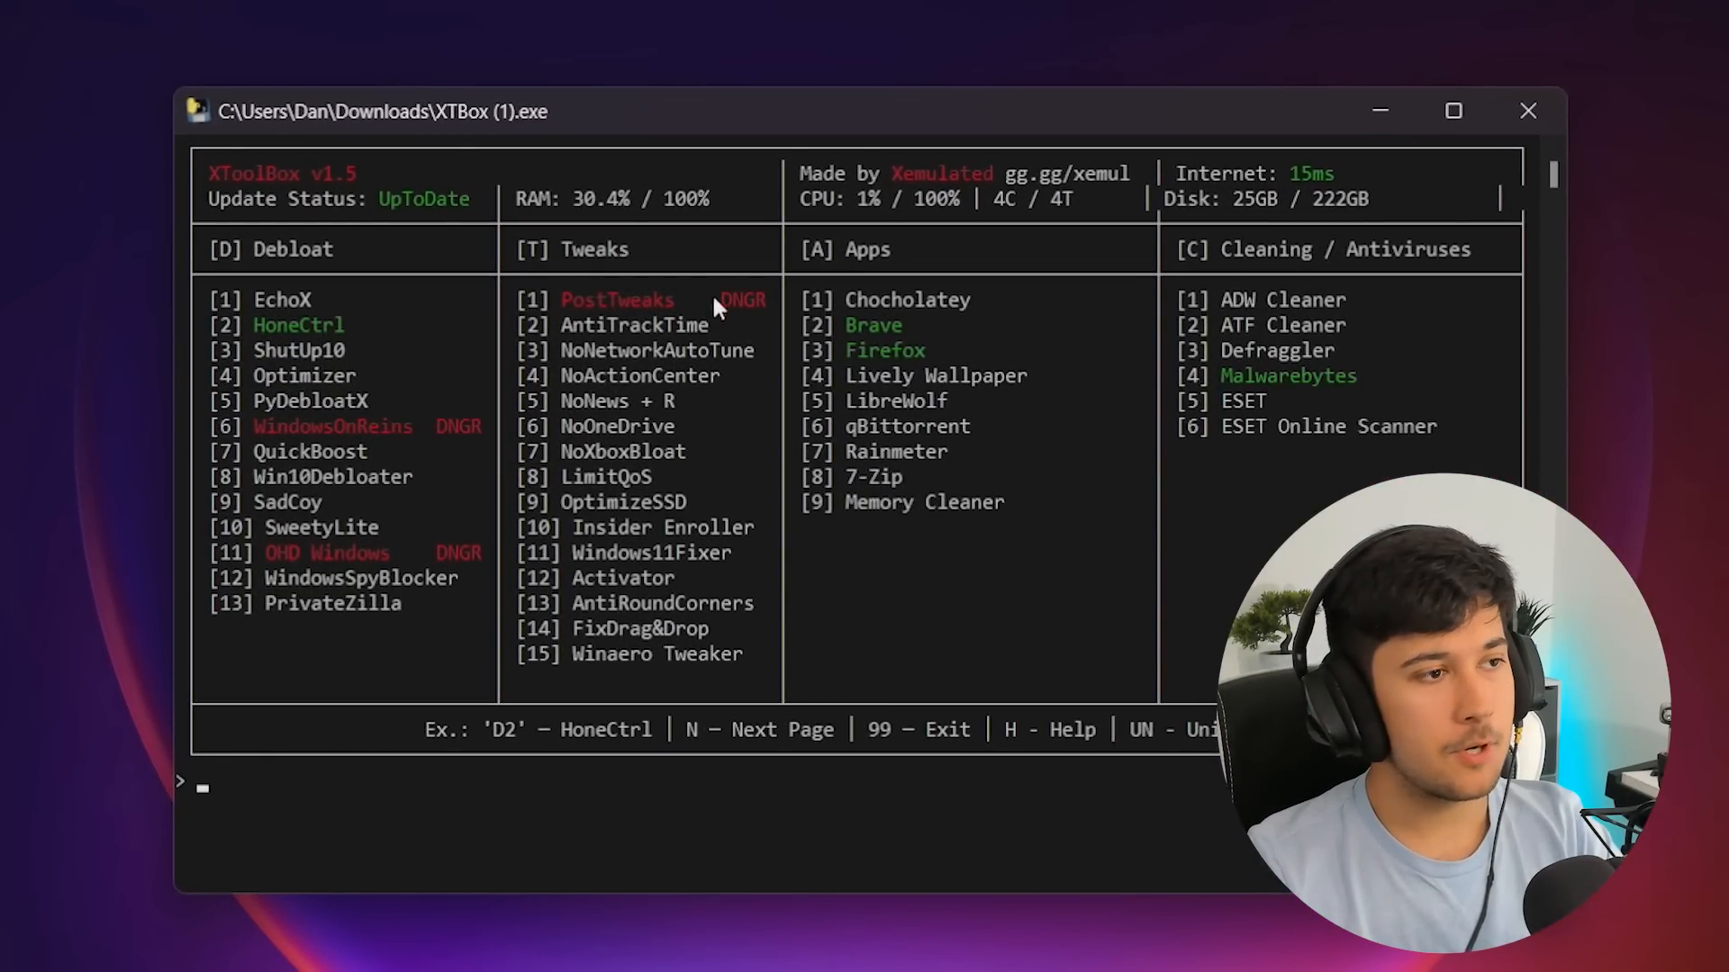
{"action": "mouse_move", "coordinate": [836, 367]}
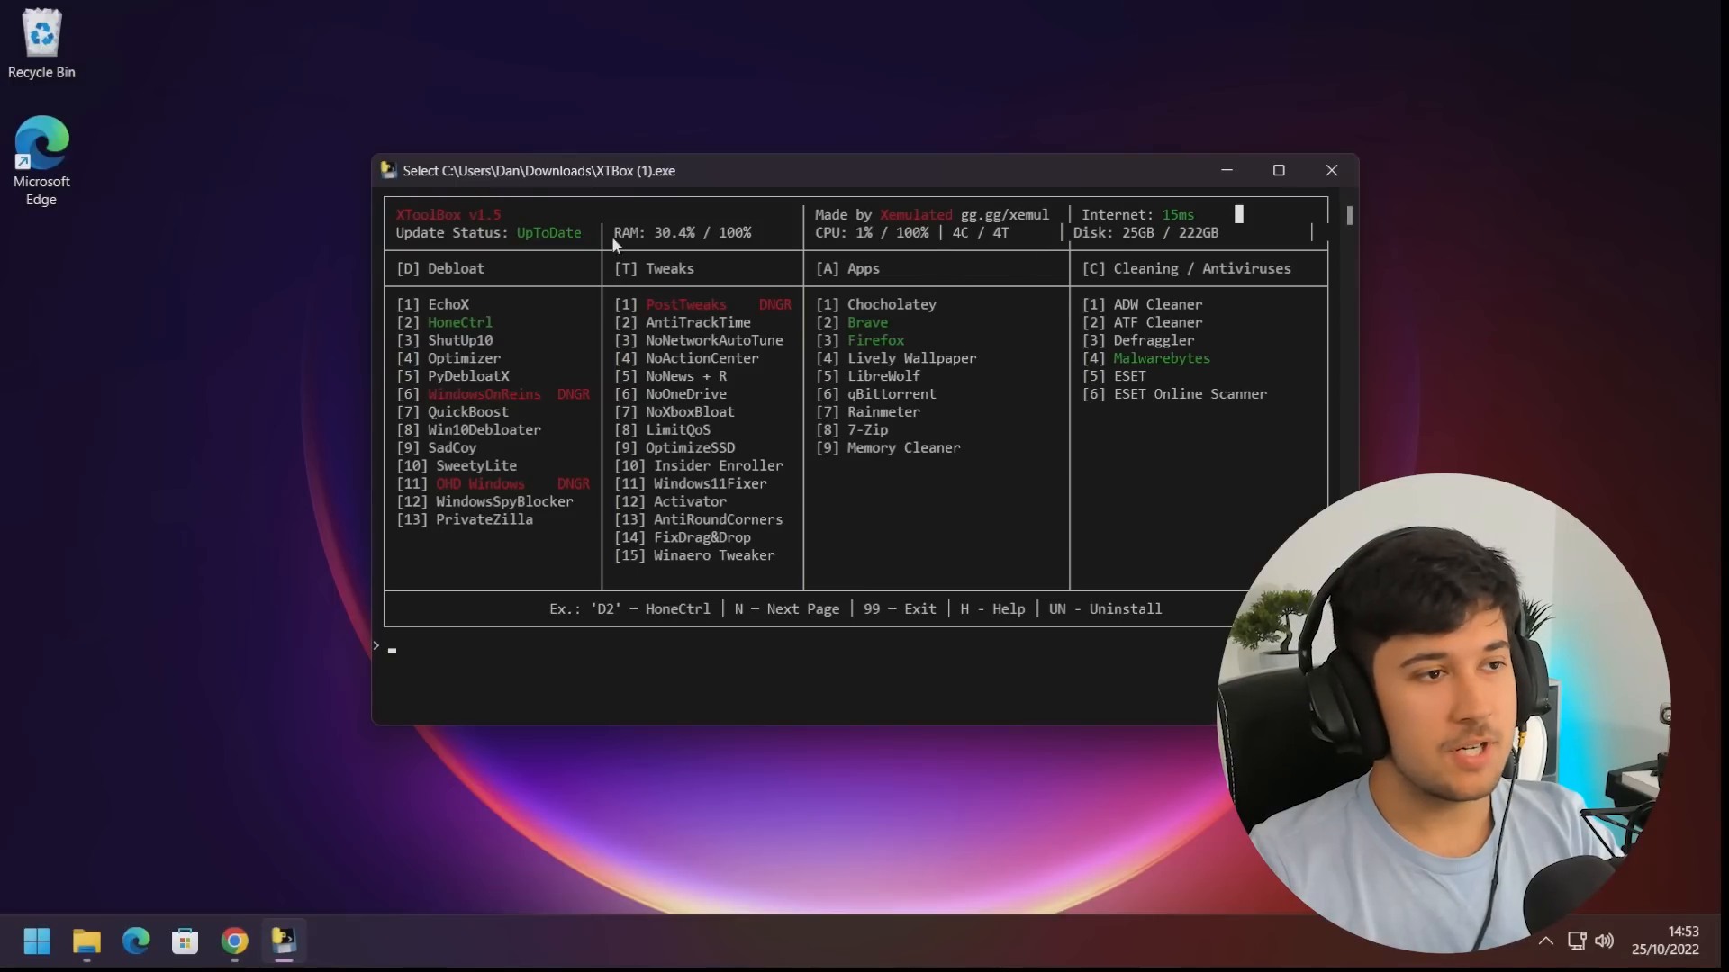
{"action": "mouse_move", "coordinate": [845, 182]}
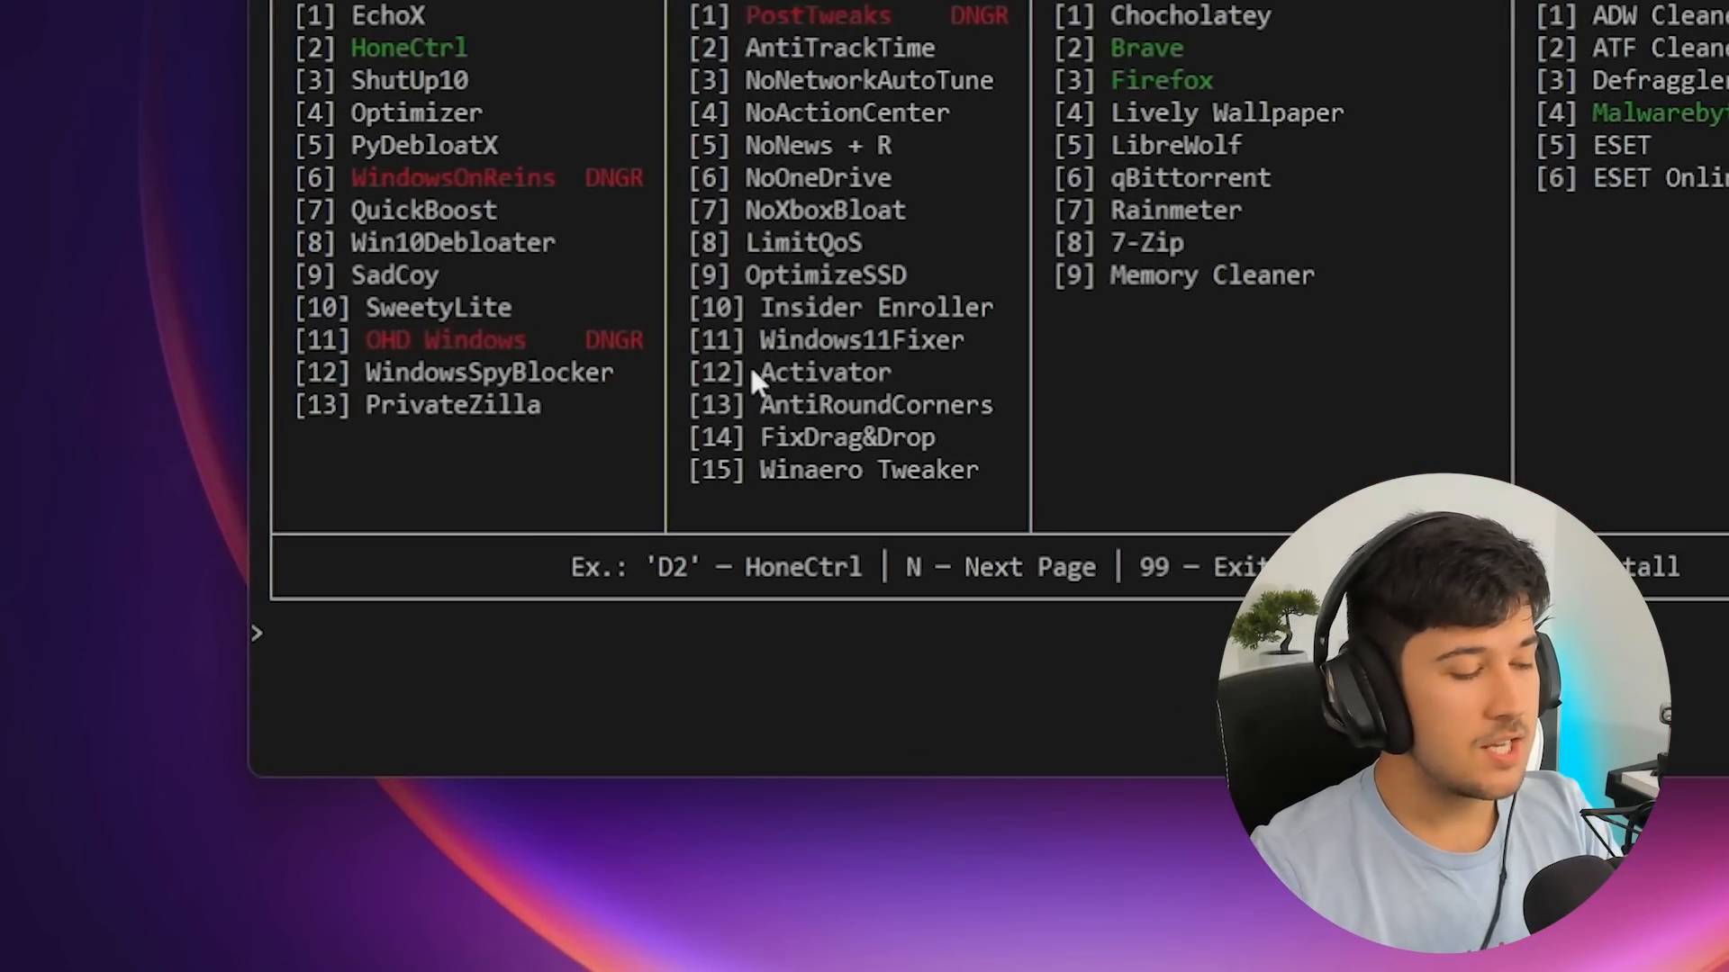
Choose option D3, ShutUp10, at the XToolbox prompt
{"action": "type", "text": "D"}
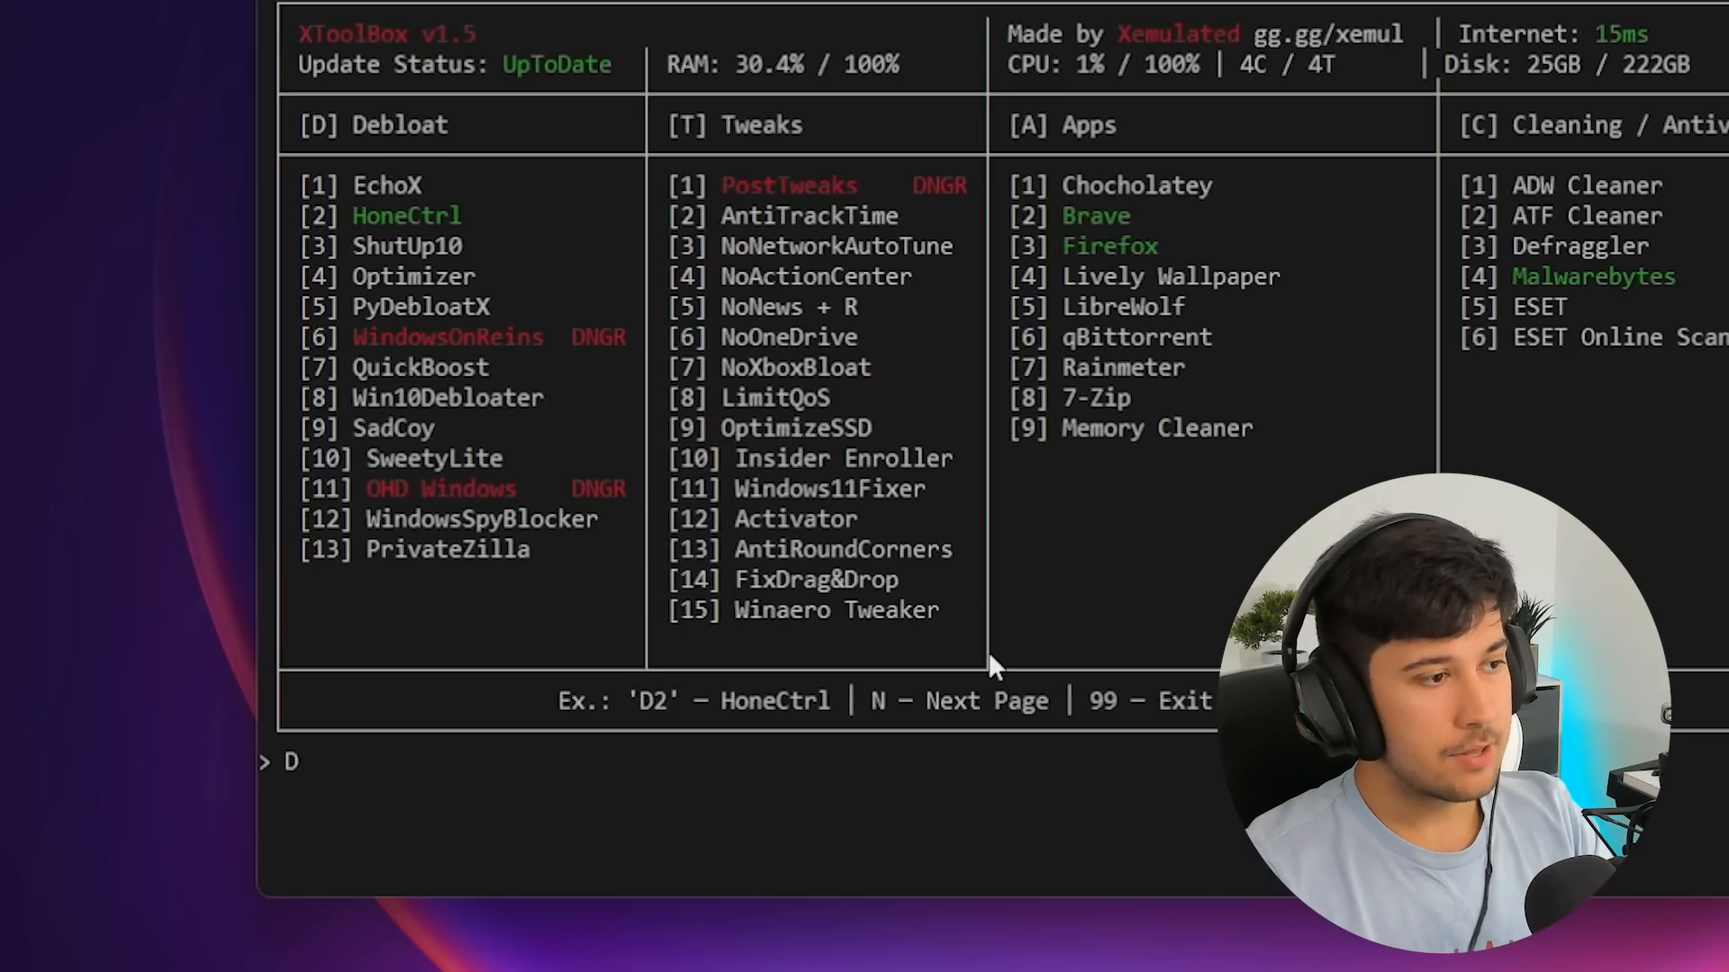
{"action": "type", "text": "3"}
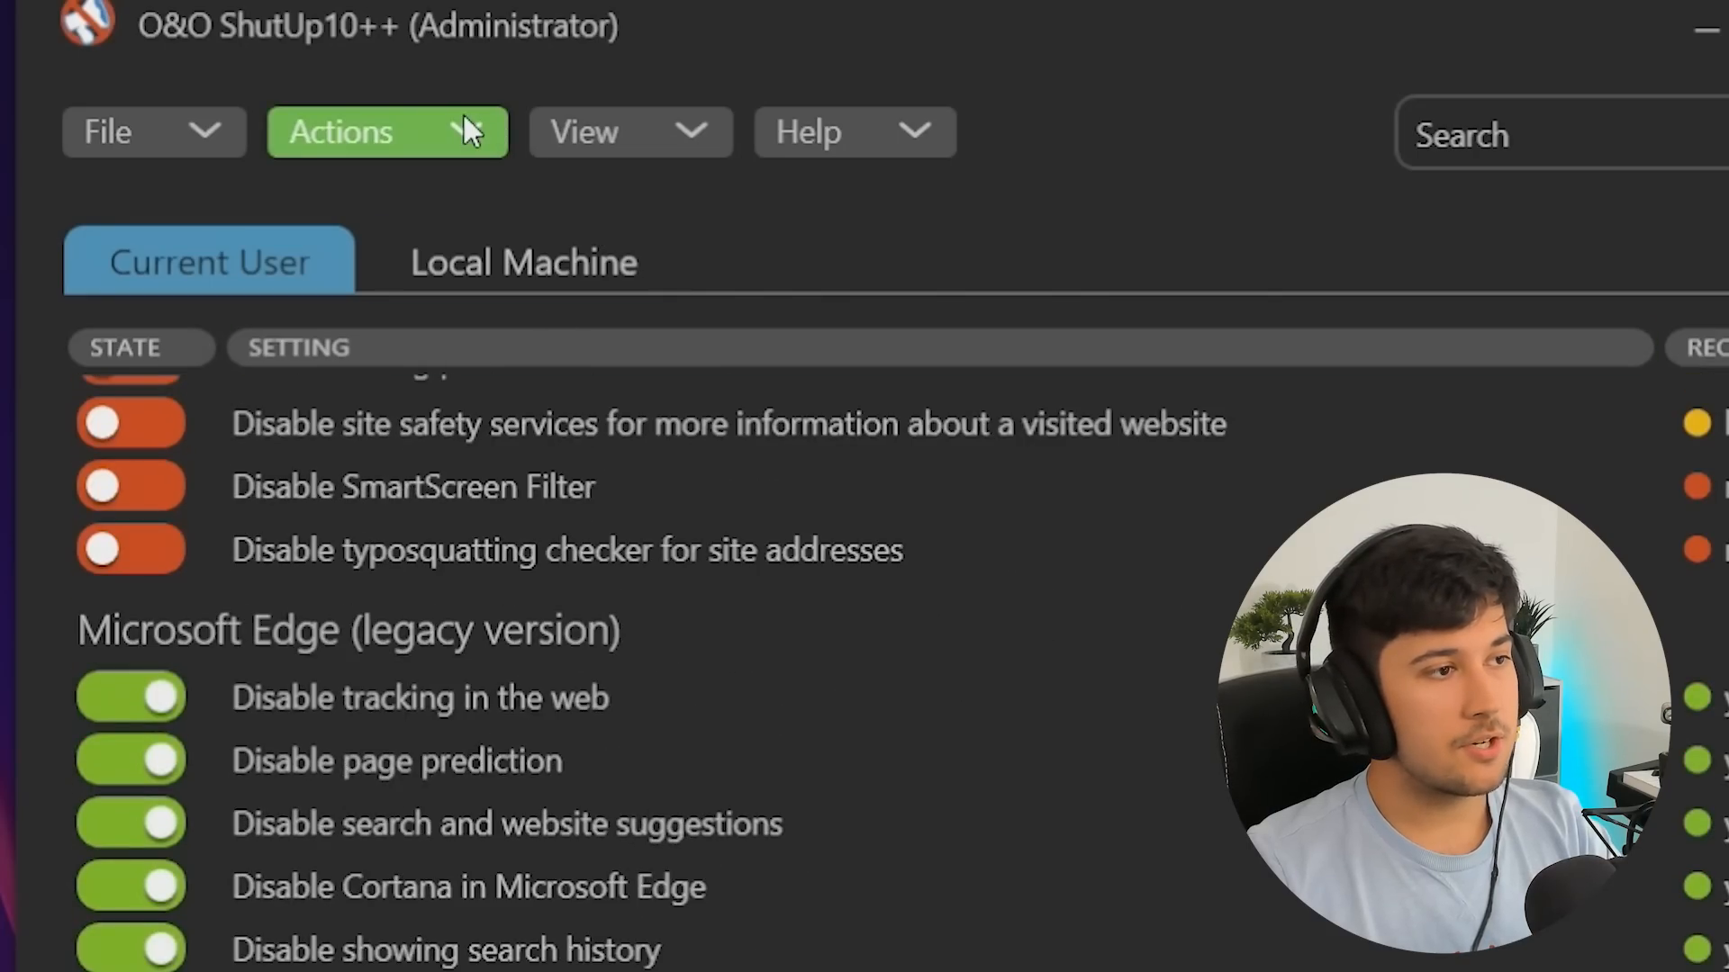
Apply only recommended settings in O&O ShutUp10++, review the list, and close it
{"action": "left_click", "coordinate": [341, 132]}
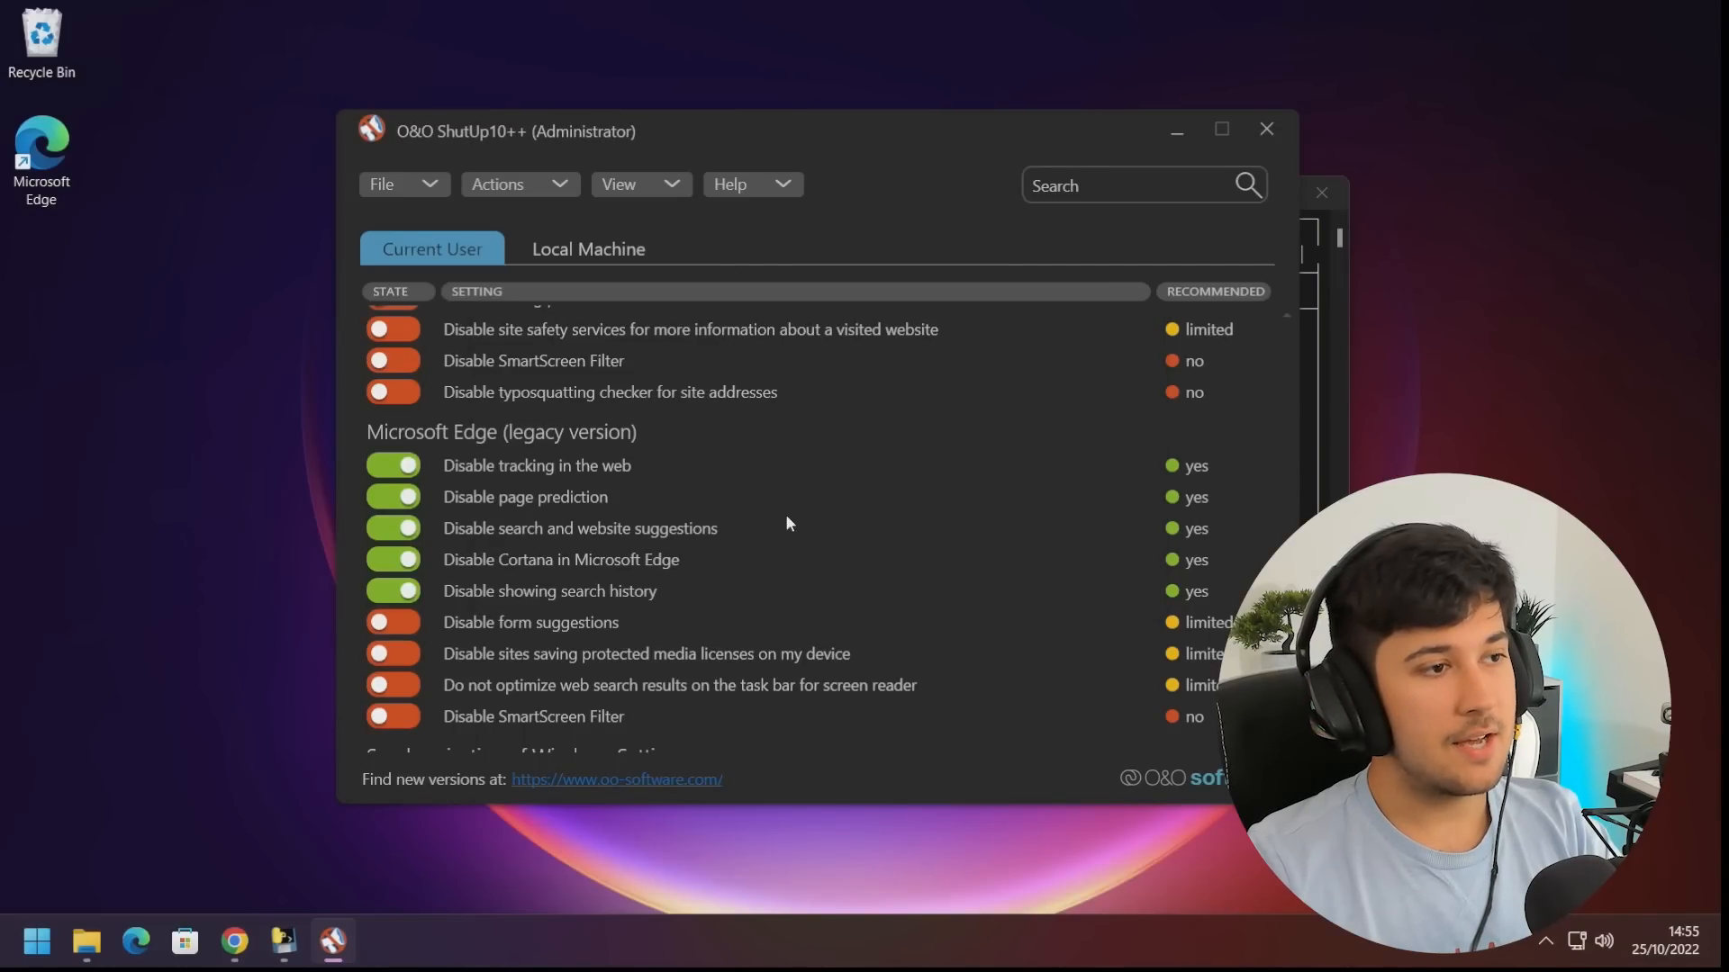
{"action": "scroll", "scroll_direction": "down", "scroll_amount": 3}
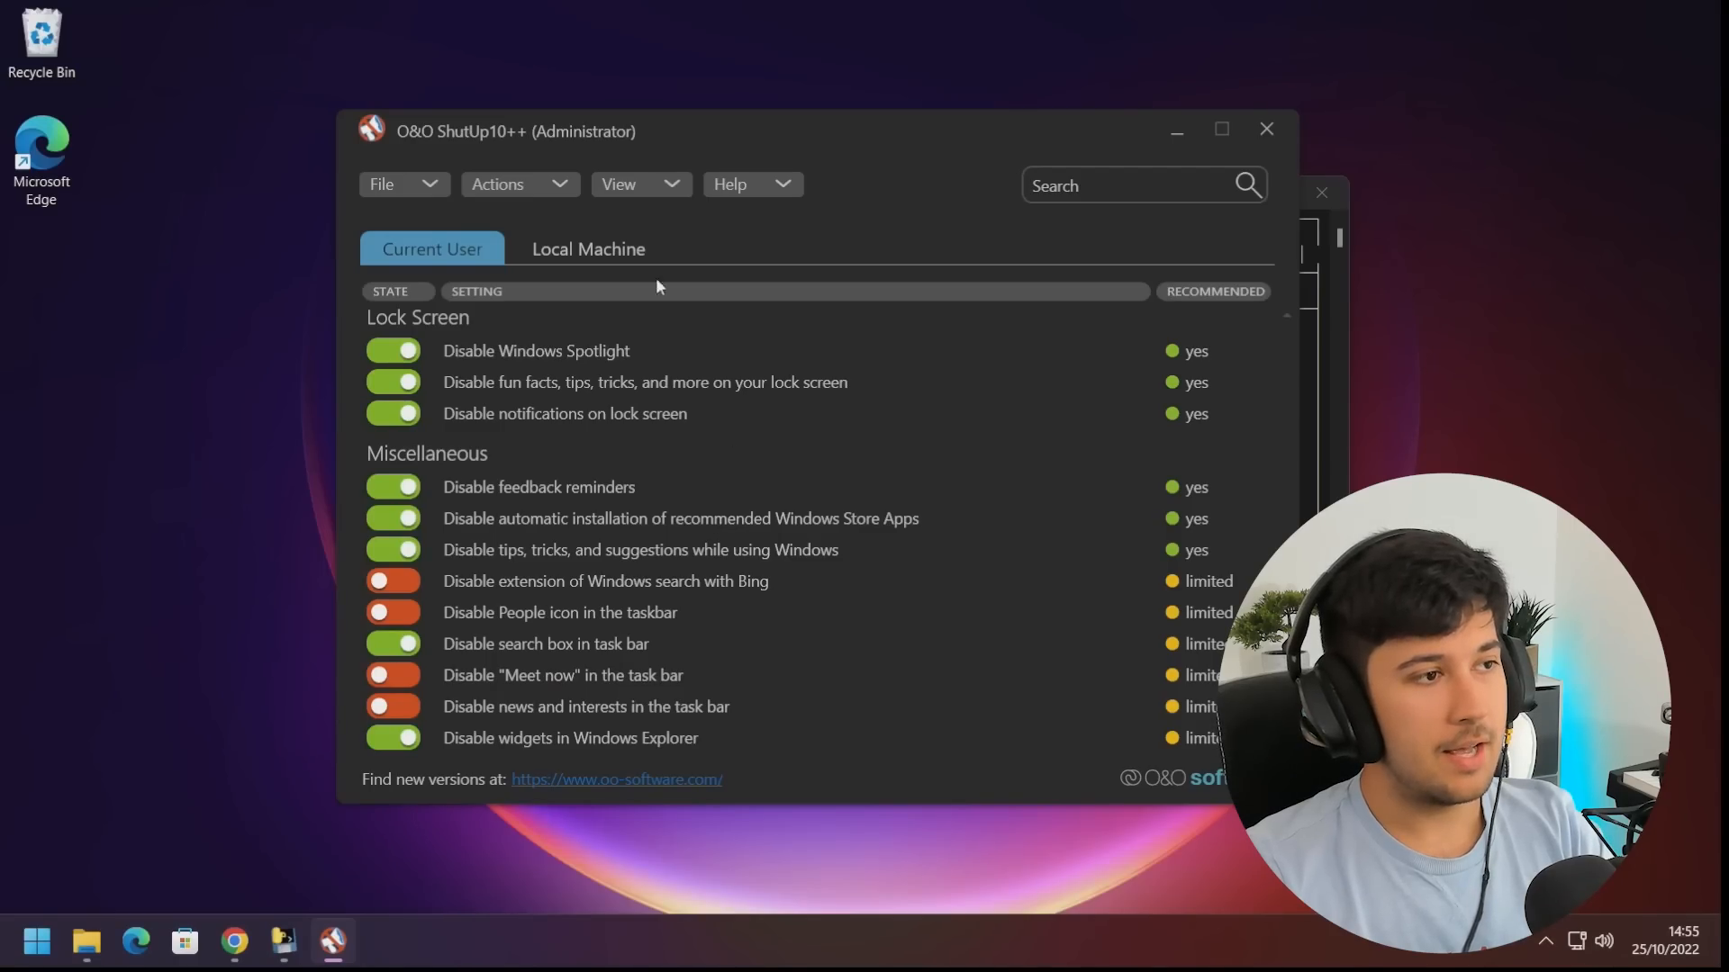
{"action": "left_click", "coordinate": [509, 184]}
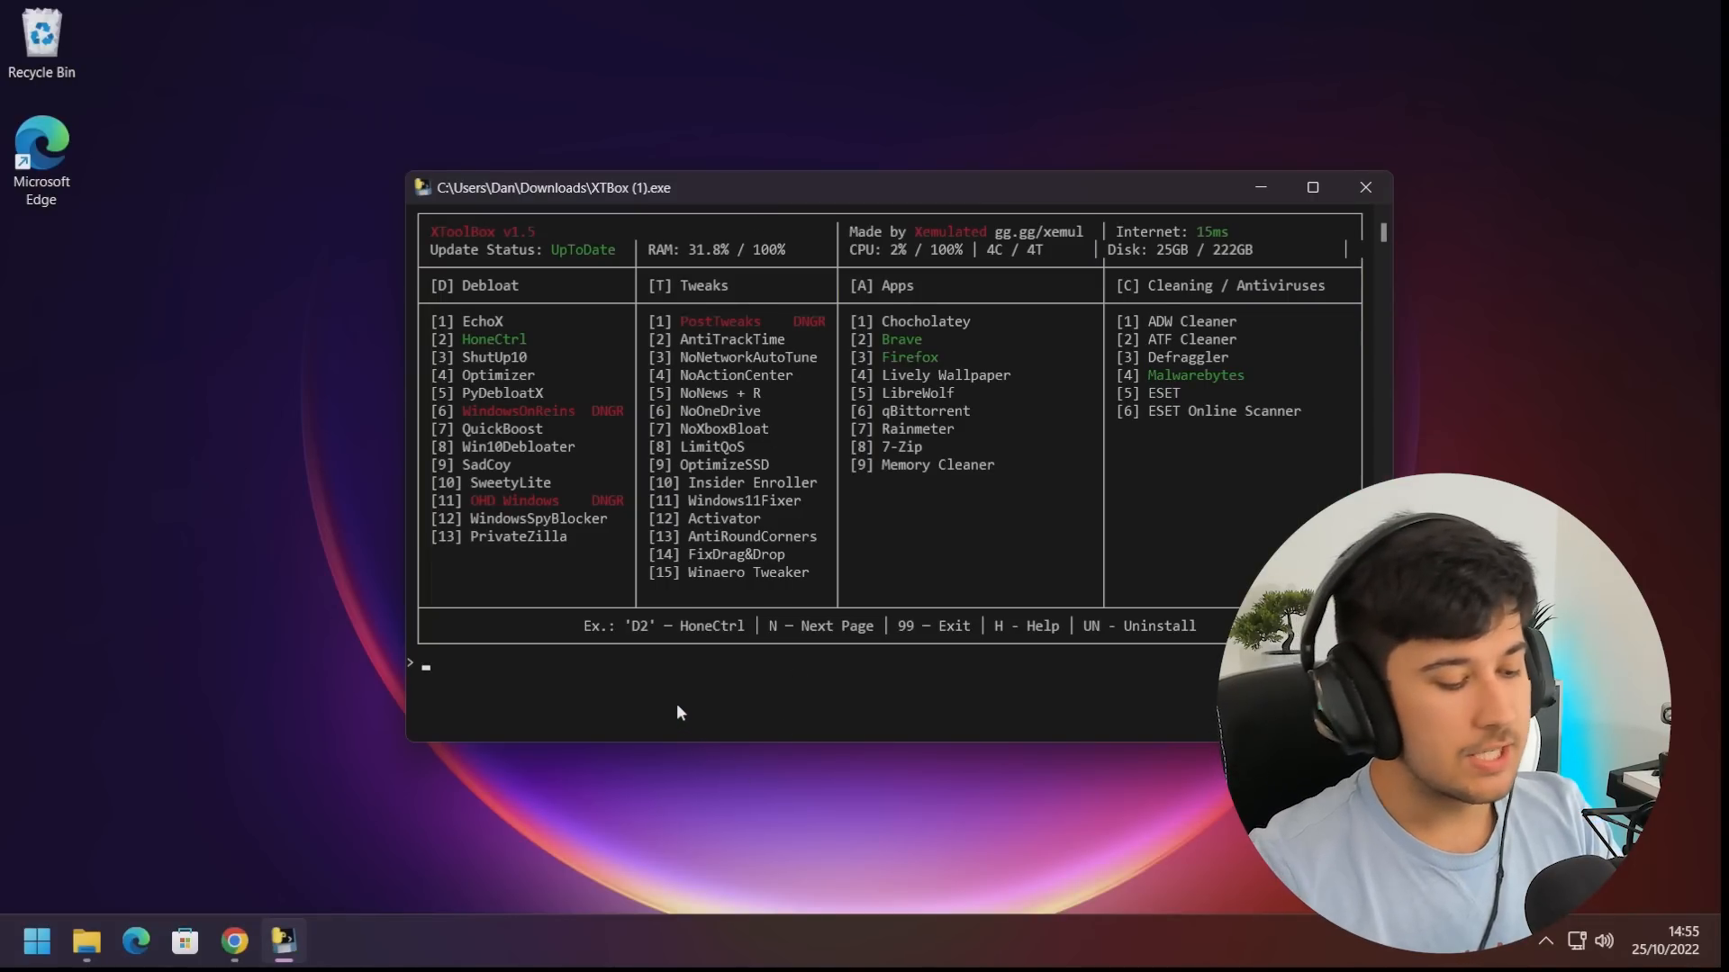
Launch Optimizer with D4 and enable Optimize Performance and another universal tweak
{"action": "type", "text": "D4"}
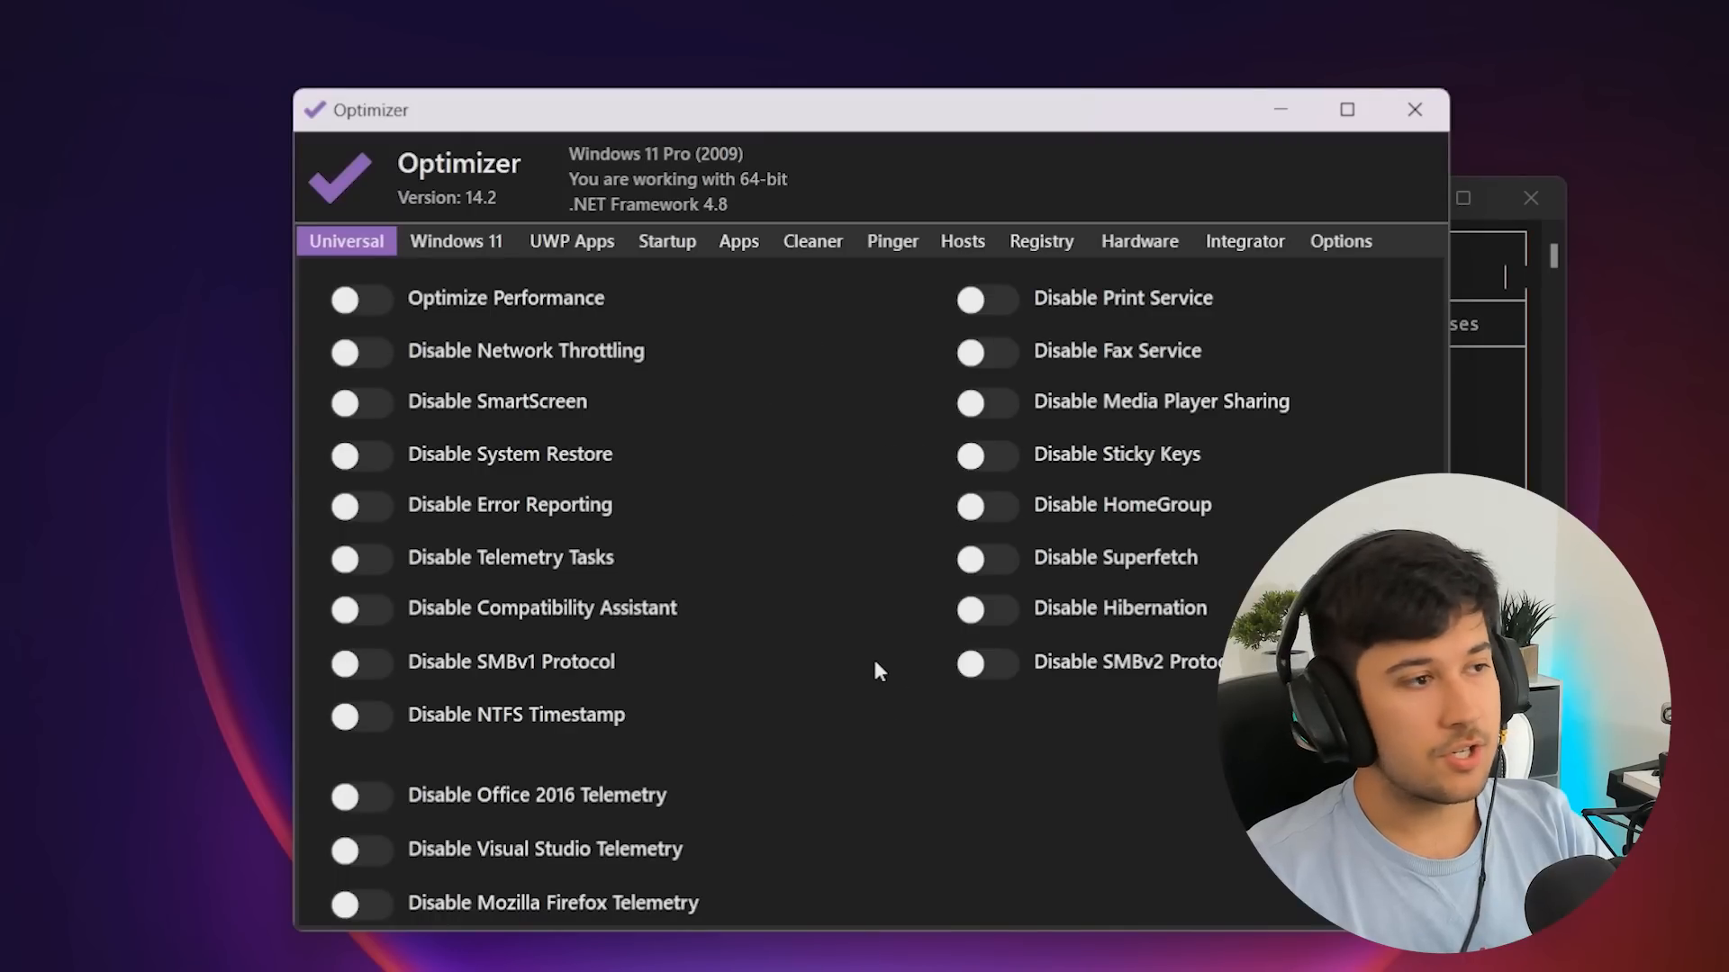
{"action": "mouse_move", "coordinate": [634, 408]}
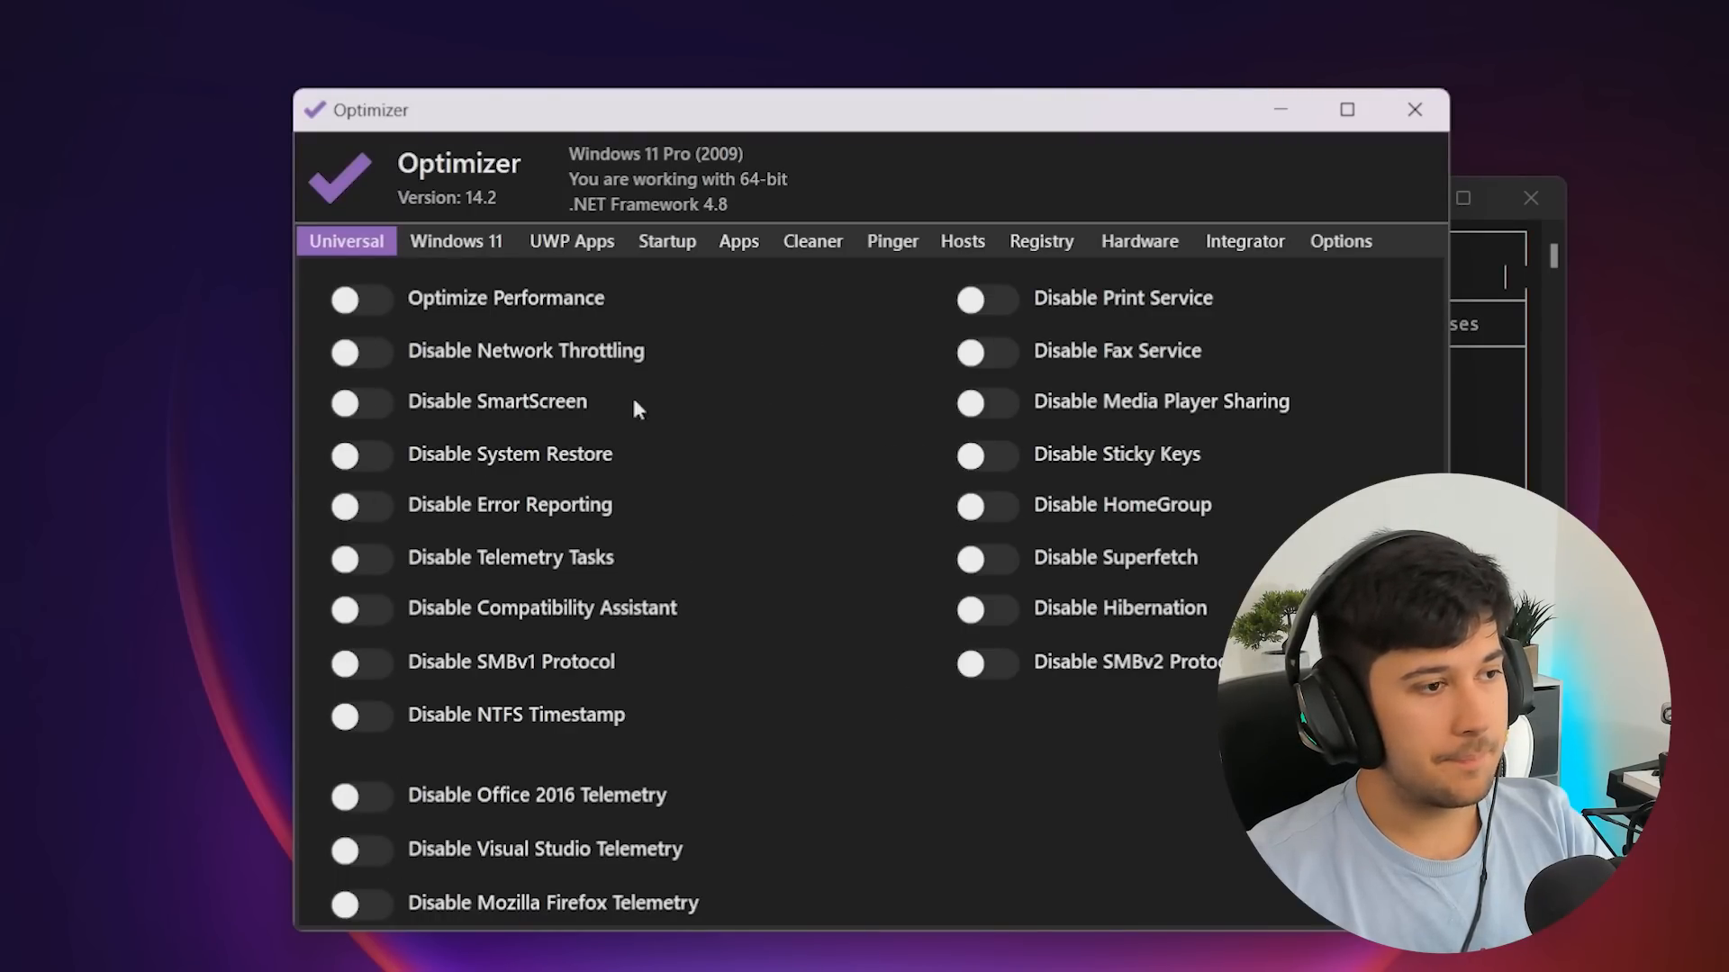
{"action": "mouse_move", "coordinate": [456, 242]}
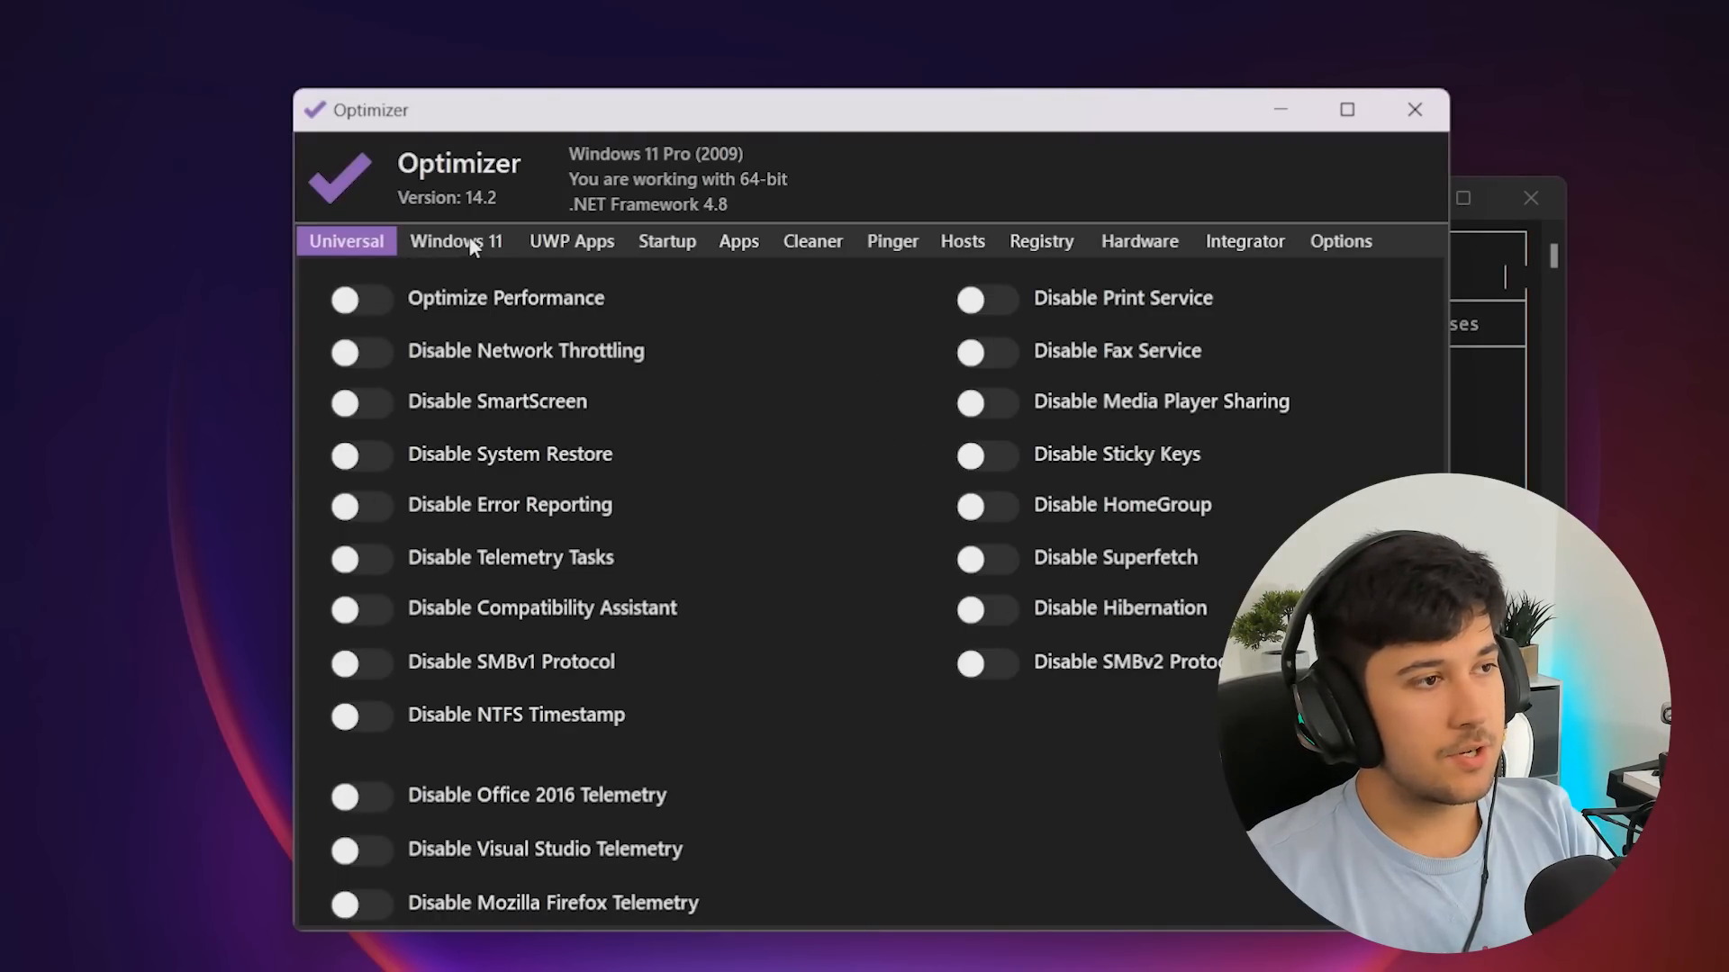
{"action": "left_click", "coordinate": [358, 298]}
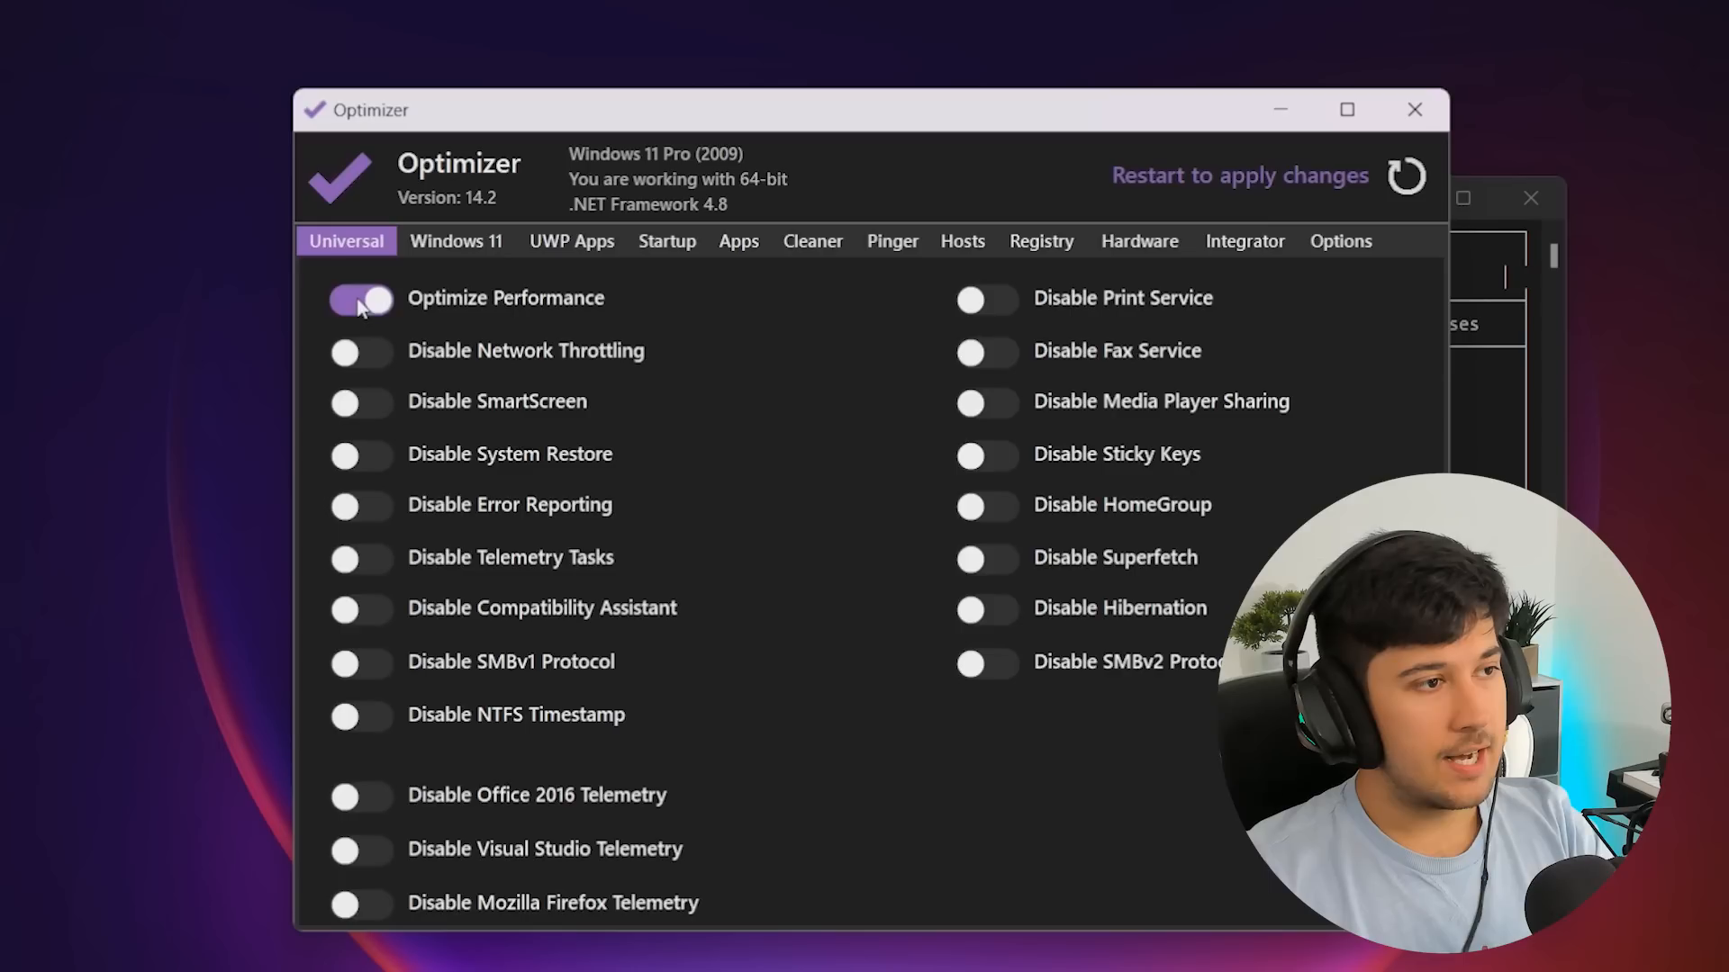
{"action": "left_click", "coordinate": [360, 350]}
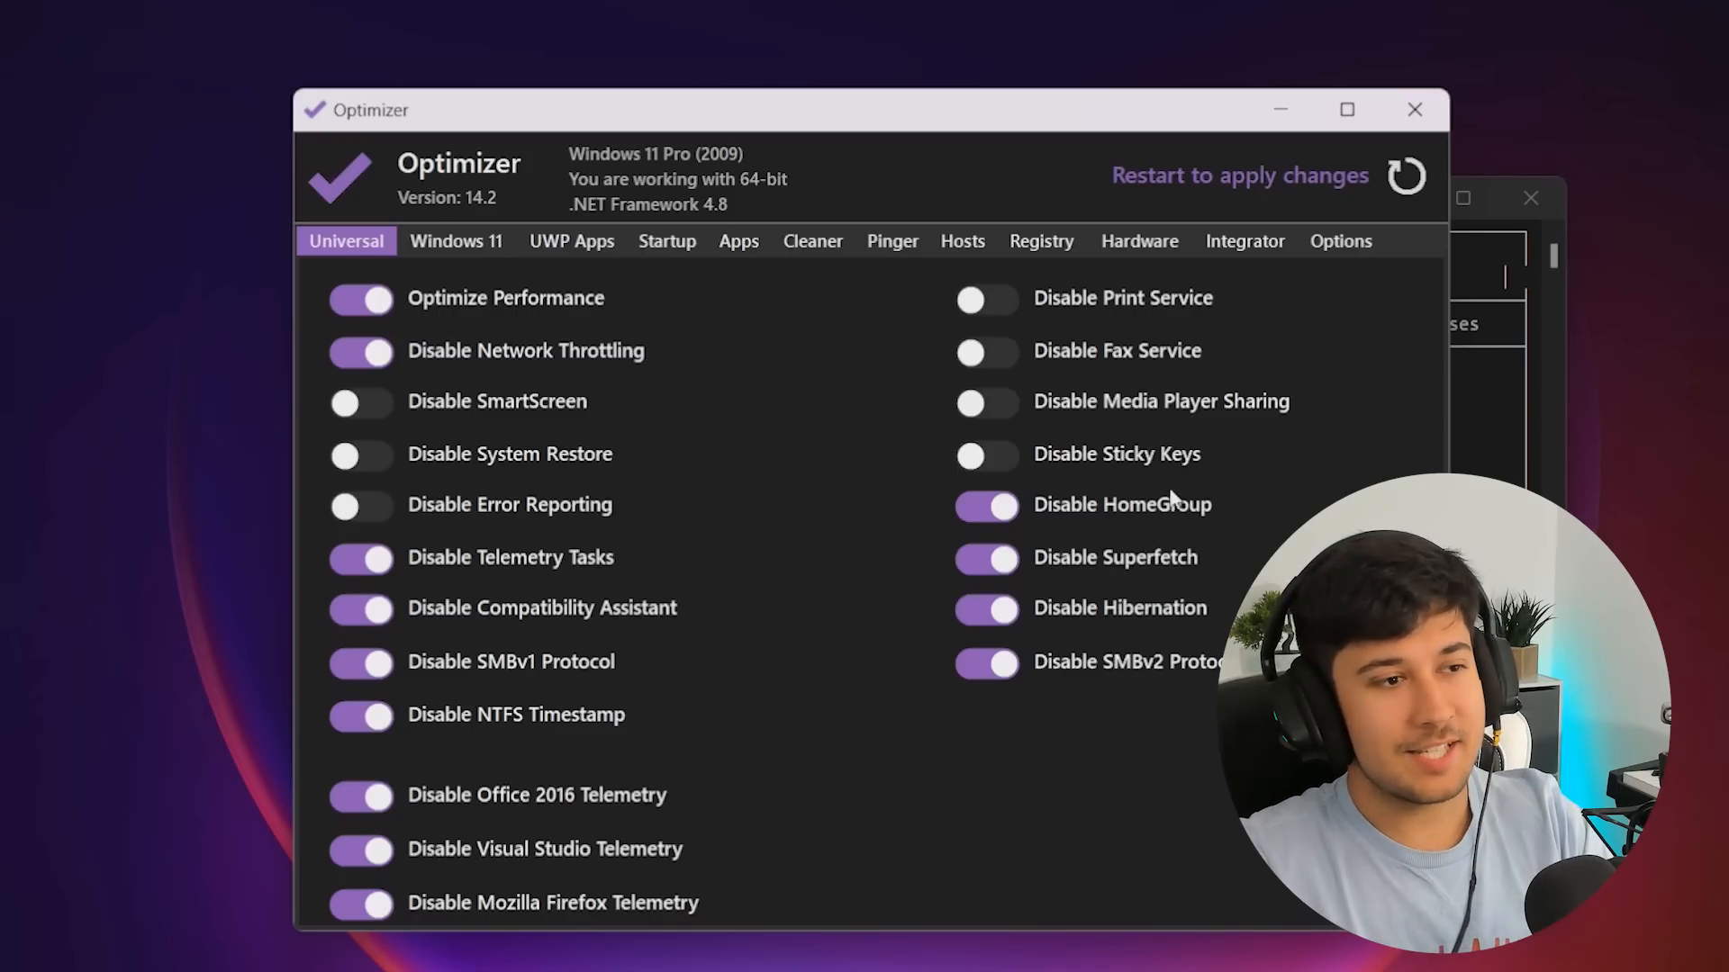
{"action": "mouse_move", "coordinate": [929, 450]}
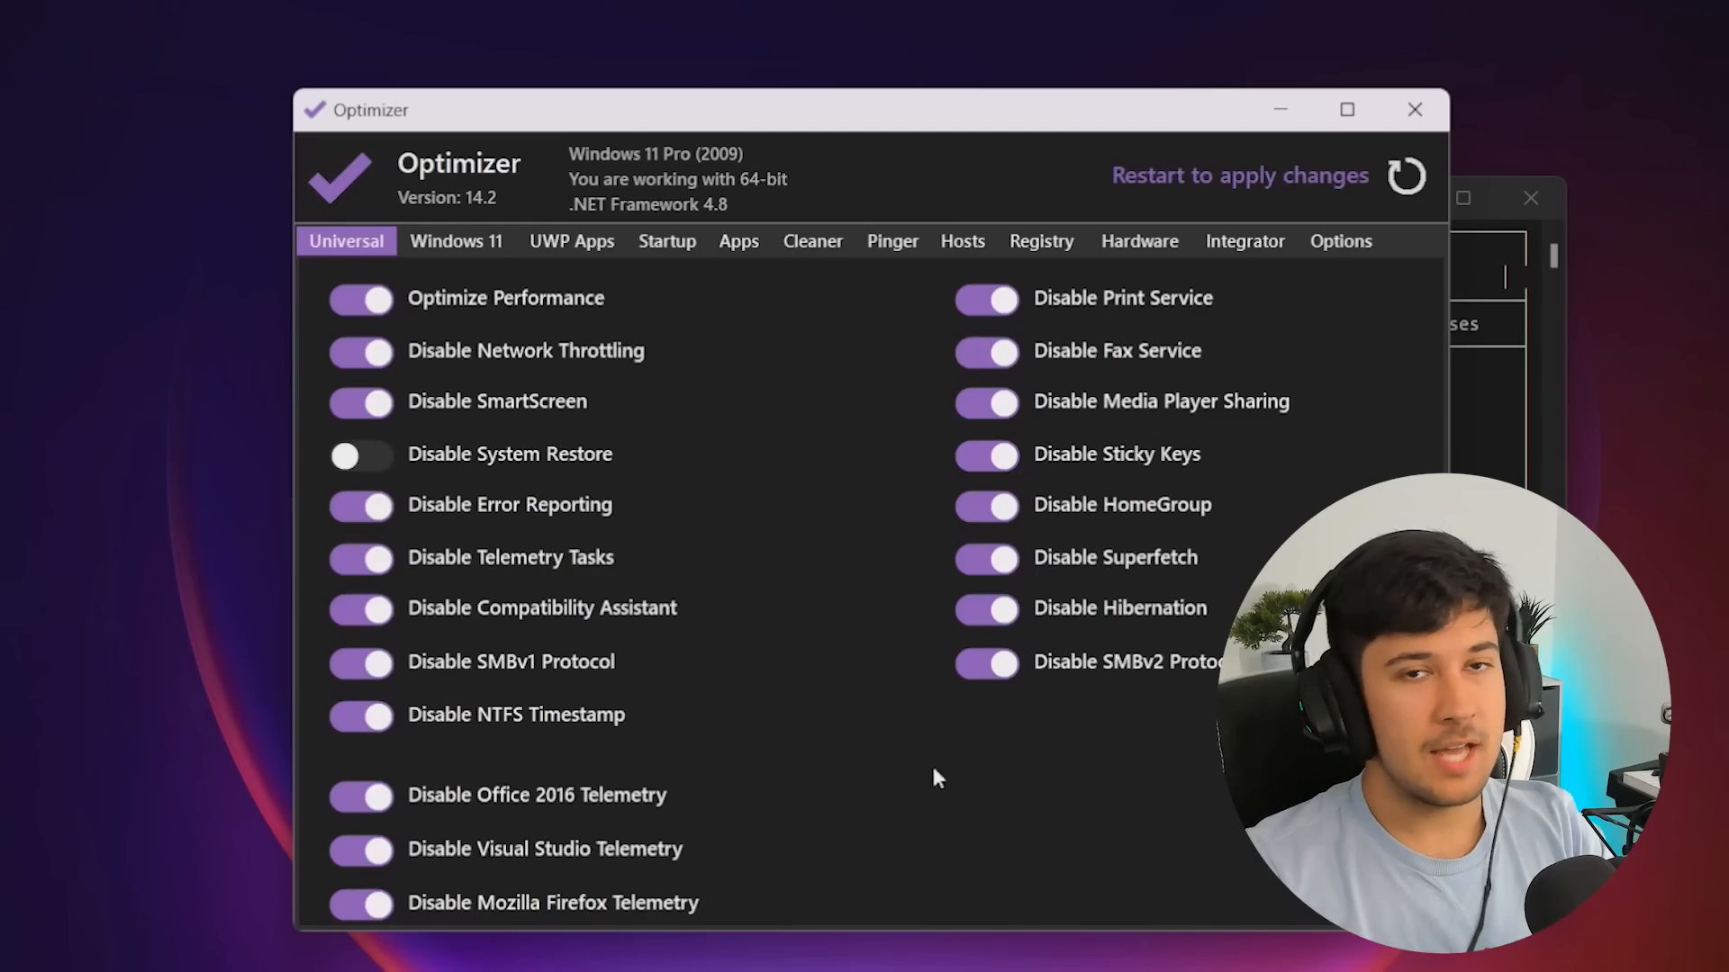
{"action": "mouse_move", "coordinate": [822, 500]}
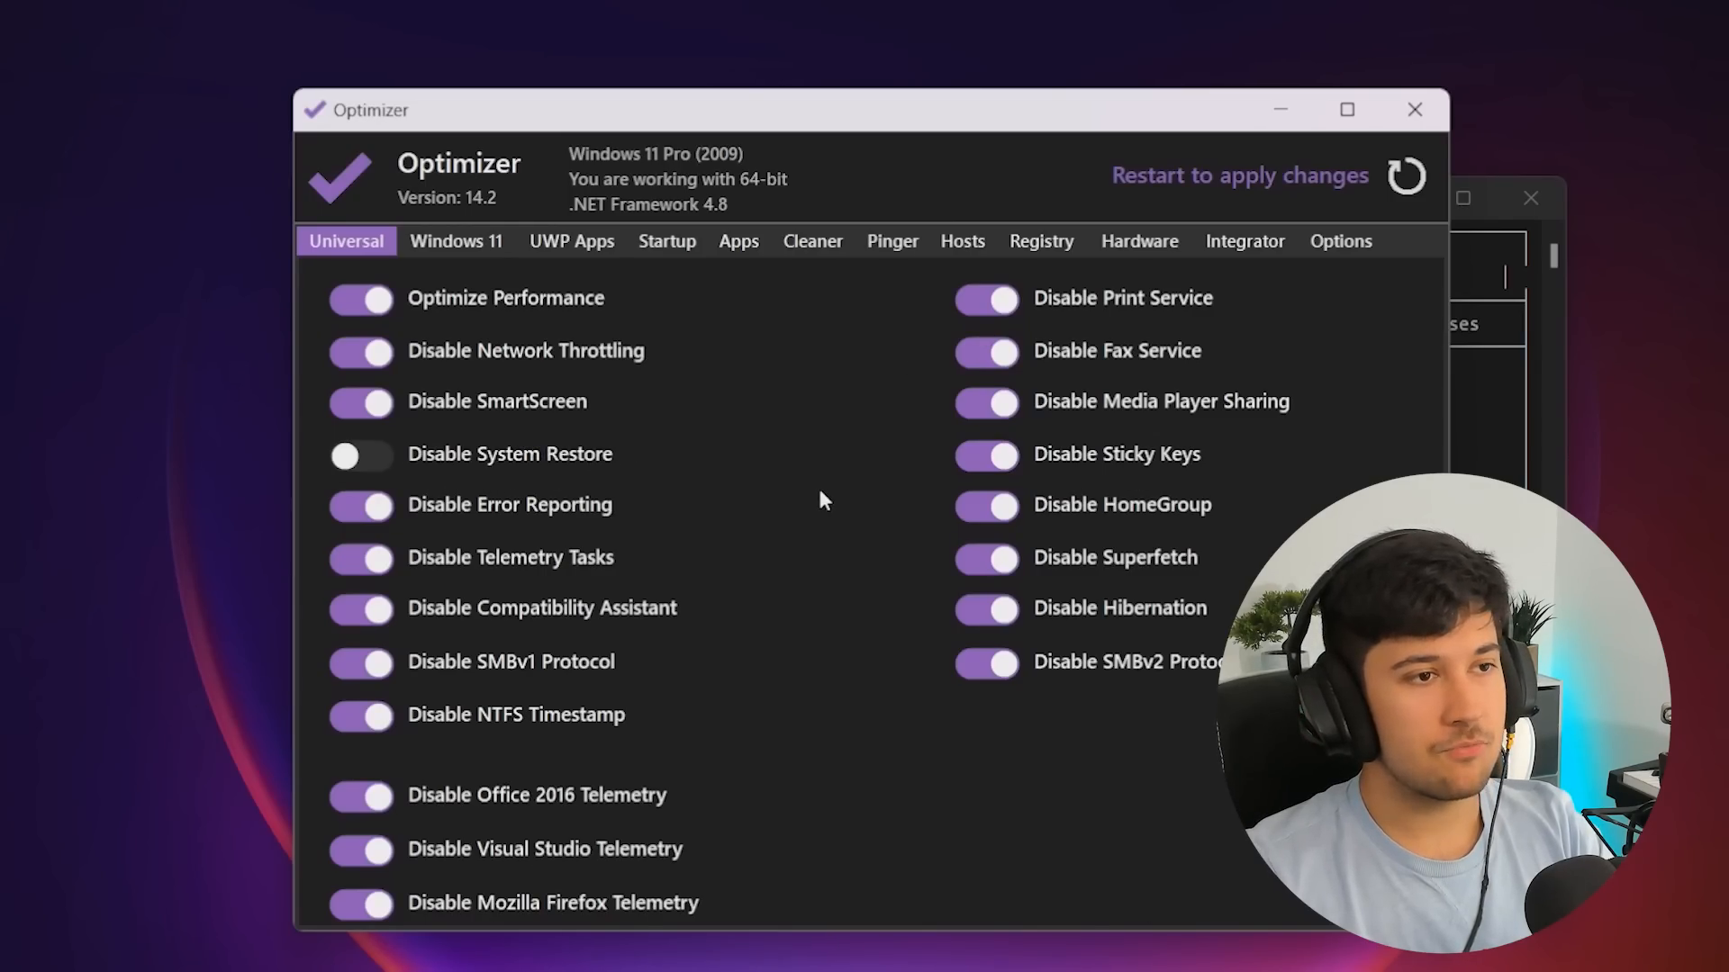
{"action": "mouse_move", "coordinate": [604, 810]}
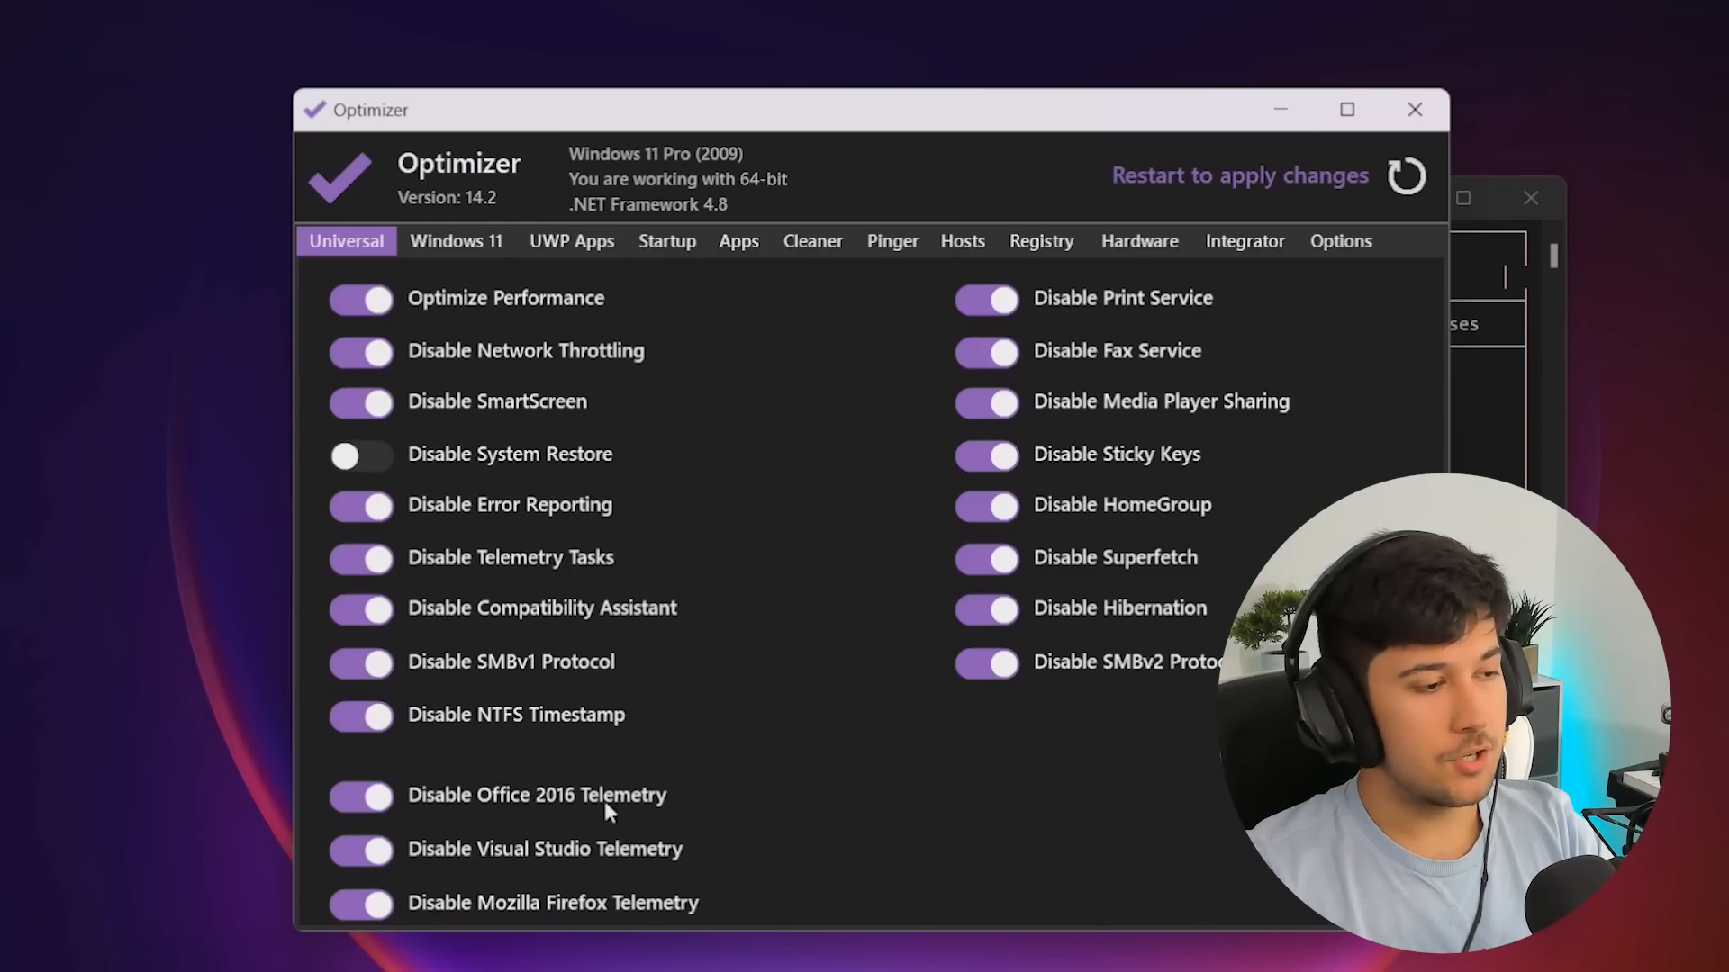
Enable Windows 11 tweaks like Start Menu ads, OneDrive, Gaming Mode and Game Bar
{"action": "left_click", "coordinate": [455, 240]}
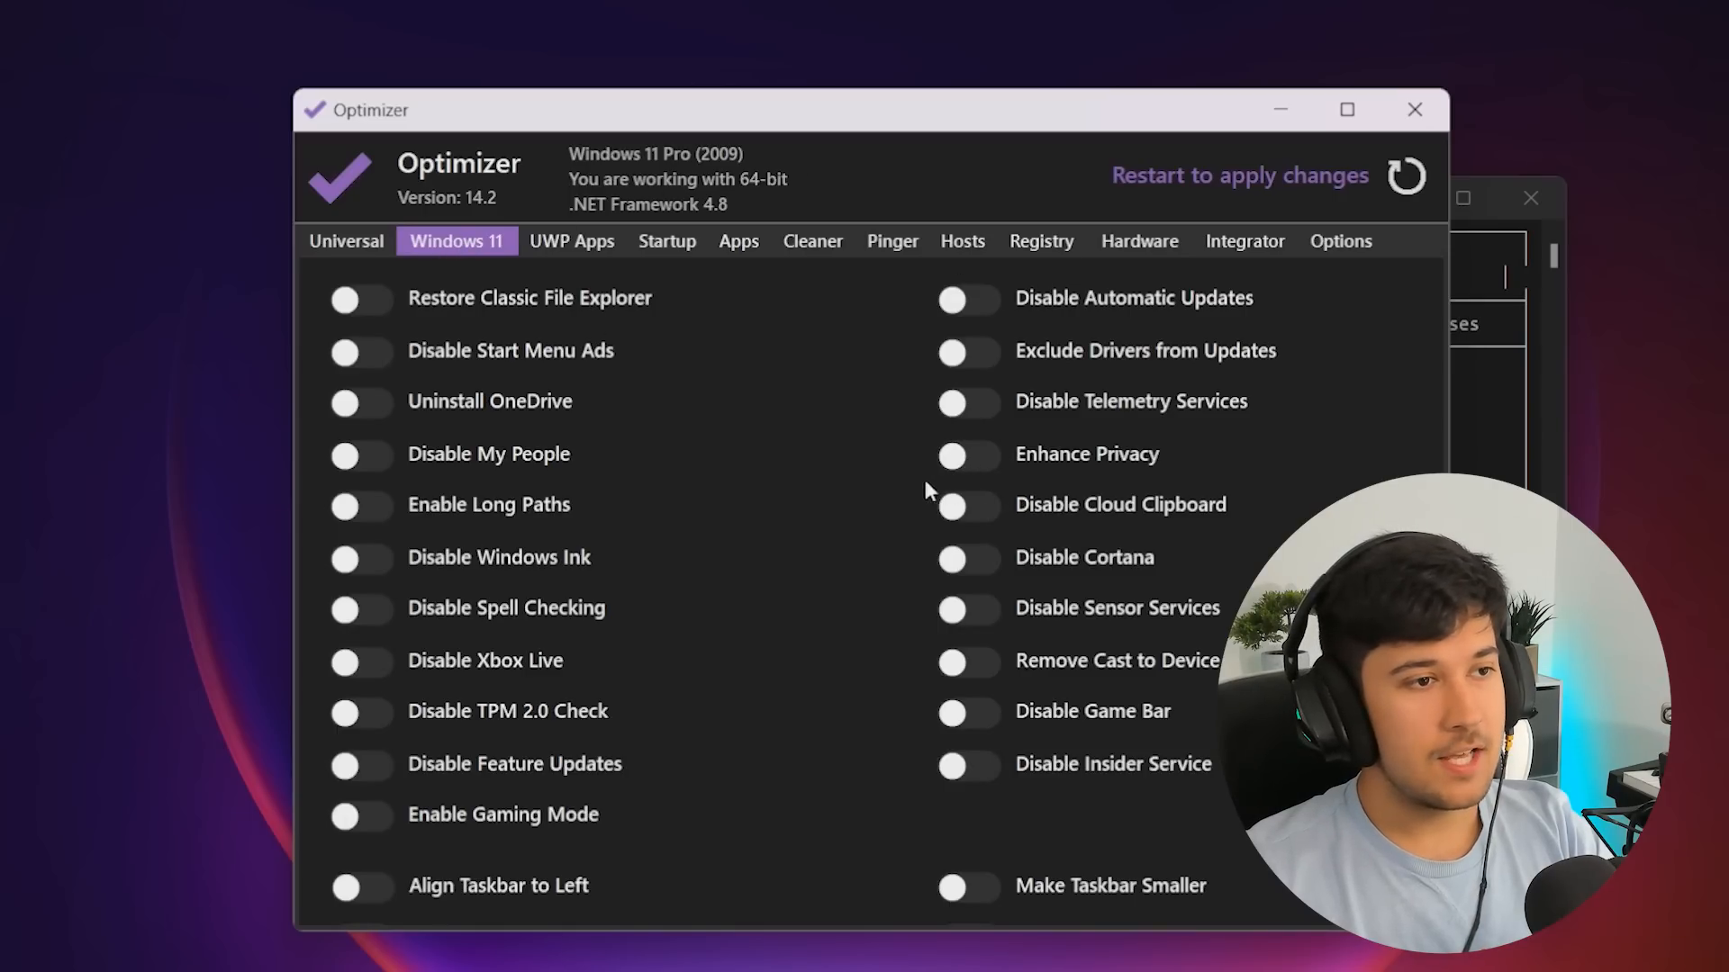
{"action": "mouse_move", "coordinate": [798, 571]}
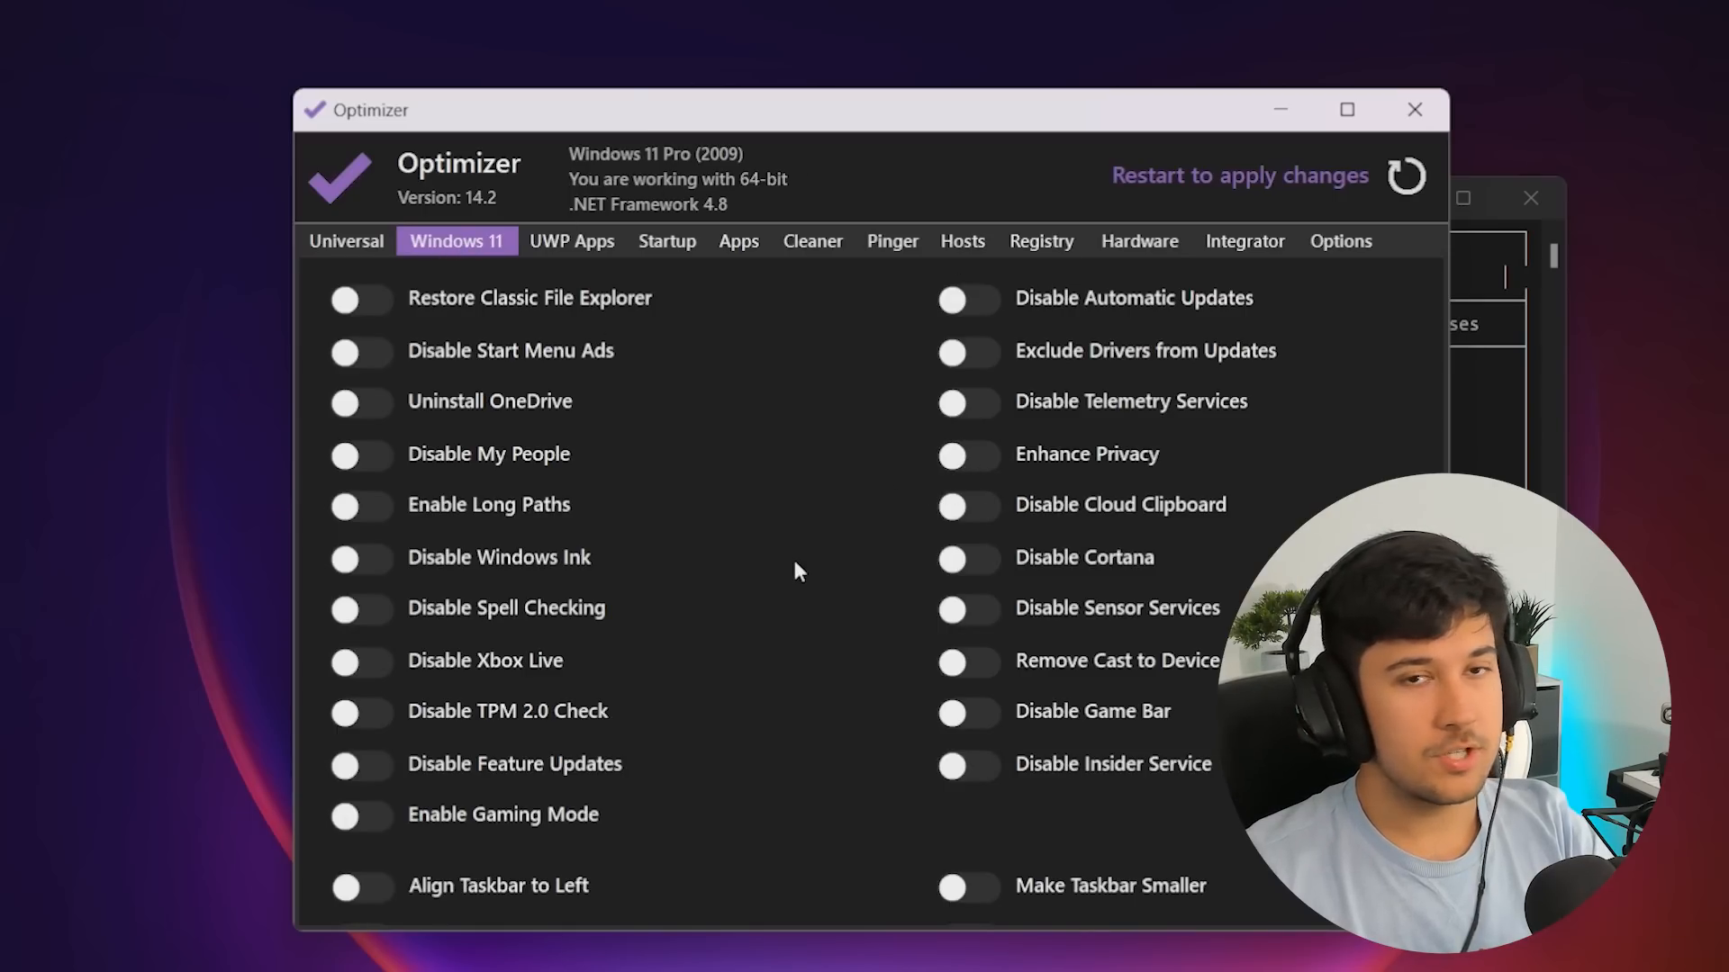
{"action": "mouse_move", "coordinate": [644, 618]}
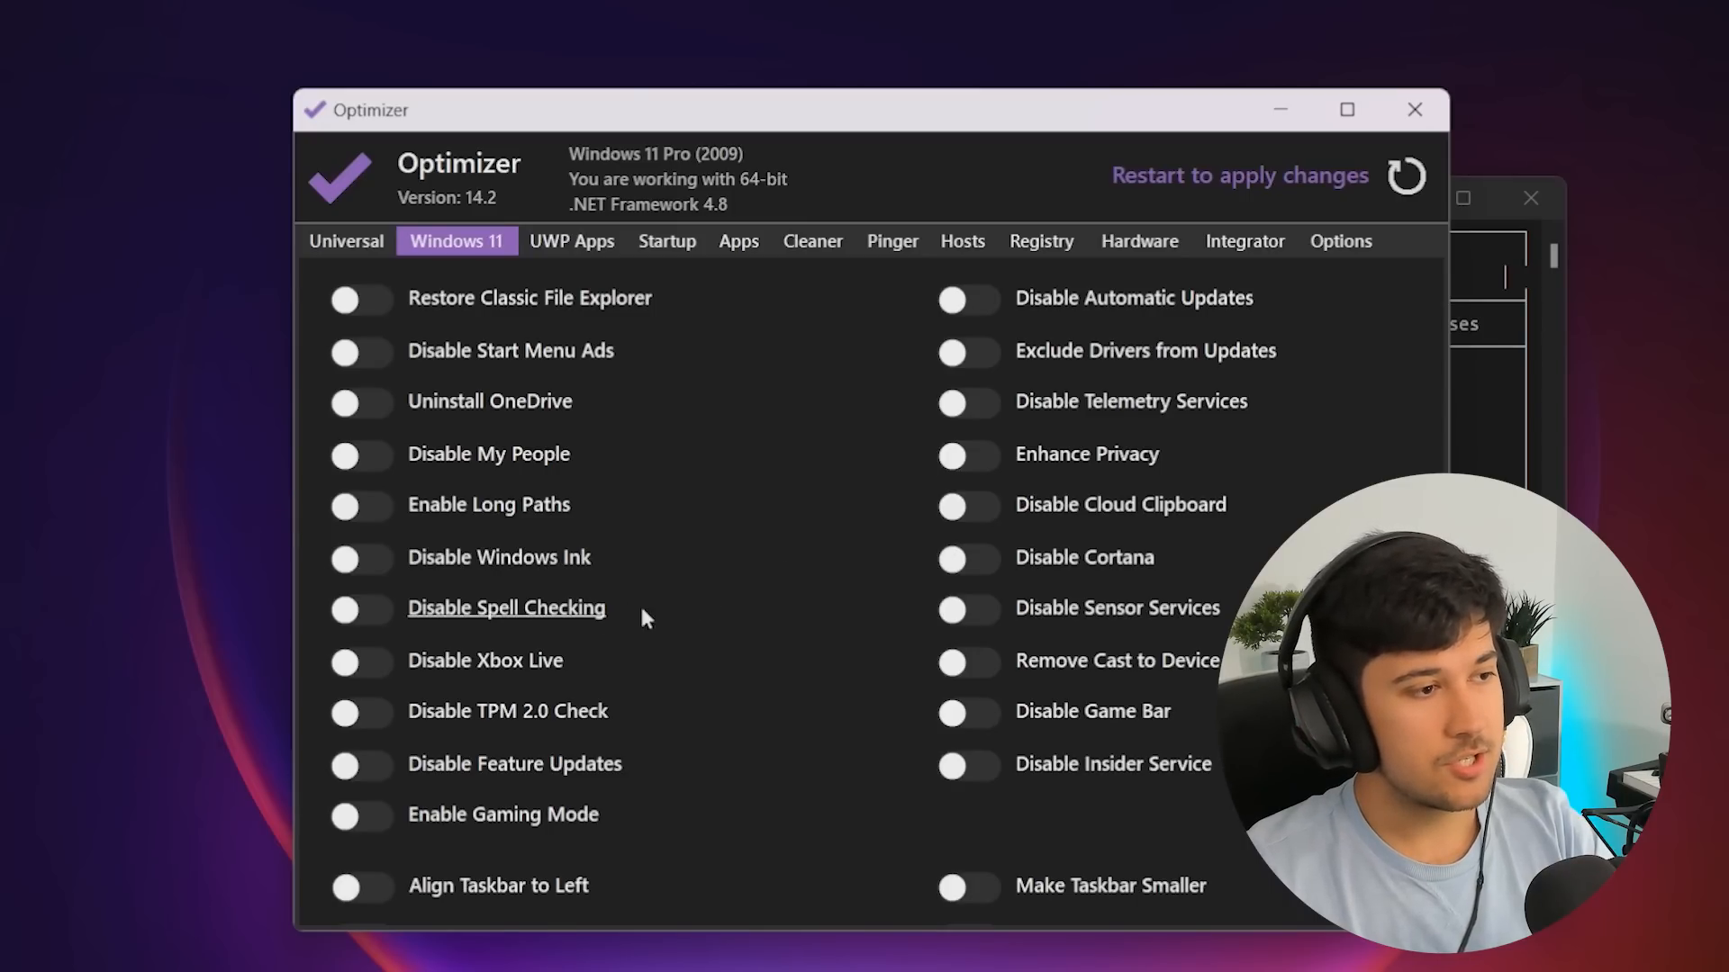
{"action": "left_click", "coordinate": [360, 402]}
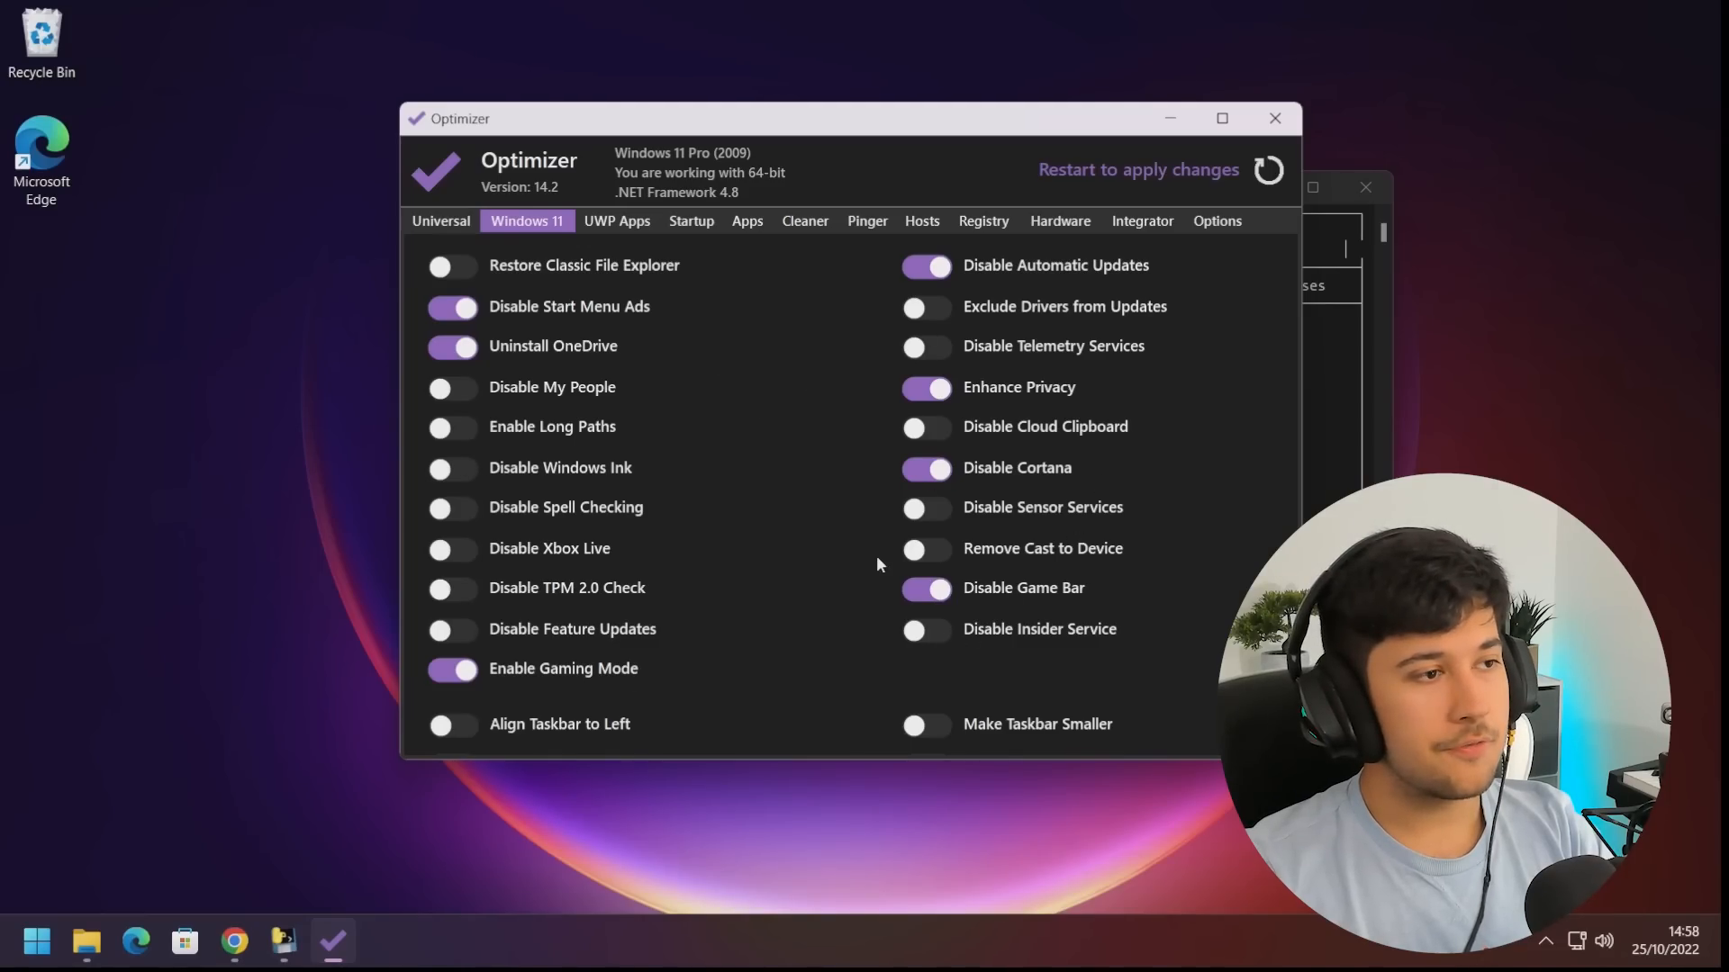
{"action": "mouse_move", "coordinate": [903, 336]}
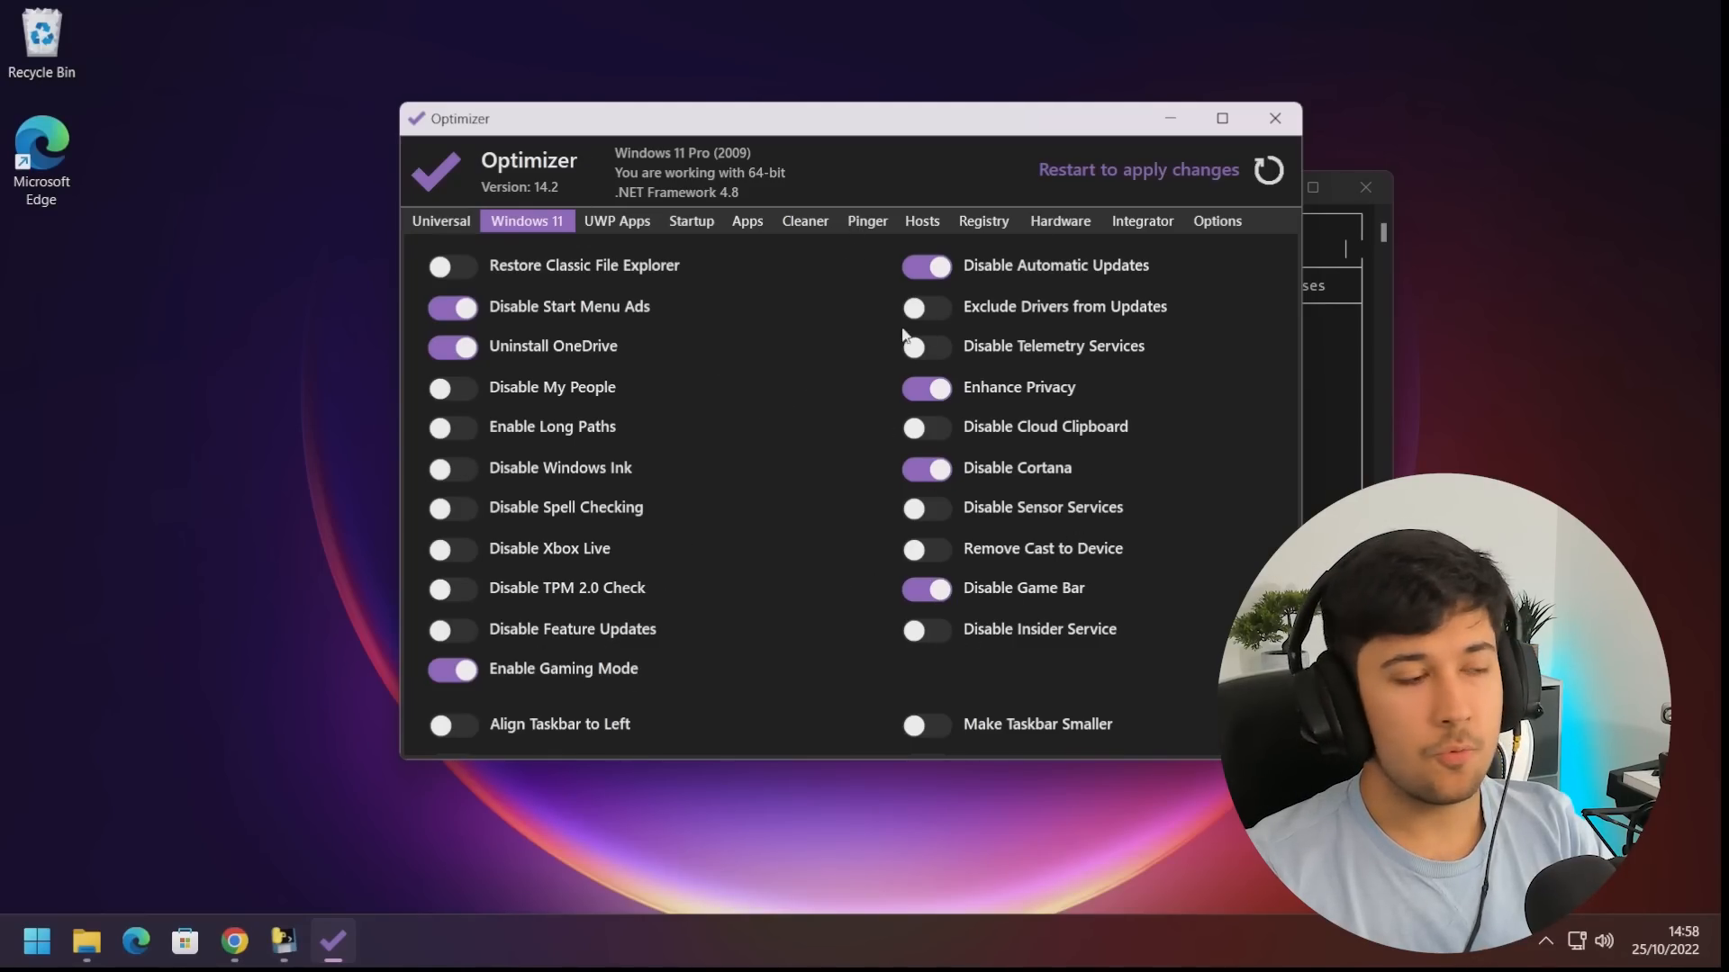
{"action": "left_click", "coordinate": [618, 221]}
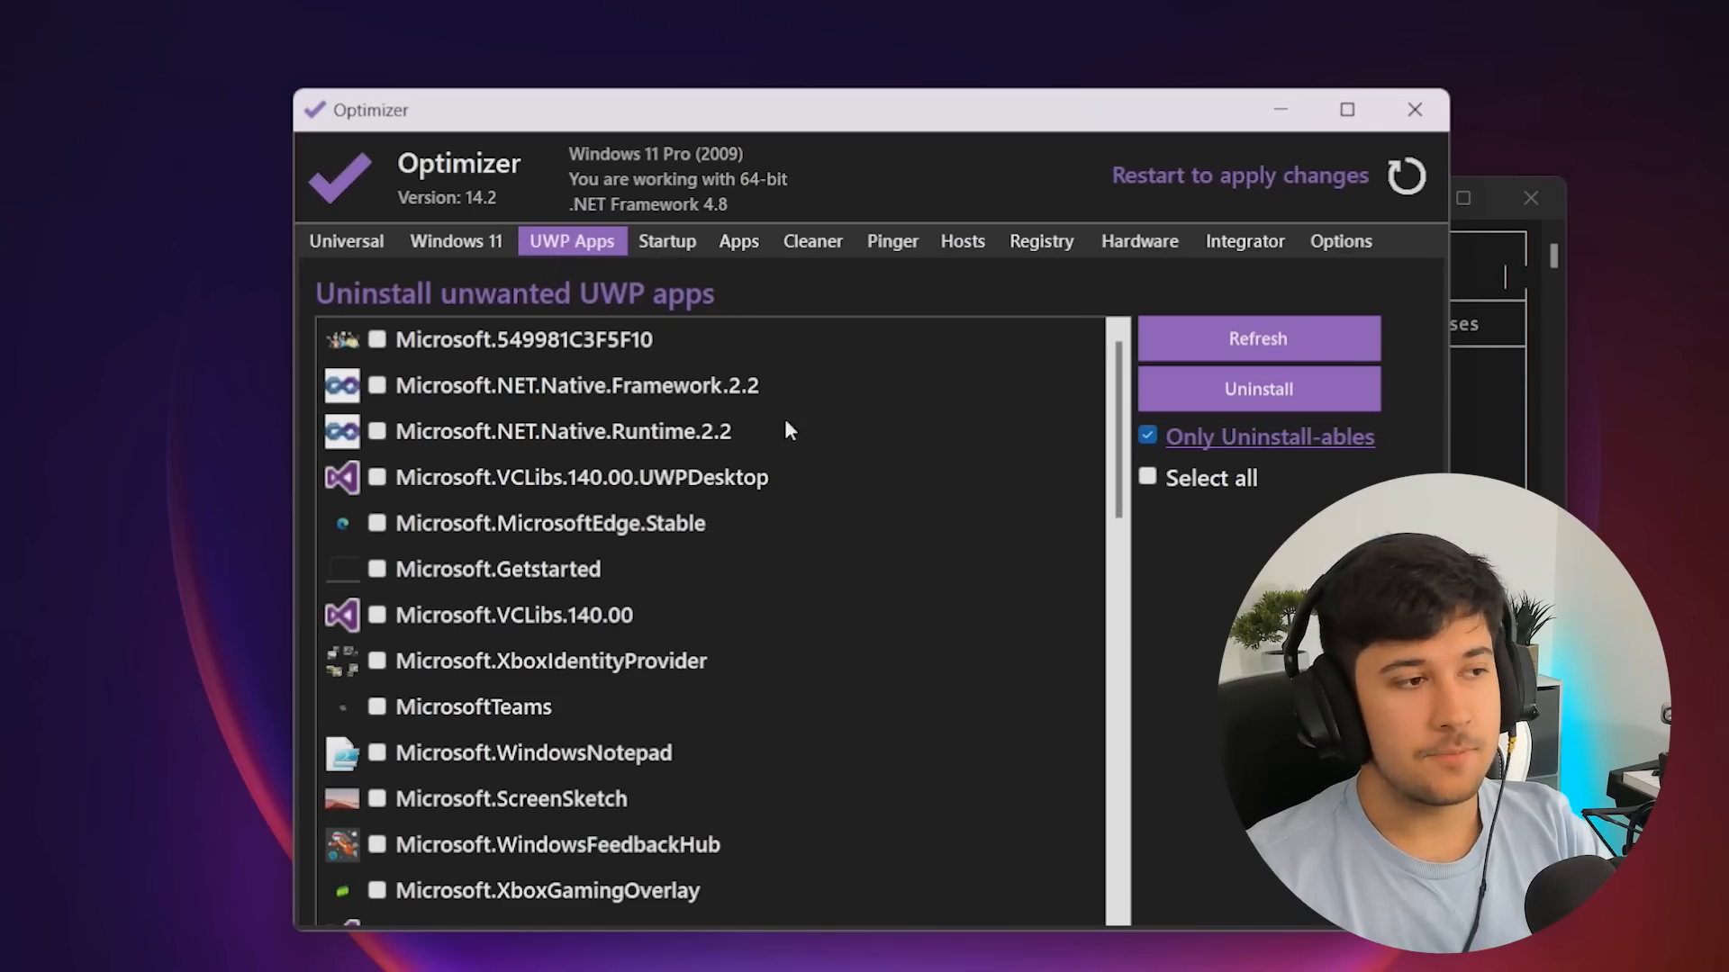
{"action": "mouse_move", "coordinate": [742, 533]}
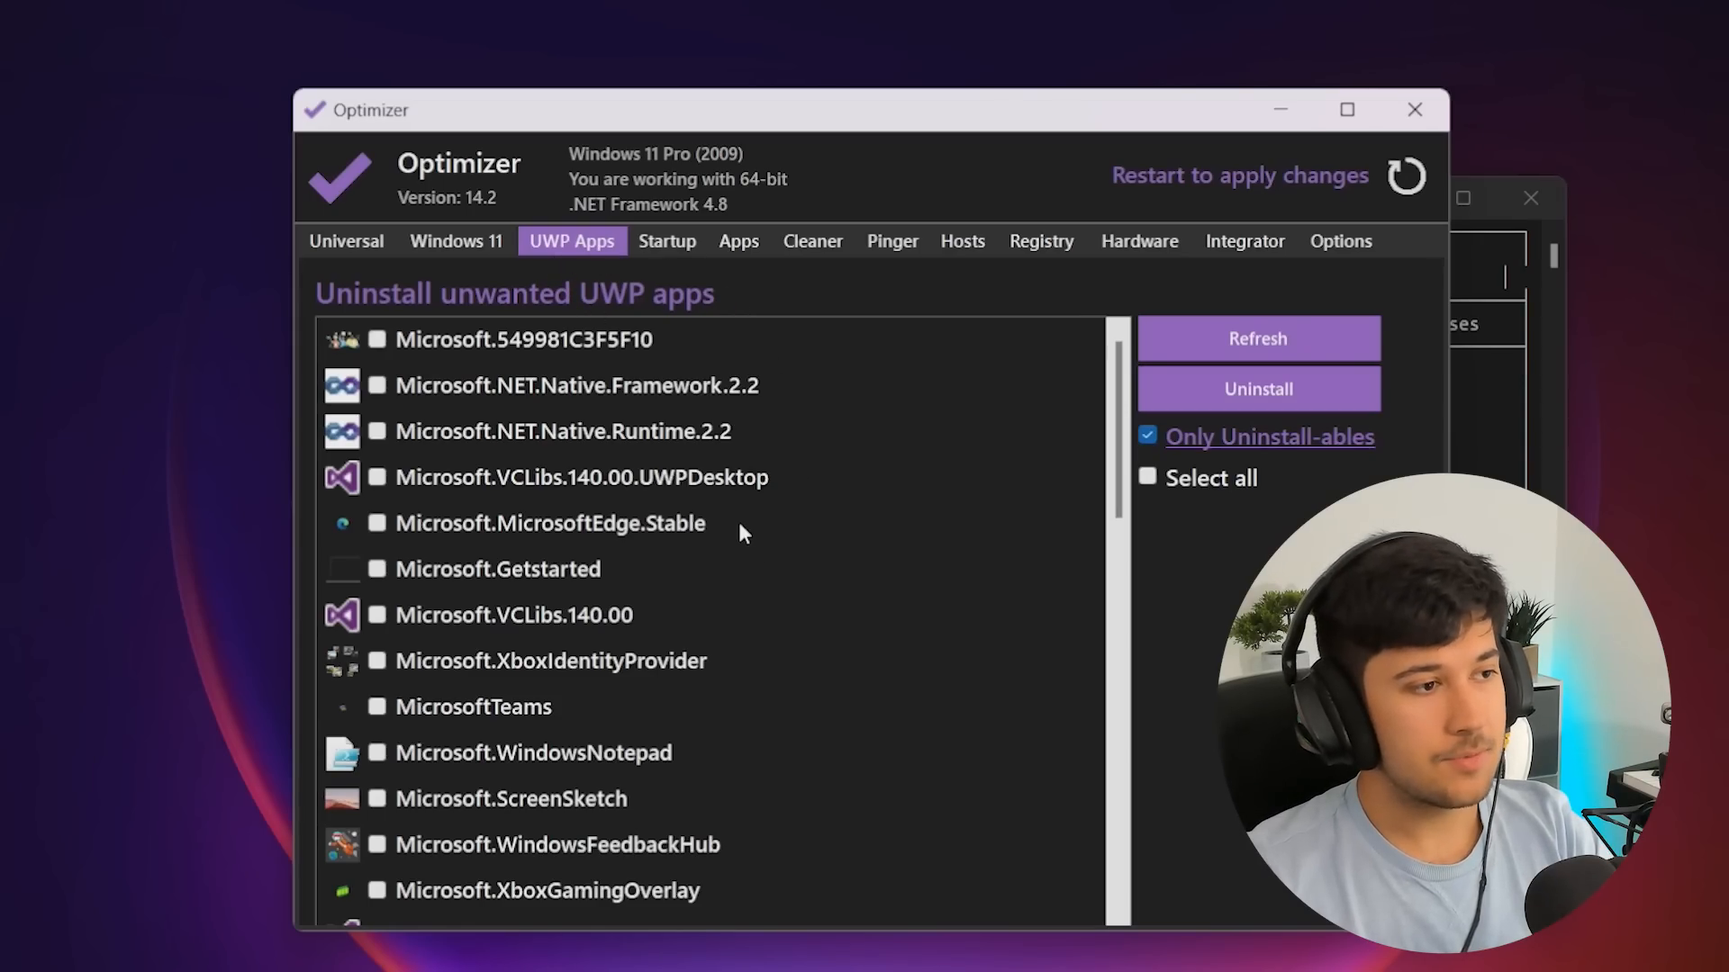
{"action": "mouse_move", "coordinate": [691, 554]}
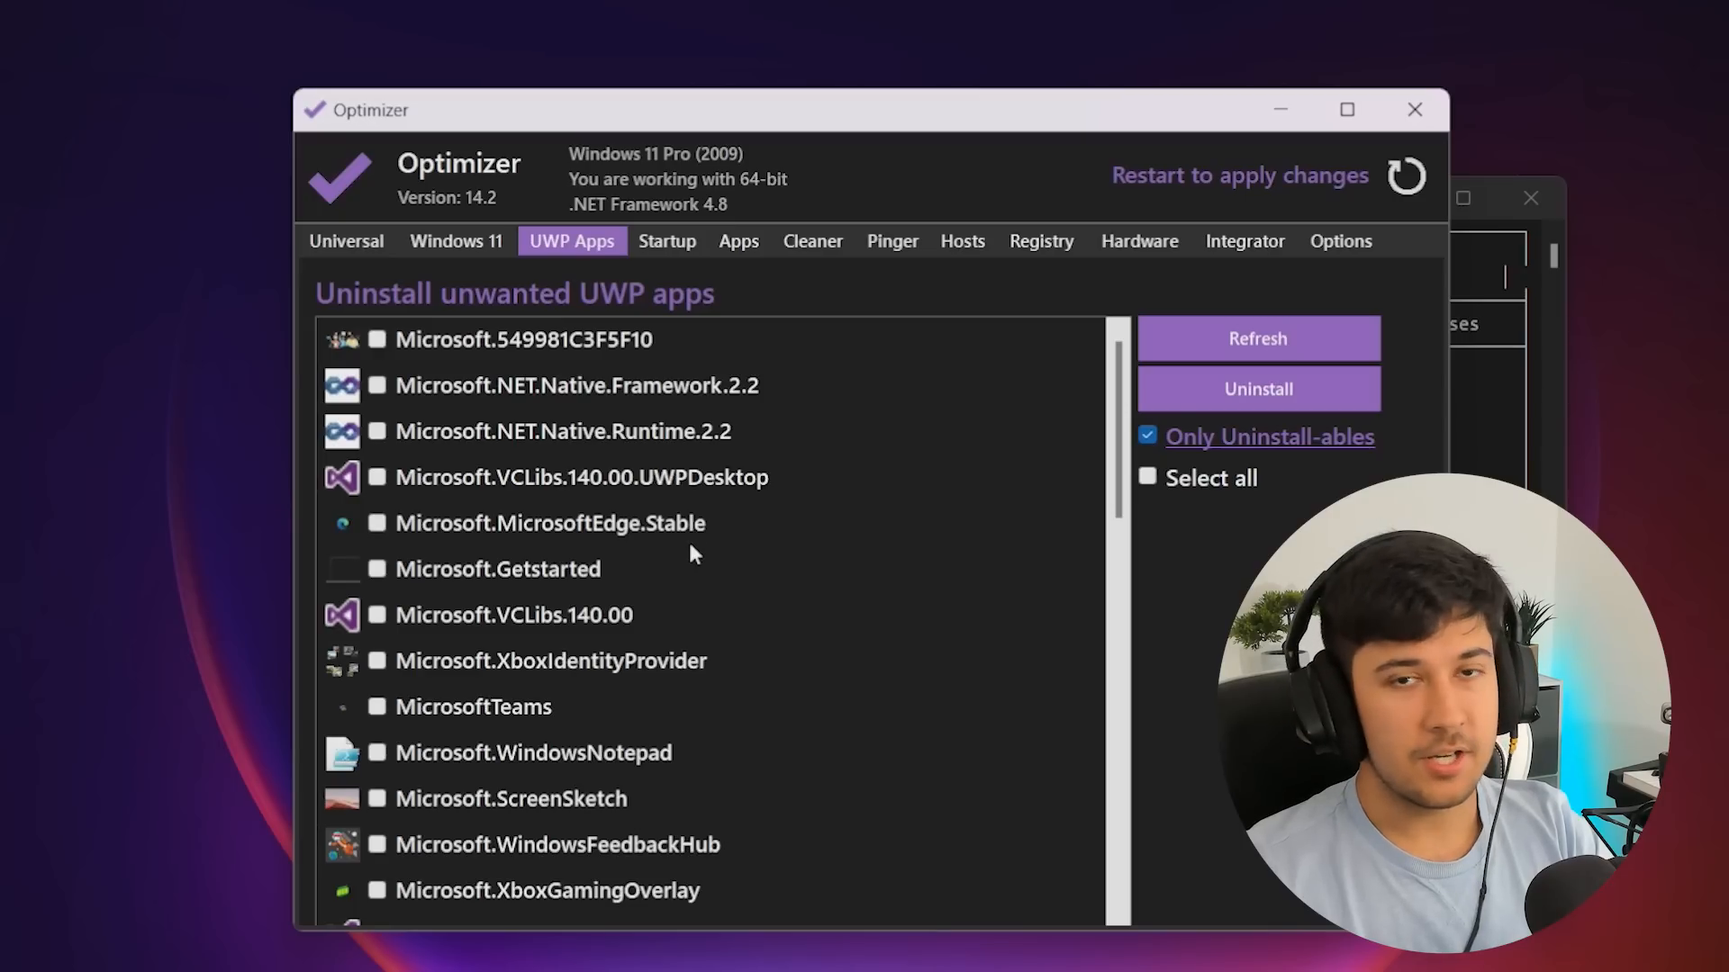
{"action": "mouse_move", "coordinate": [938, 603]}
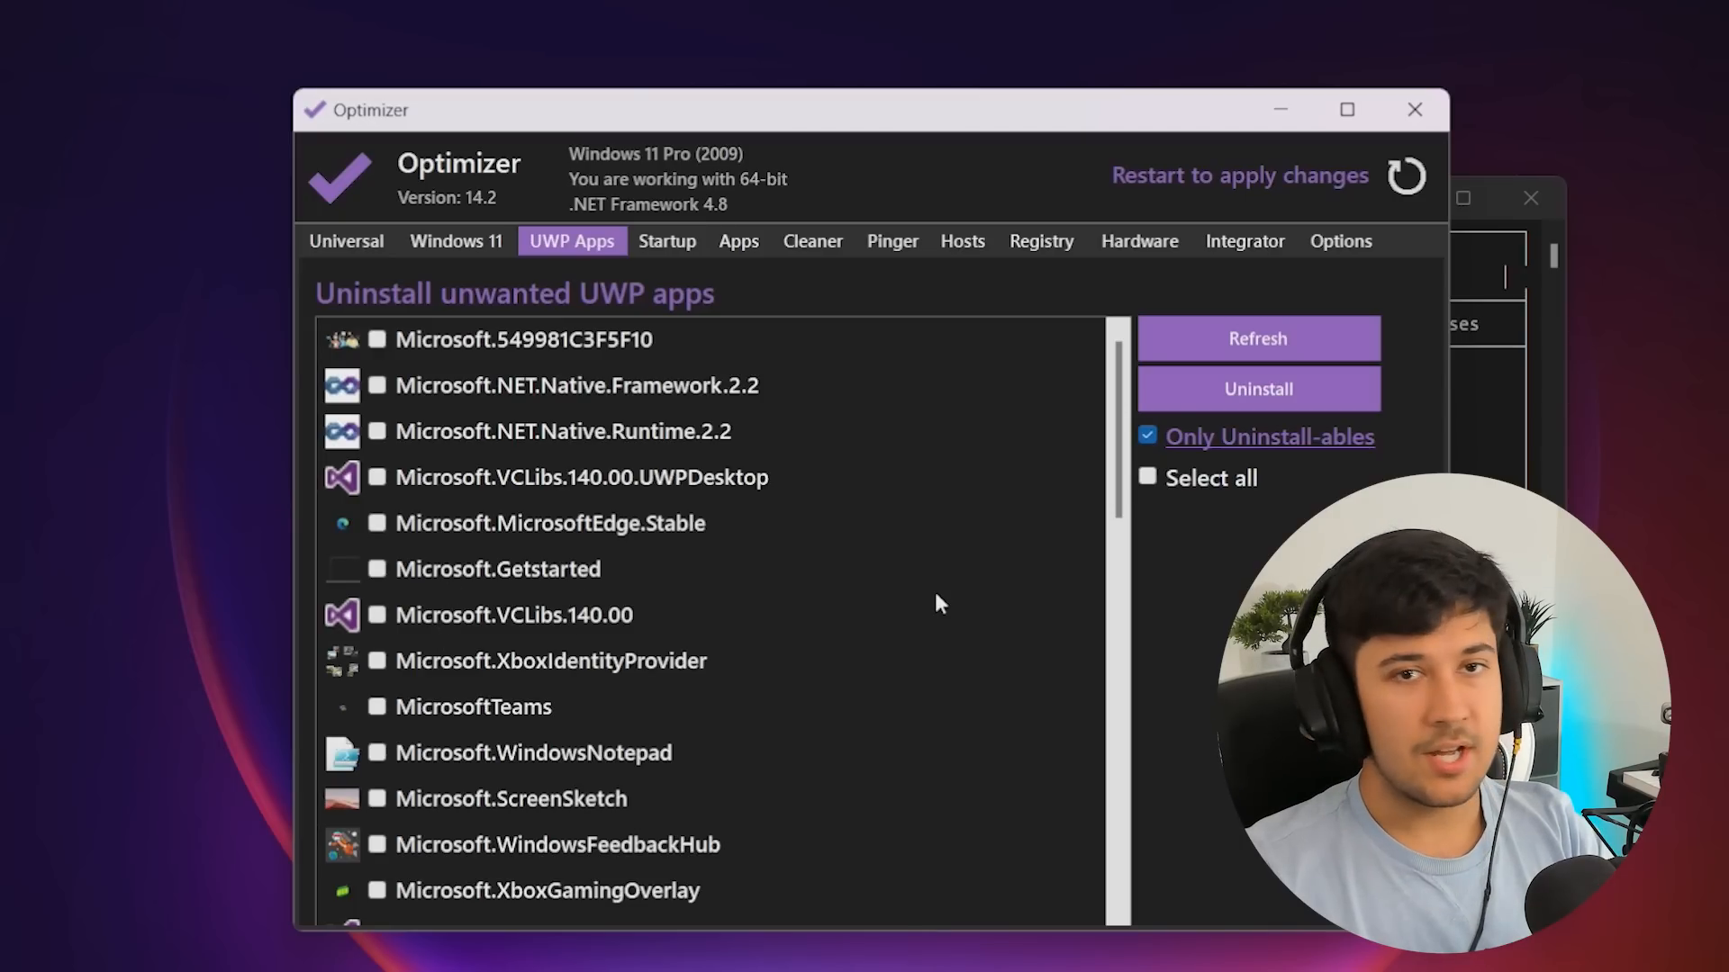
{"action": "mouse_move", "coordinate": [374, 727]}
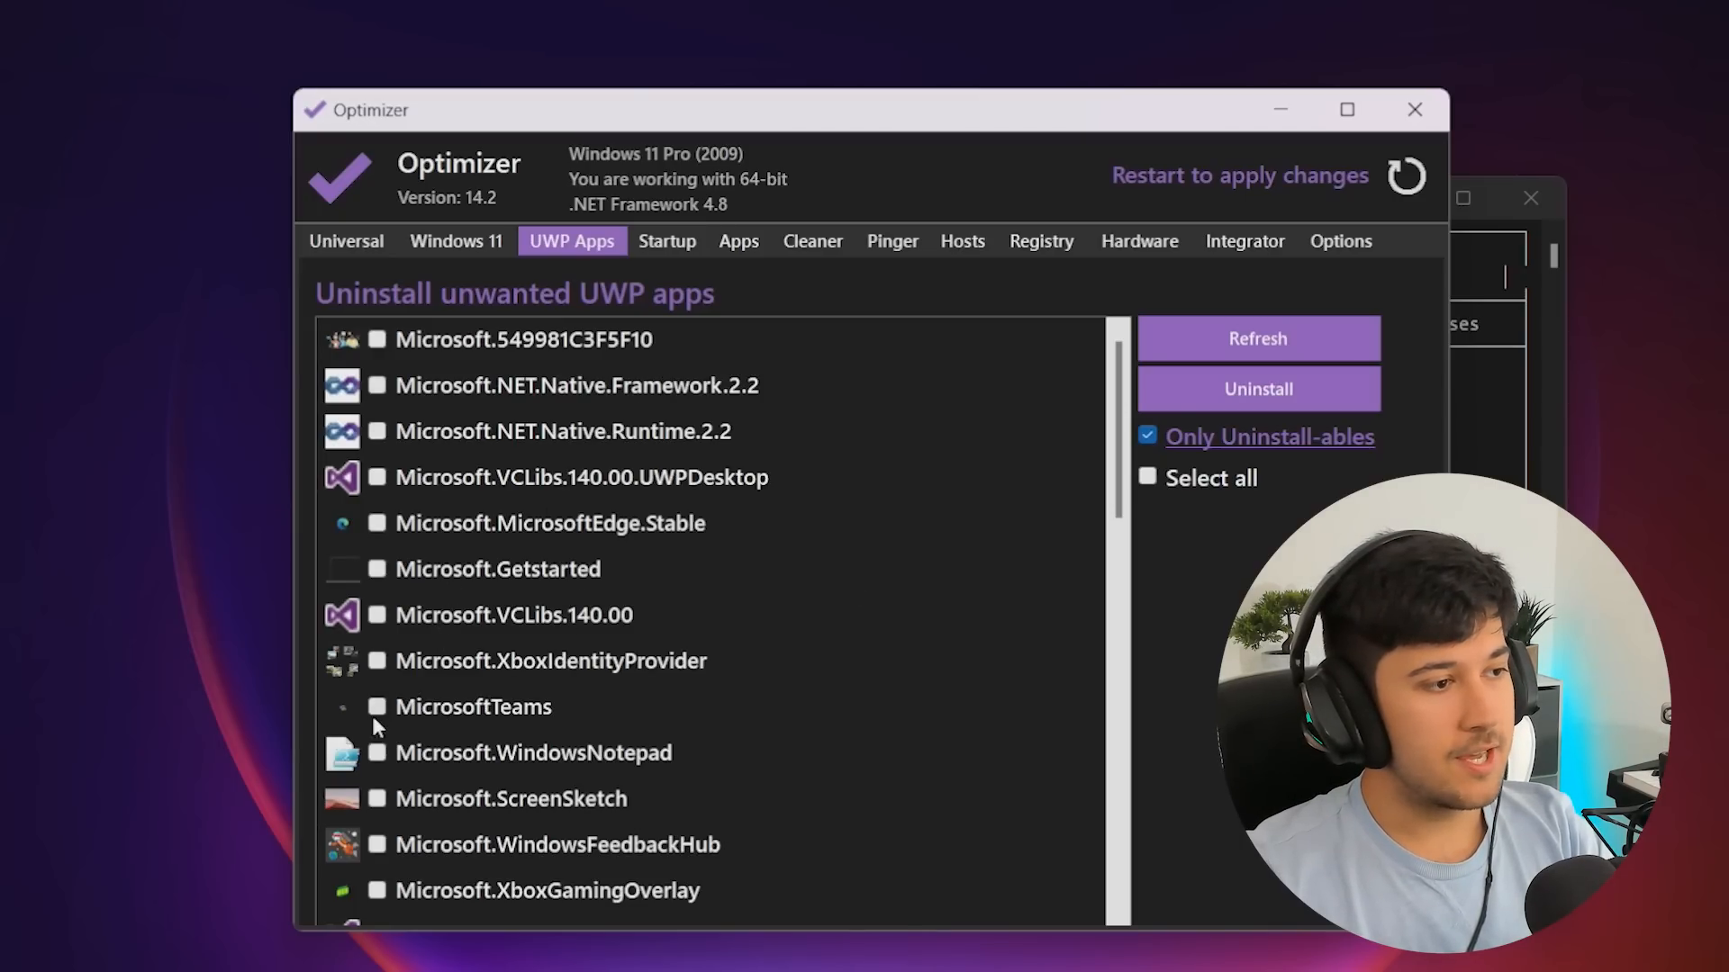
Mark MicrosoftTeams and the other unwanted UWP apps and uninstall them
{"action": "left_click", "coordinate": [377, 707]}
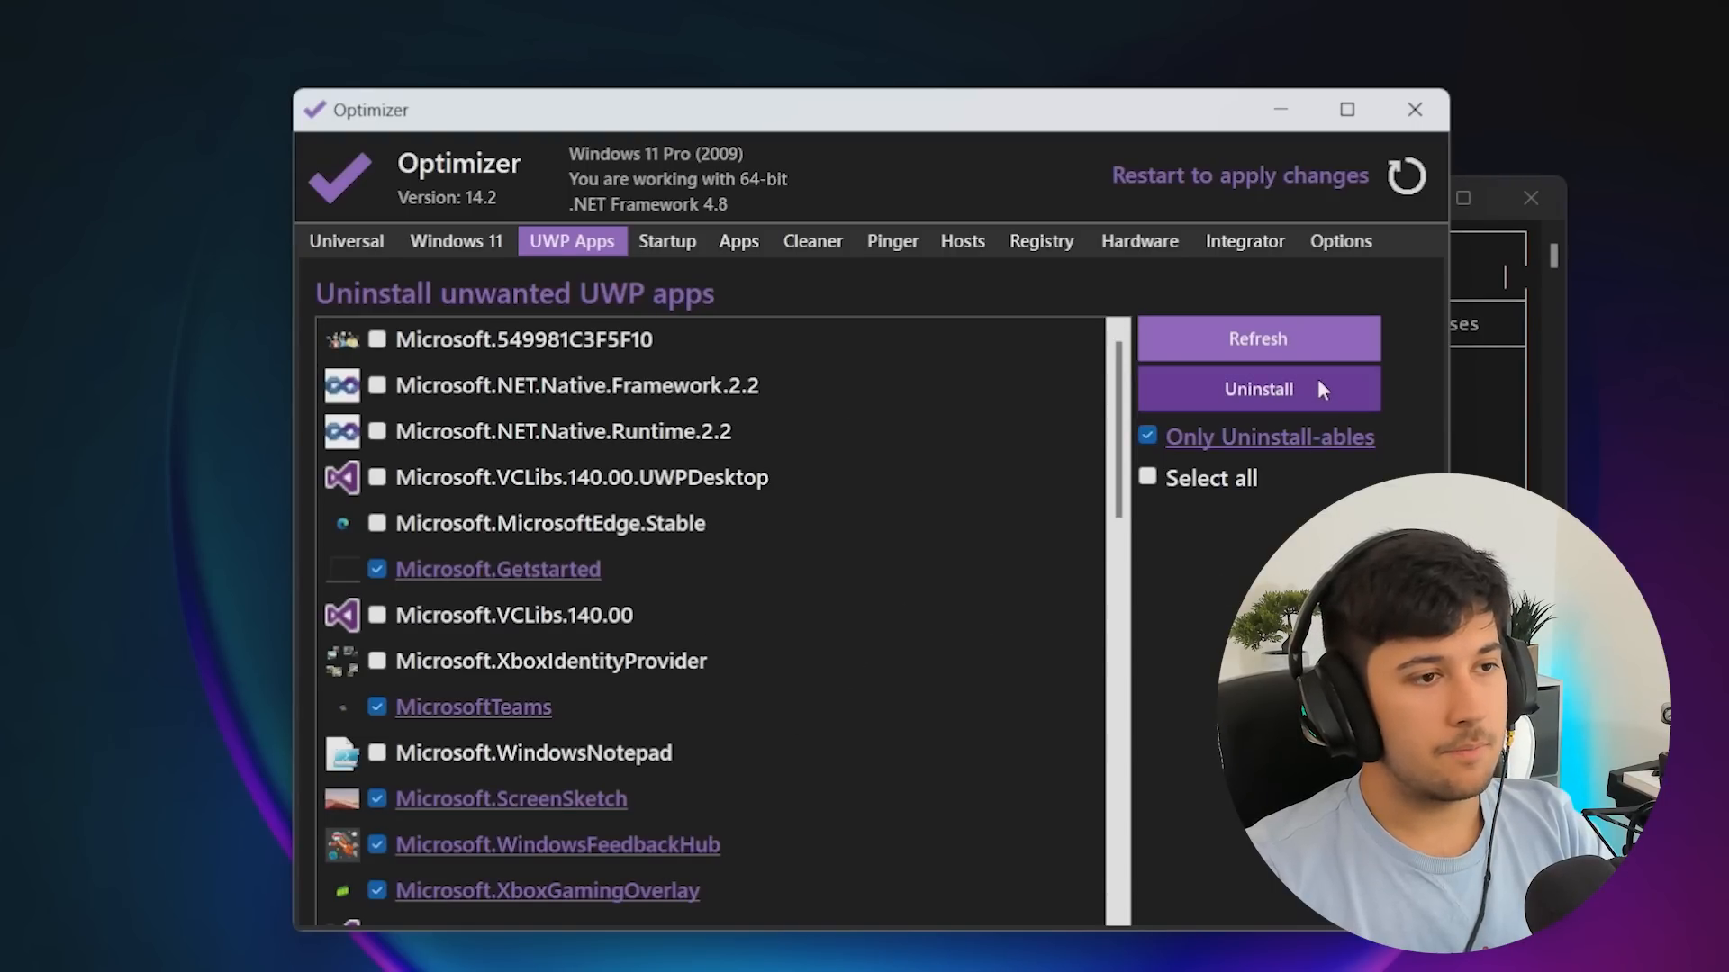
{"action": "left_click", "coordinate": [1256, 388]}
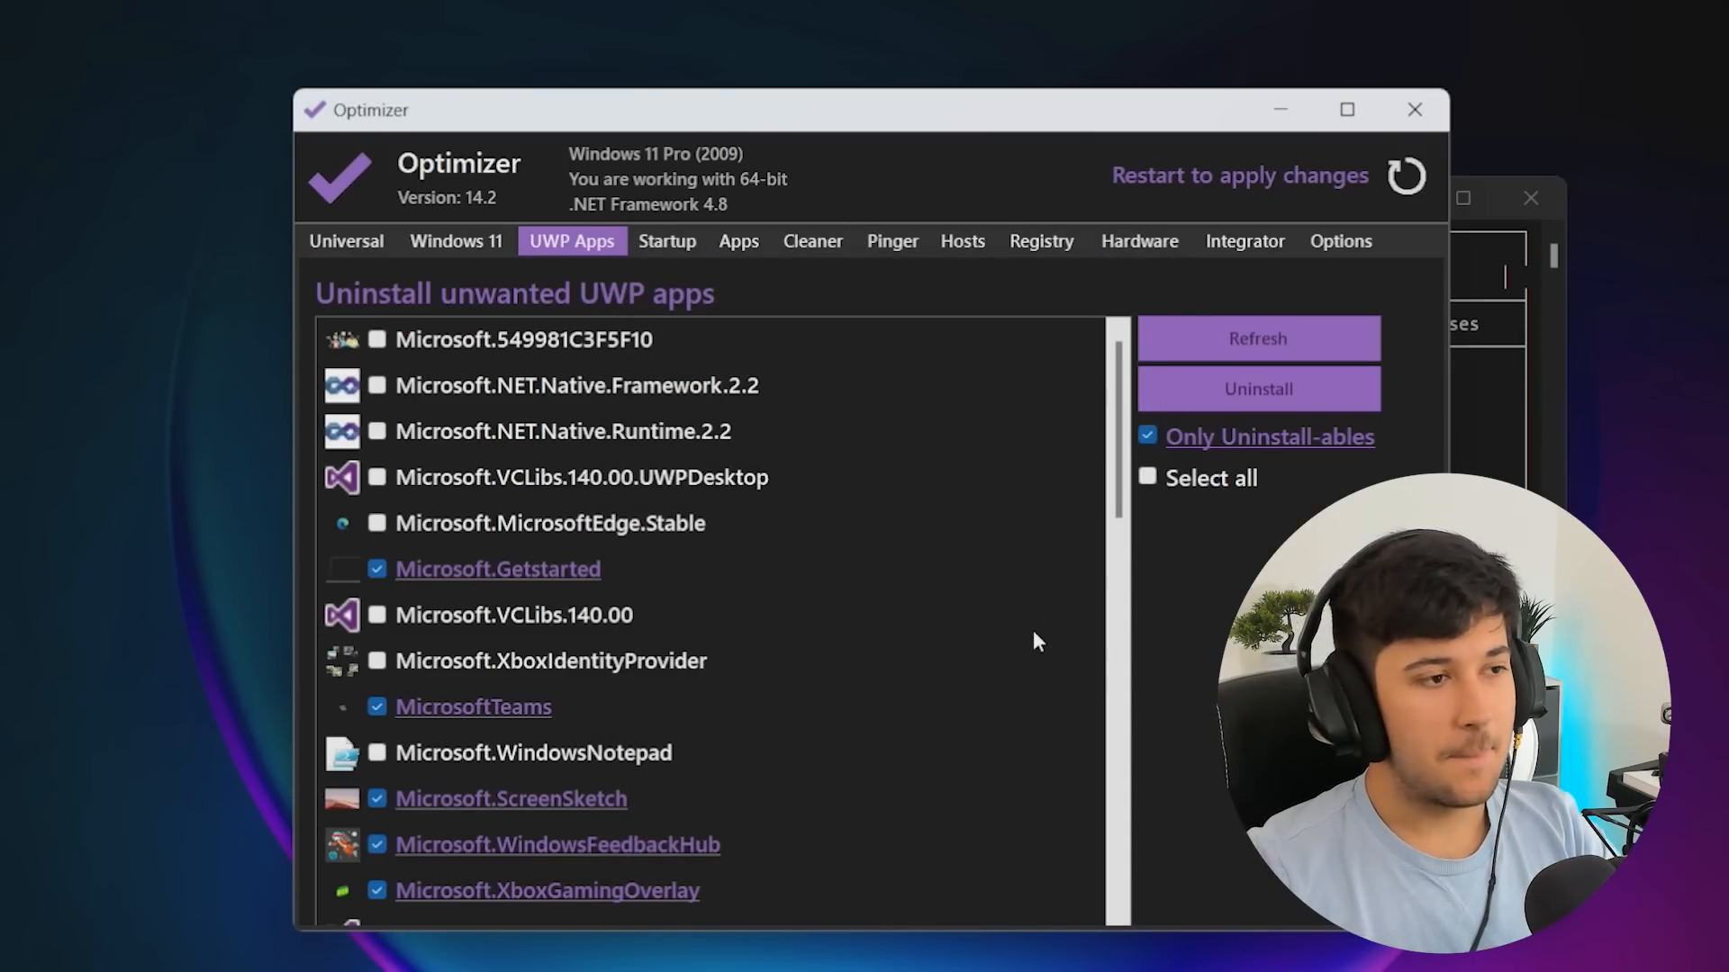
{"action": "left_click", "coordinate": [666, 241]}
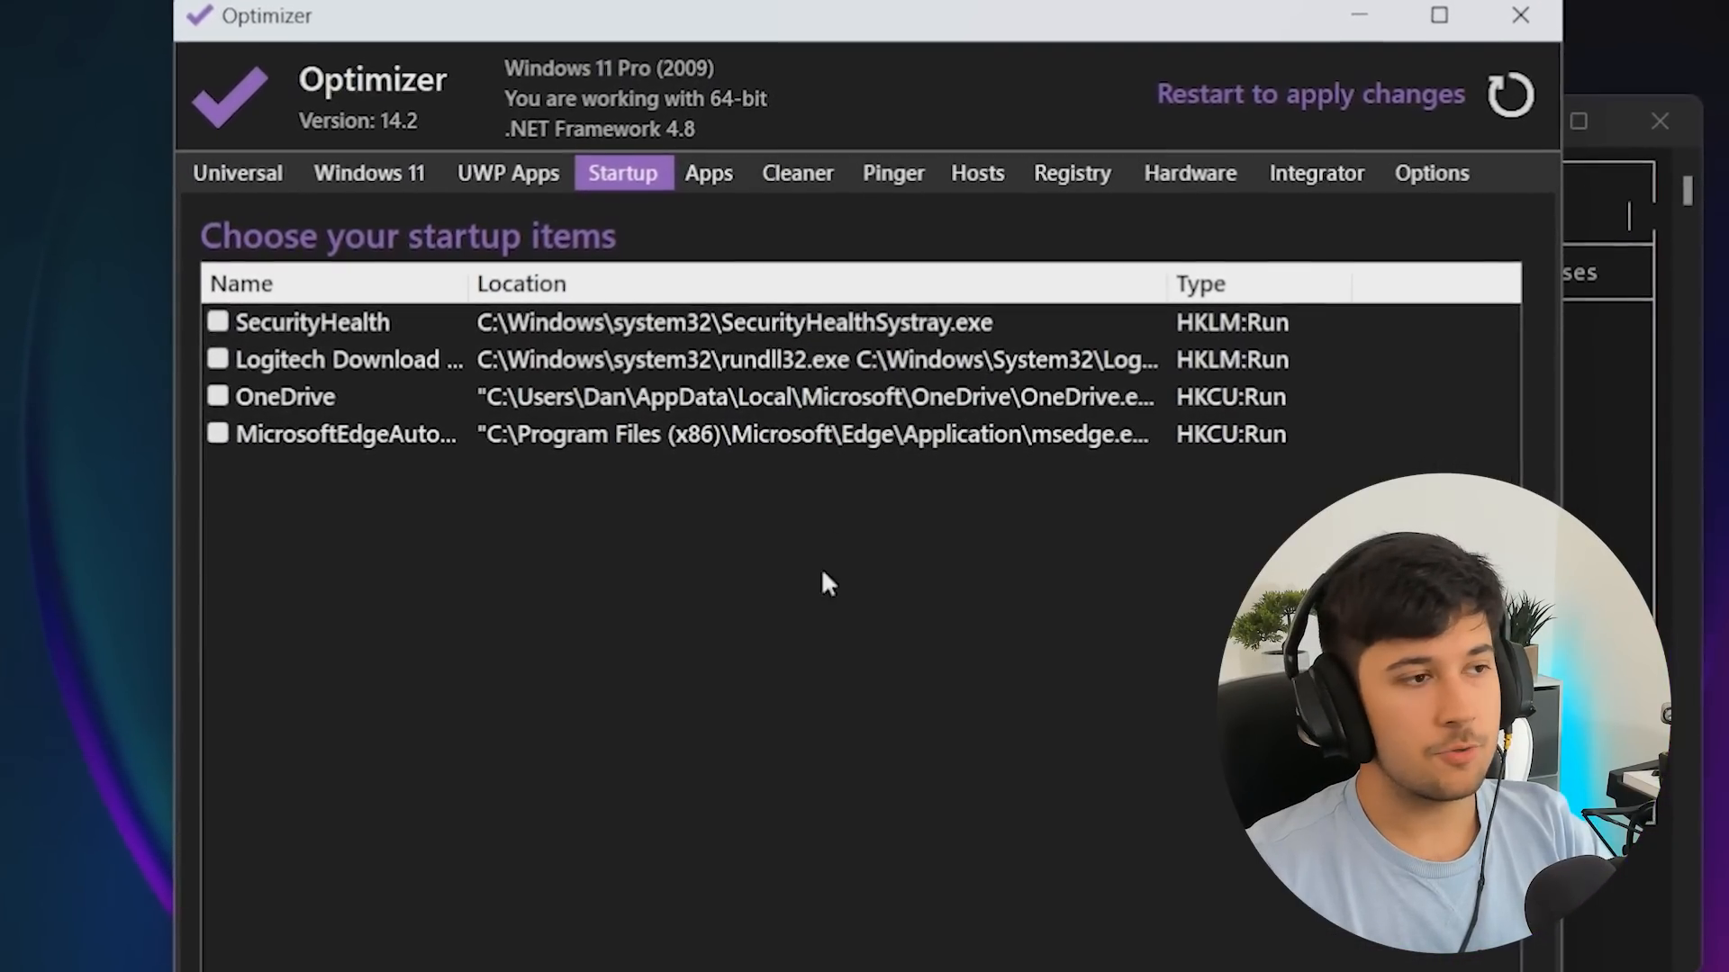
Browse Optimizer's junk cleaner, registry fix and hardware details, then close Optimizer
{"action": "left_click", "coordinate": [708, 173]}
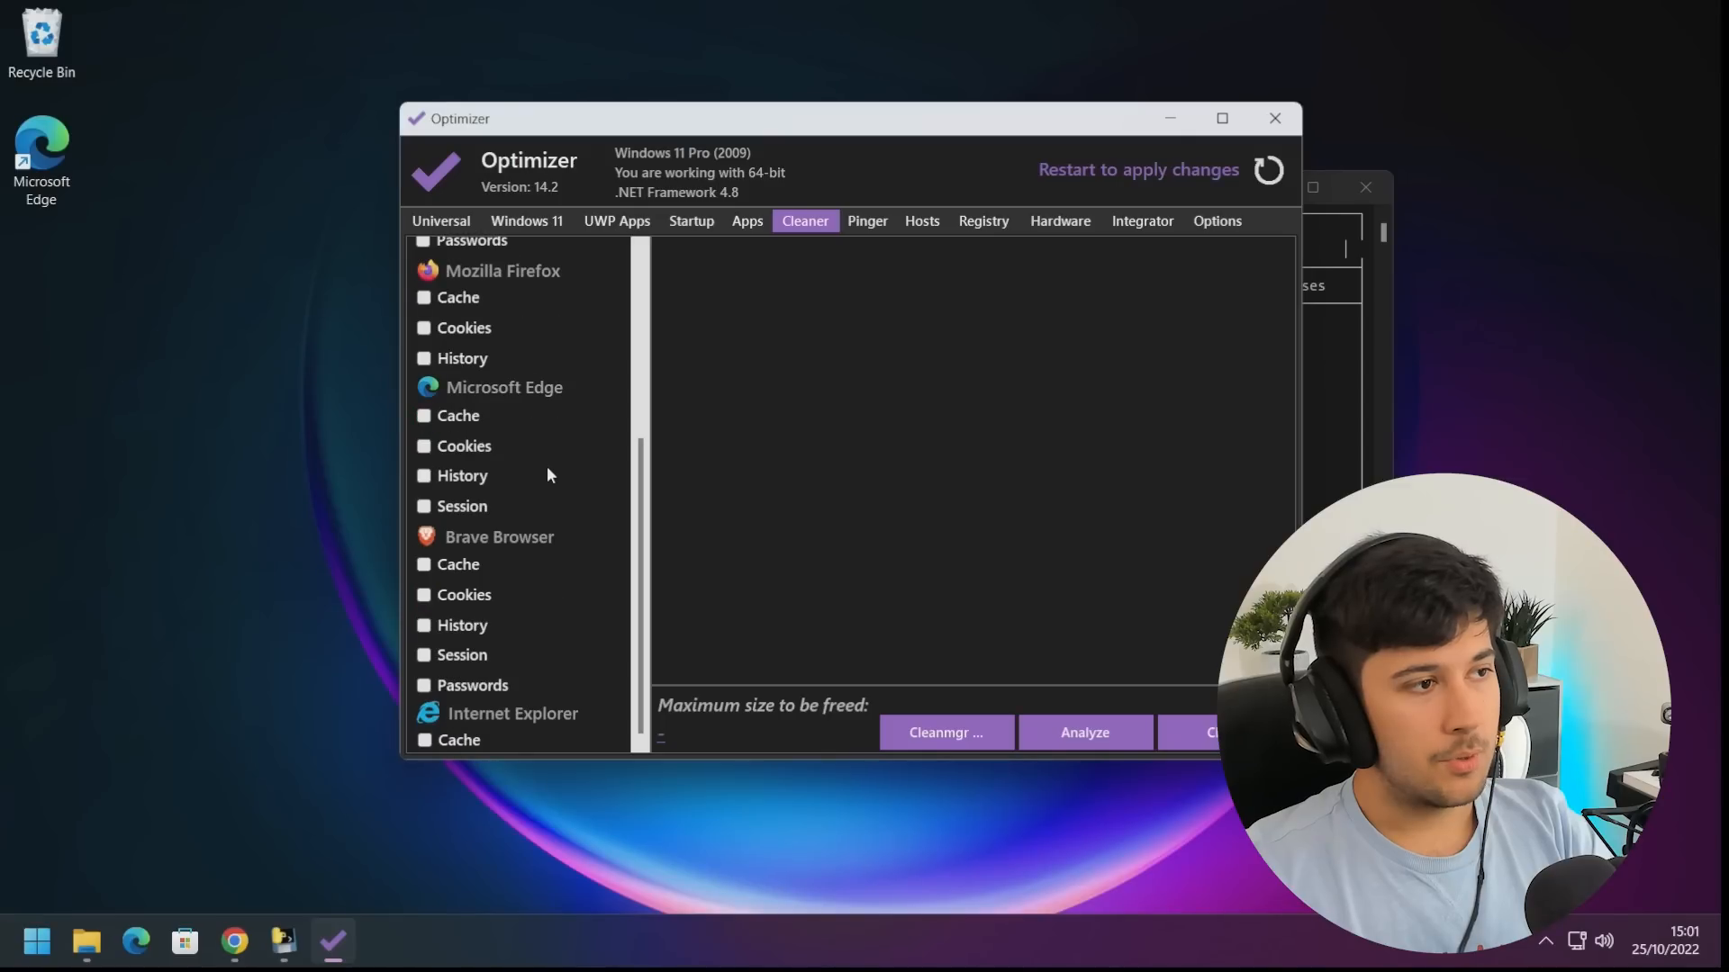
{"action": "mouse_move", "coordinate": [496, 483]}
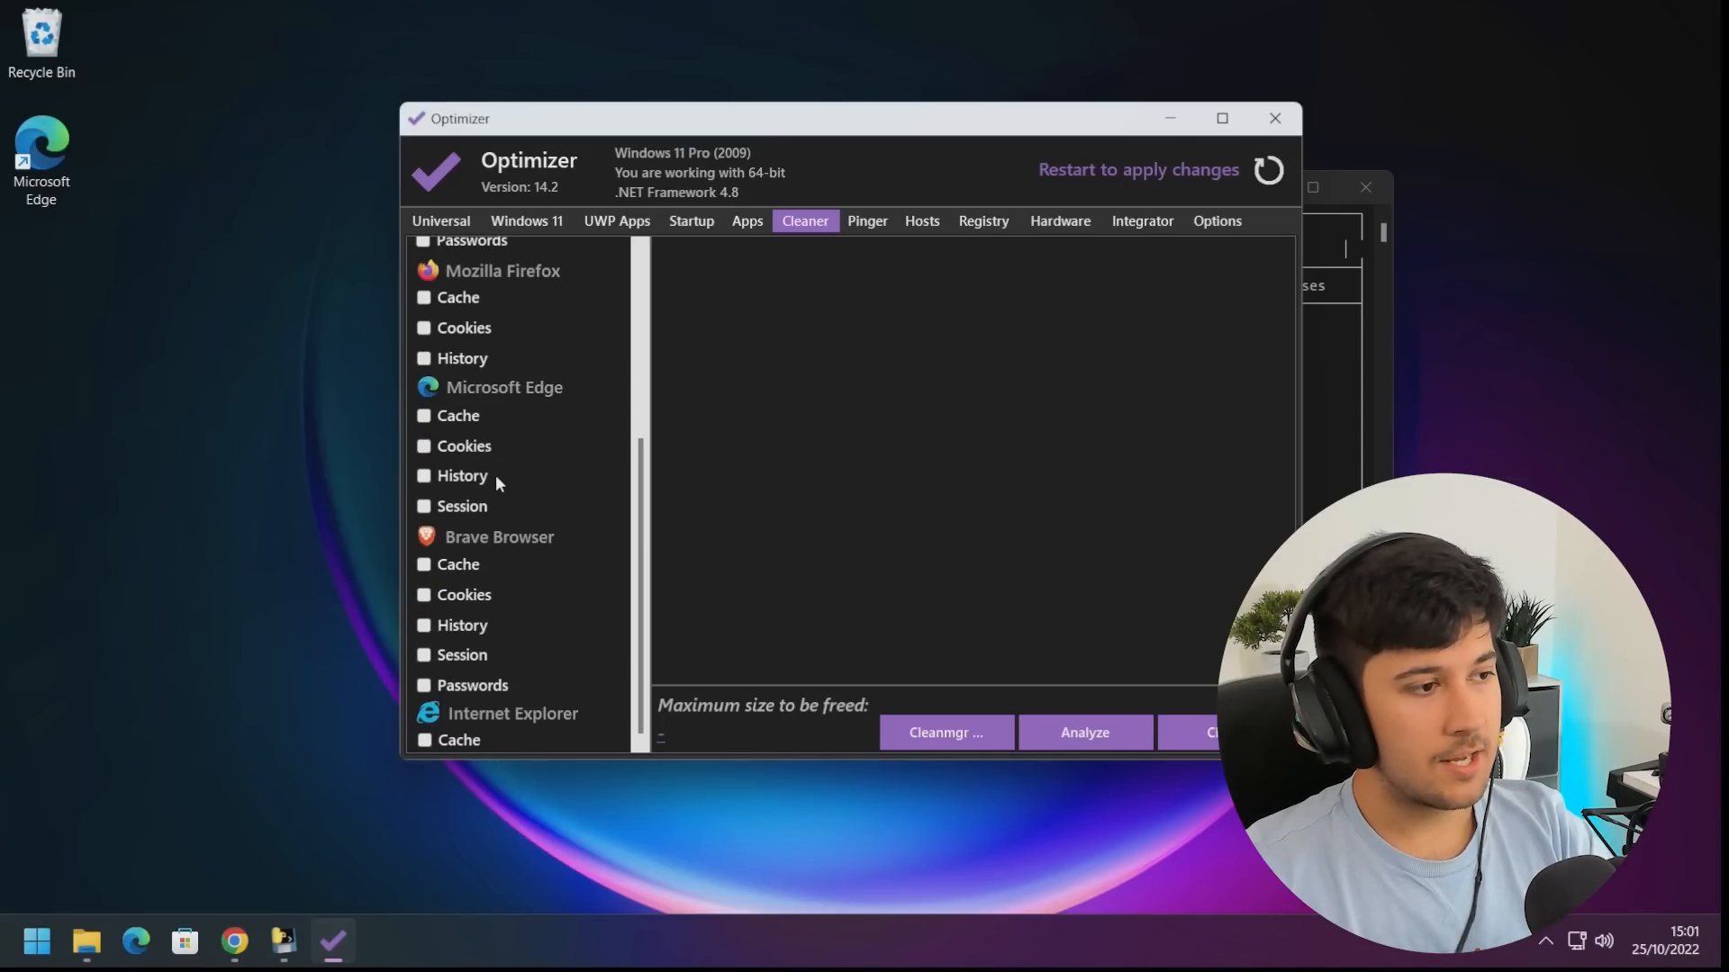
{"action": "scroll", "scroll_direction": "up", "scroll_amount": 3}
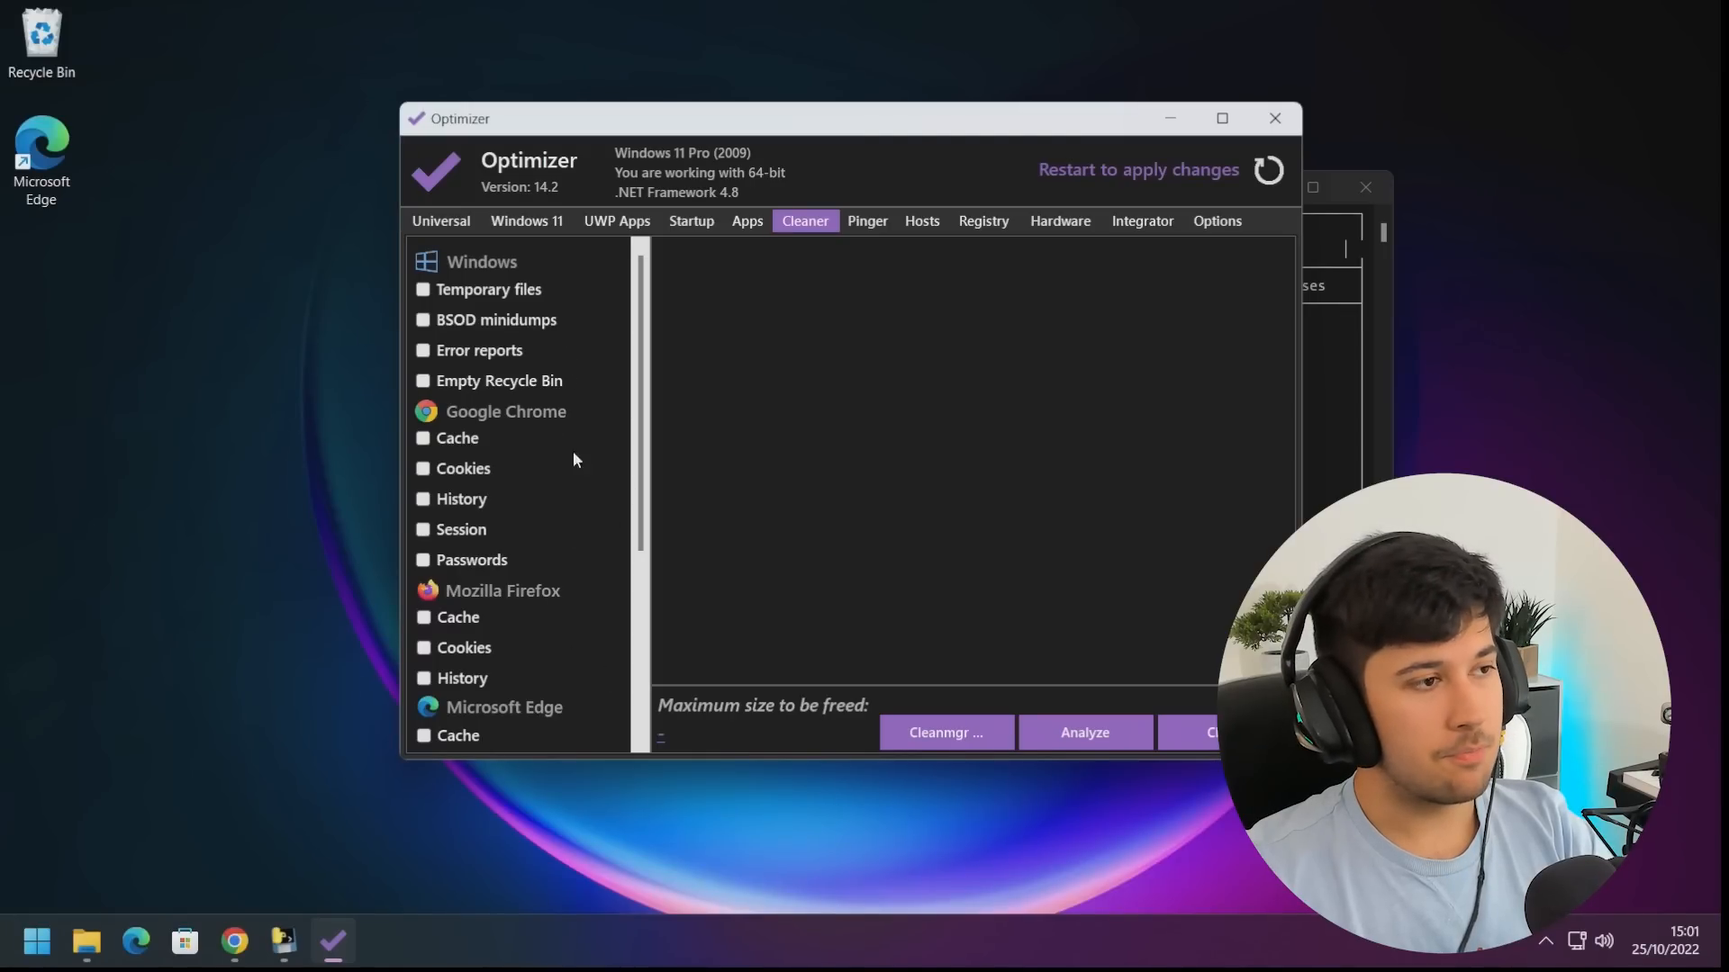
{"action": "mouse_move", "coordinate": [1064, 352]}
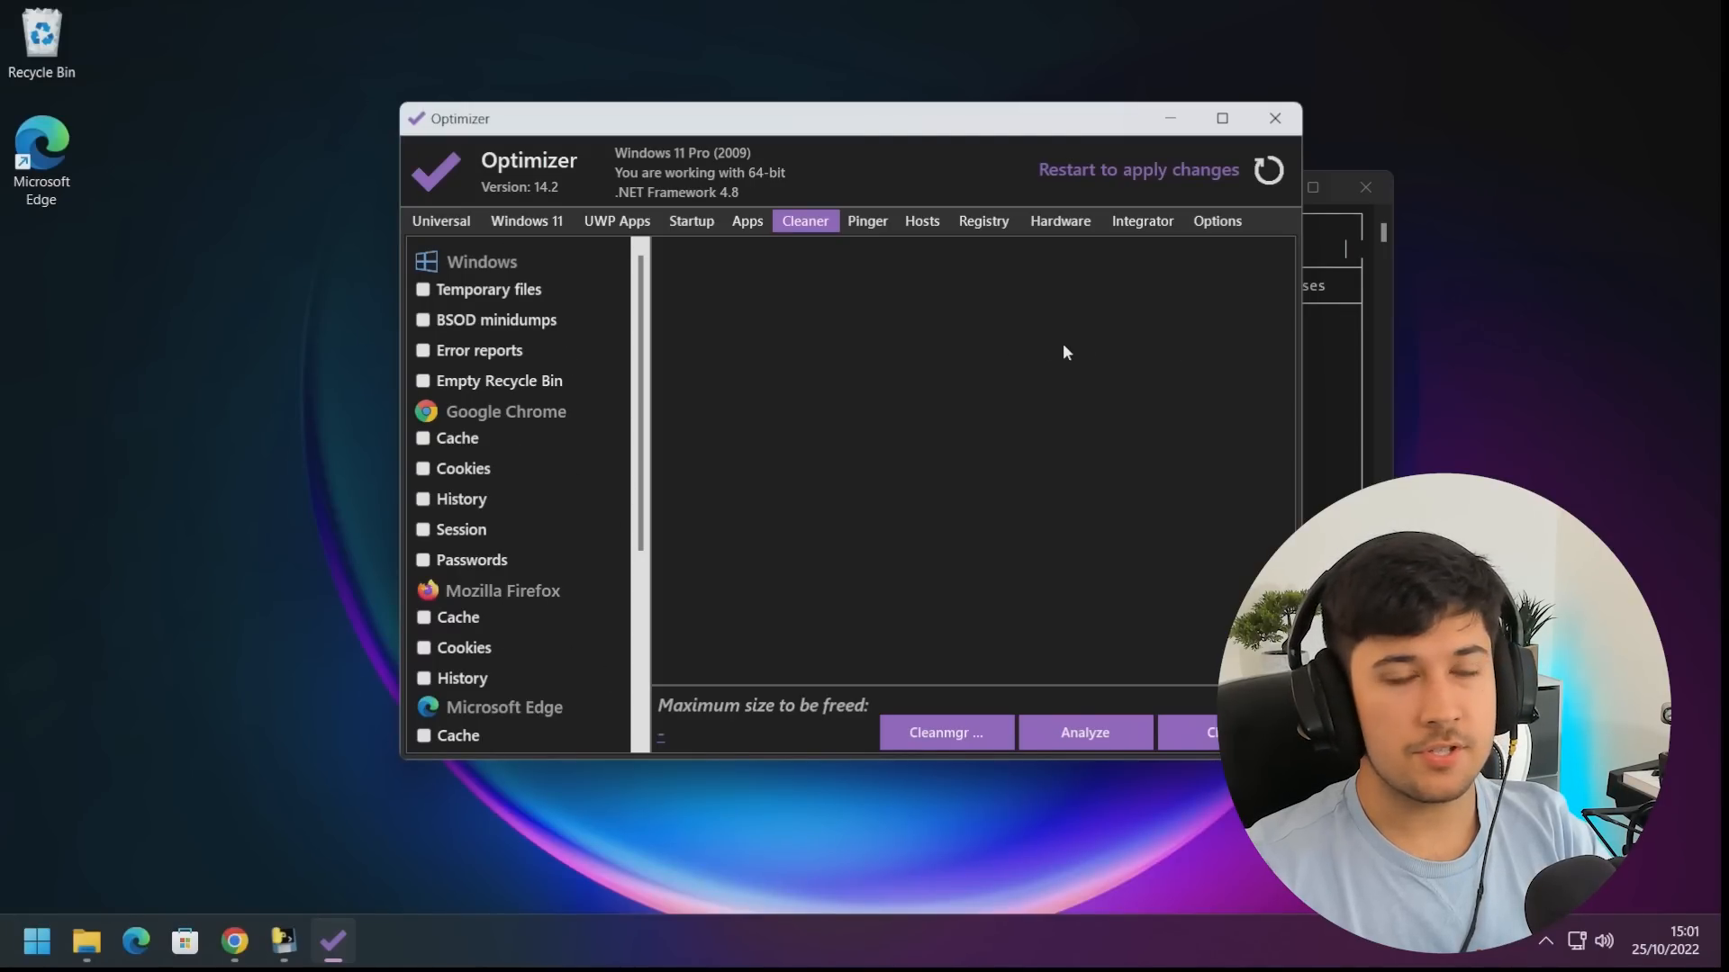
{"action": "left_click", "coordinate": [981, 220]}
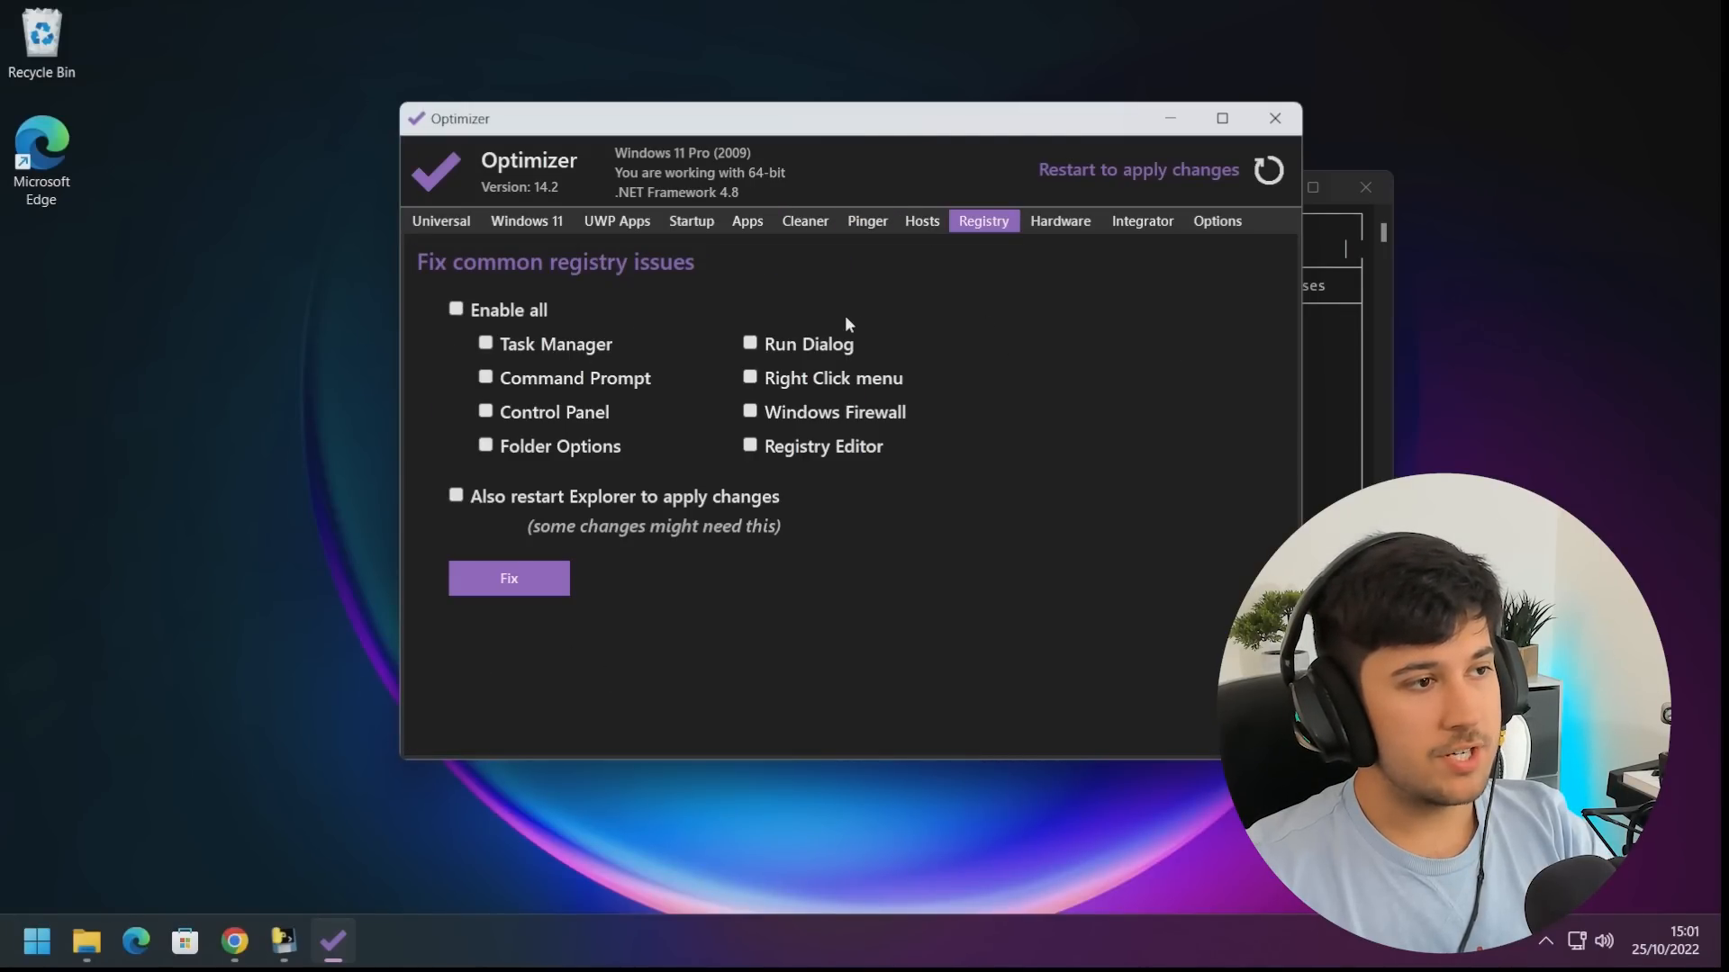
{"action": "mouse_move", "coordinate": [726, 414]}
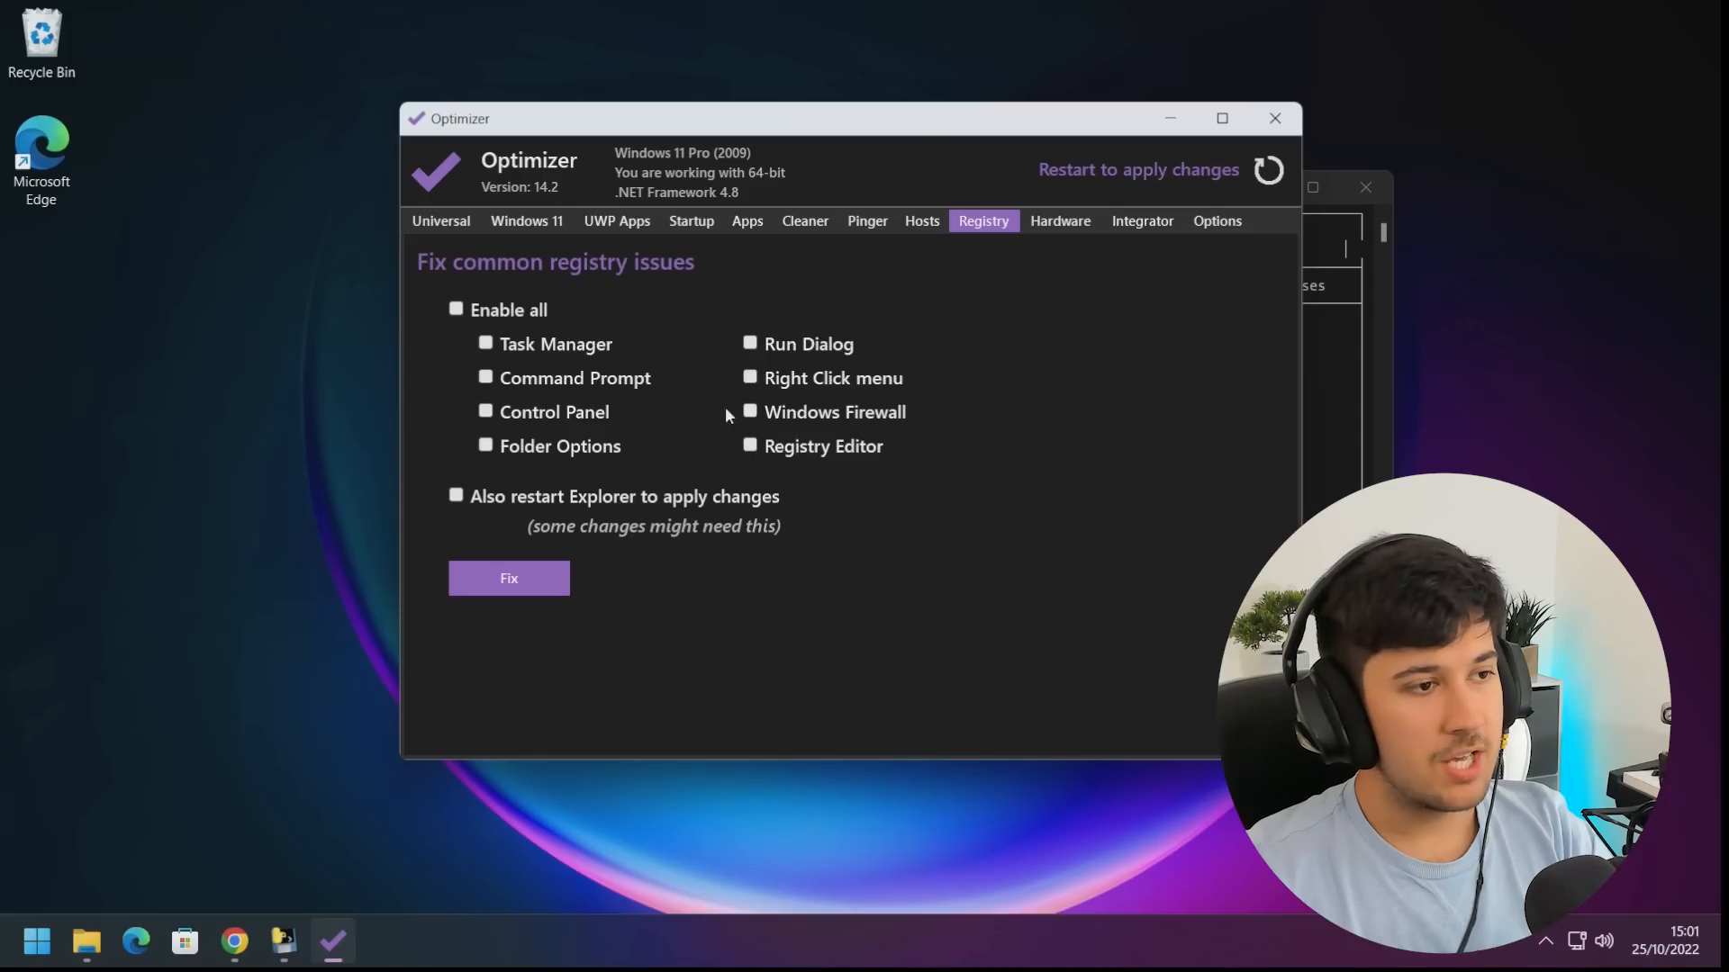
{"action": "left_click", "coordinate": [1059, 221]}
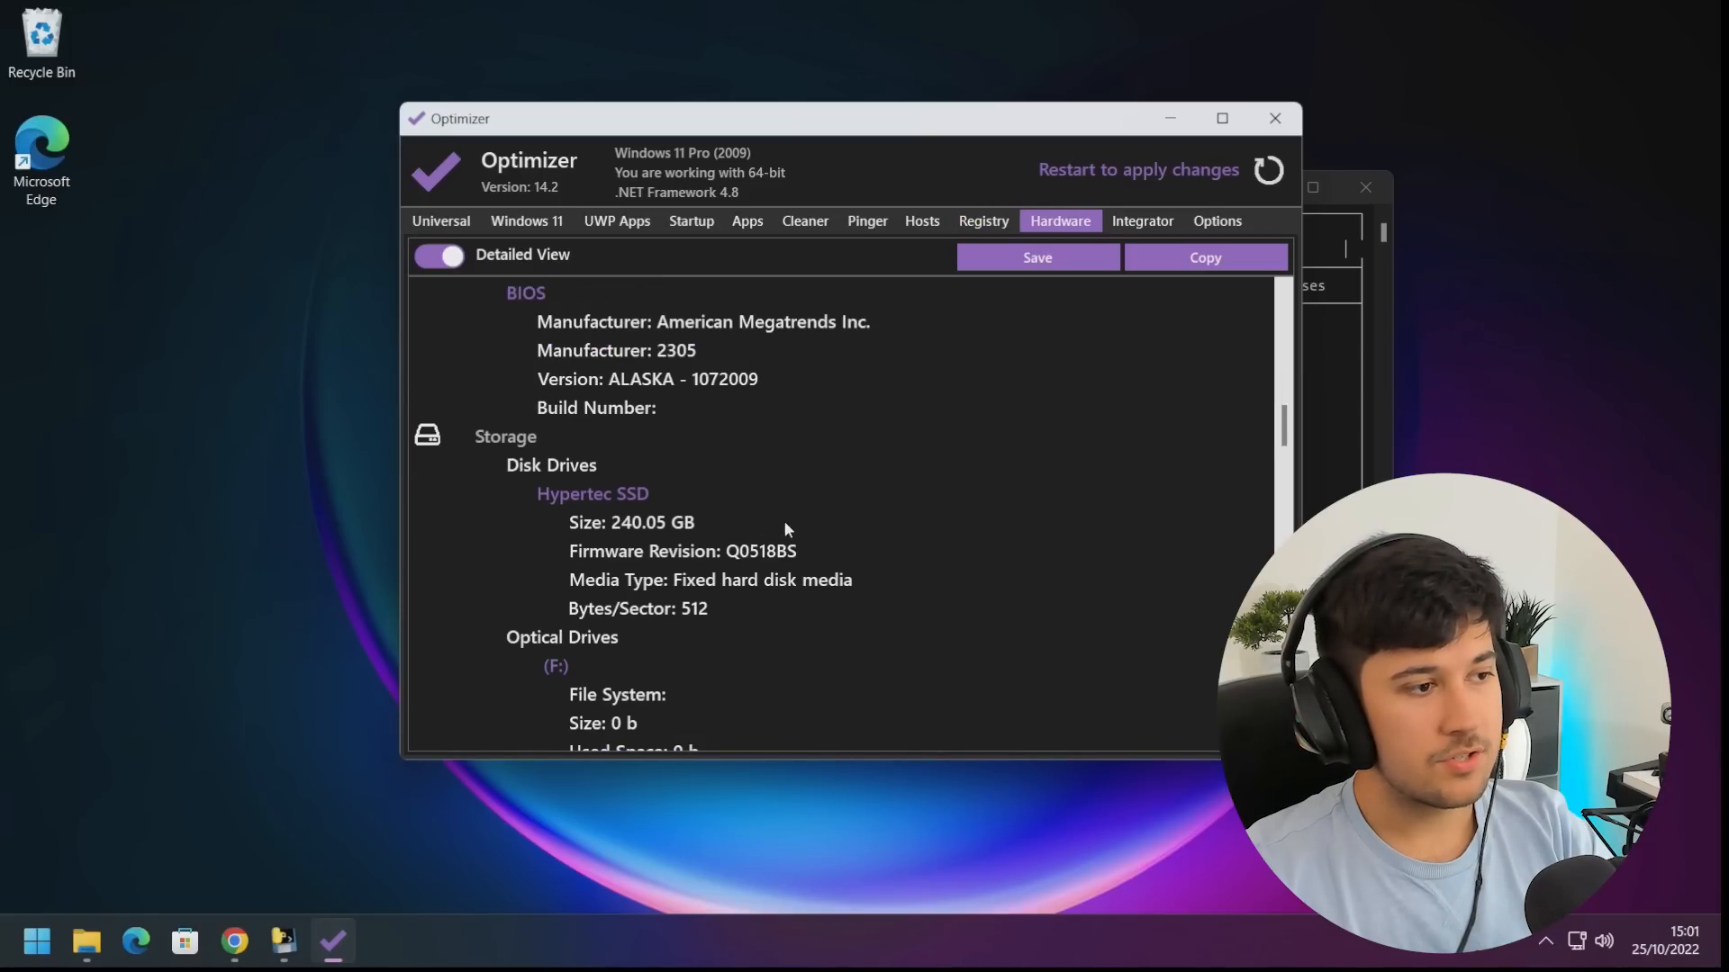
{"action": "left_click", "coordinate": [1275, 118]}
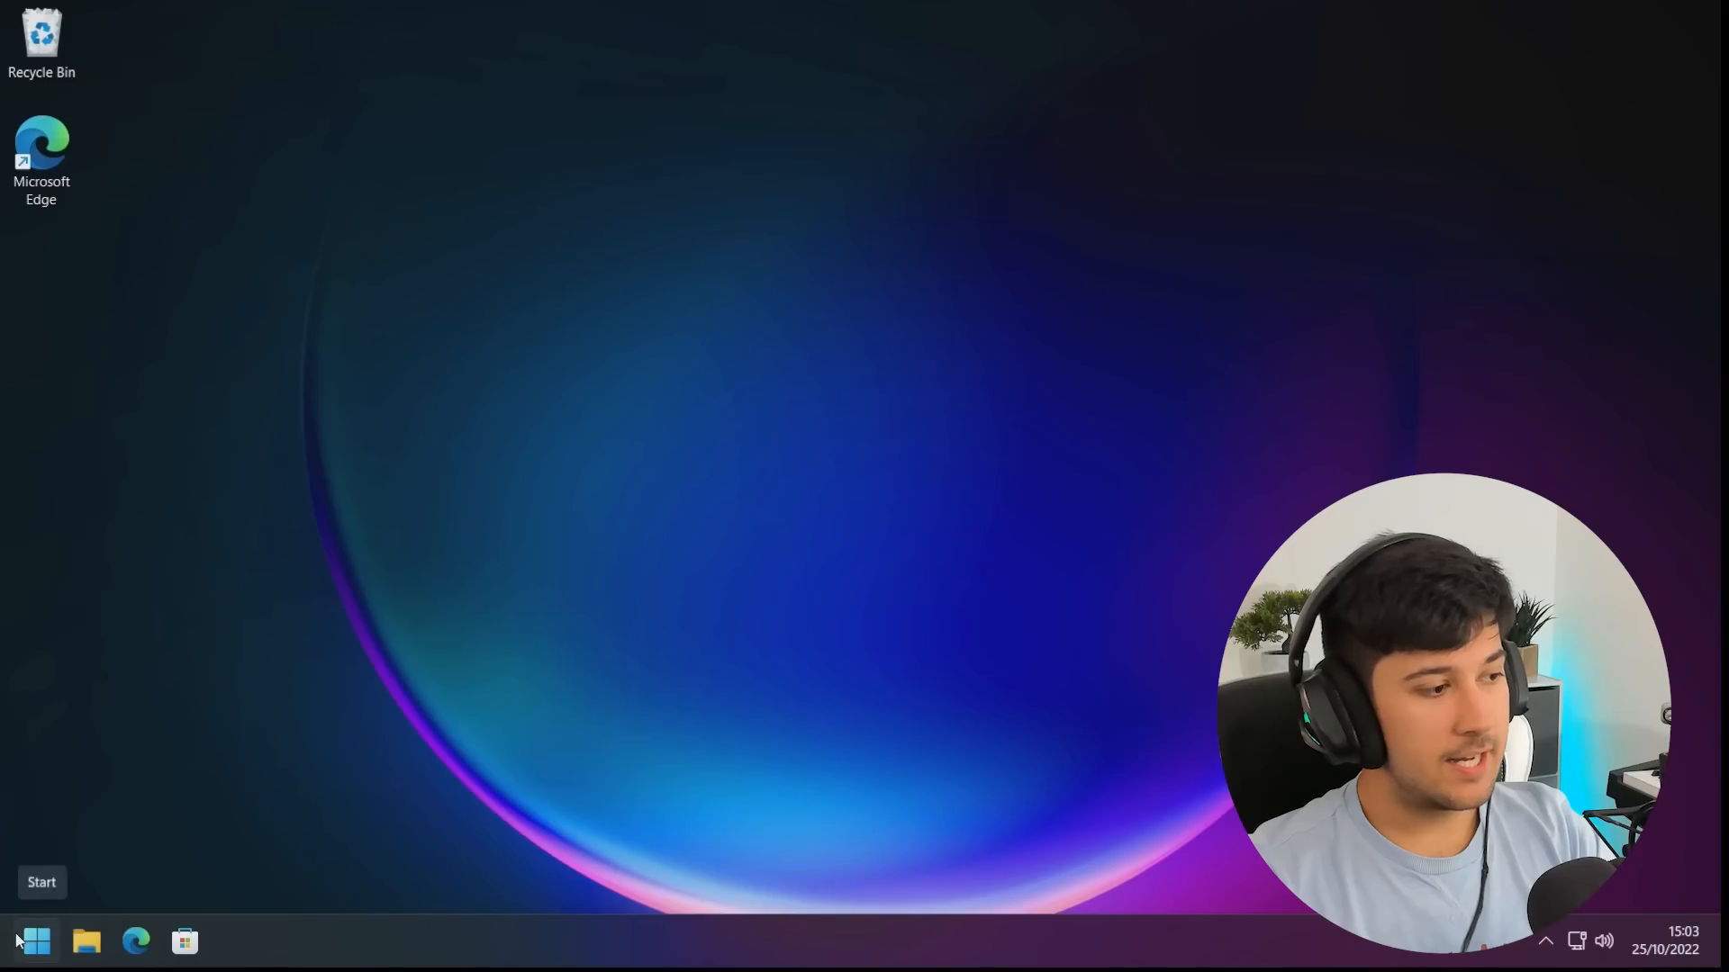
Bring up TikTok's uninstall option in All apps, then return to pinned apps
{"action": "left_click", "coordinate": [33, 940]}
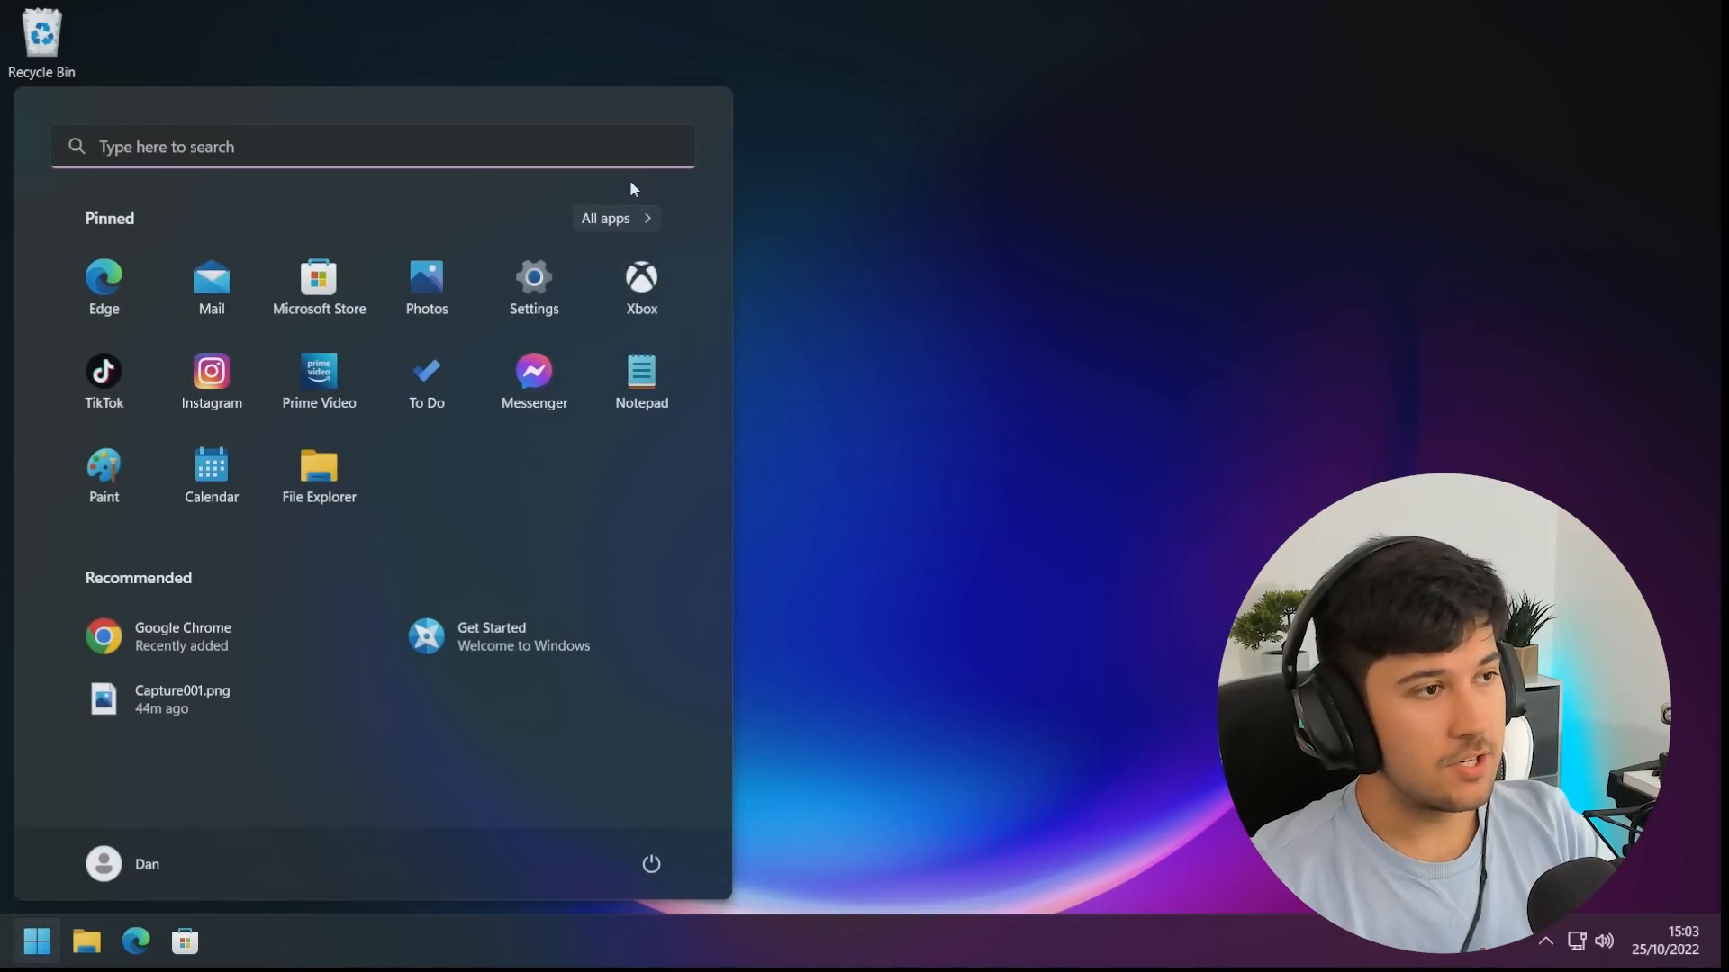
{"action": "left_click", "coordinate": [604, 217]}
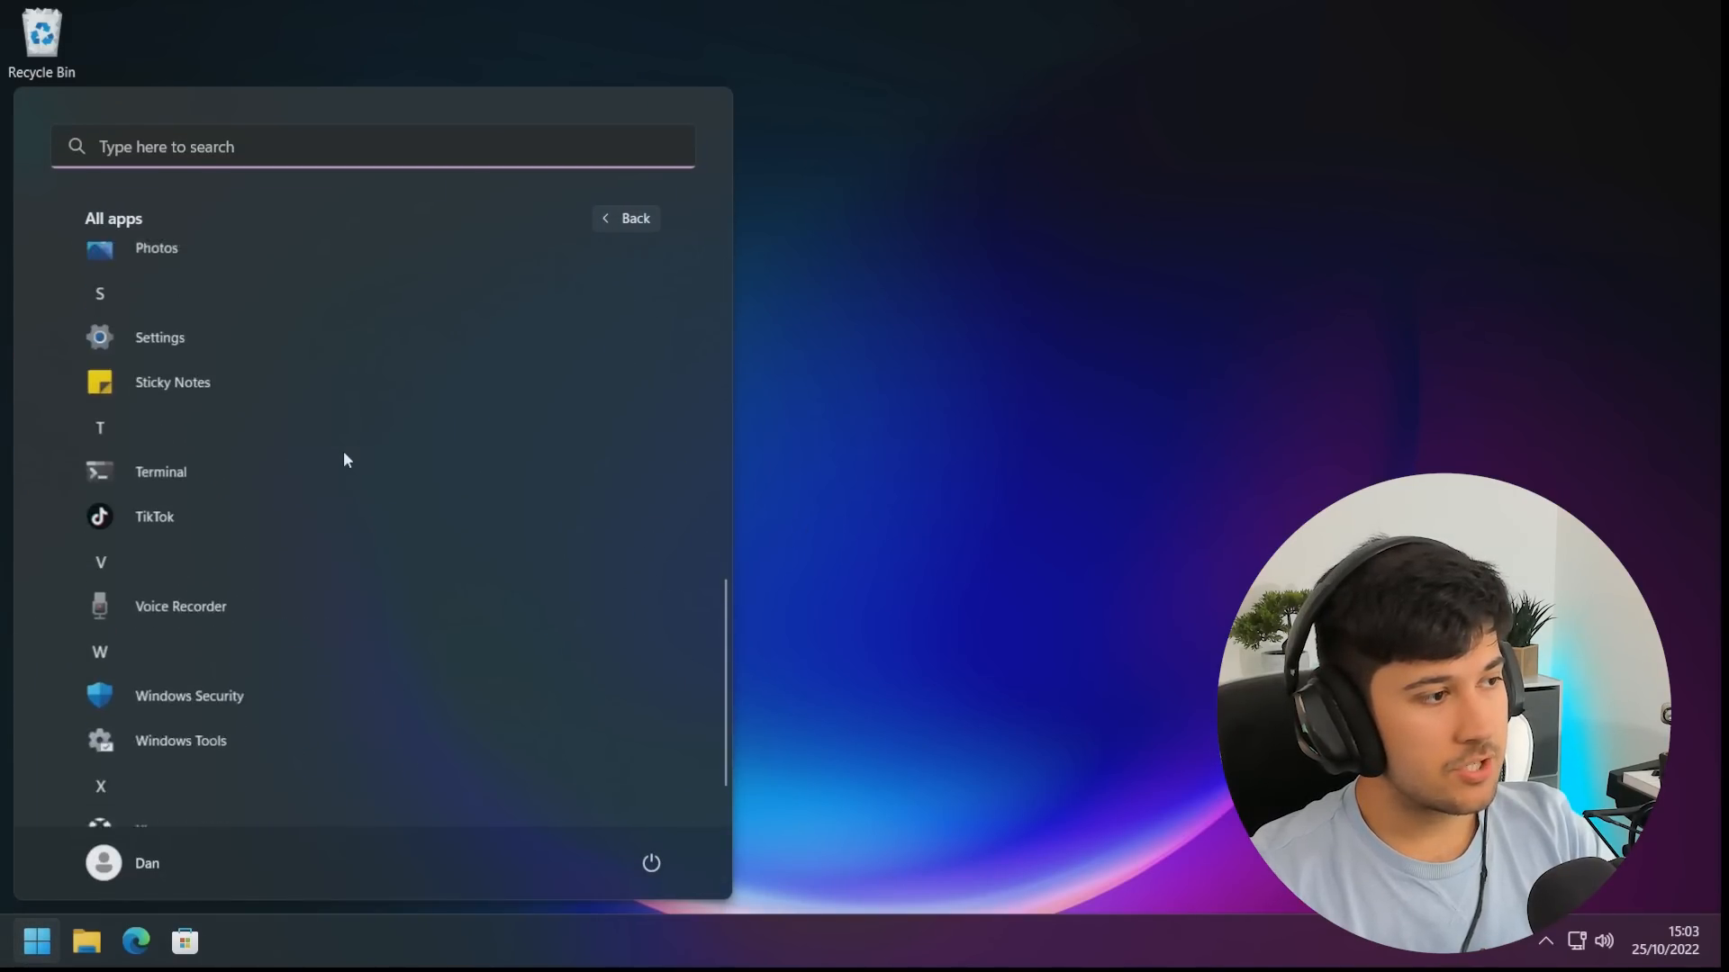
{"action": "scroll", "scroll_direction": "down", "scroll_amount": 3}
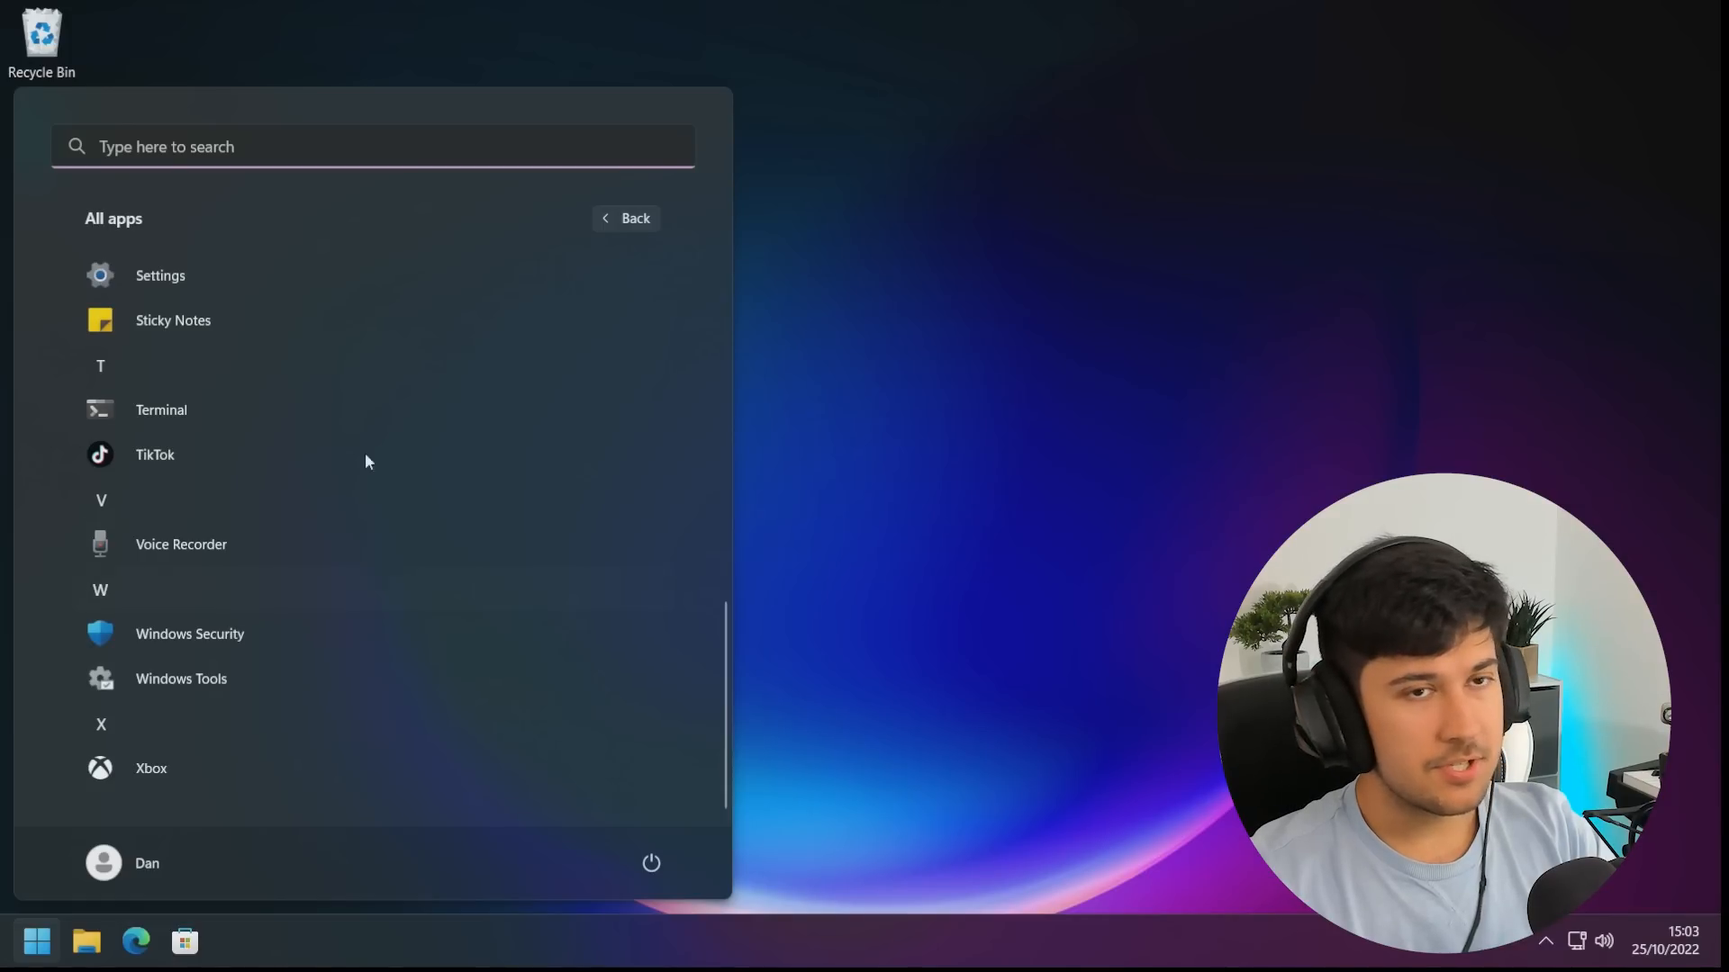
{"action": "right_click", "coordinate": [154, 454]}
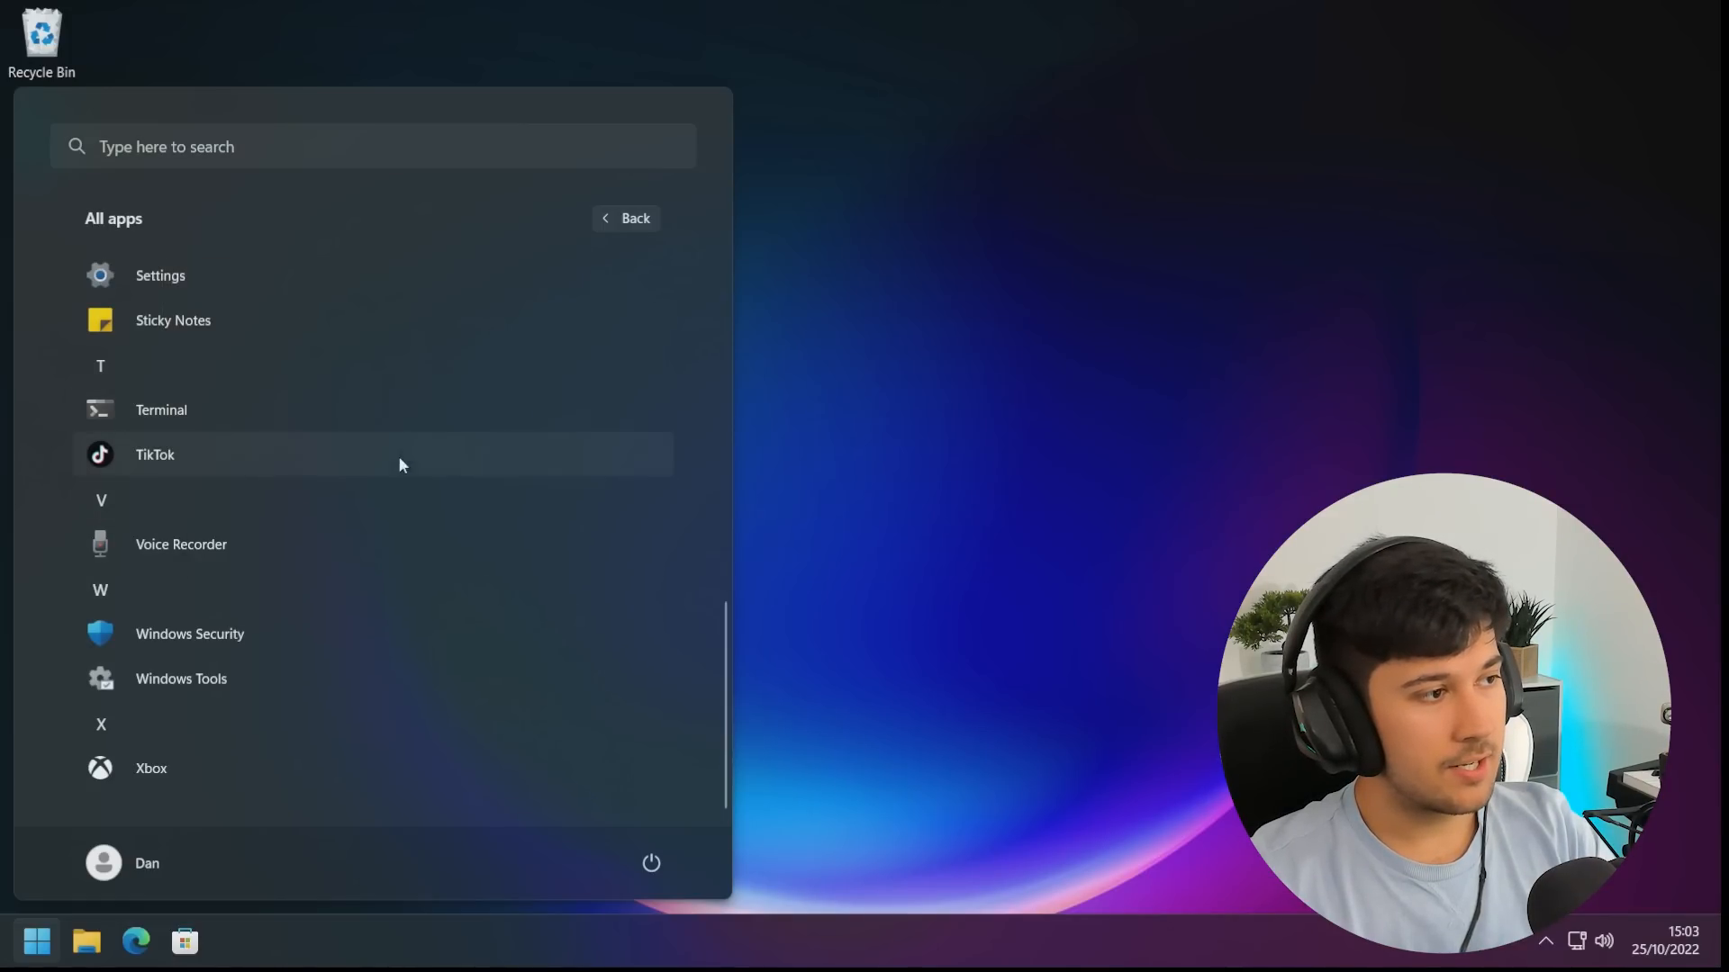
{"action": "left_click", "coordinate": [625, 217]}
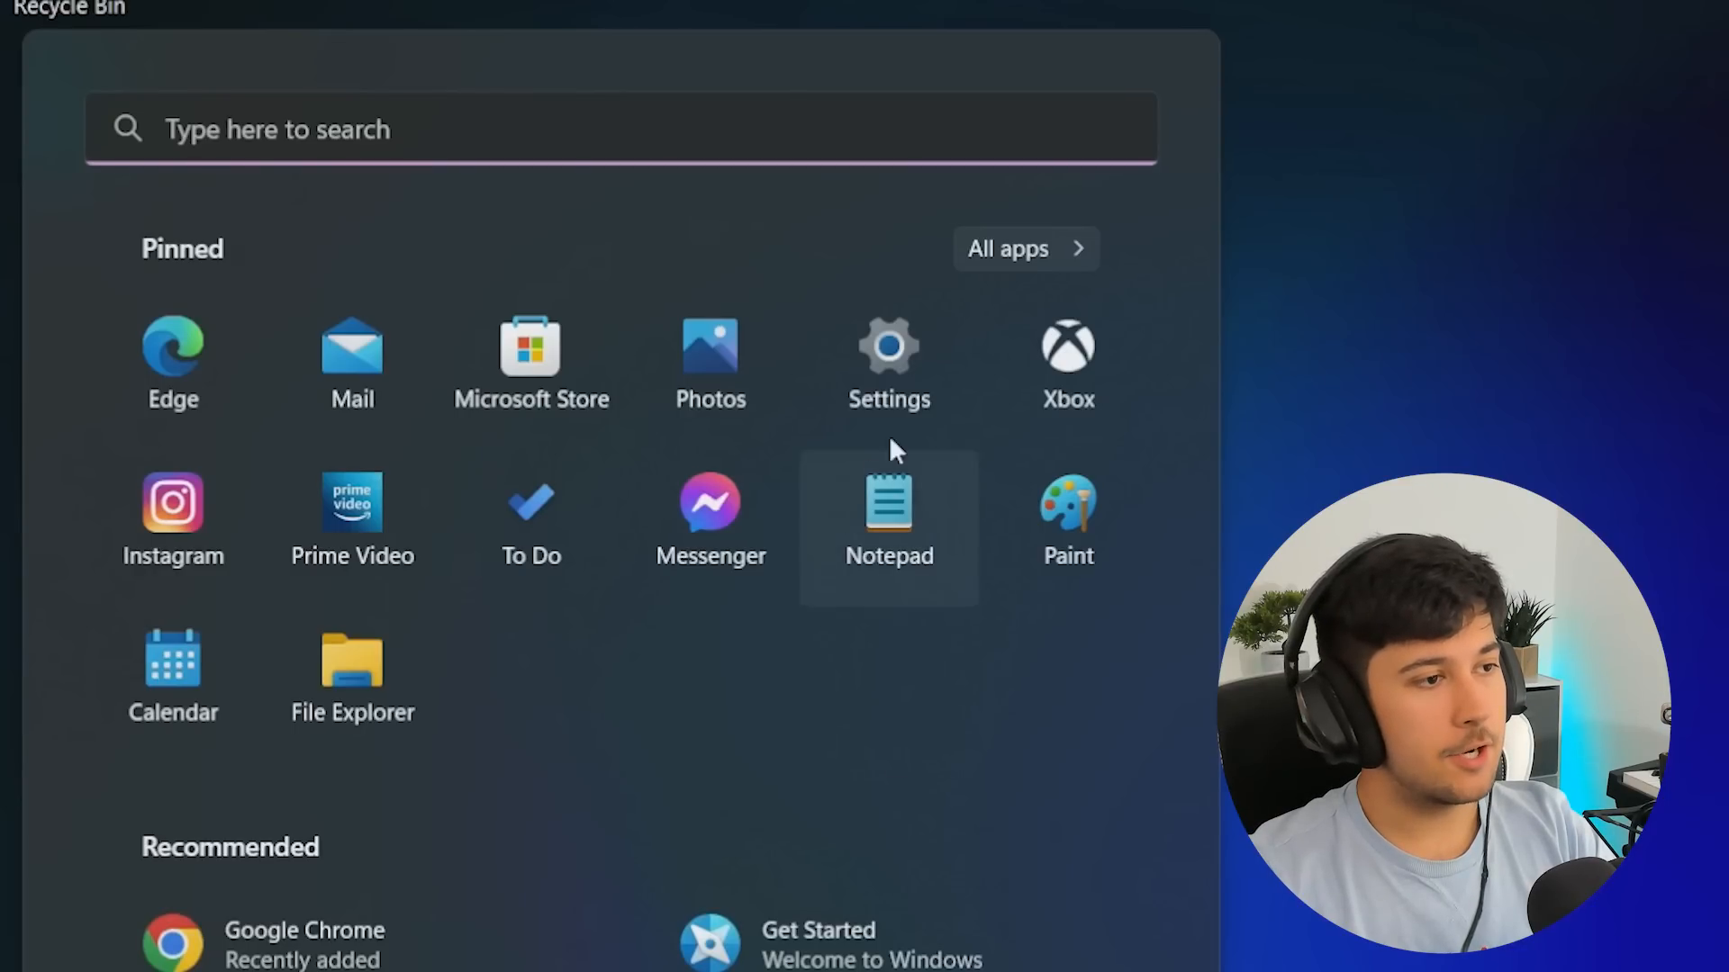
{"action": "mouse_move", "coordinate": [1066, 364]}
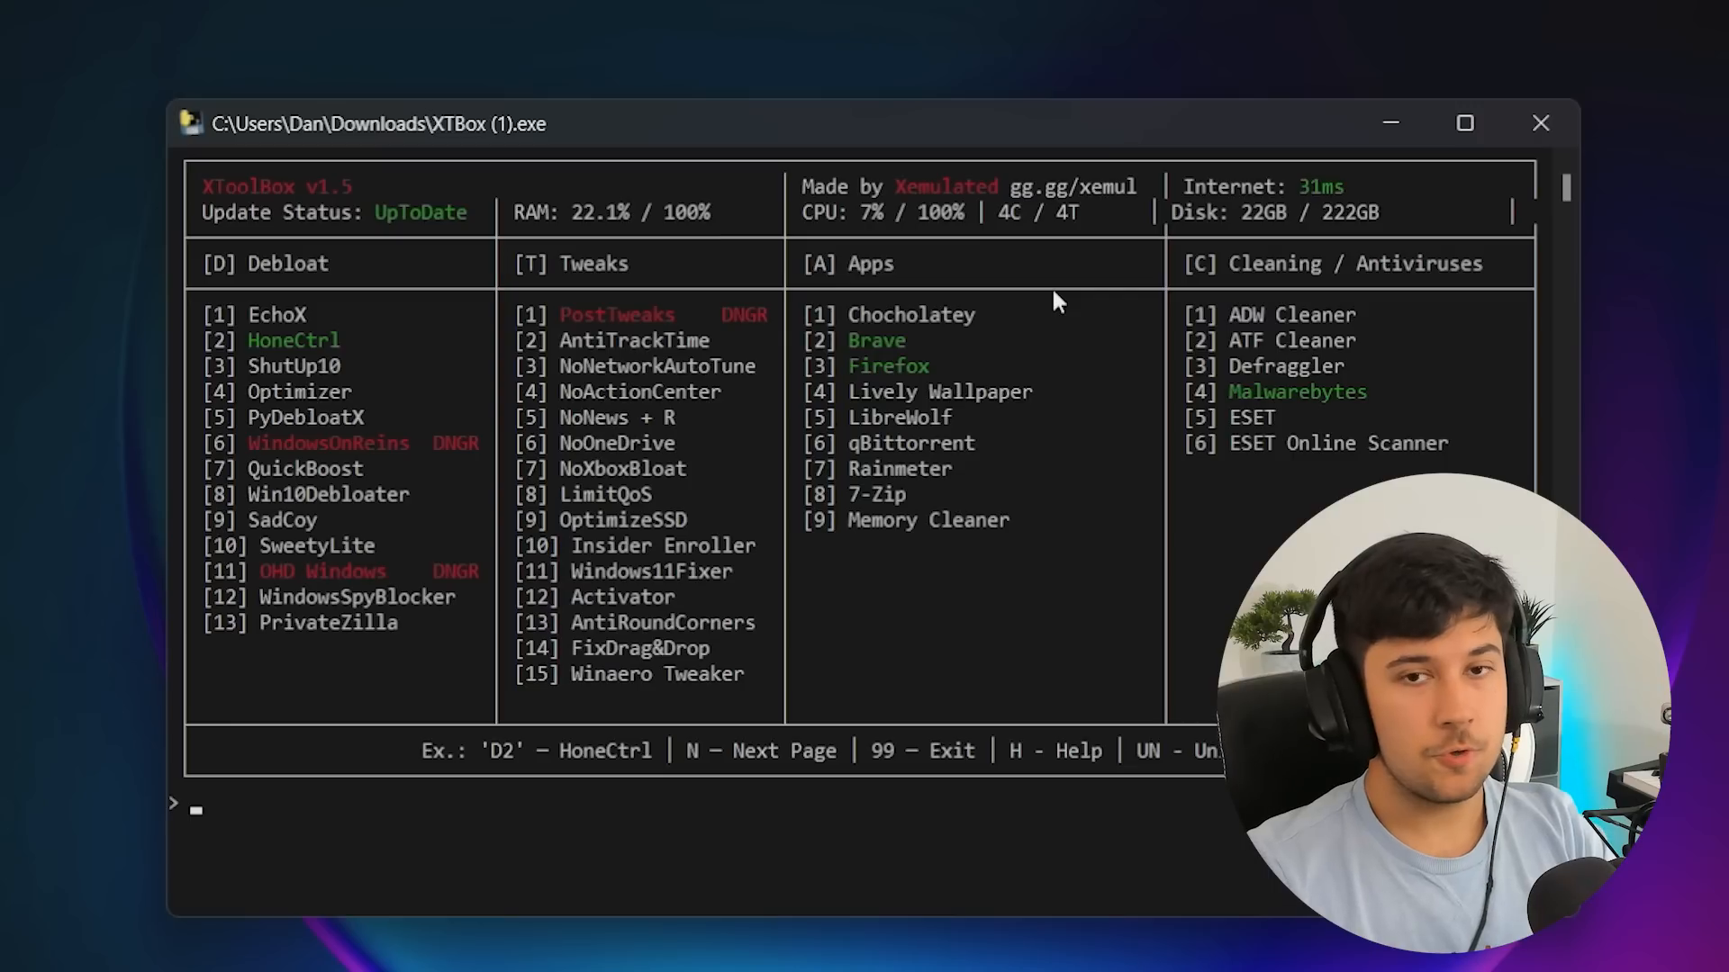
{"action": "mouse_move", "coordinate": [397, 810]}
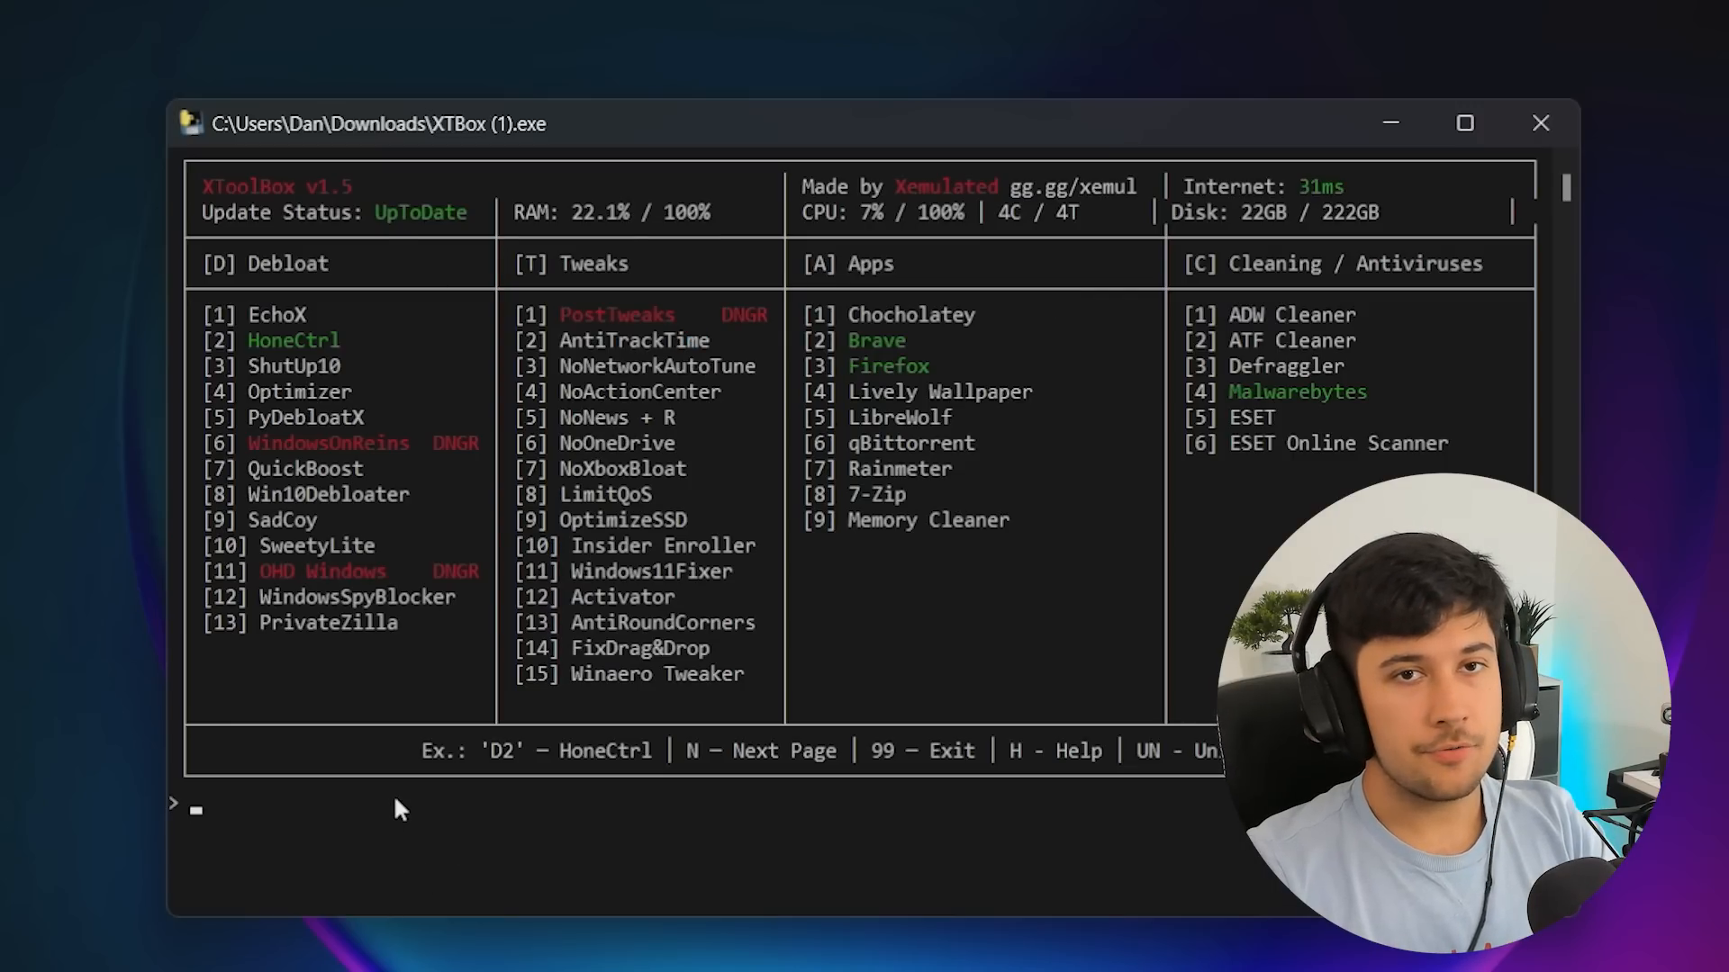
{"action": "mouse_move", "coordinate": [314, 512]}
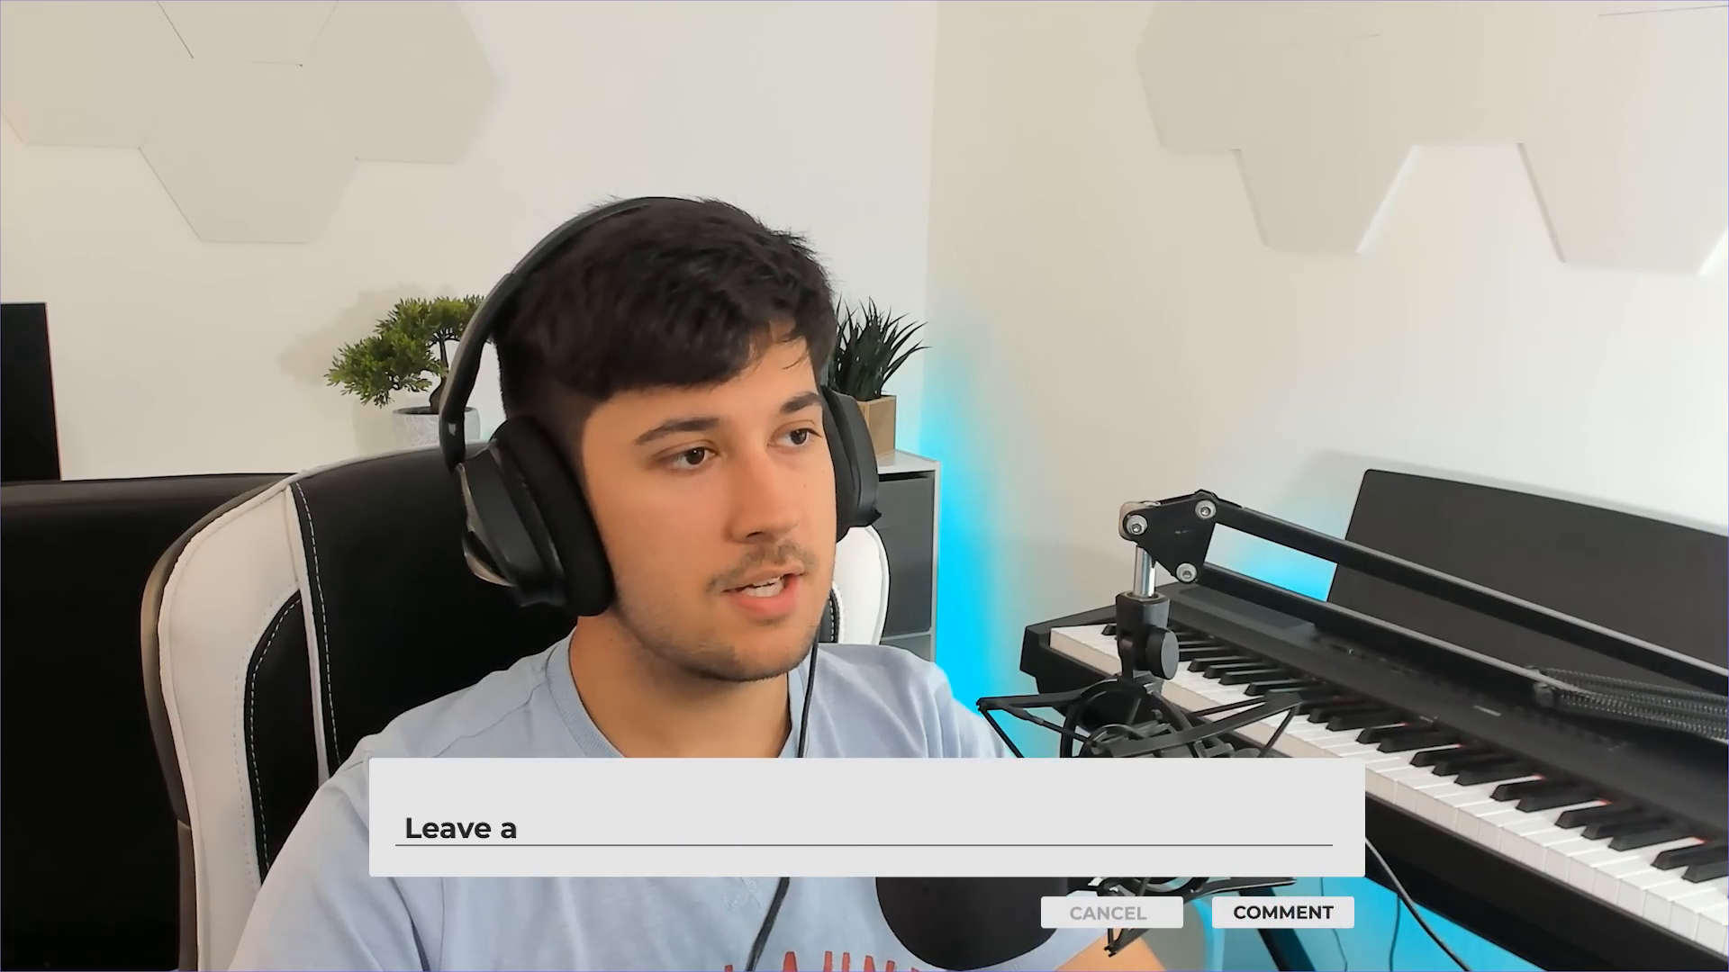
{"action": "type", "text": "comment below."}
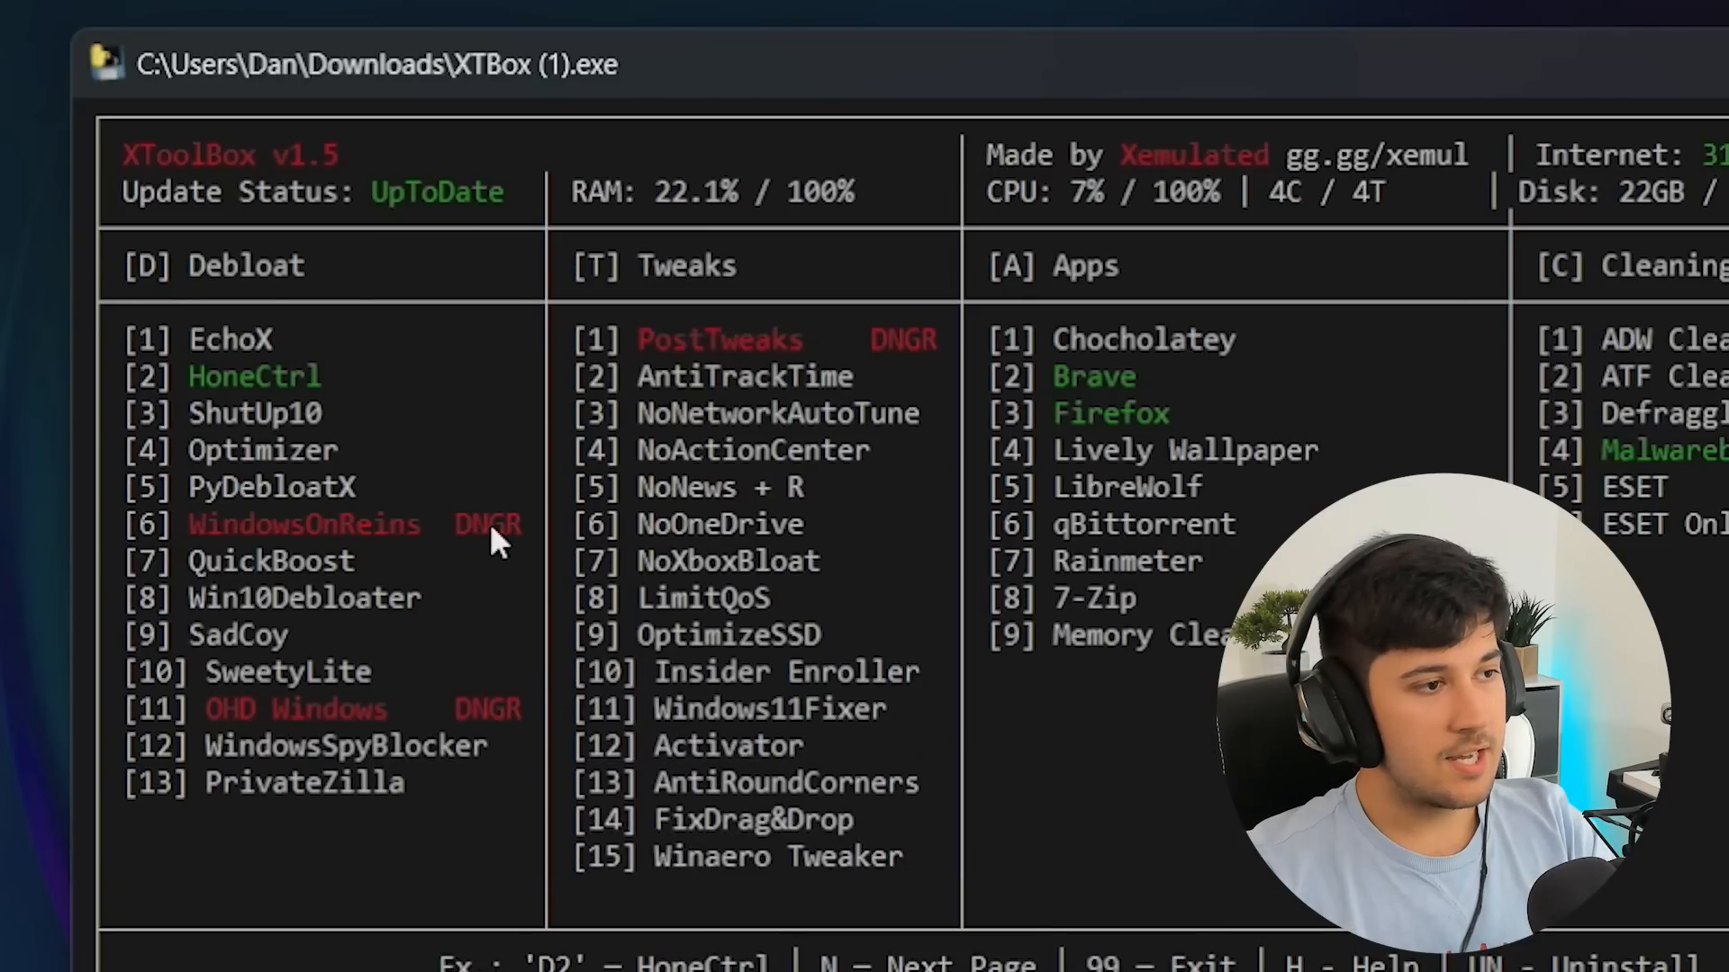
{"action": "mouse_move", "coordinate": [496, 650]}
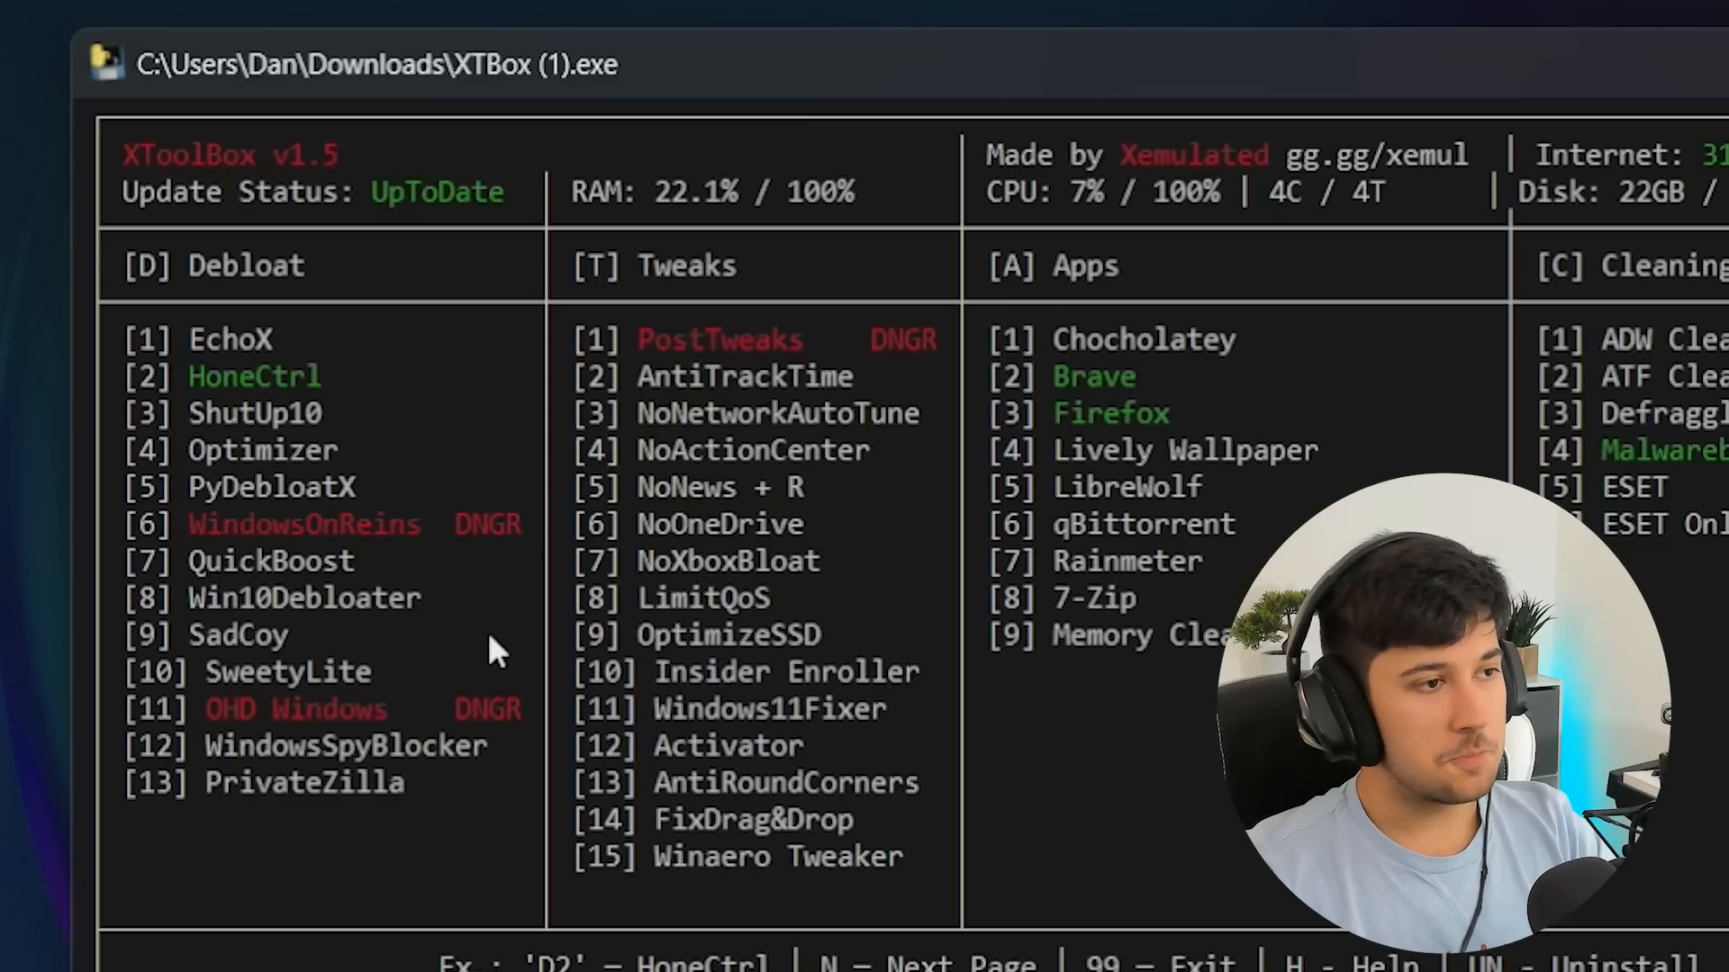
{"action": "mouse_move", "coordinate": [1084, 188]}
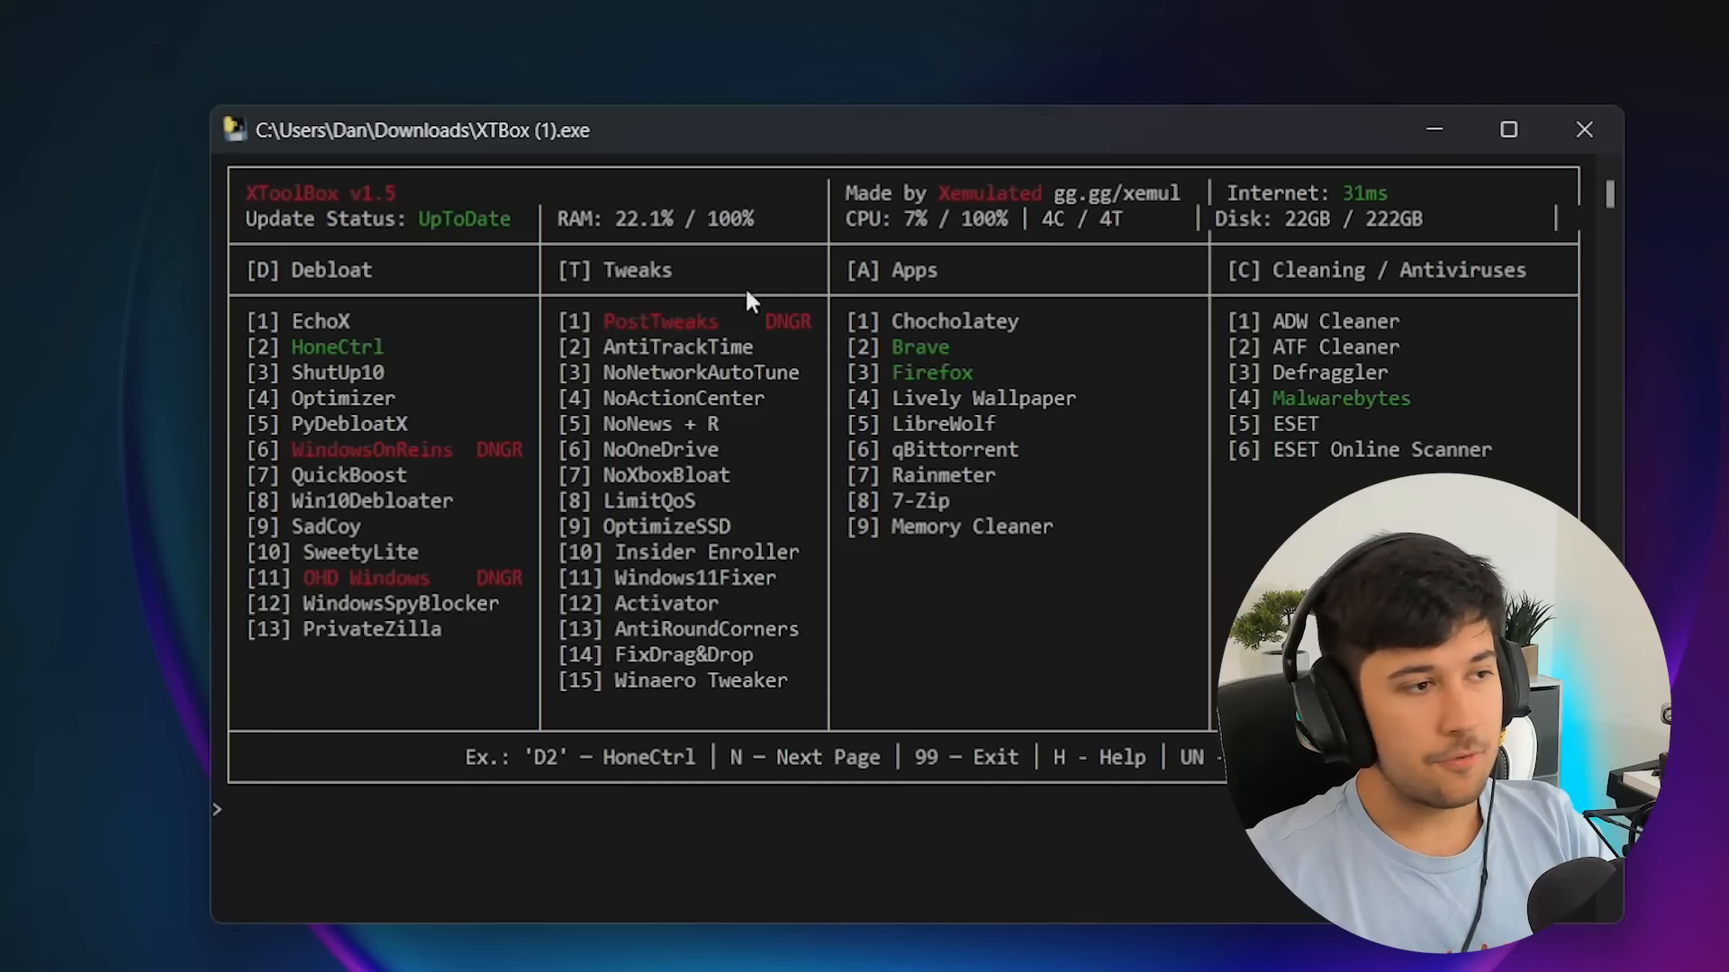
{"action": "mouse_move", "coordinate": [760, 347]}
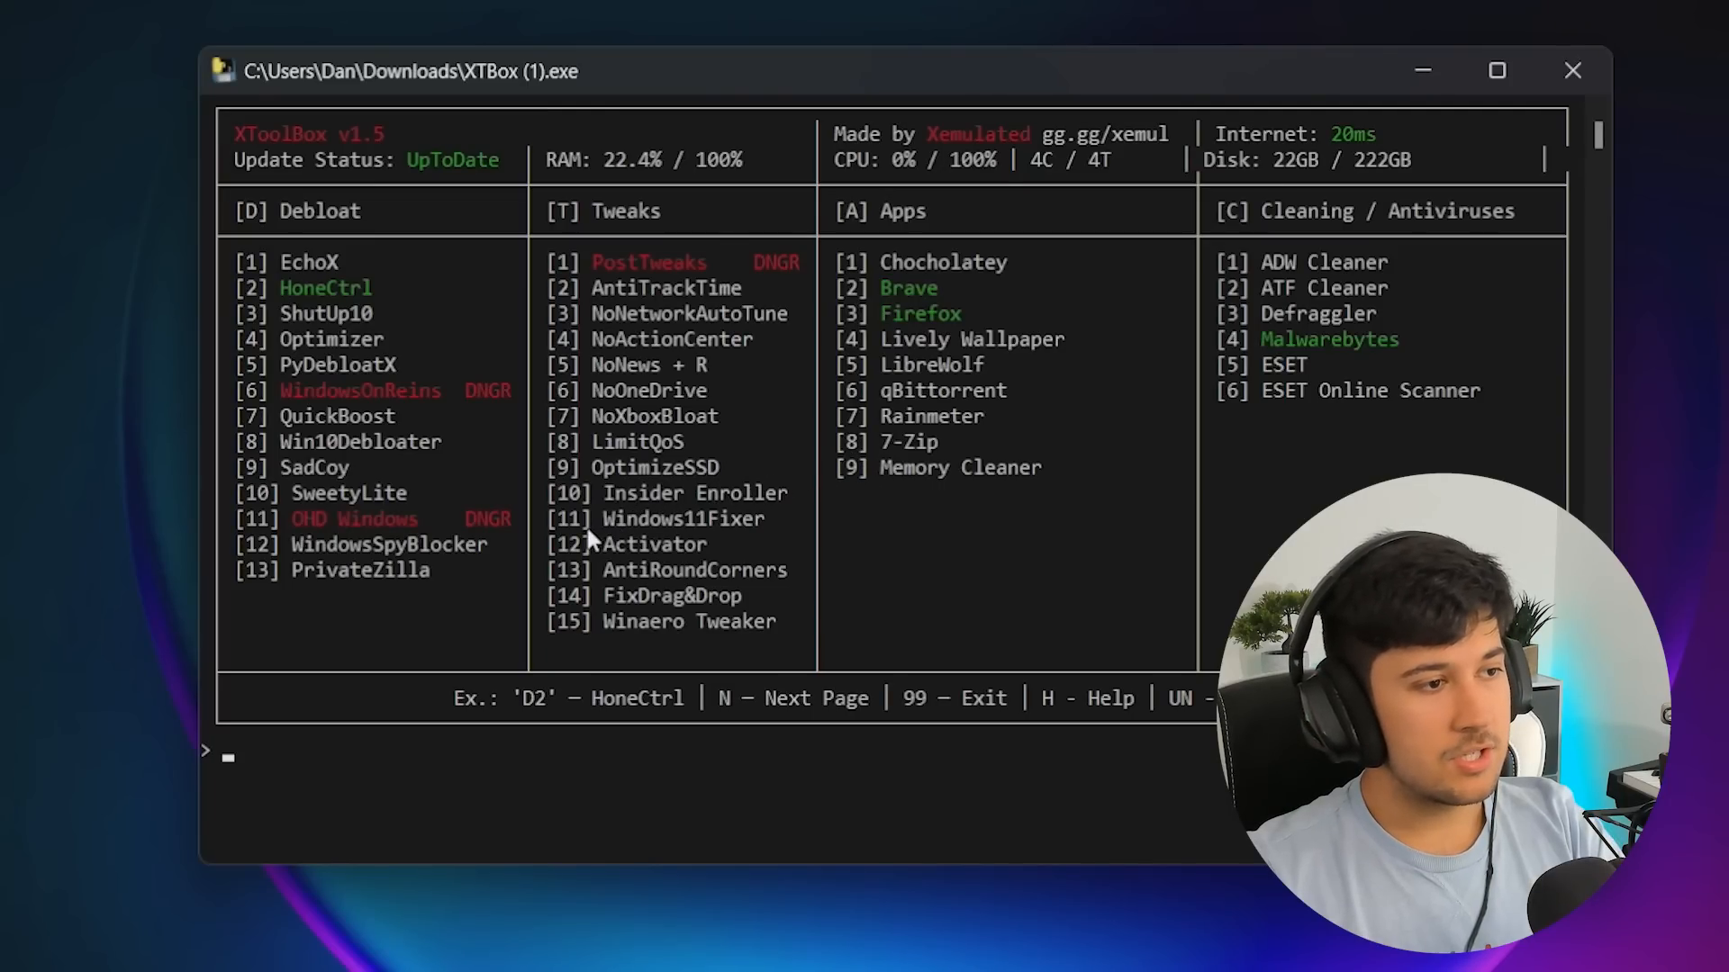
{"action": "mouse_move", "coordinate": [727, 541]}
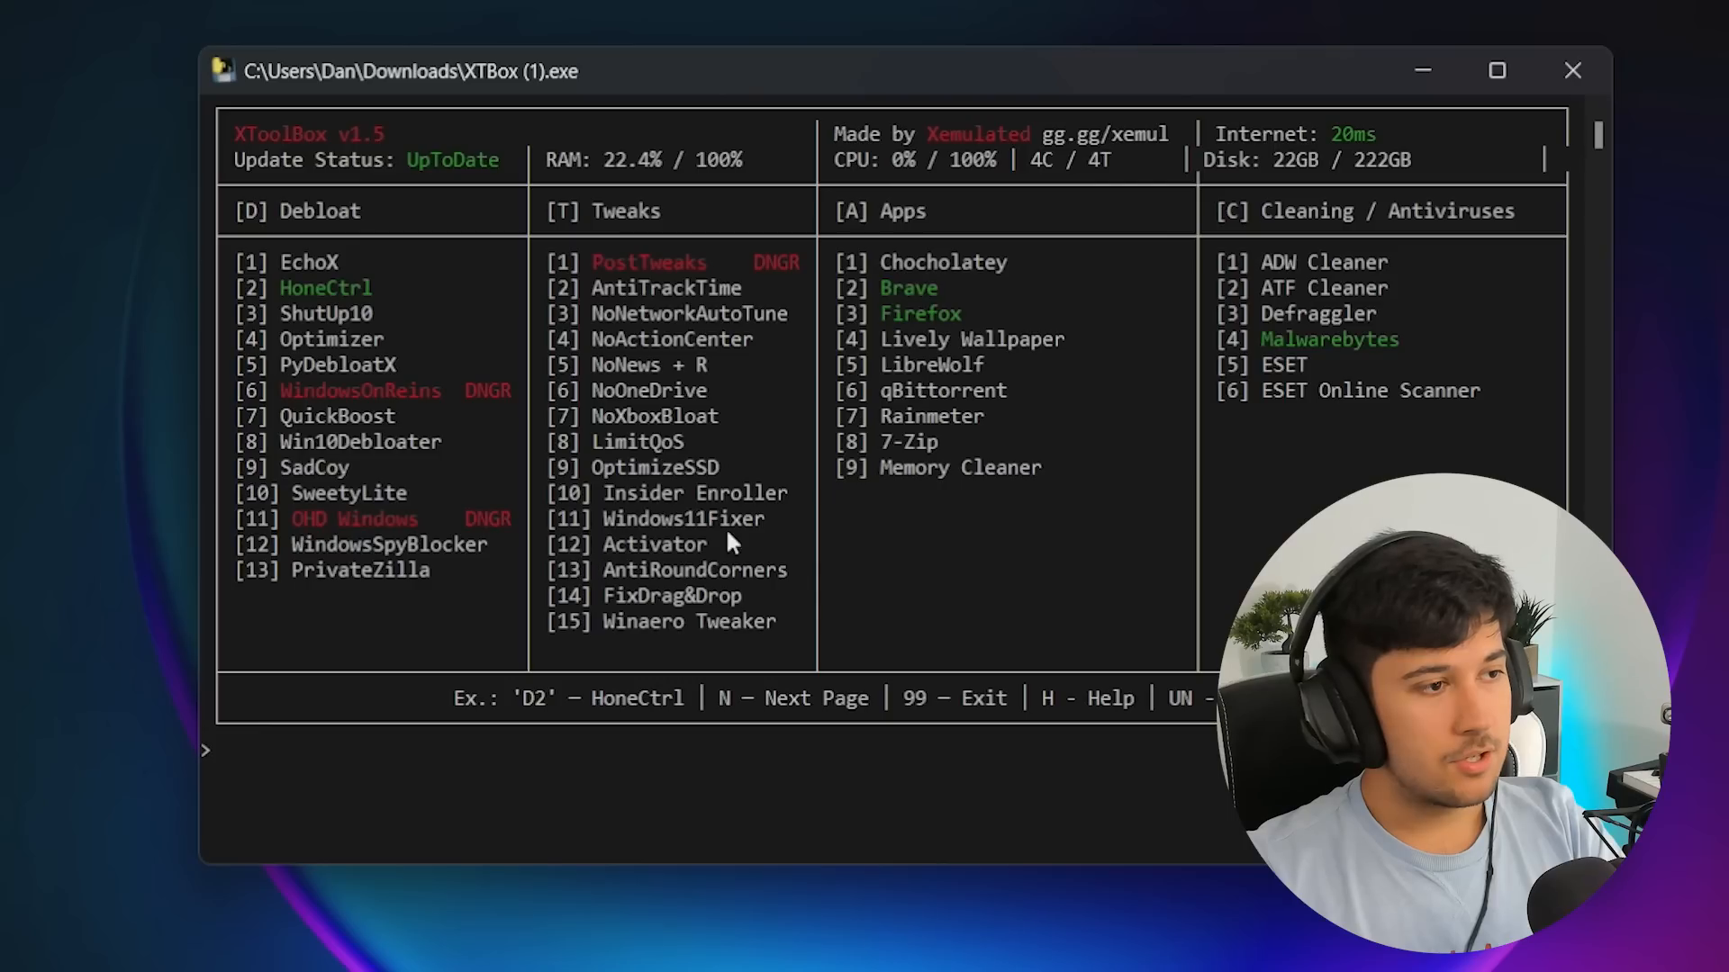
{"action": "mouse_move", "coordinate": [761, 632]}
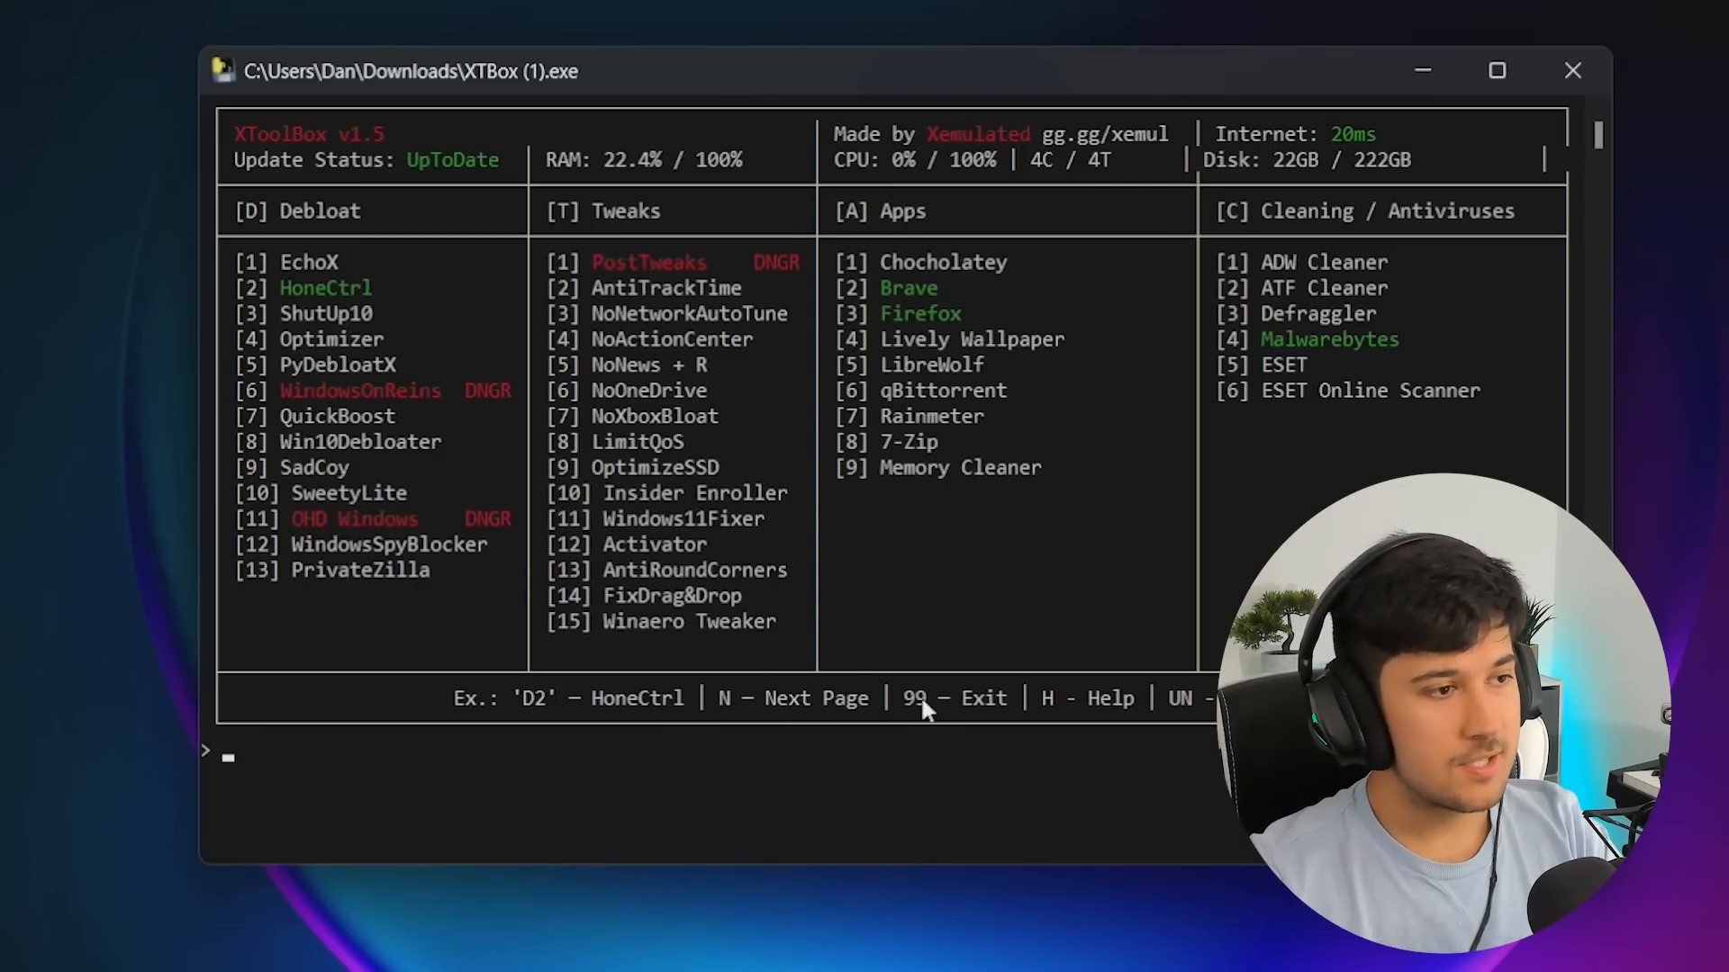
{"action": "mouse_move", "coordinate": [706, 907]}
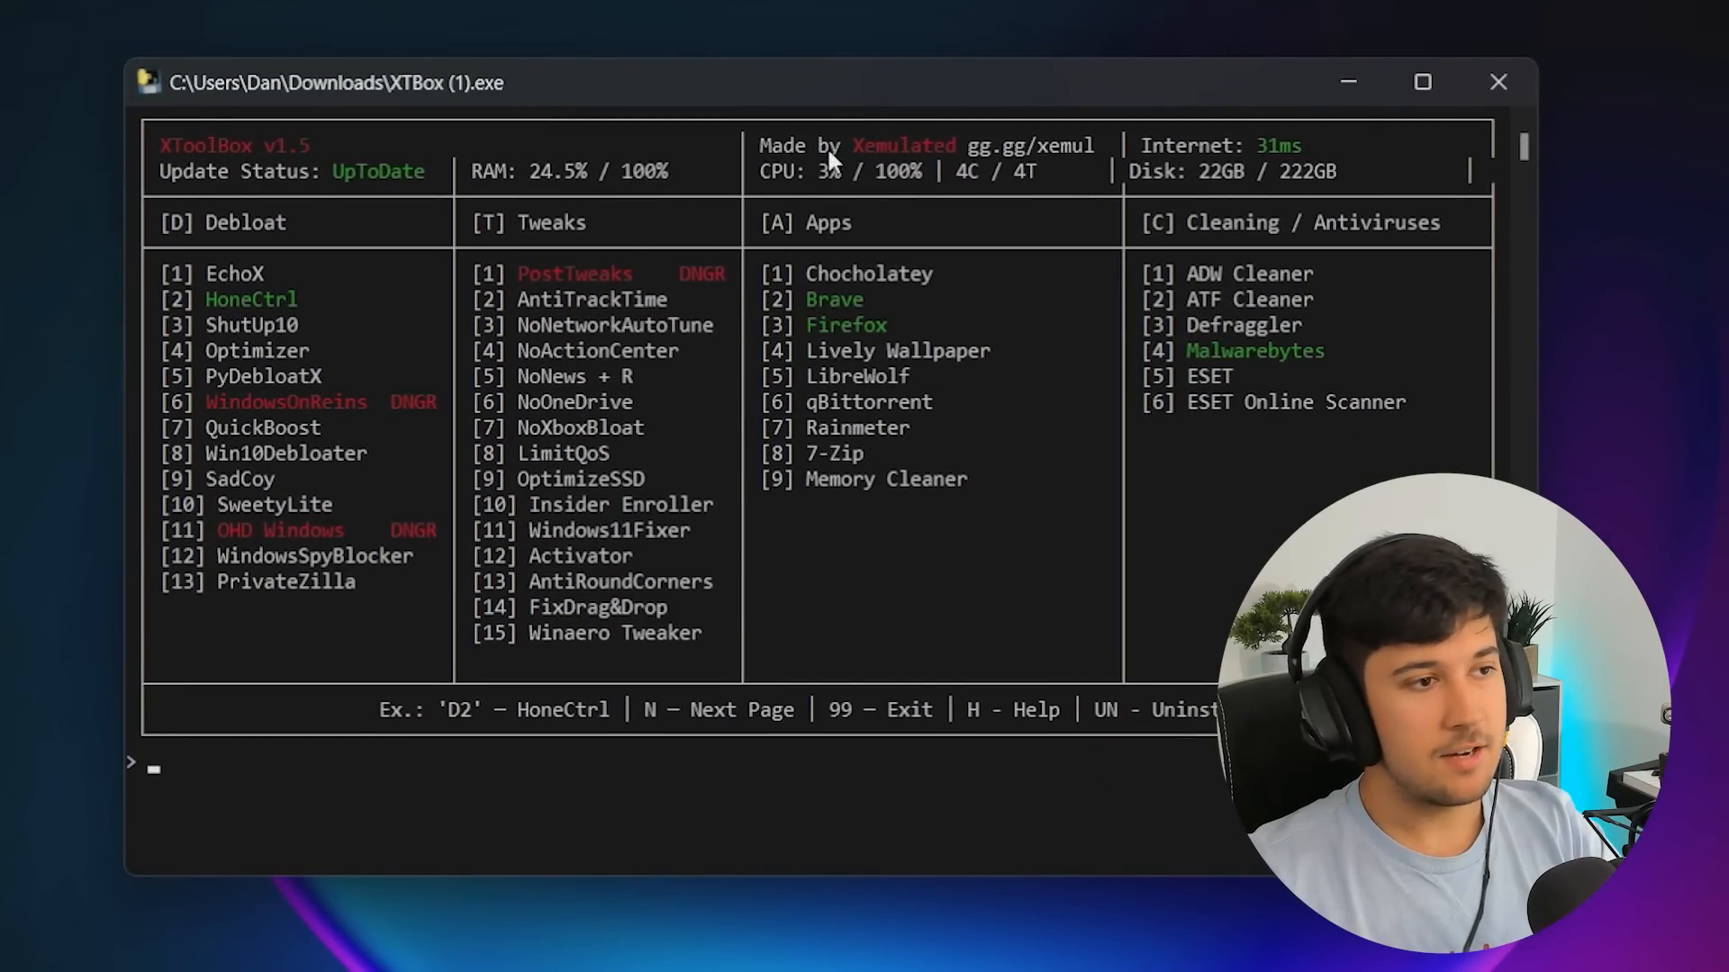
{"action": "mouse_move", "coordinate": [1008, 656]}
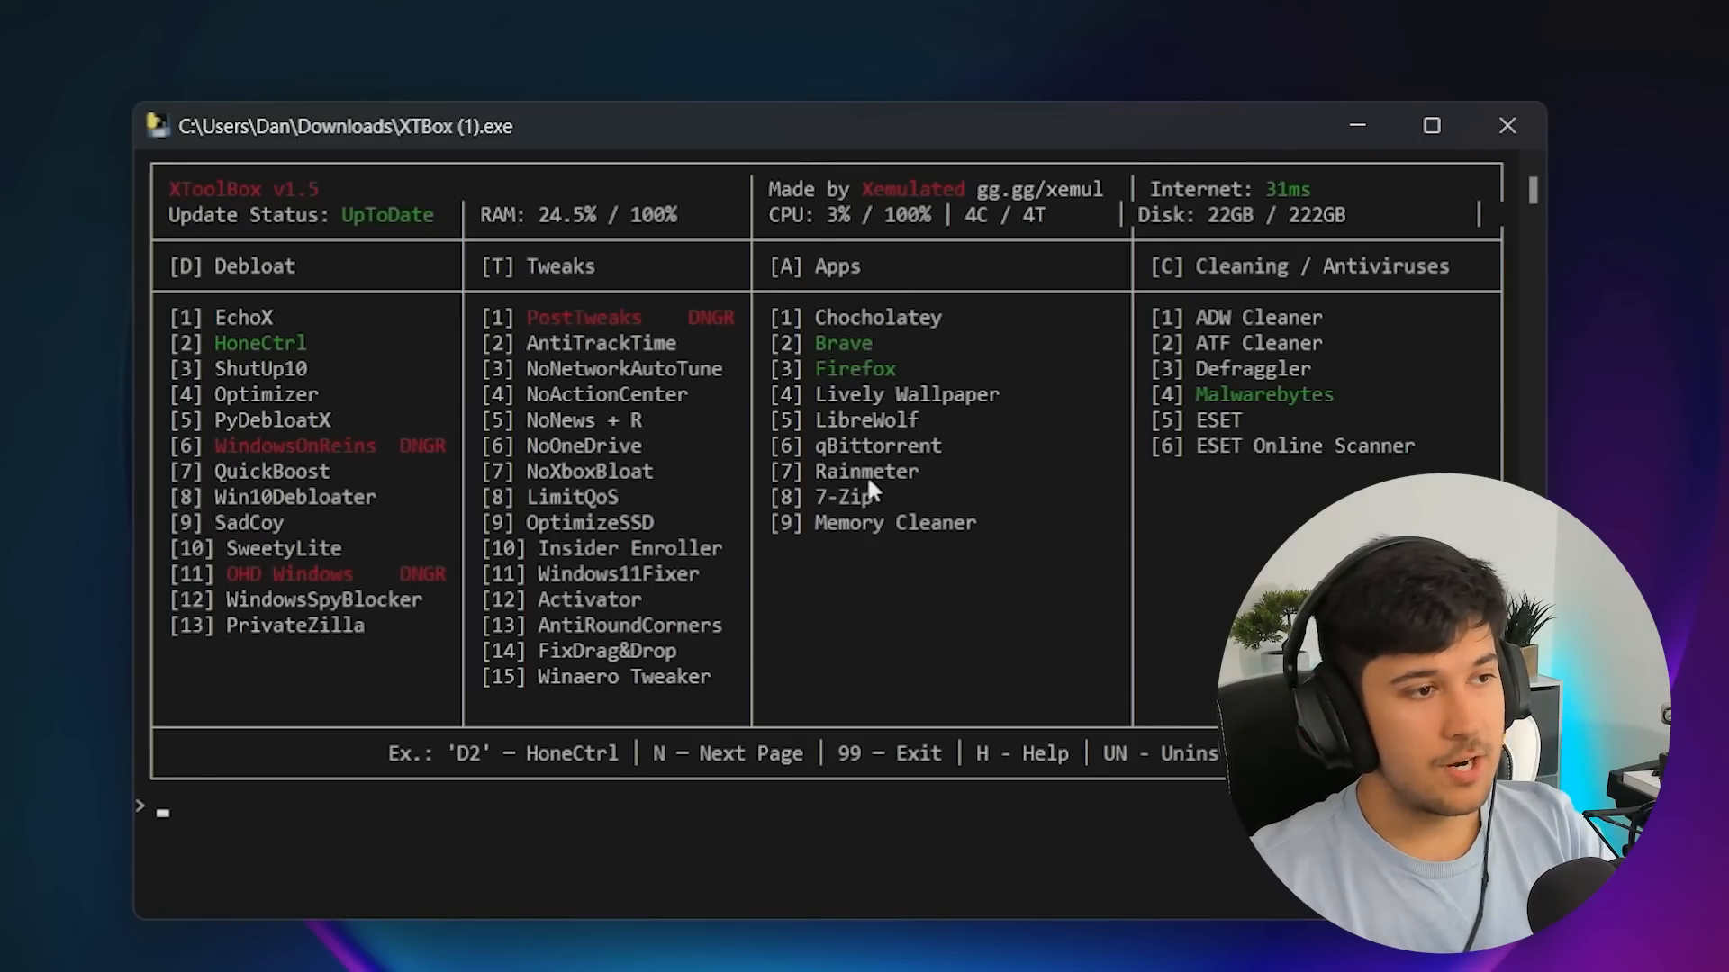
{"action": "mouse_move", "coordinate": [998, 452]}
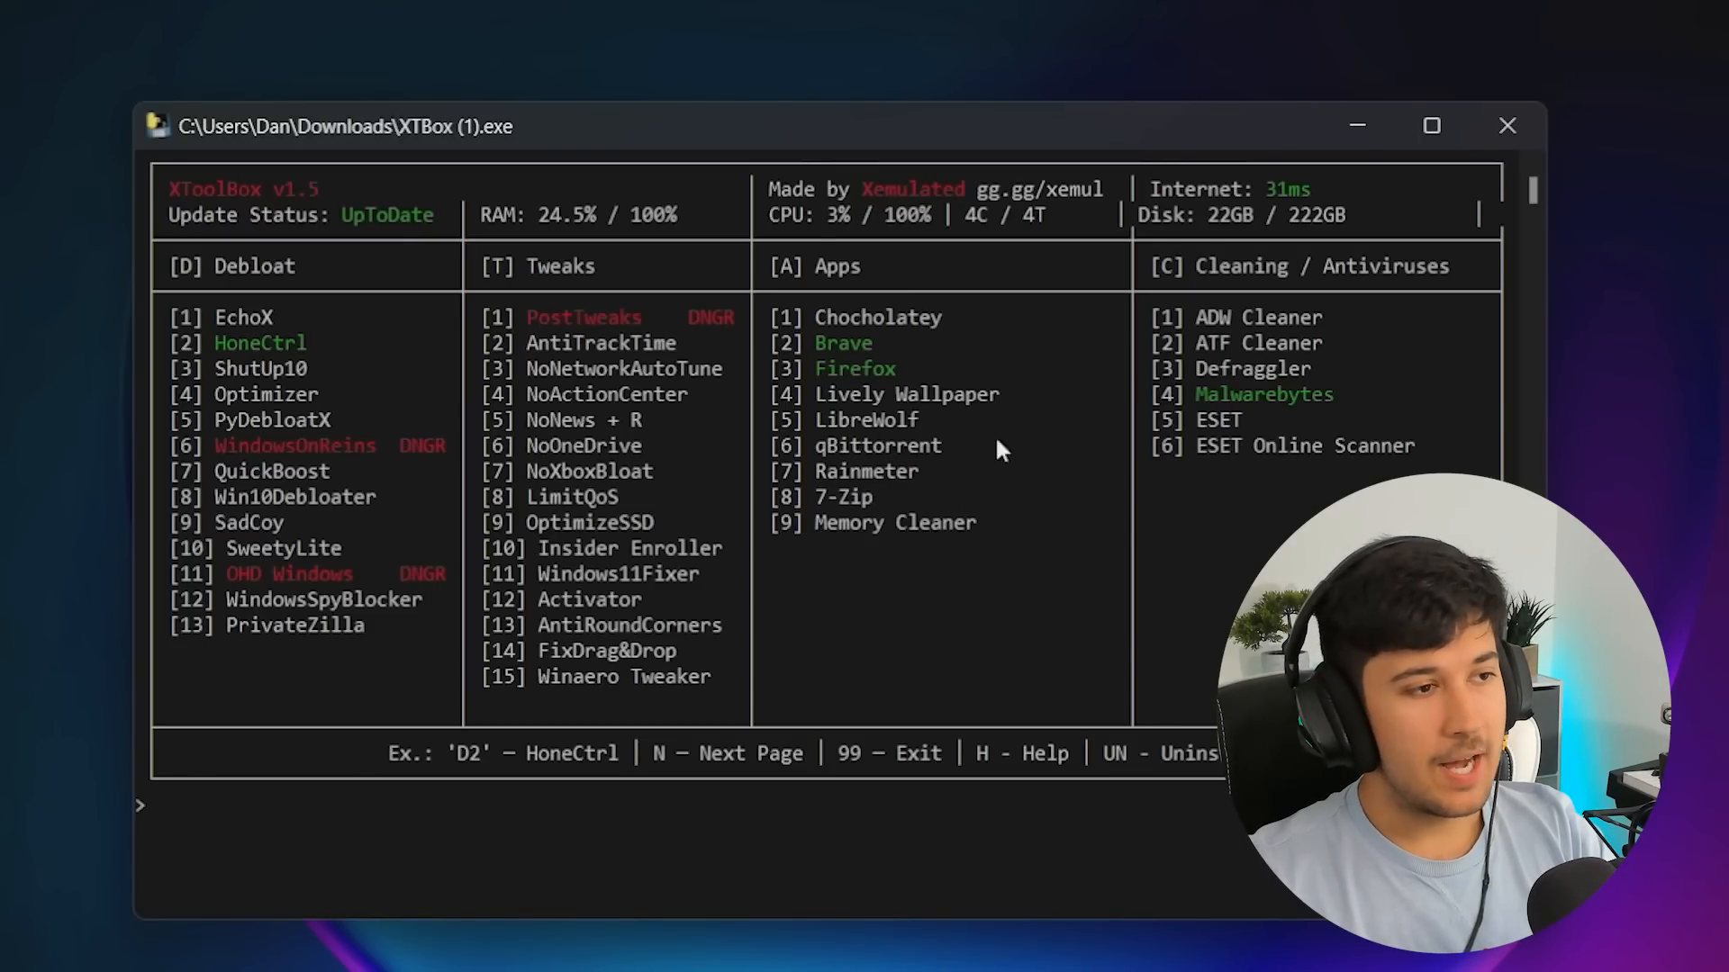
{"action": "mouse_move", "coordinate": [904, 369]}
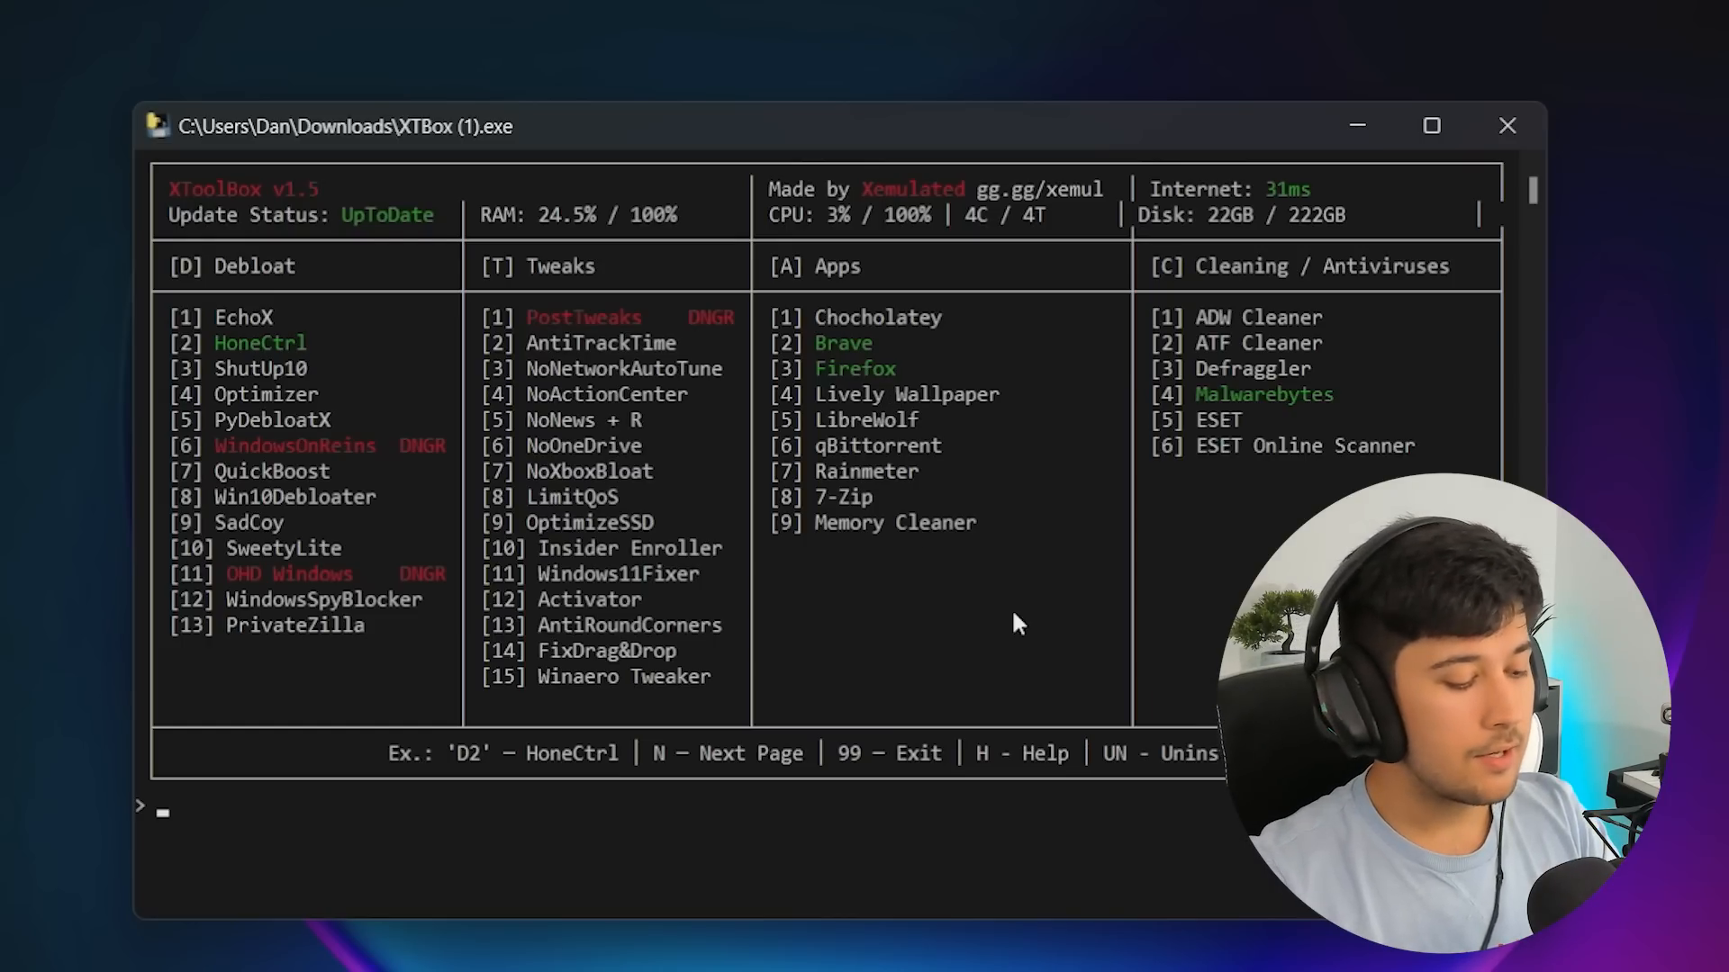
Enter the A prefix at the XToolbox prompt to pick an Apps item
{"action": "type", "text": "A"}
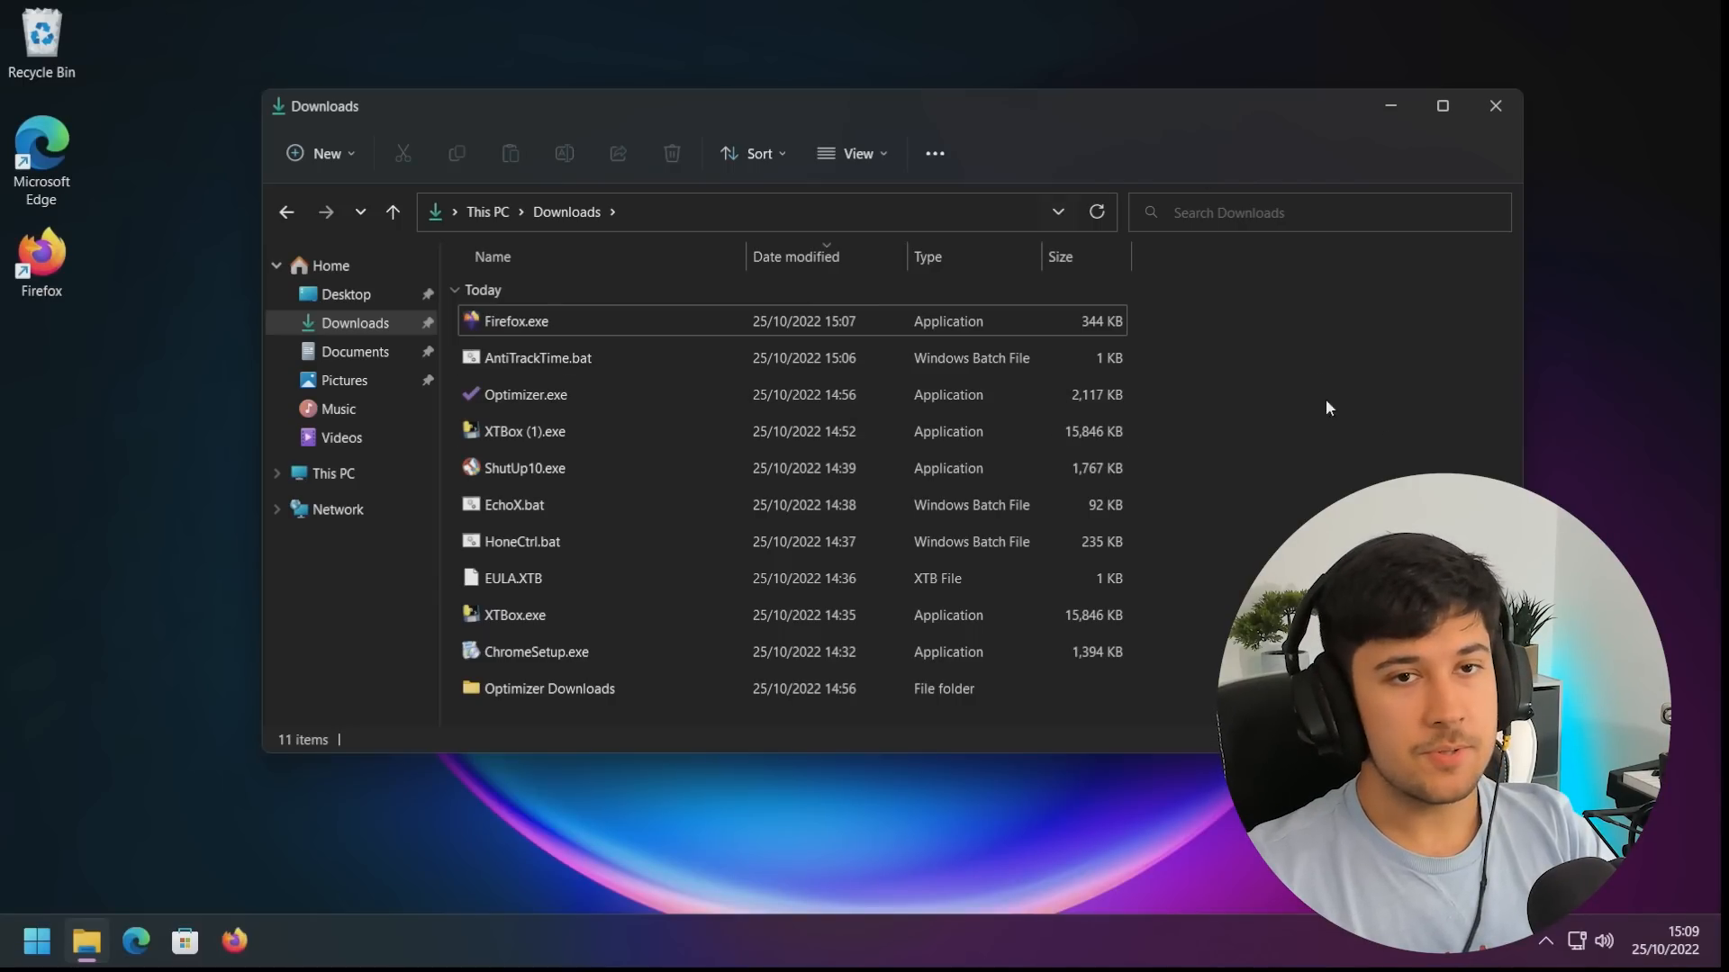
{"action": "mouse_move", "coordinate": [497, 106]}
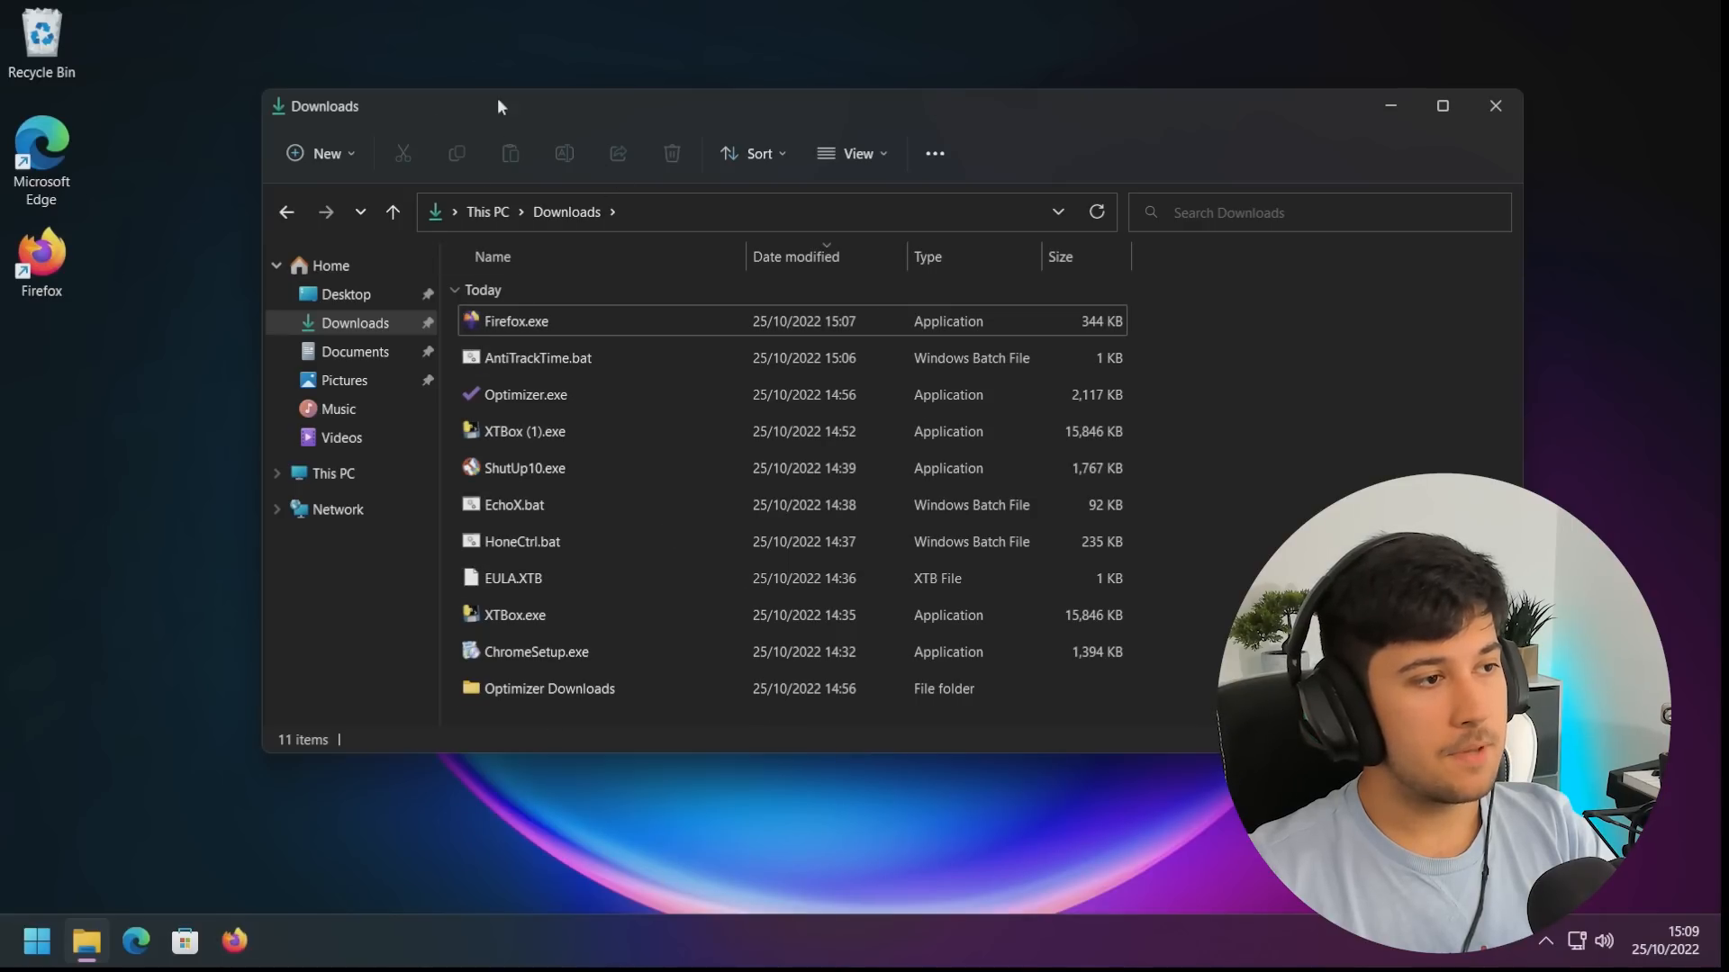
Relaunch XTBox (1).exe from the Downloads folder
{"action": "double_click", "coordinate": [524, 431]}
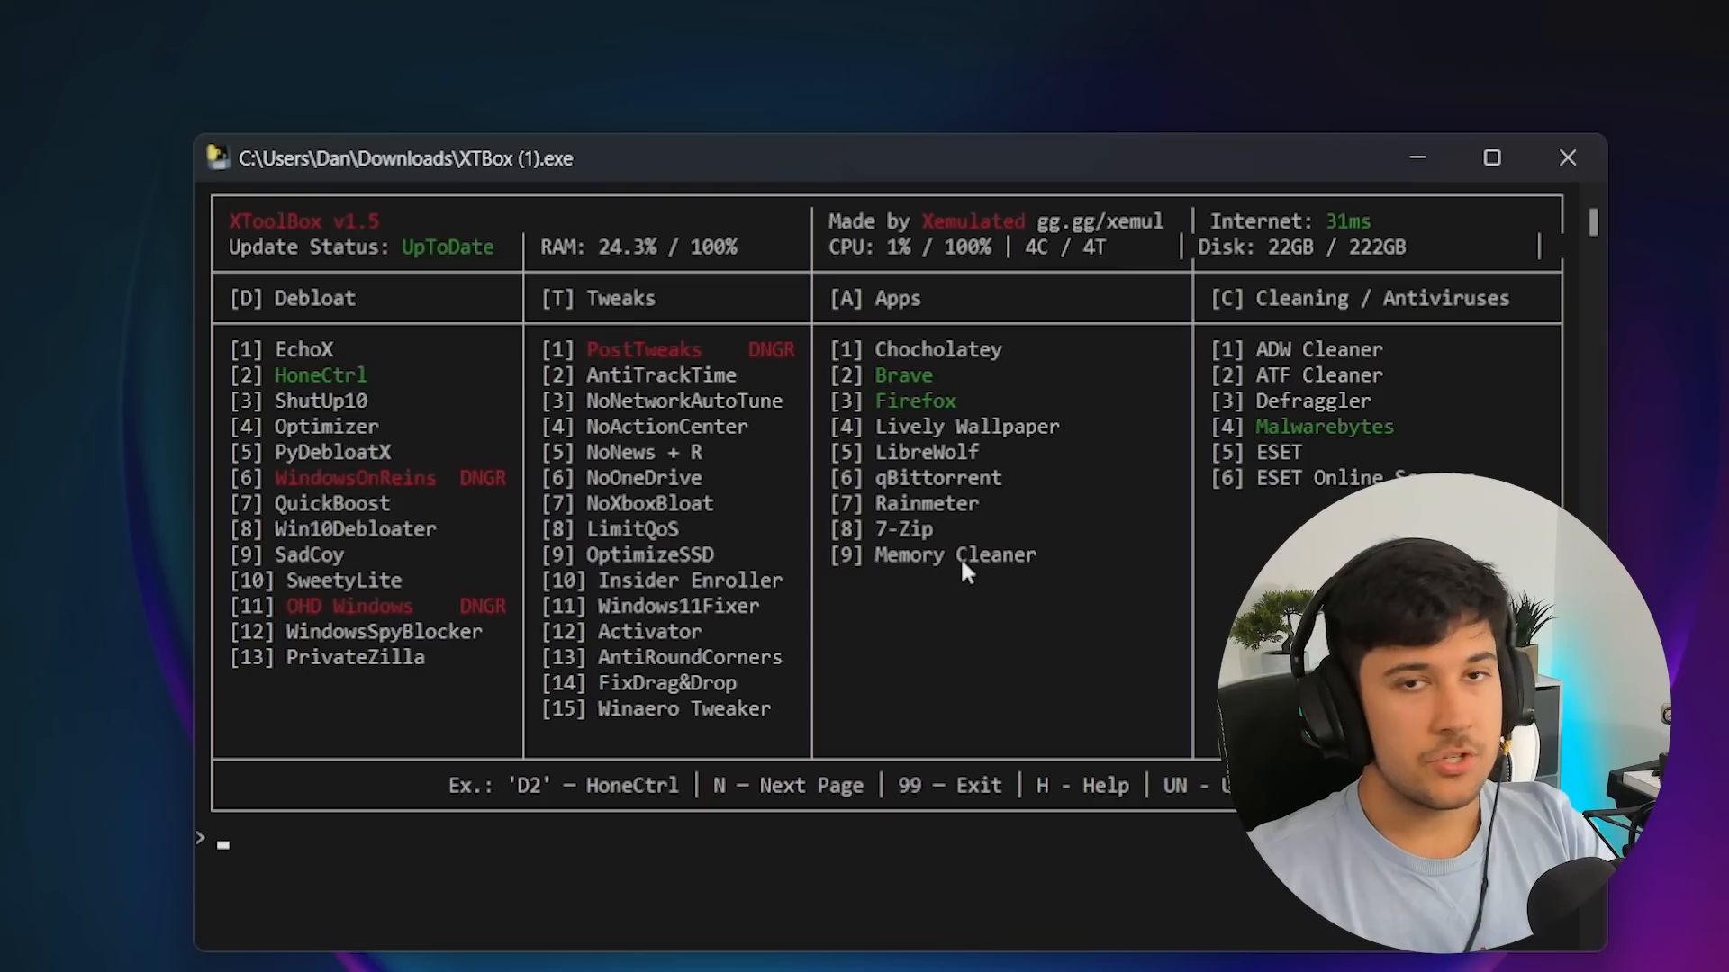
{"action": "mouse_move", "coordinate": [899, 560]}
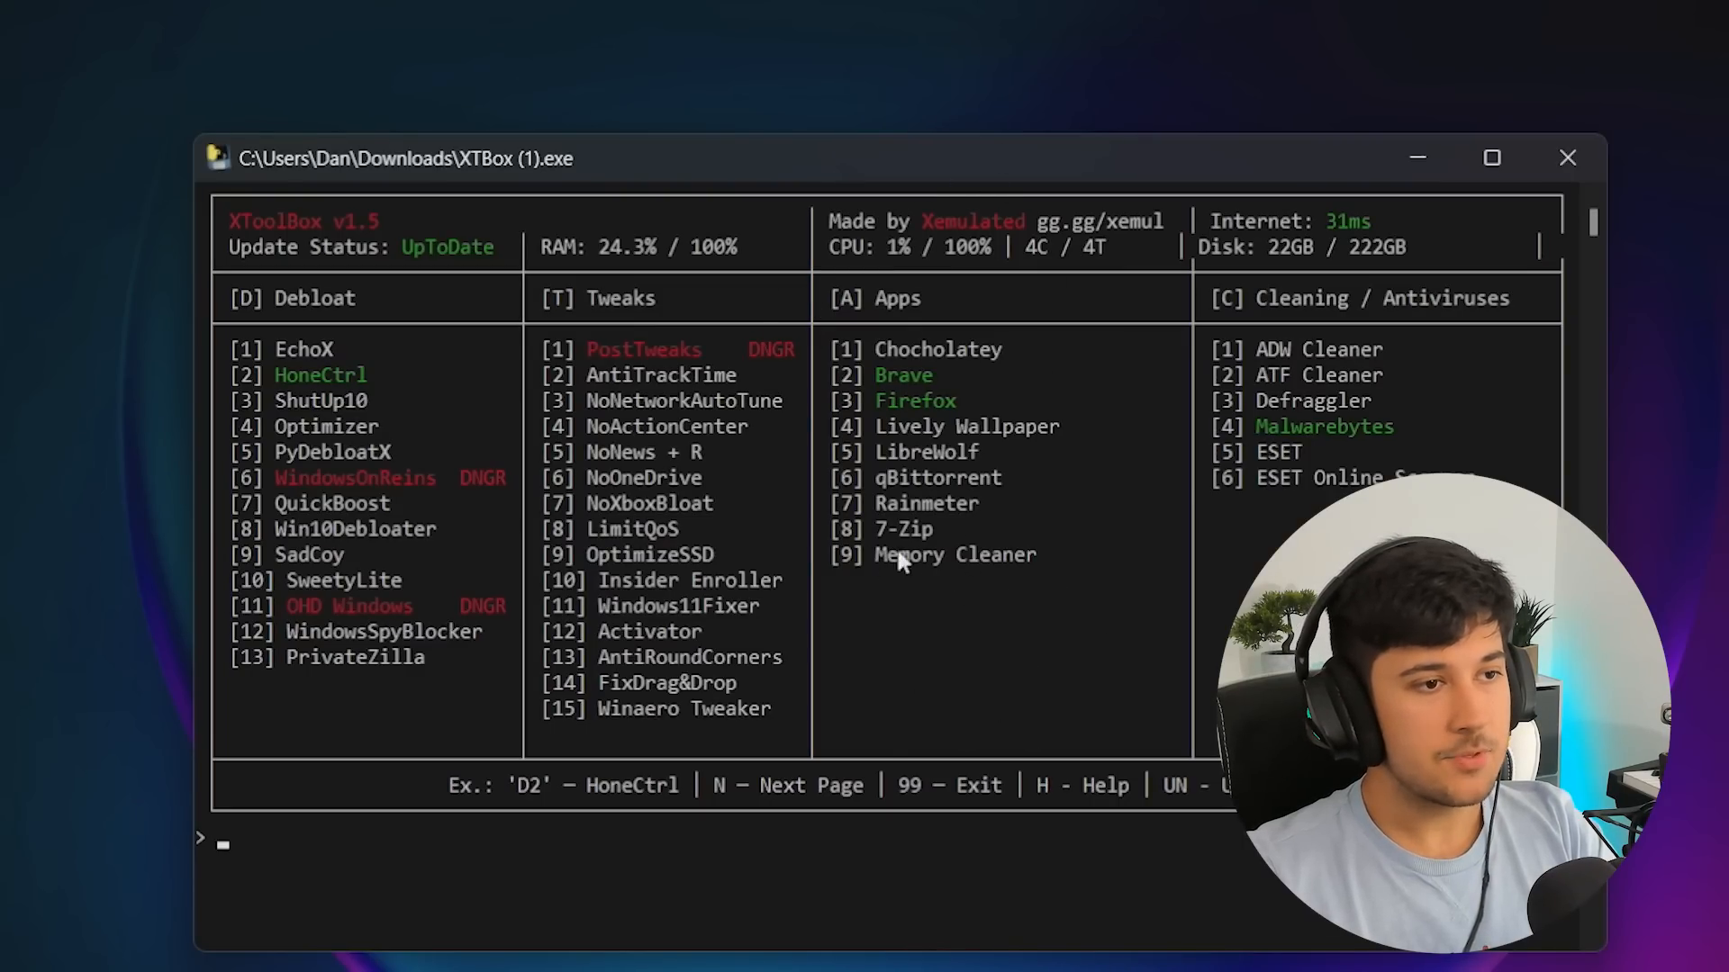
{"action": "mouse_move", "coordinate": [1273, 452]}
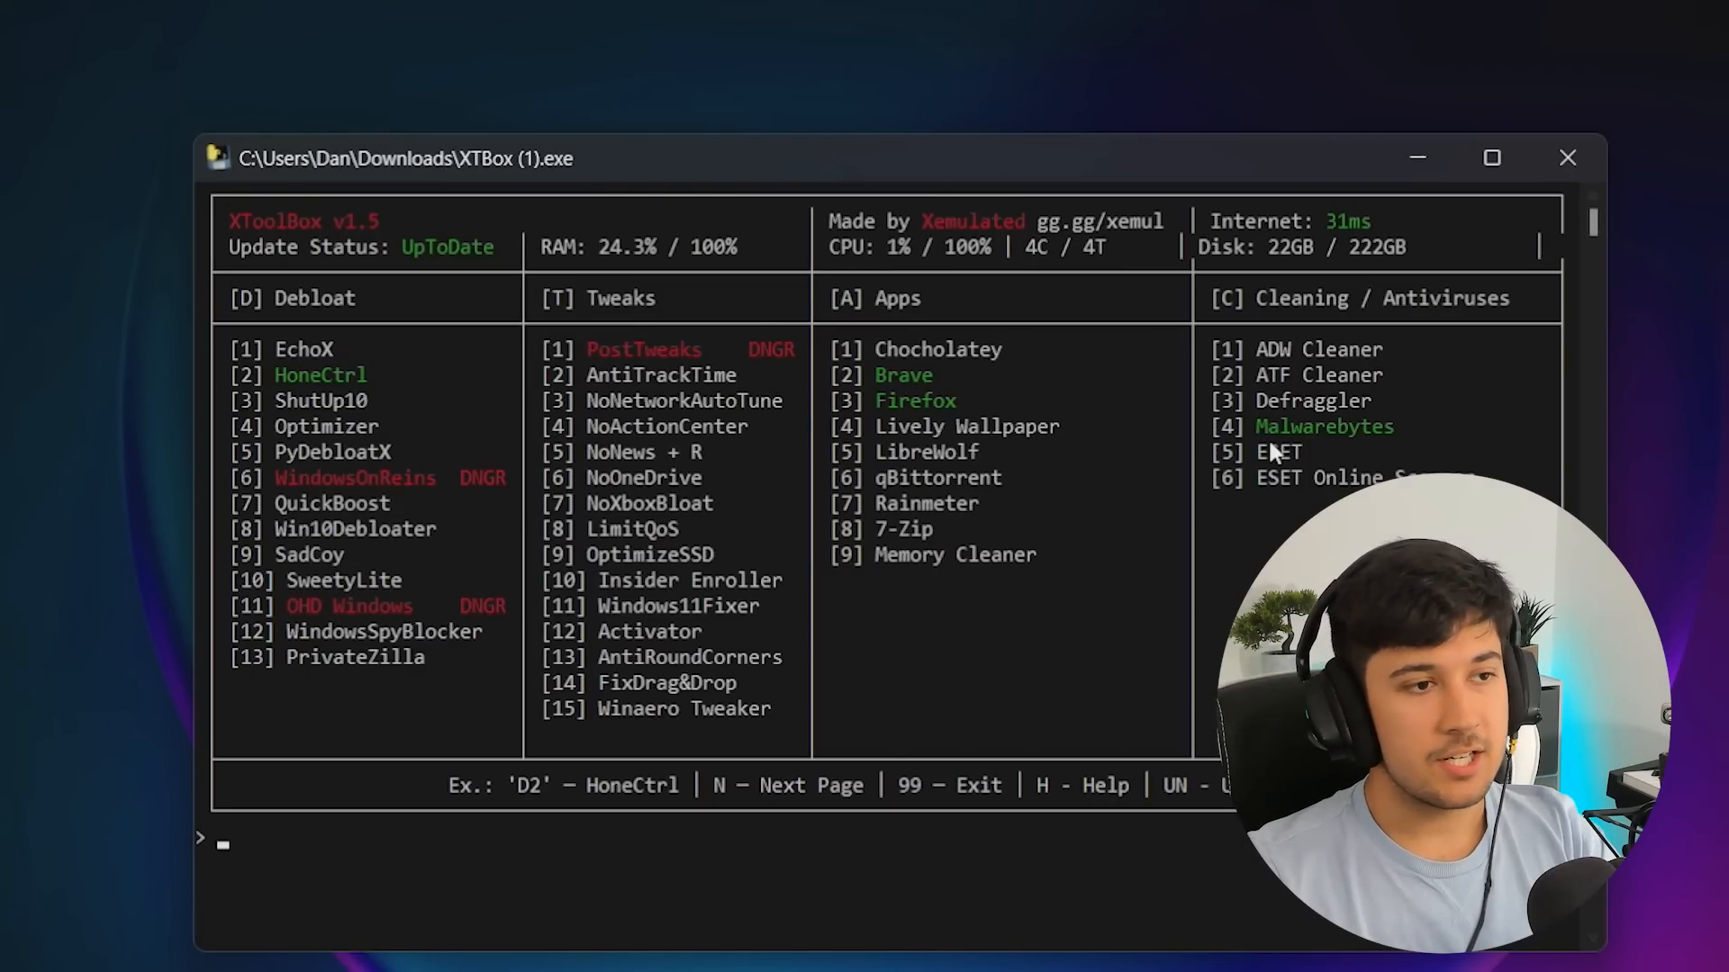
{"action": "mouse_move", "coordinate": [1417, 208]}
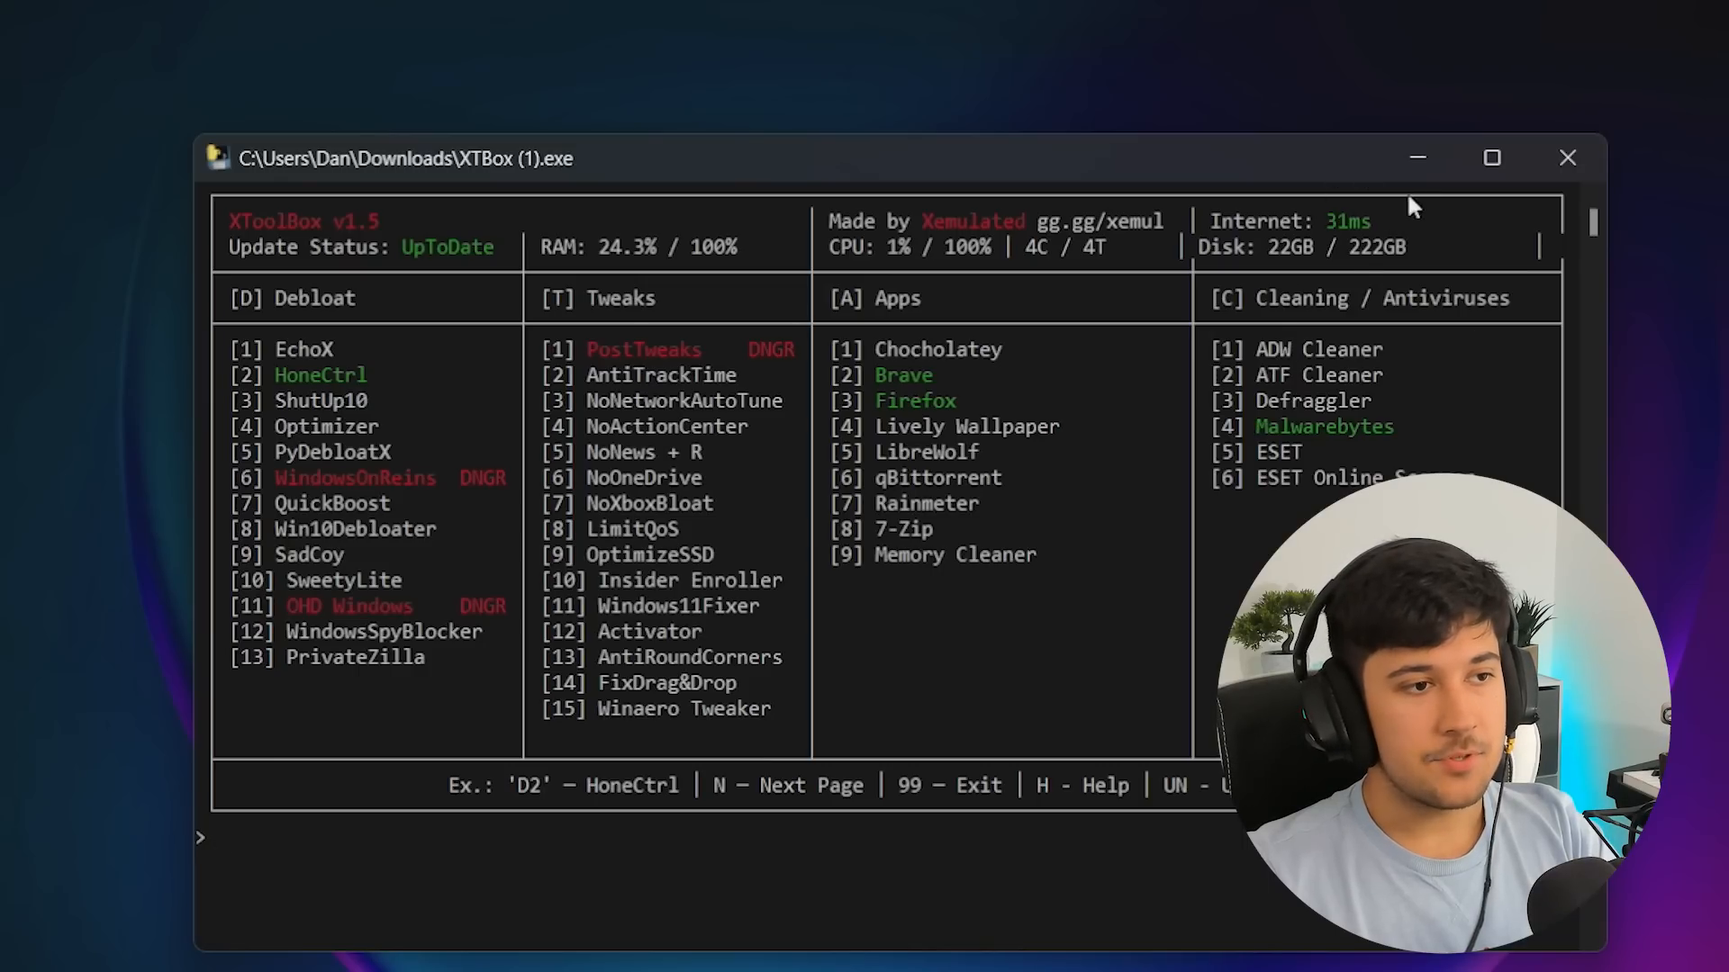
{"action": "mouse_move", "coordinate": [1321, 401]}
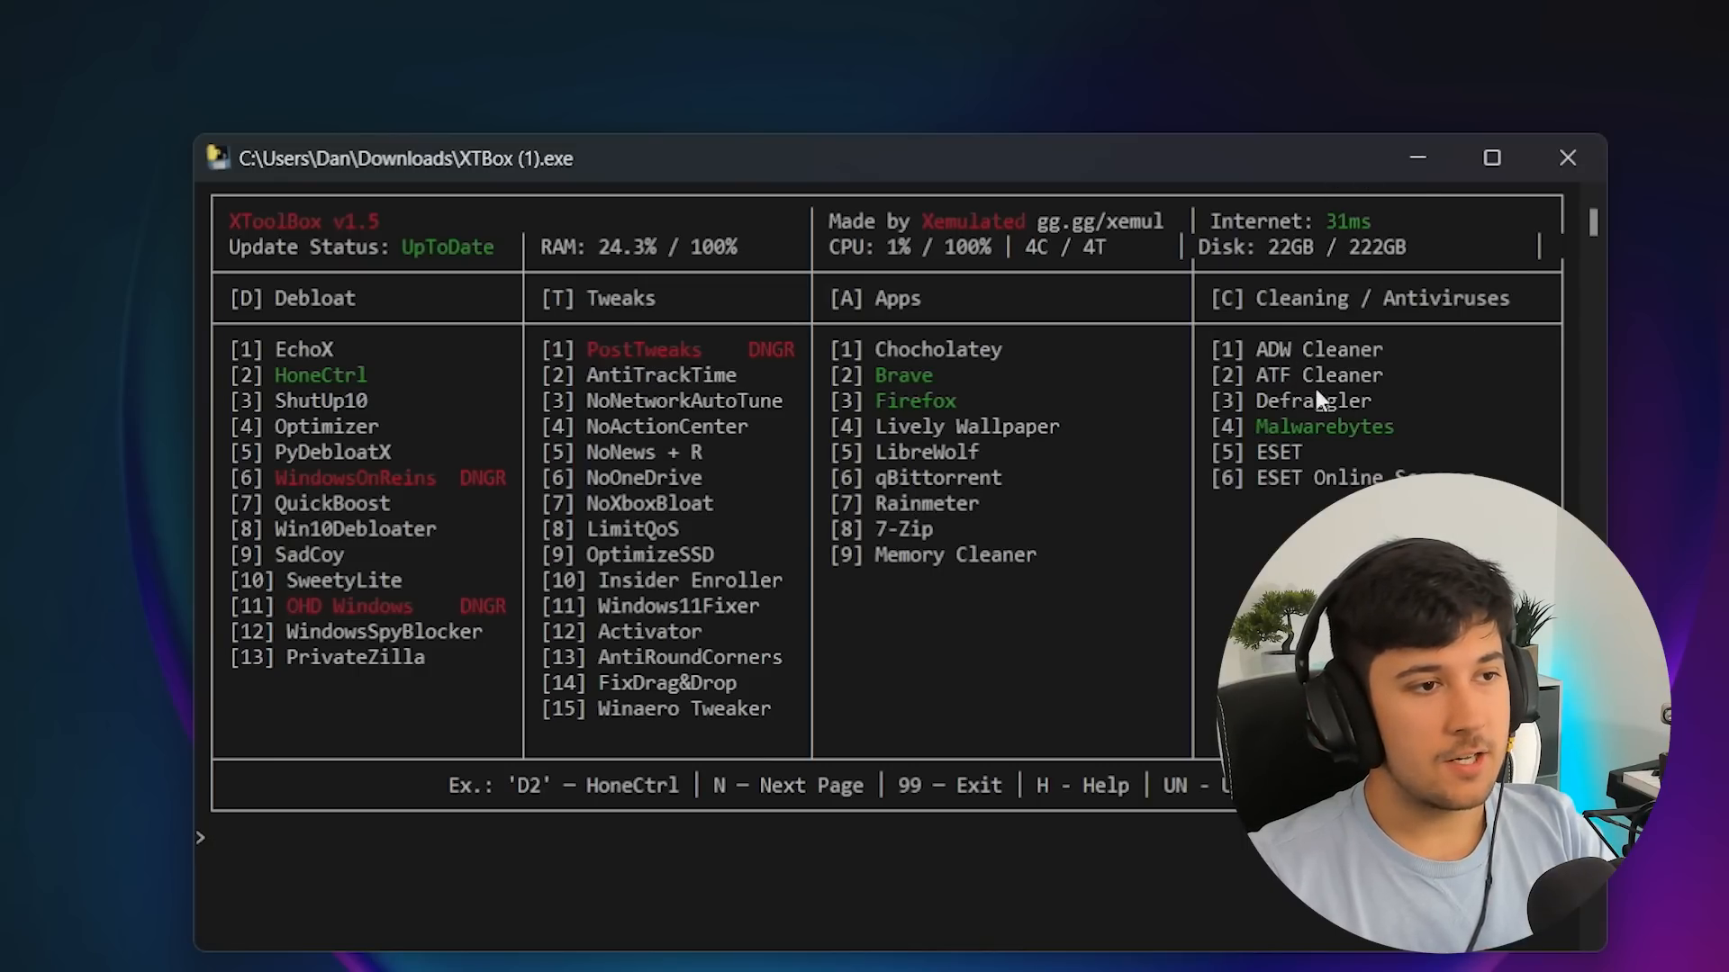
Enter C1 in XToolbox to start Malwarebytes AdwCleaner
{"action": "type", "text": "C1"}
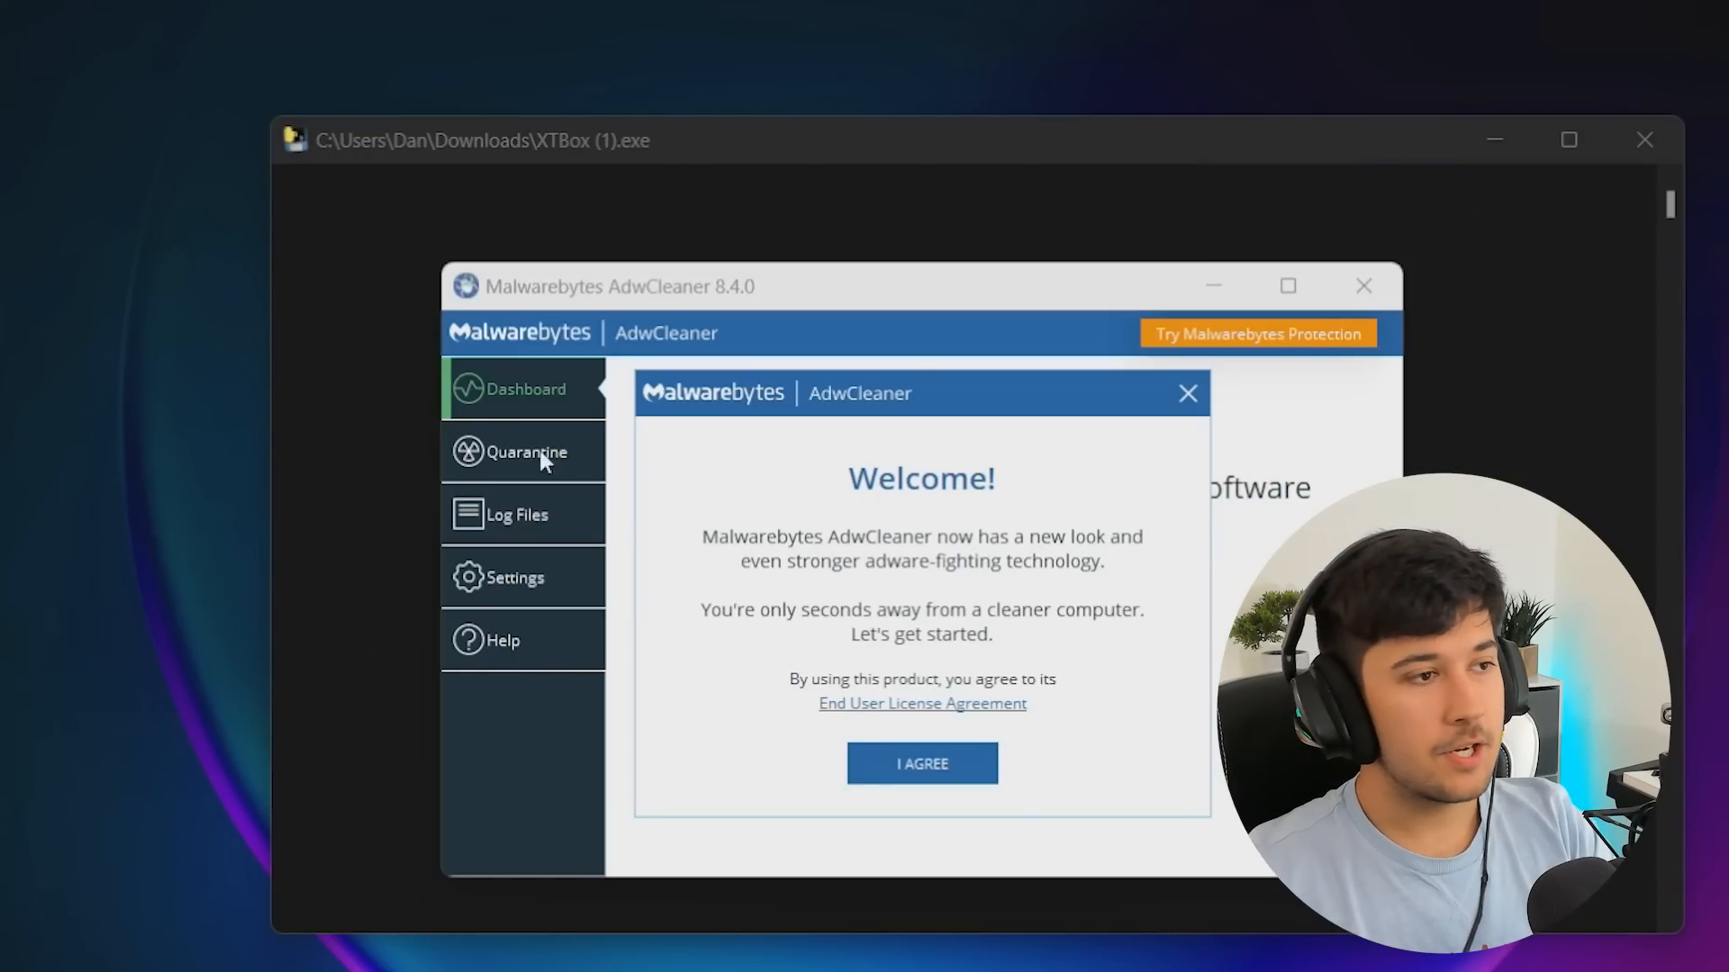
{"action": "mouse_move", "coordinate": [936, 456]}
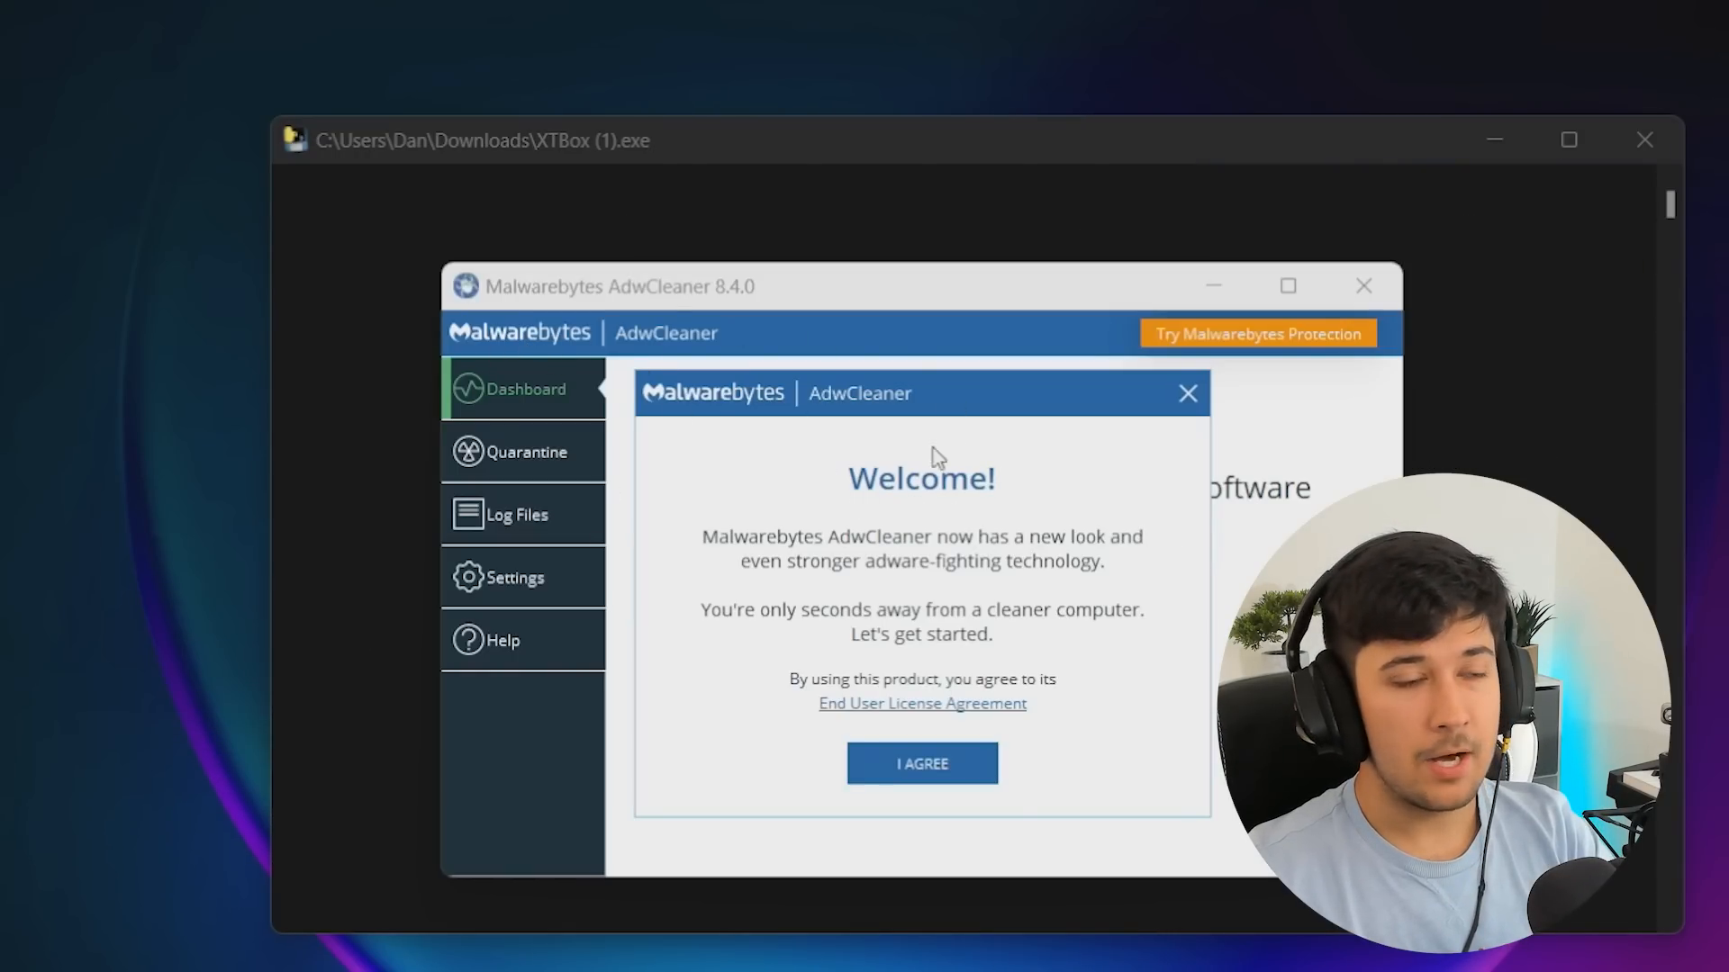
View AdwCleaner's Log Files, then return to the Dashboard scan screen
{"action": "left_click", "coordinate": [920, 762]}
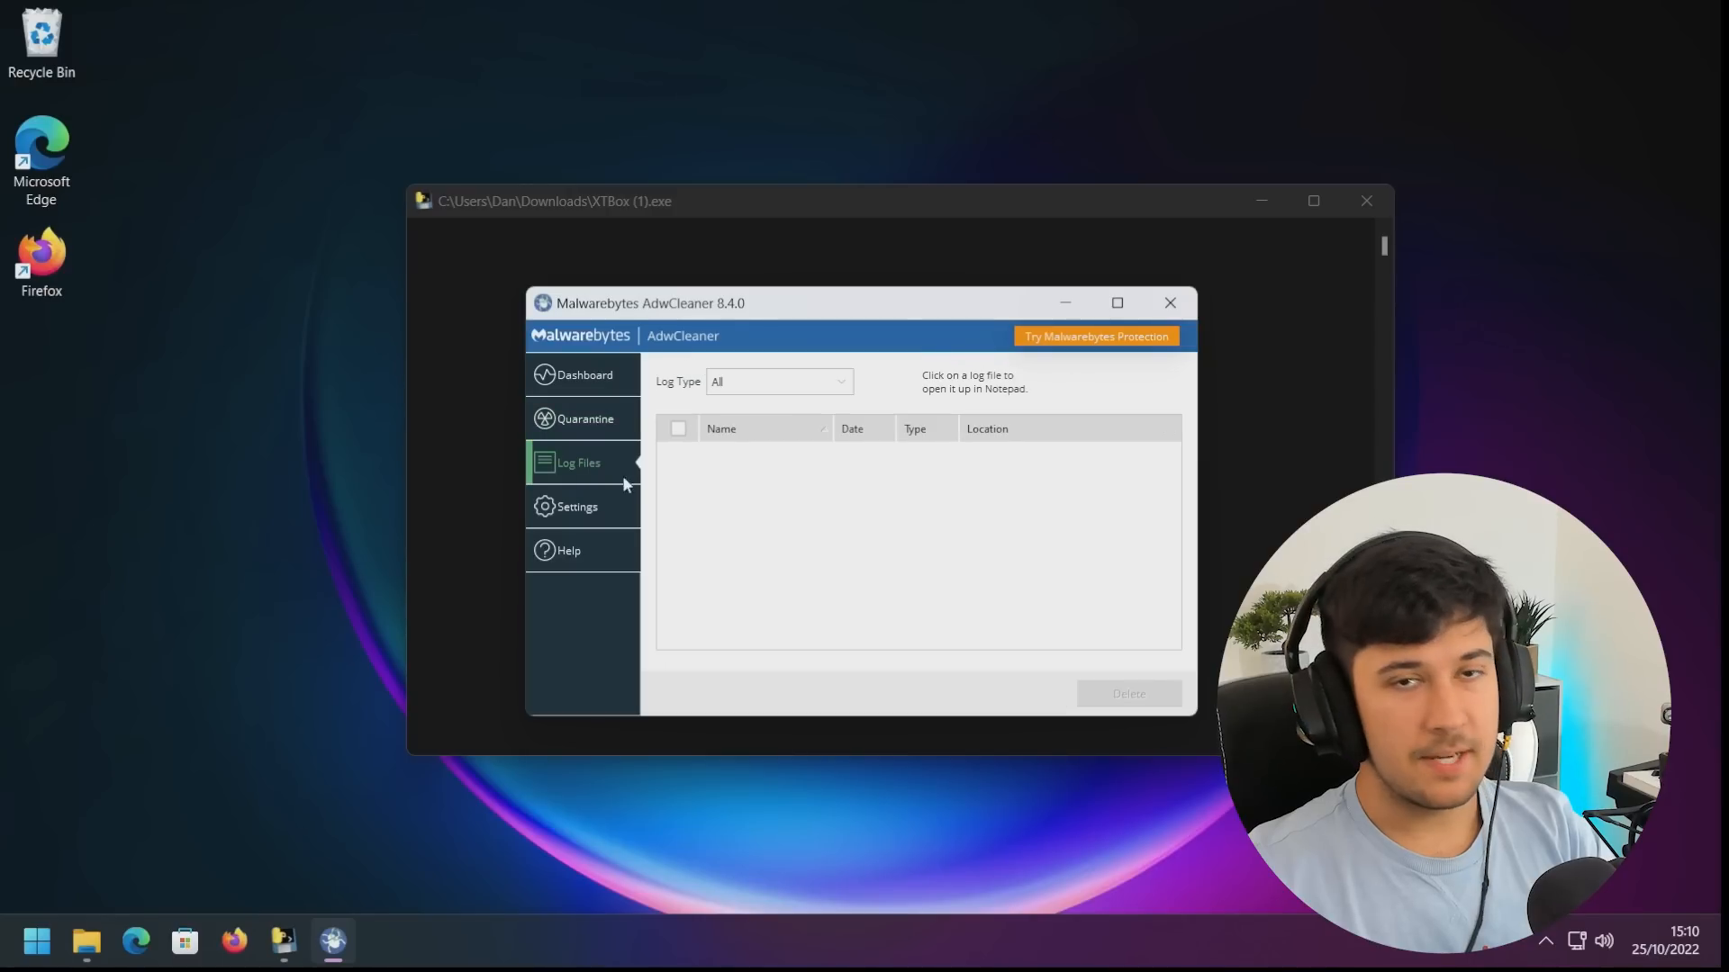
{"action": "left_click", "coordinate": [585, 373]}
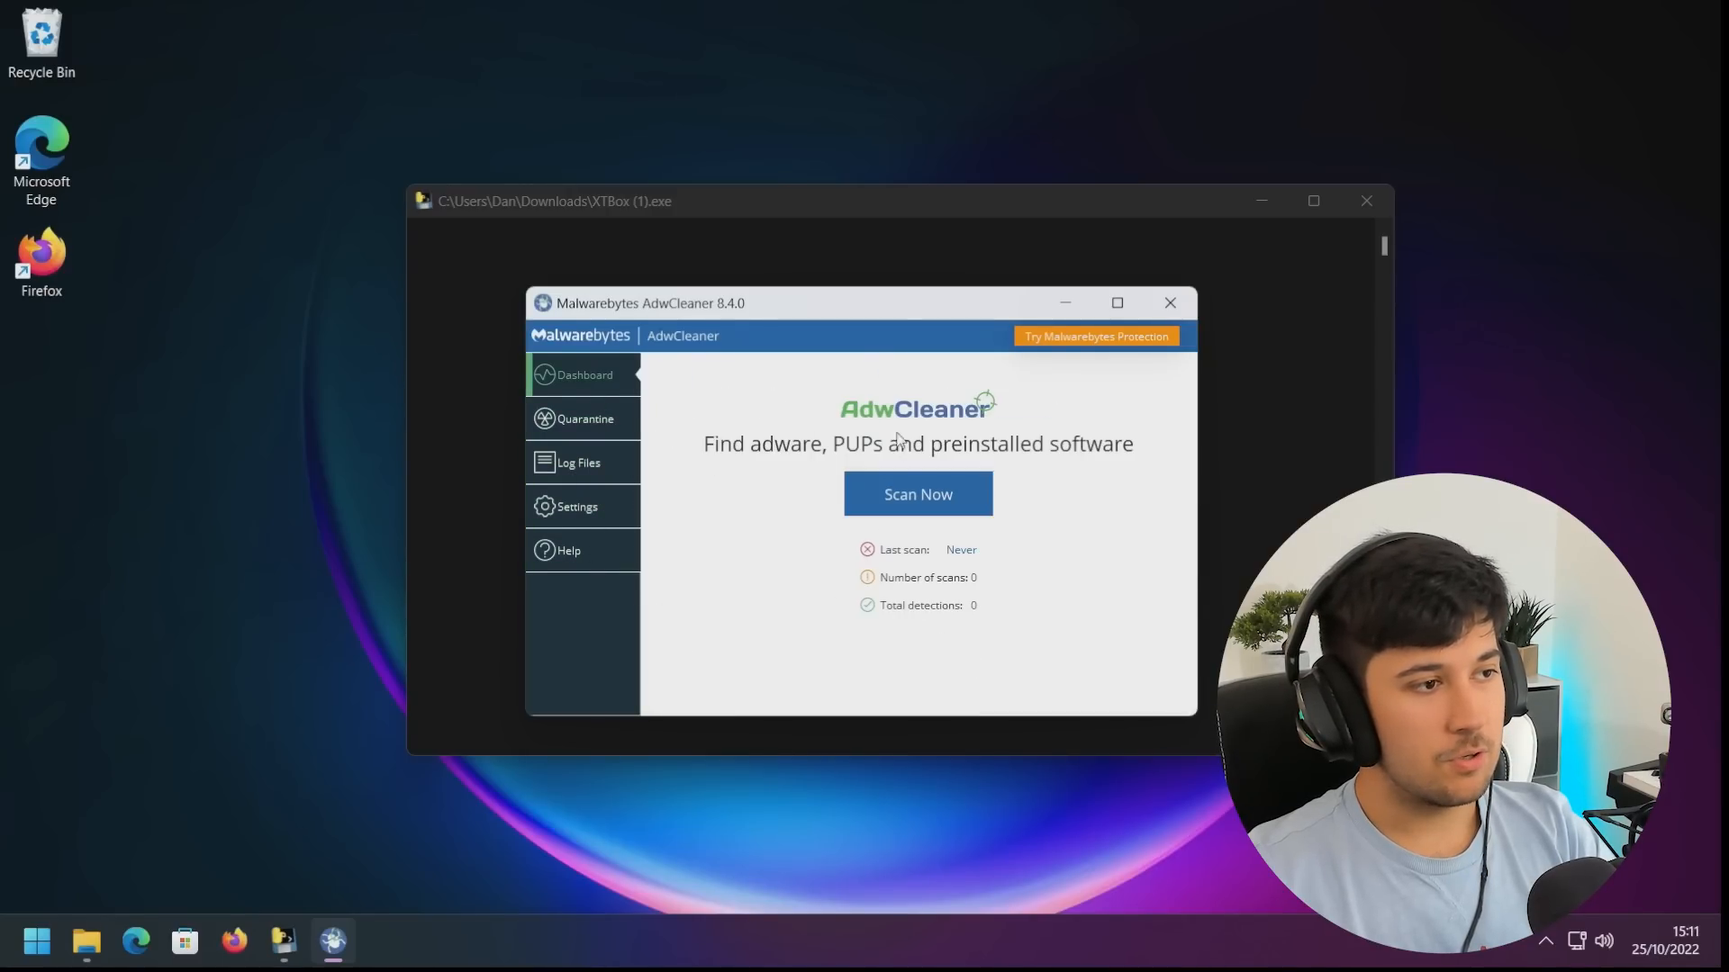
{"action": "mouse_move", "coordinate": [777, 468]}
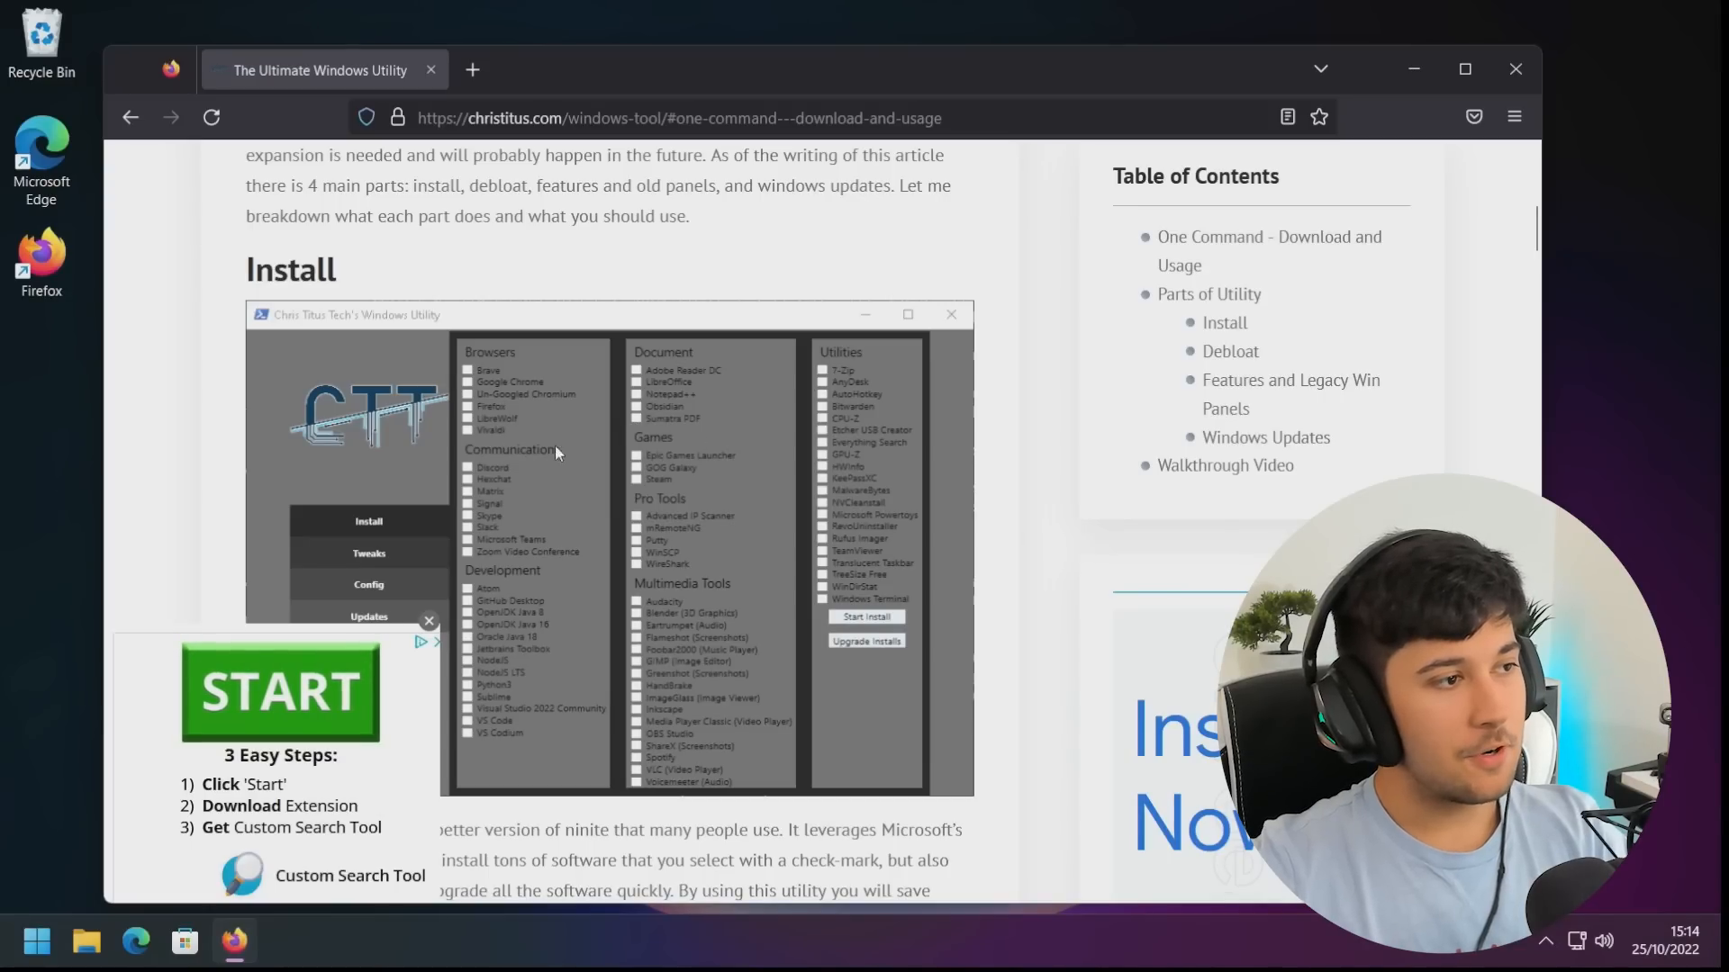
Scroll to the one-line PowerShell command and begin a Start search for PowerShell
{"action": "scroll", "scroll_direction": "down", "scroll_amount": 3}
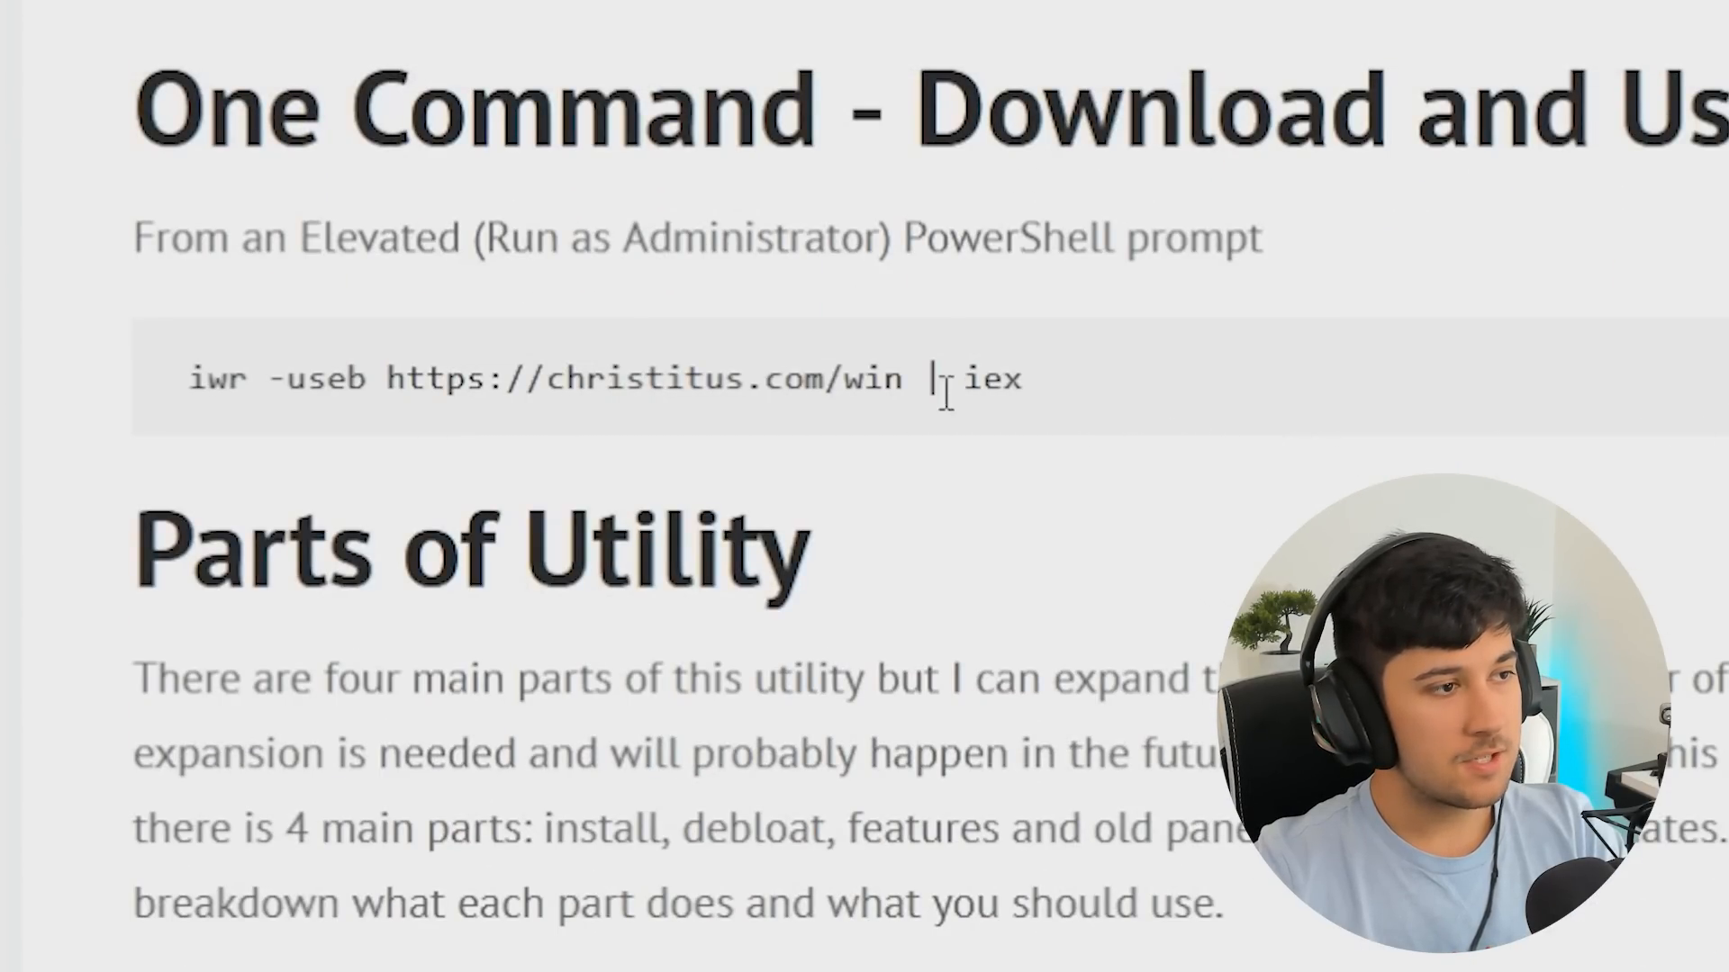
{"action": "left_click", "coordinate": [36, 940]}
{"action": "type", "text": "powershell"}
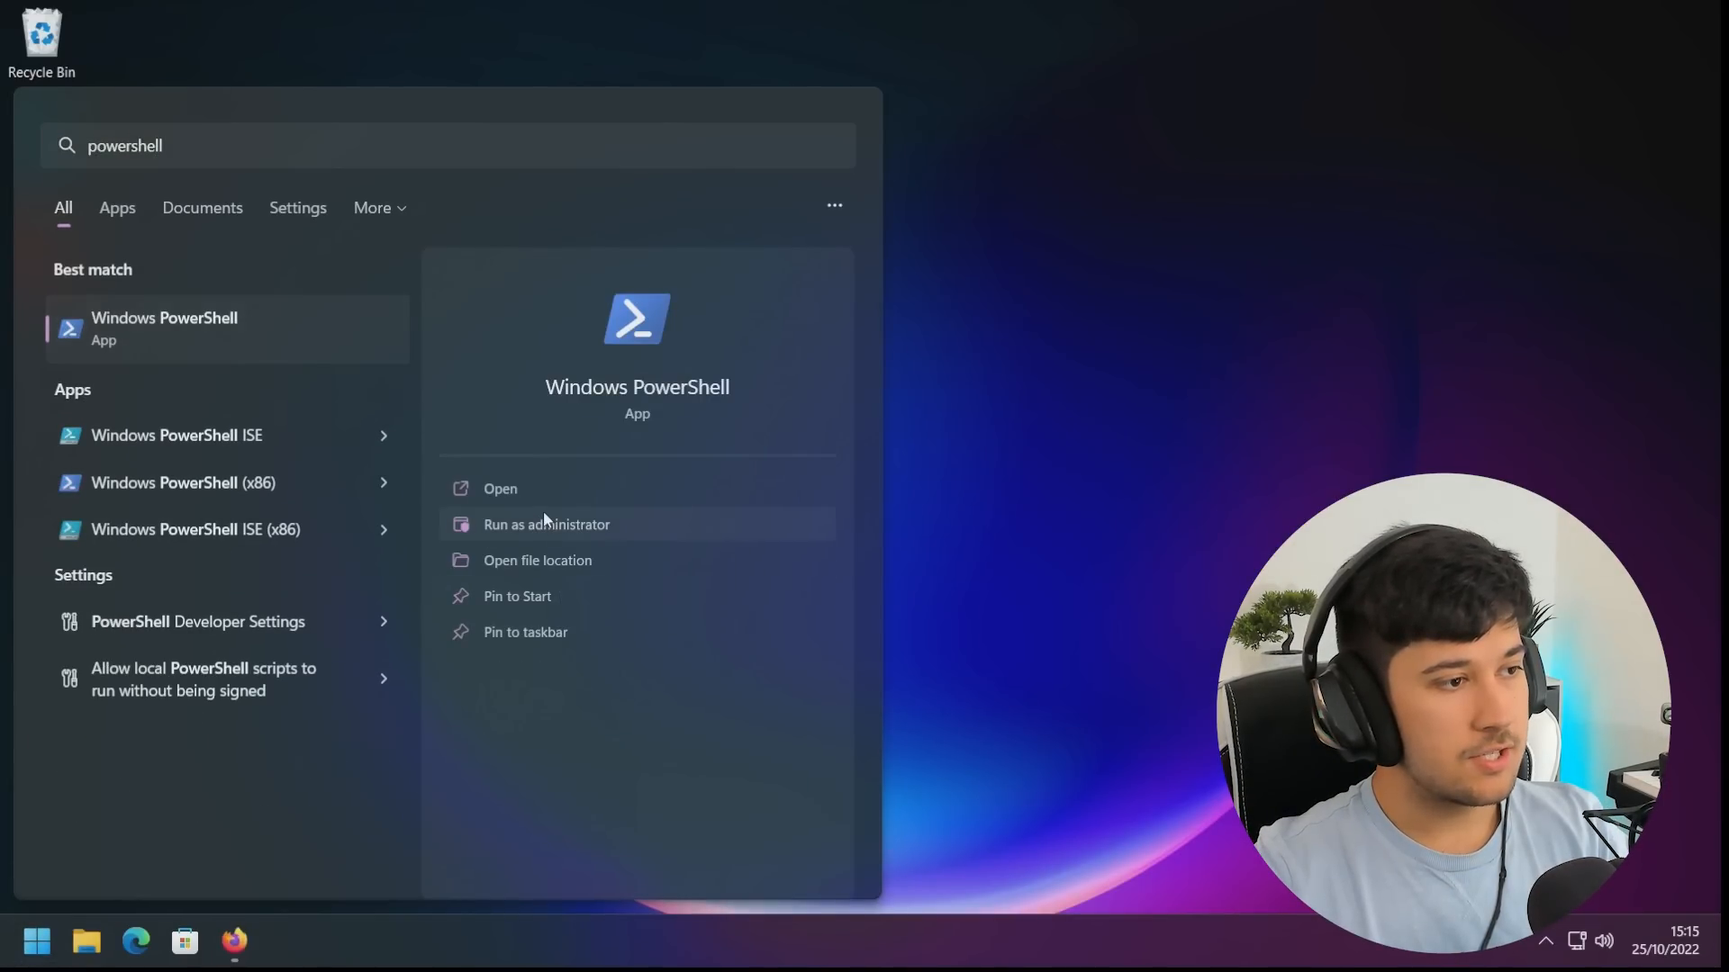
{"action": "left_click", "coordinate": [545, 524]}
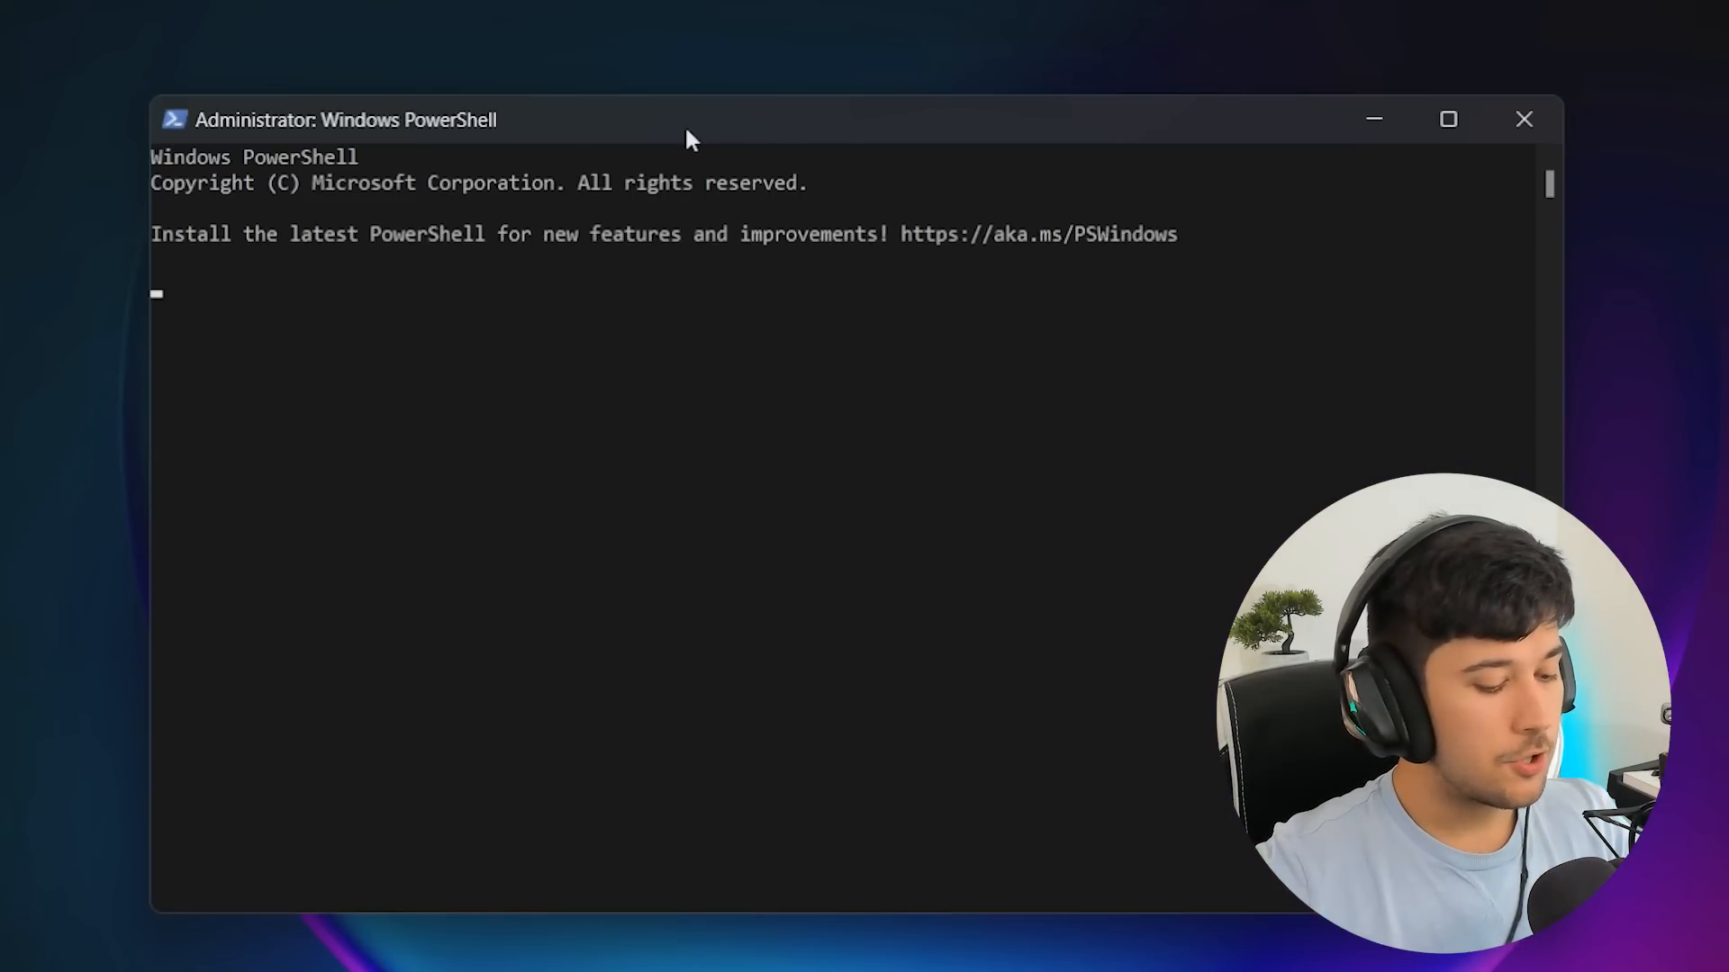
{"action": "type", "text": "iwr -useb https://christitus.com/win | iex"}
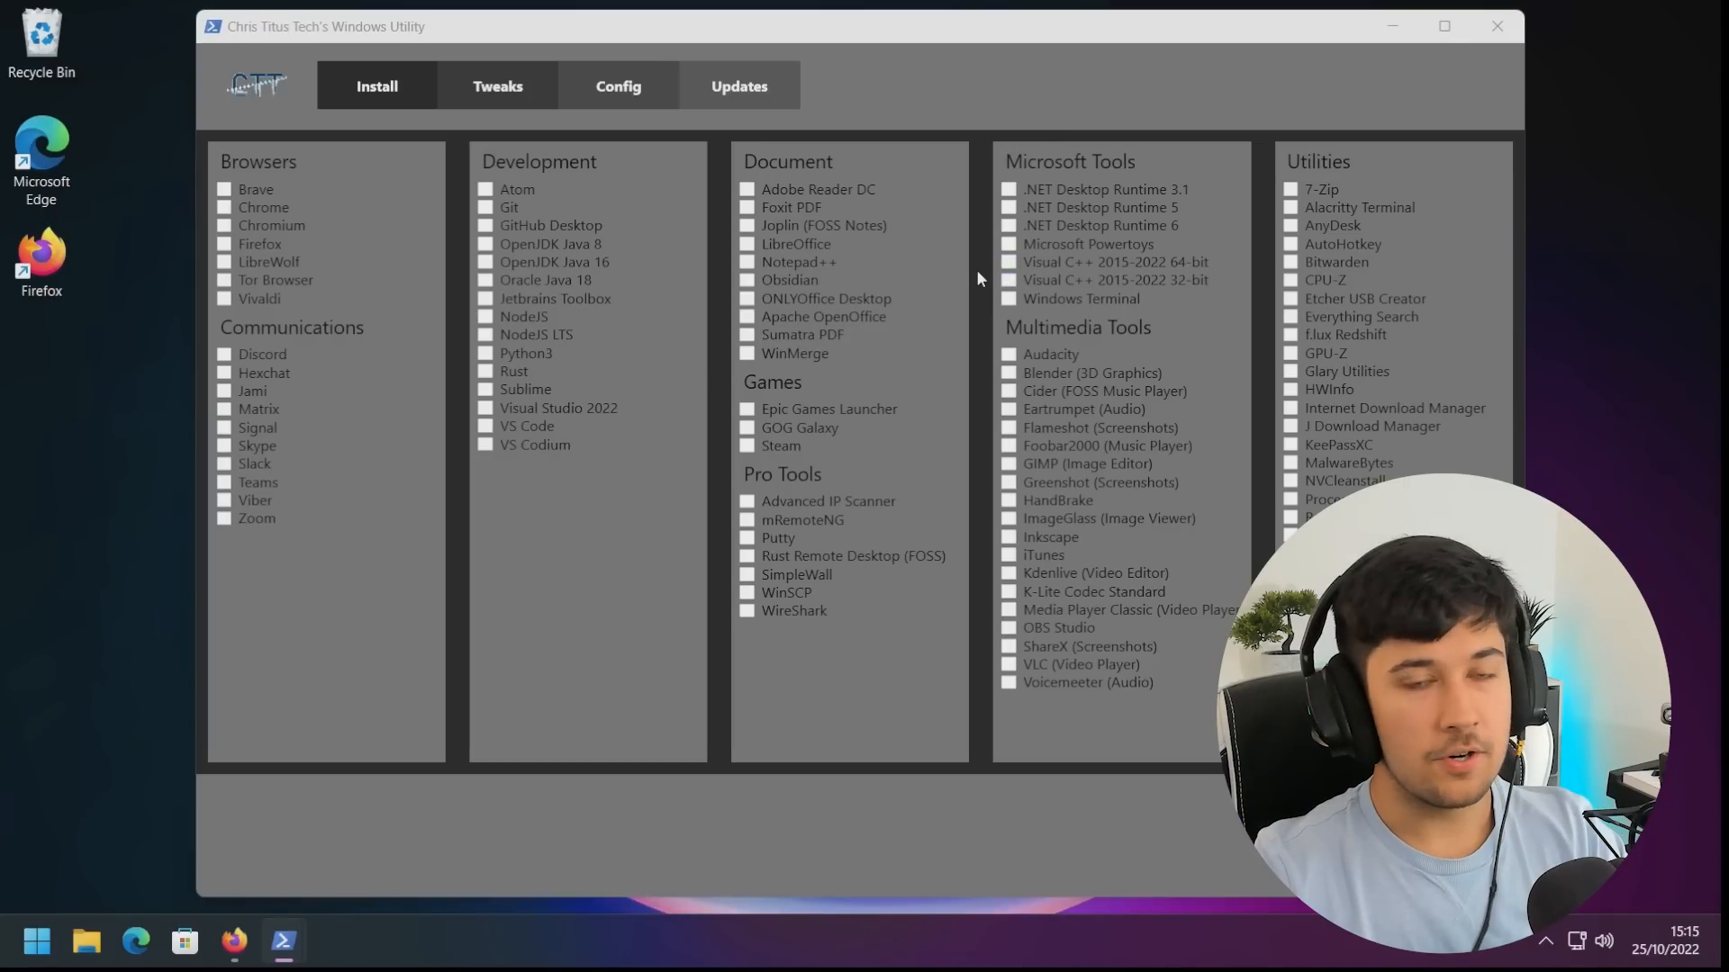
{"action": "mouse_move", "coordinate": [623, 588]}
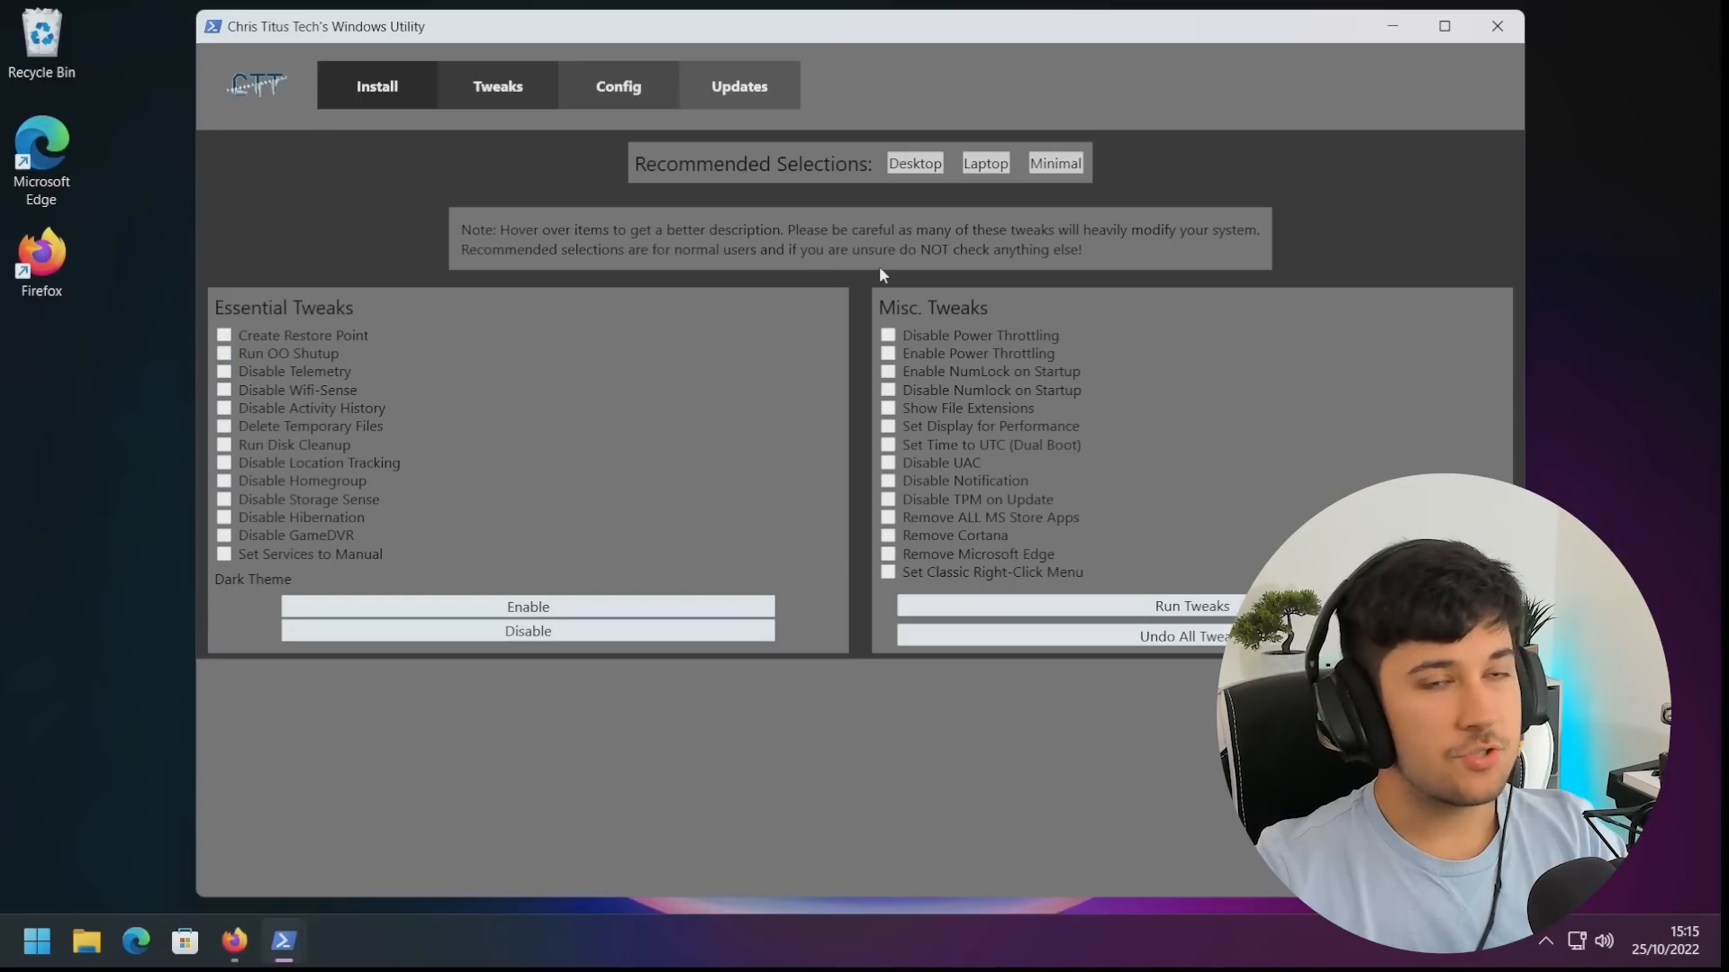
{"action": "mouse_move", "coordinate": [990, 241]}
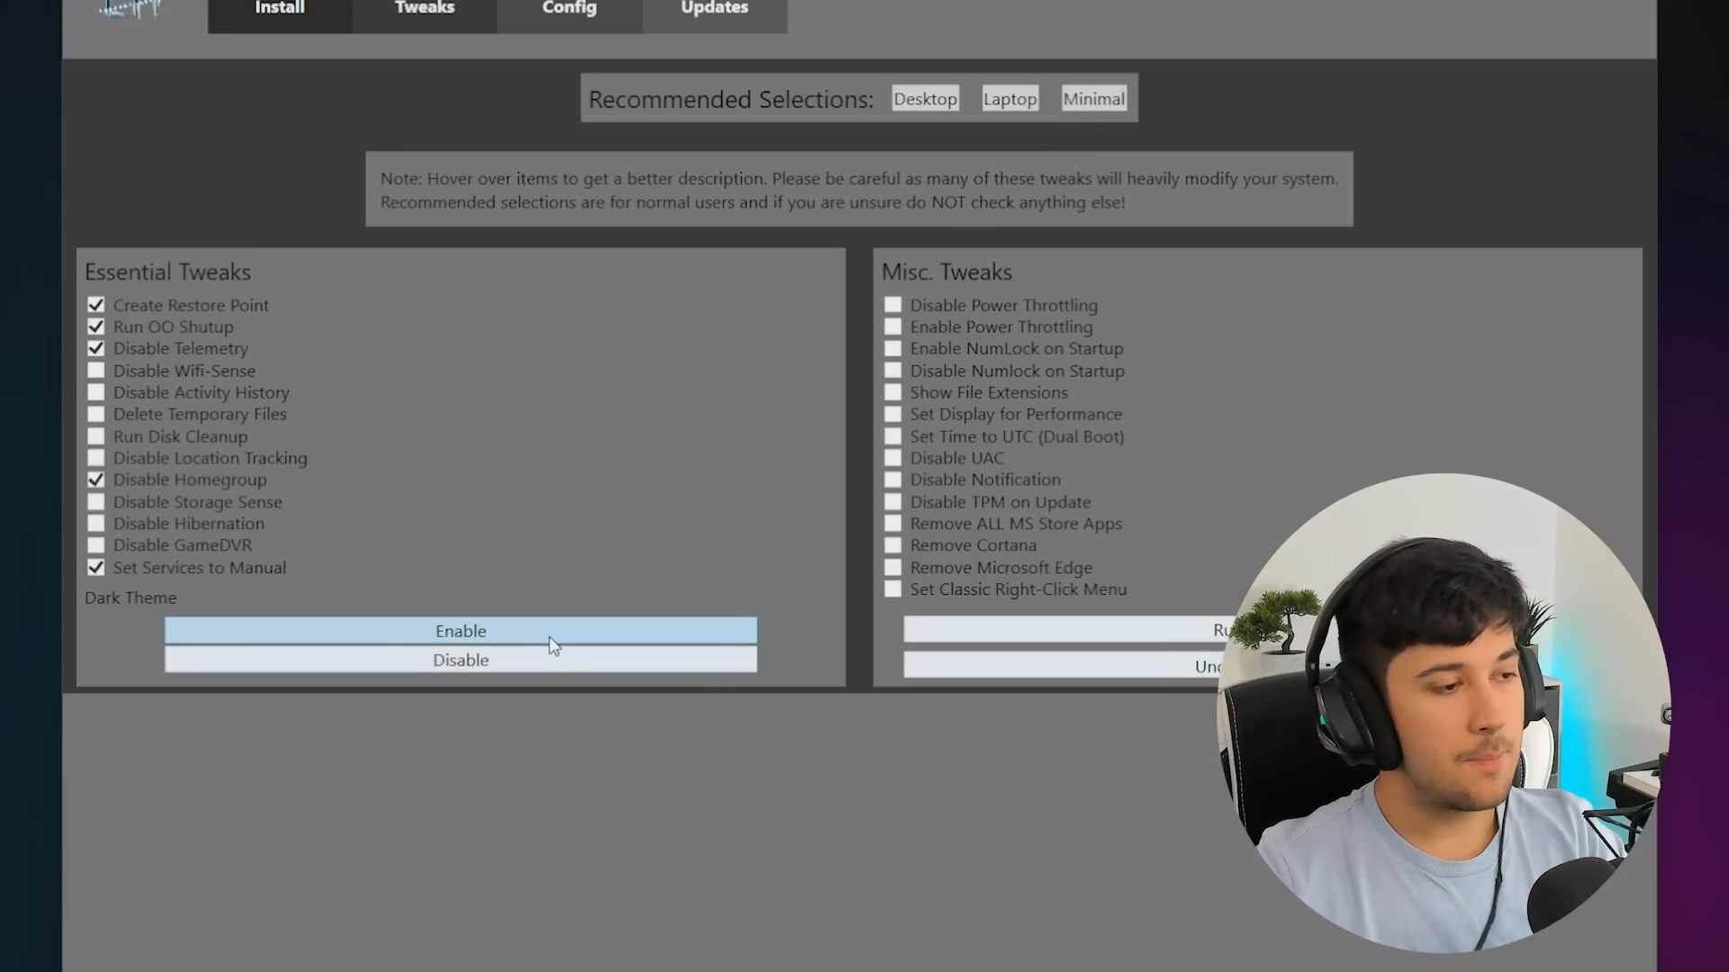
{"action": "mouse_move", "coordinate": [1031, 540]}
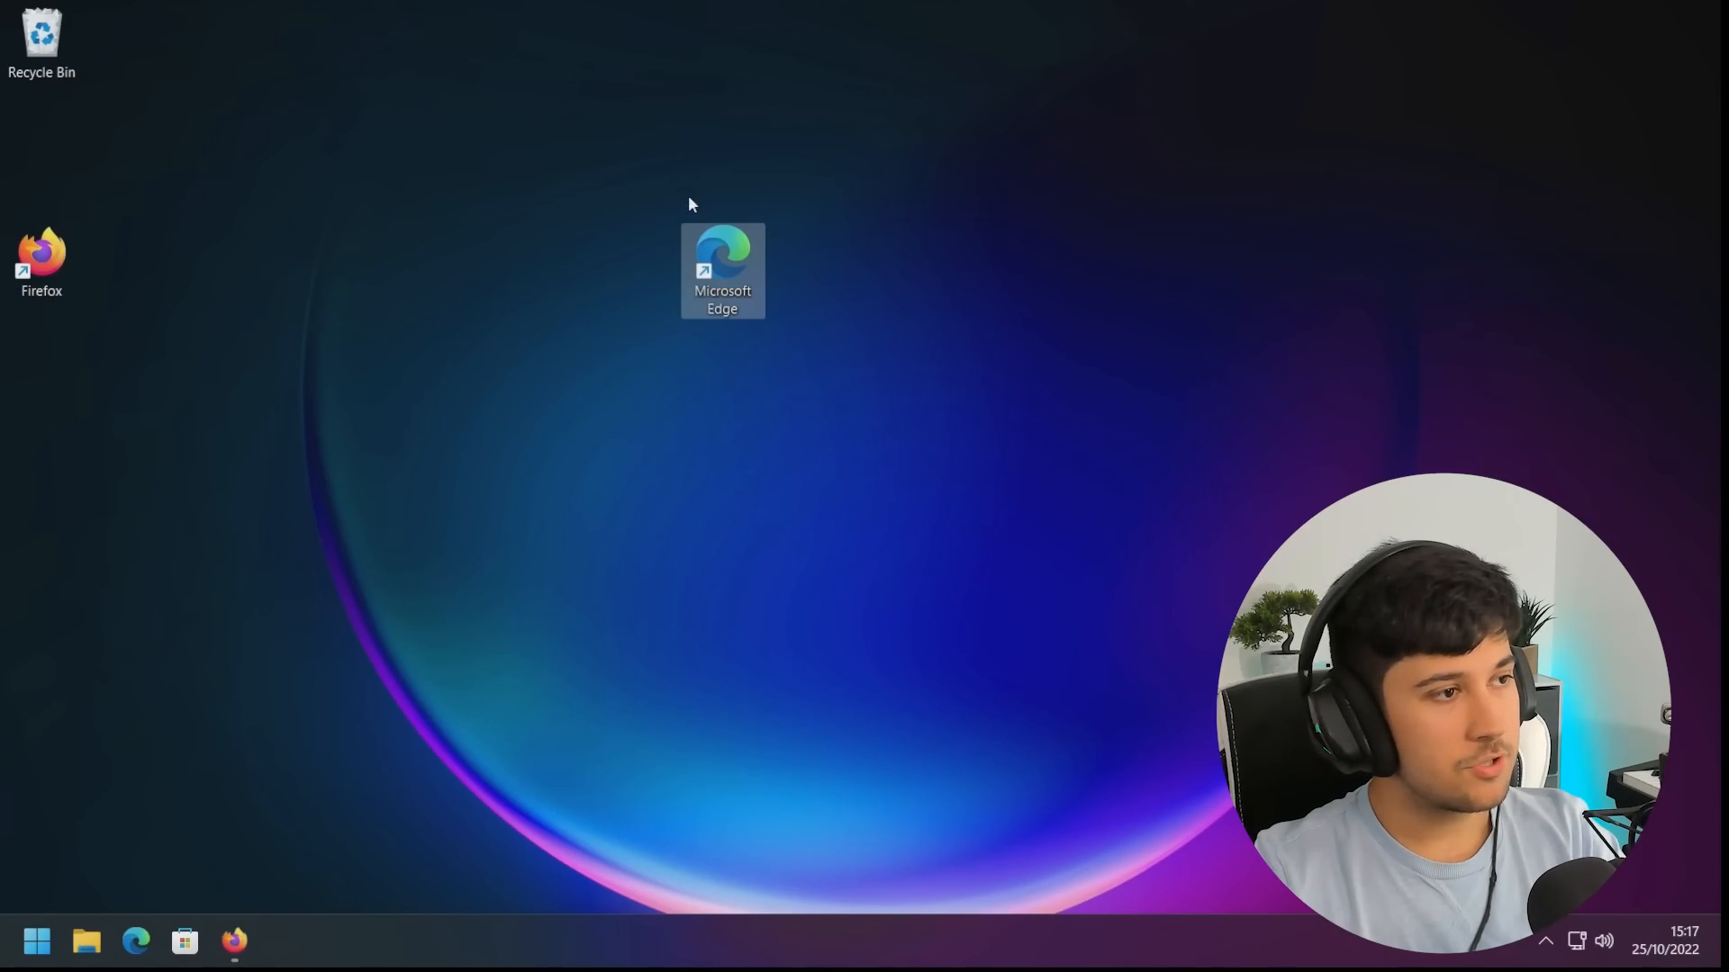
Open Start's All apps list and scroll through the installed apps
{"action": "left_click", "coordinate": [36, 941]}
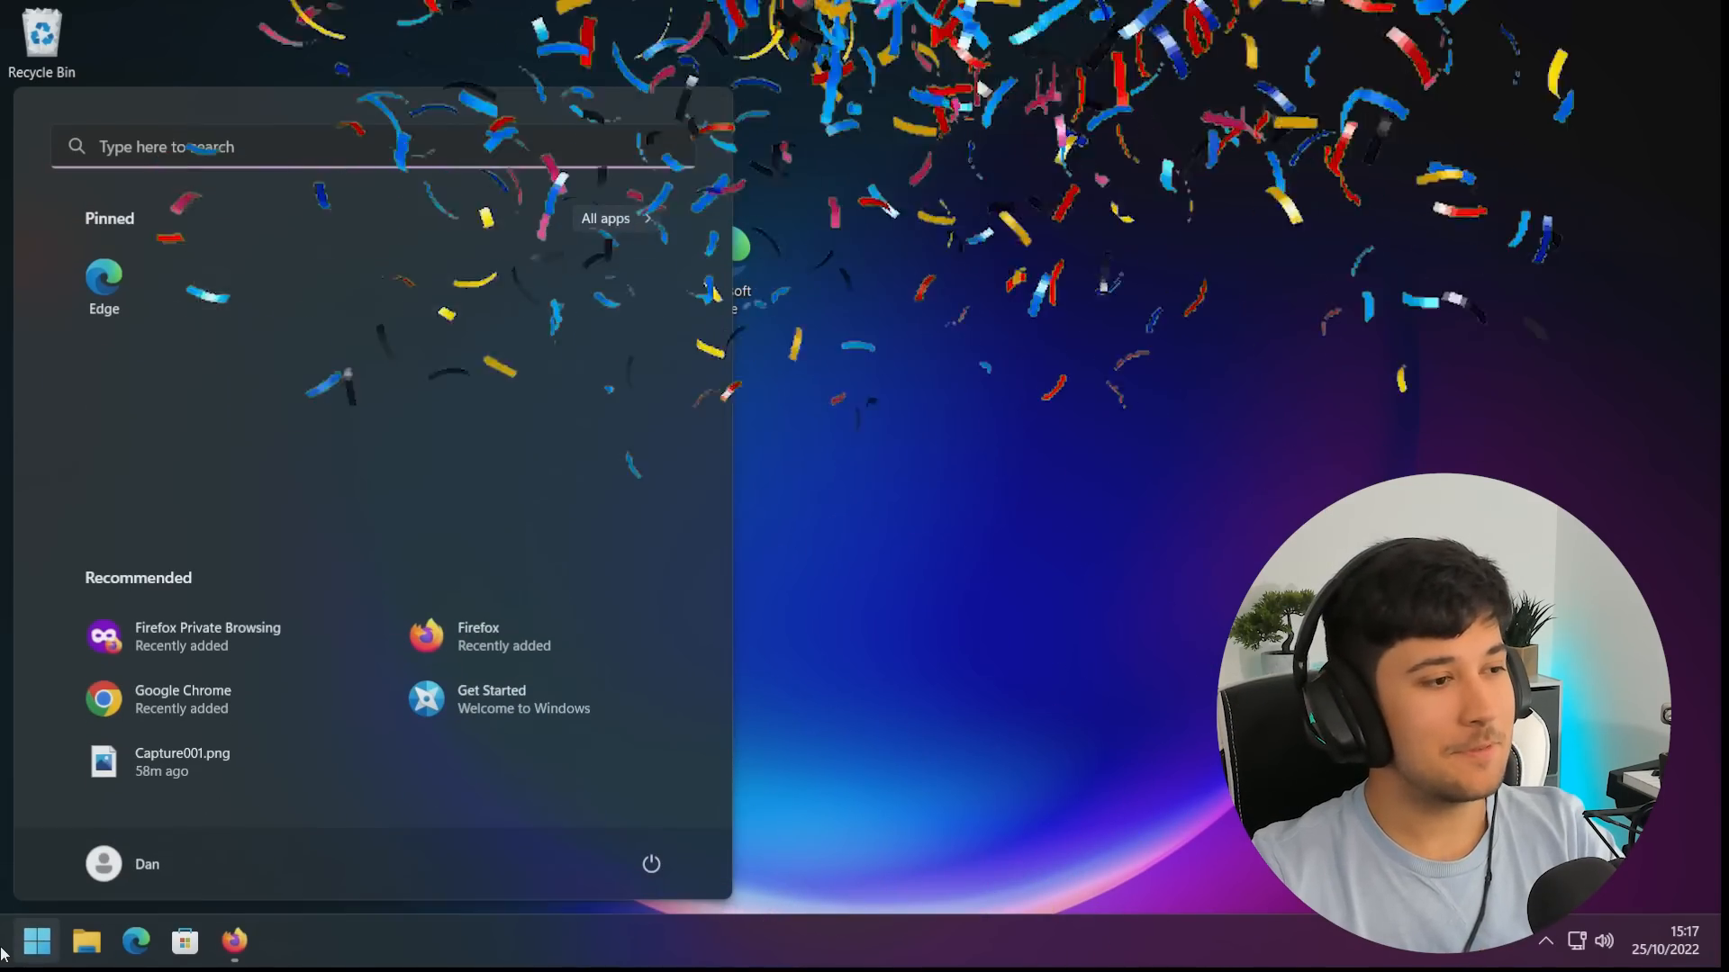
{"action": "left_click", "coordinate": [604, 217]}
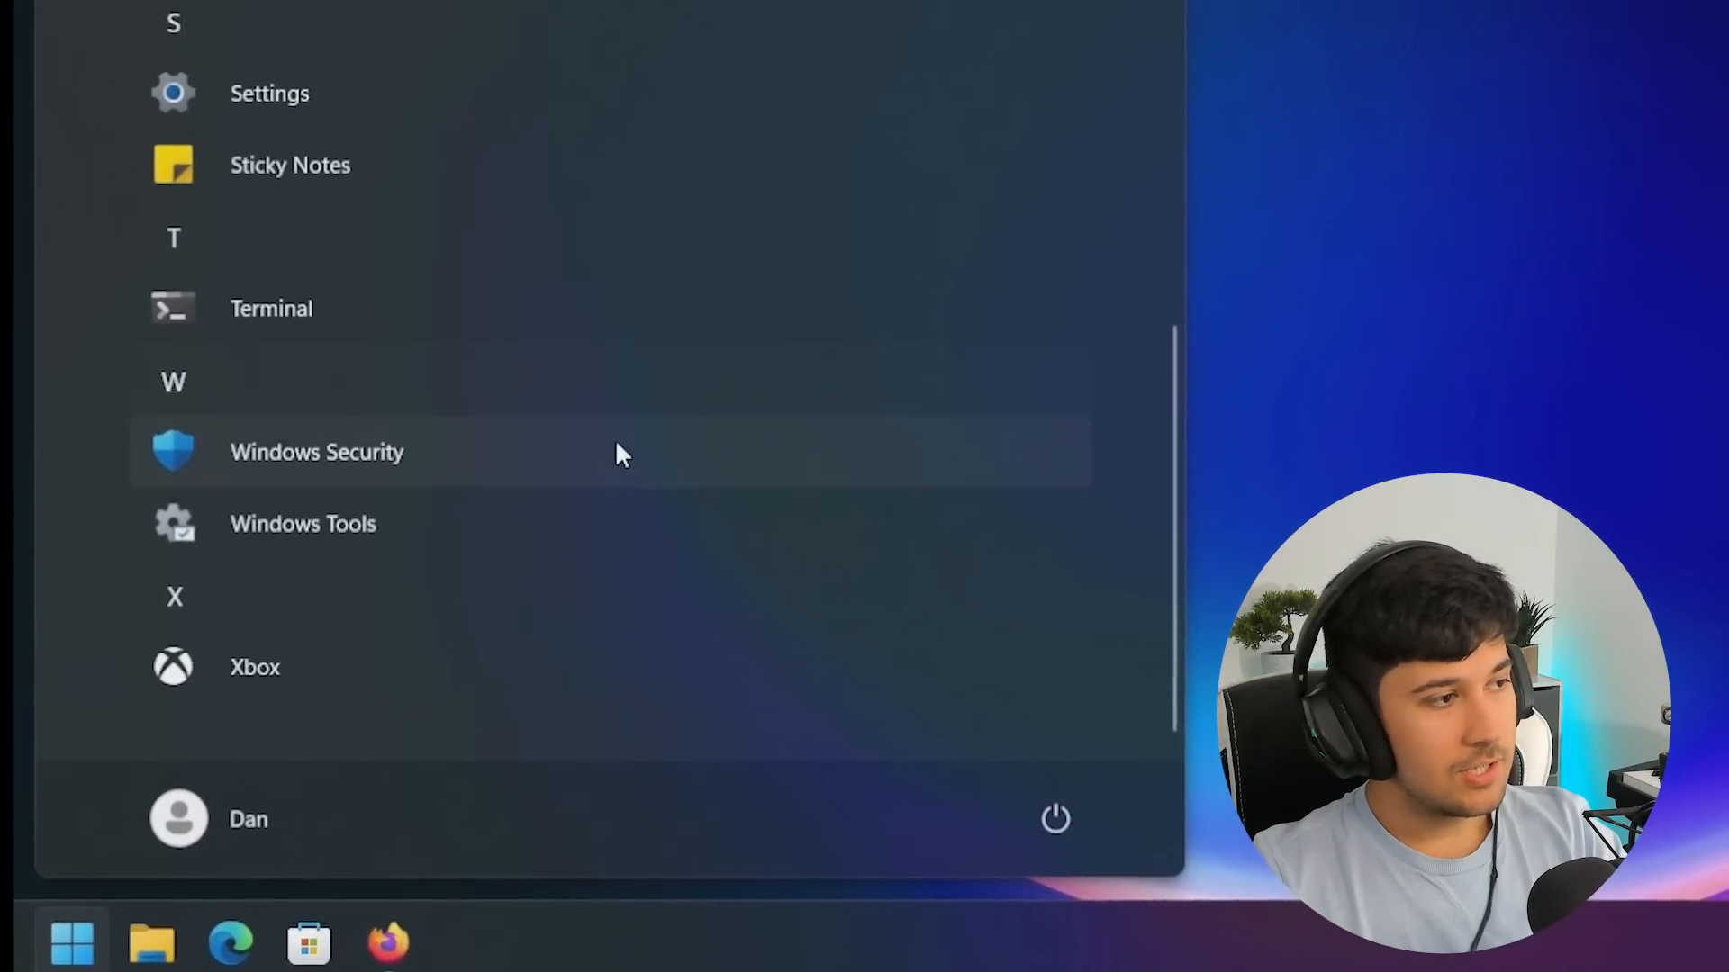
{"action": "scroll", "scroll_direction": "up", "scroll_amount": 3}
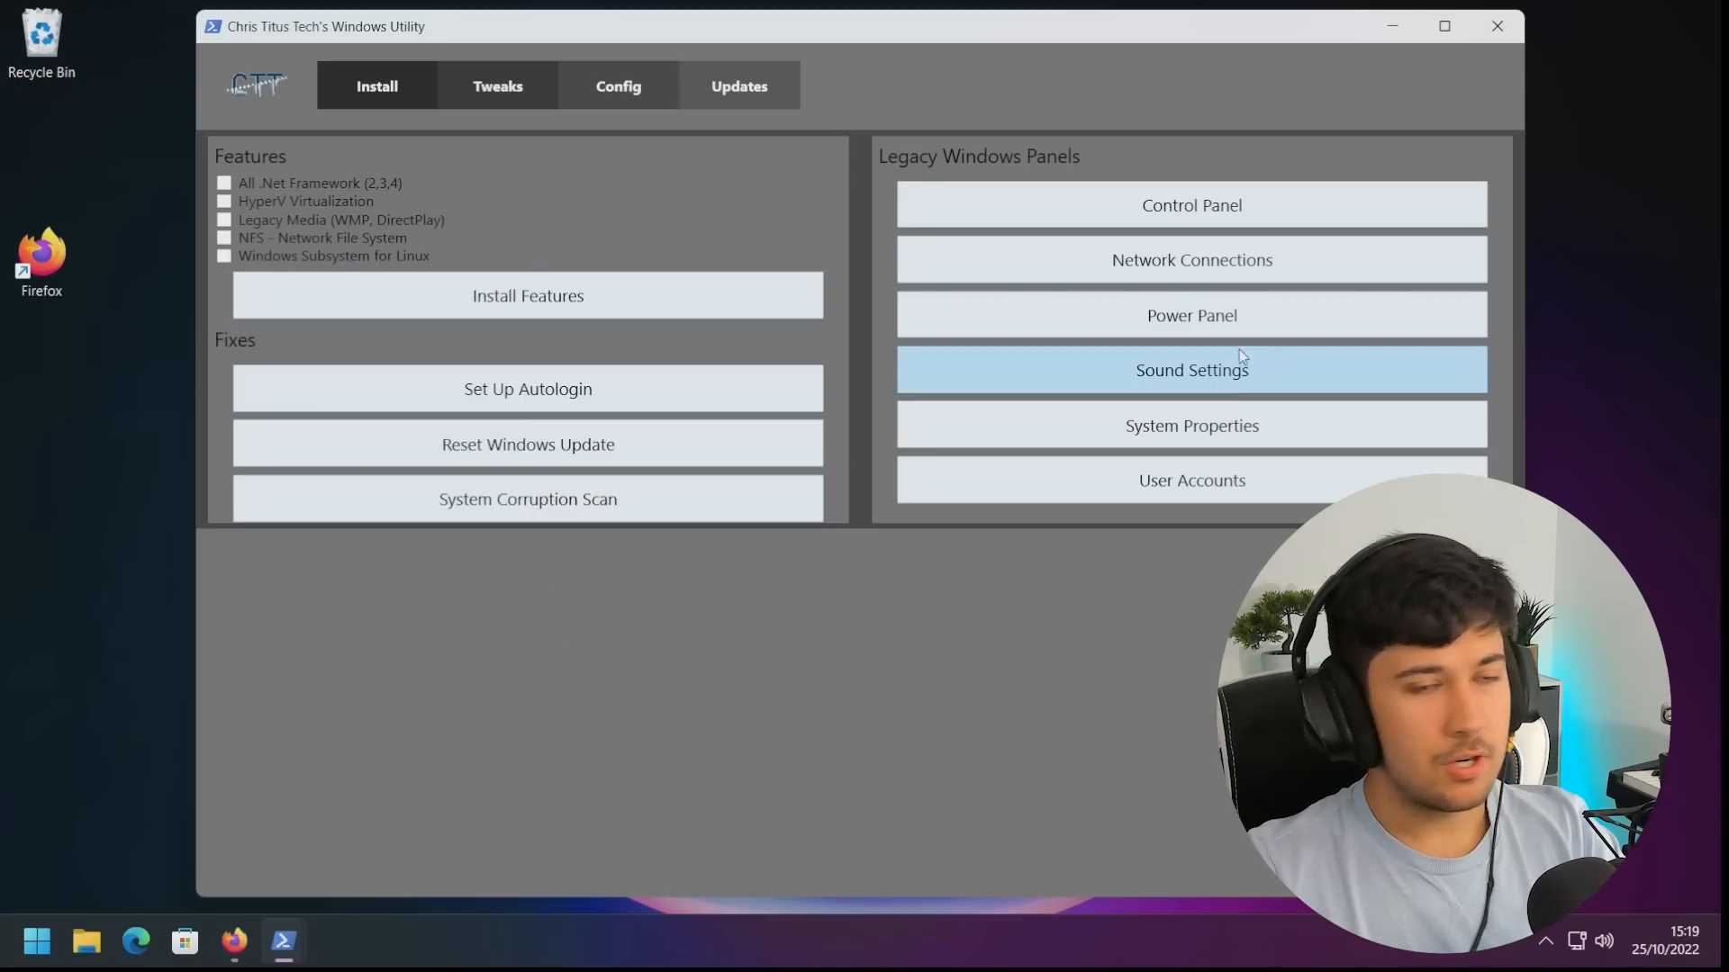
{"action": "mouse_move", "coordinate": [1067, 157]}
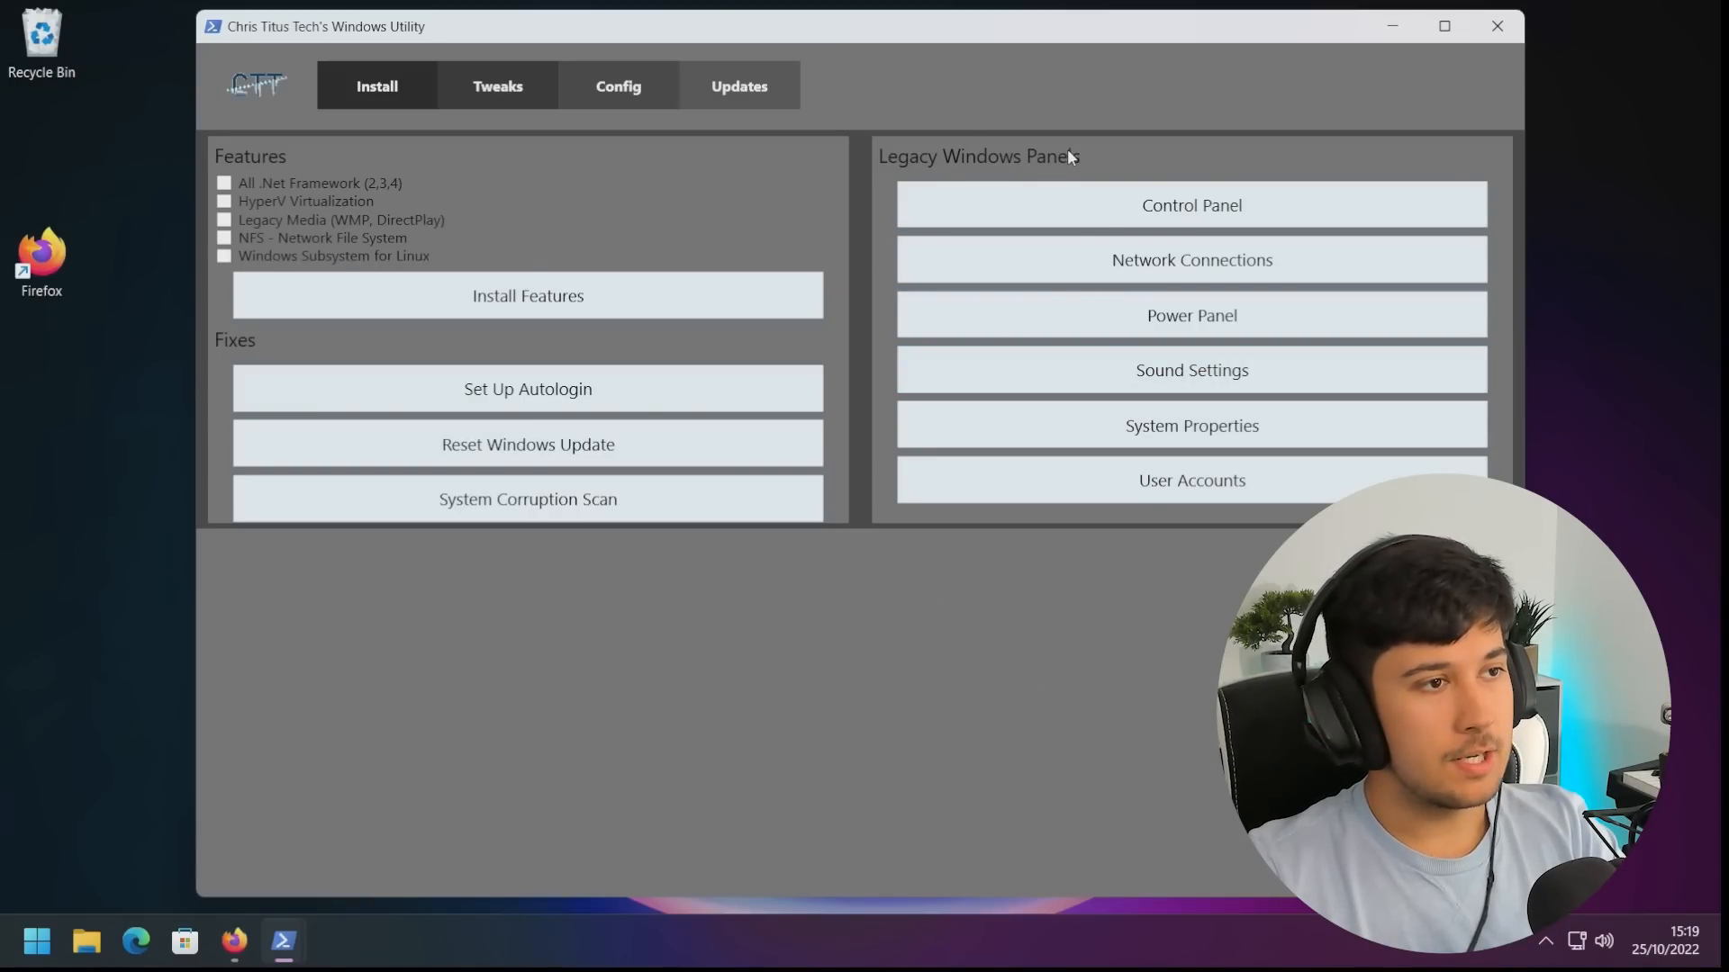
{"action": "mouse_move", "coordinate": [1176, 548]}
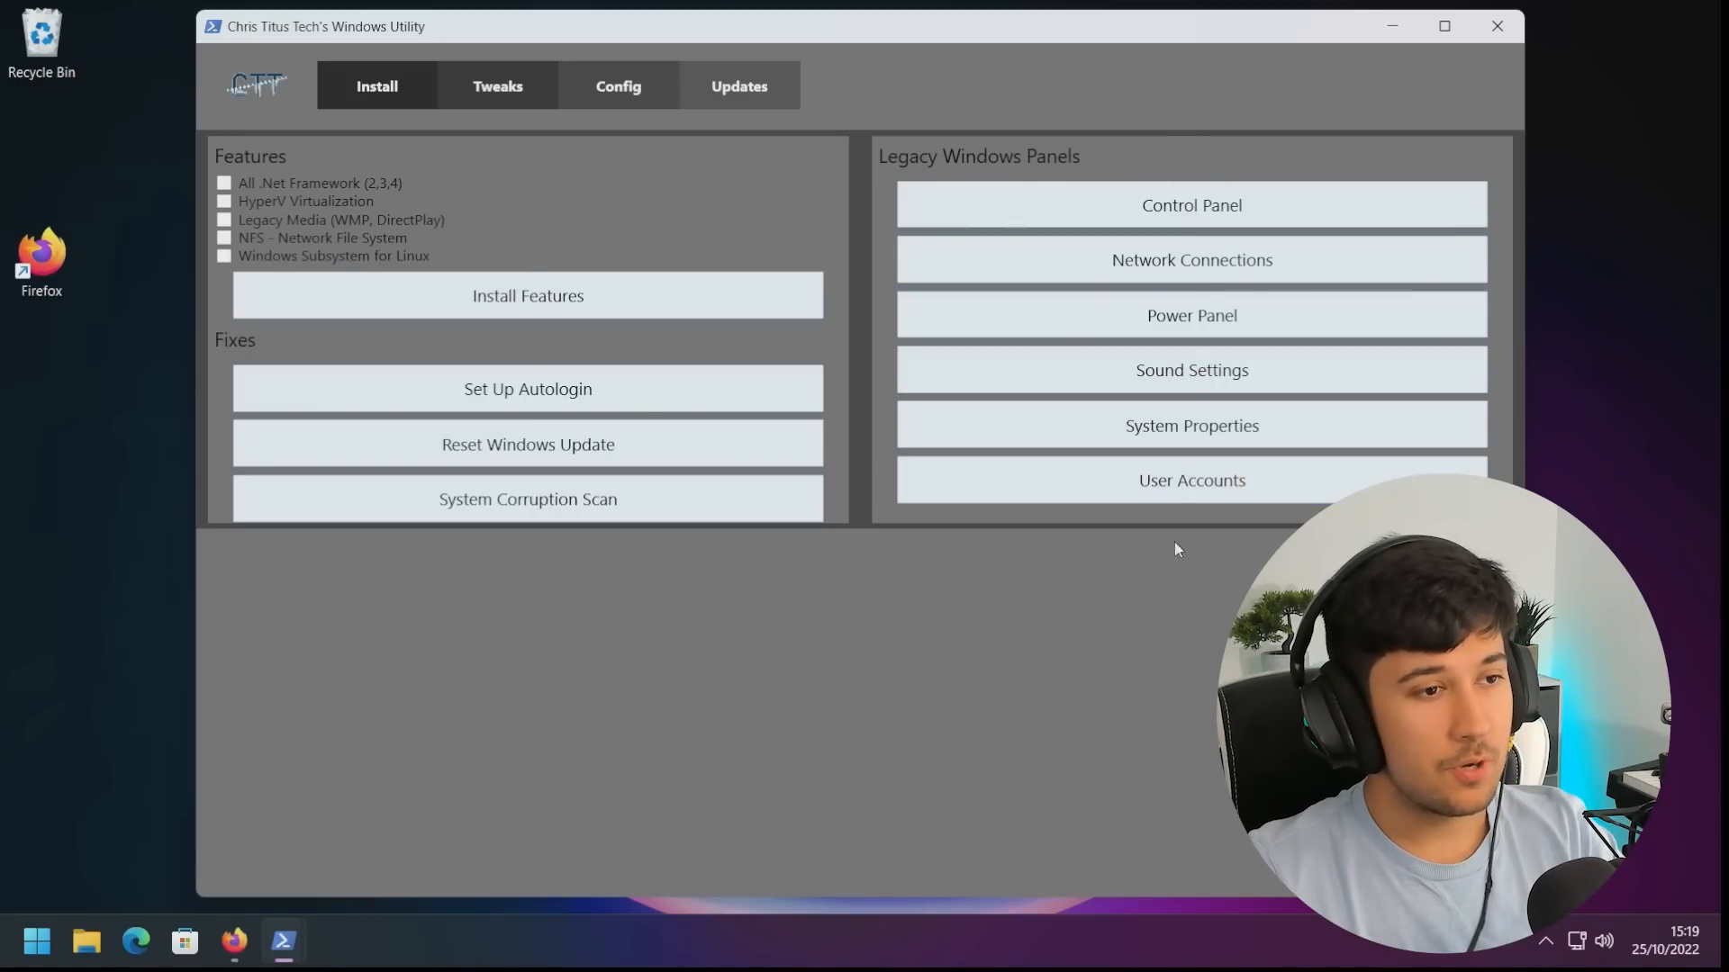
Review the three Windows Update presets on the Updates tab, then return to Tweaks
{"action": "left_click", "coordinate": [739, 84]}
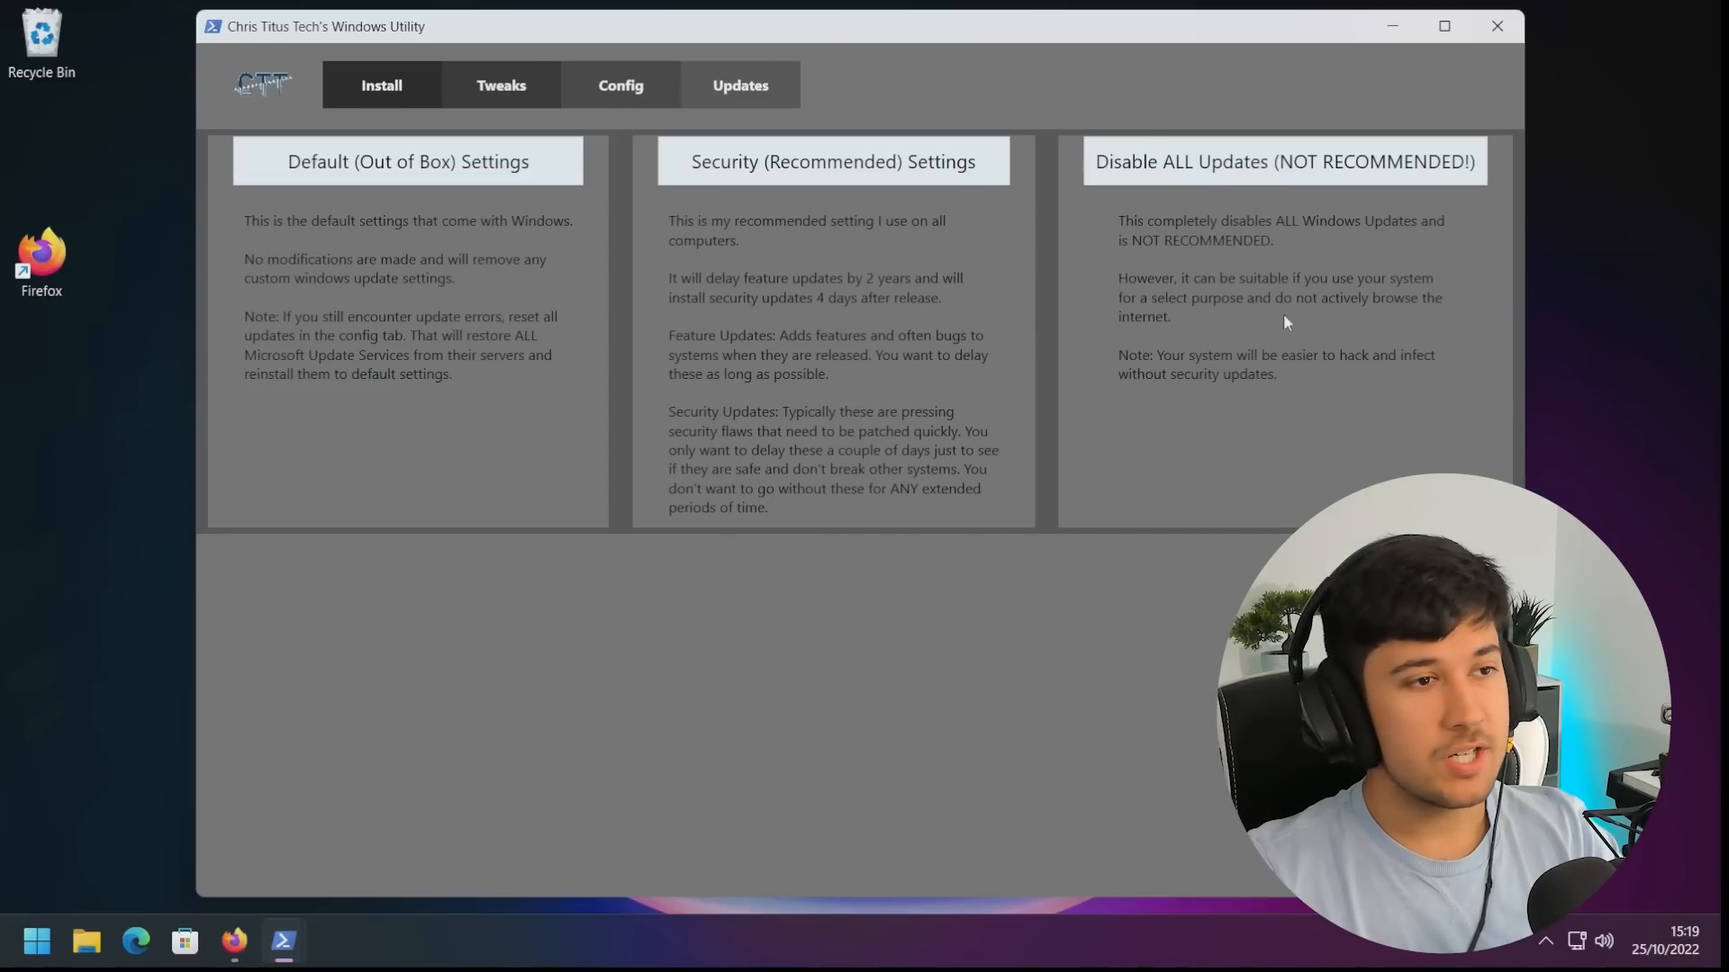
{"action": "mouse_move", "coordinate": [422, 261]}
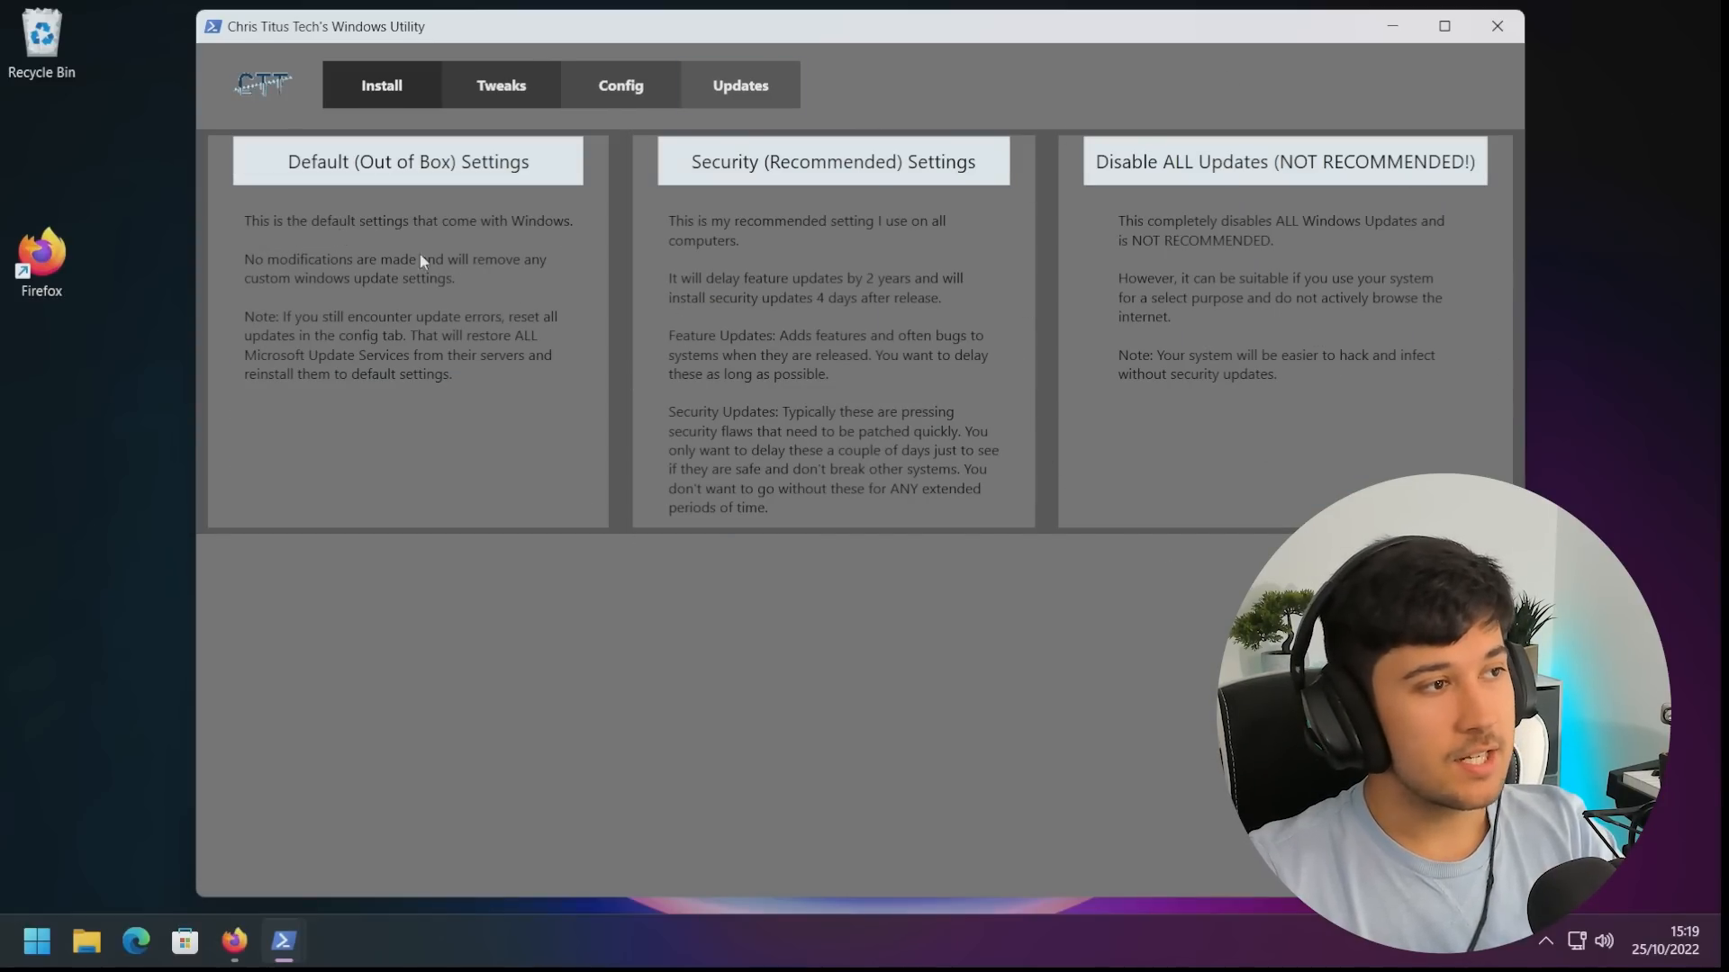
{"action": "left_click", "coordinate": [497, 86]}
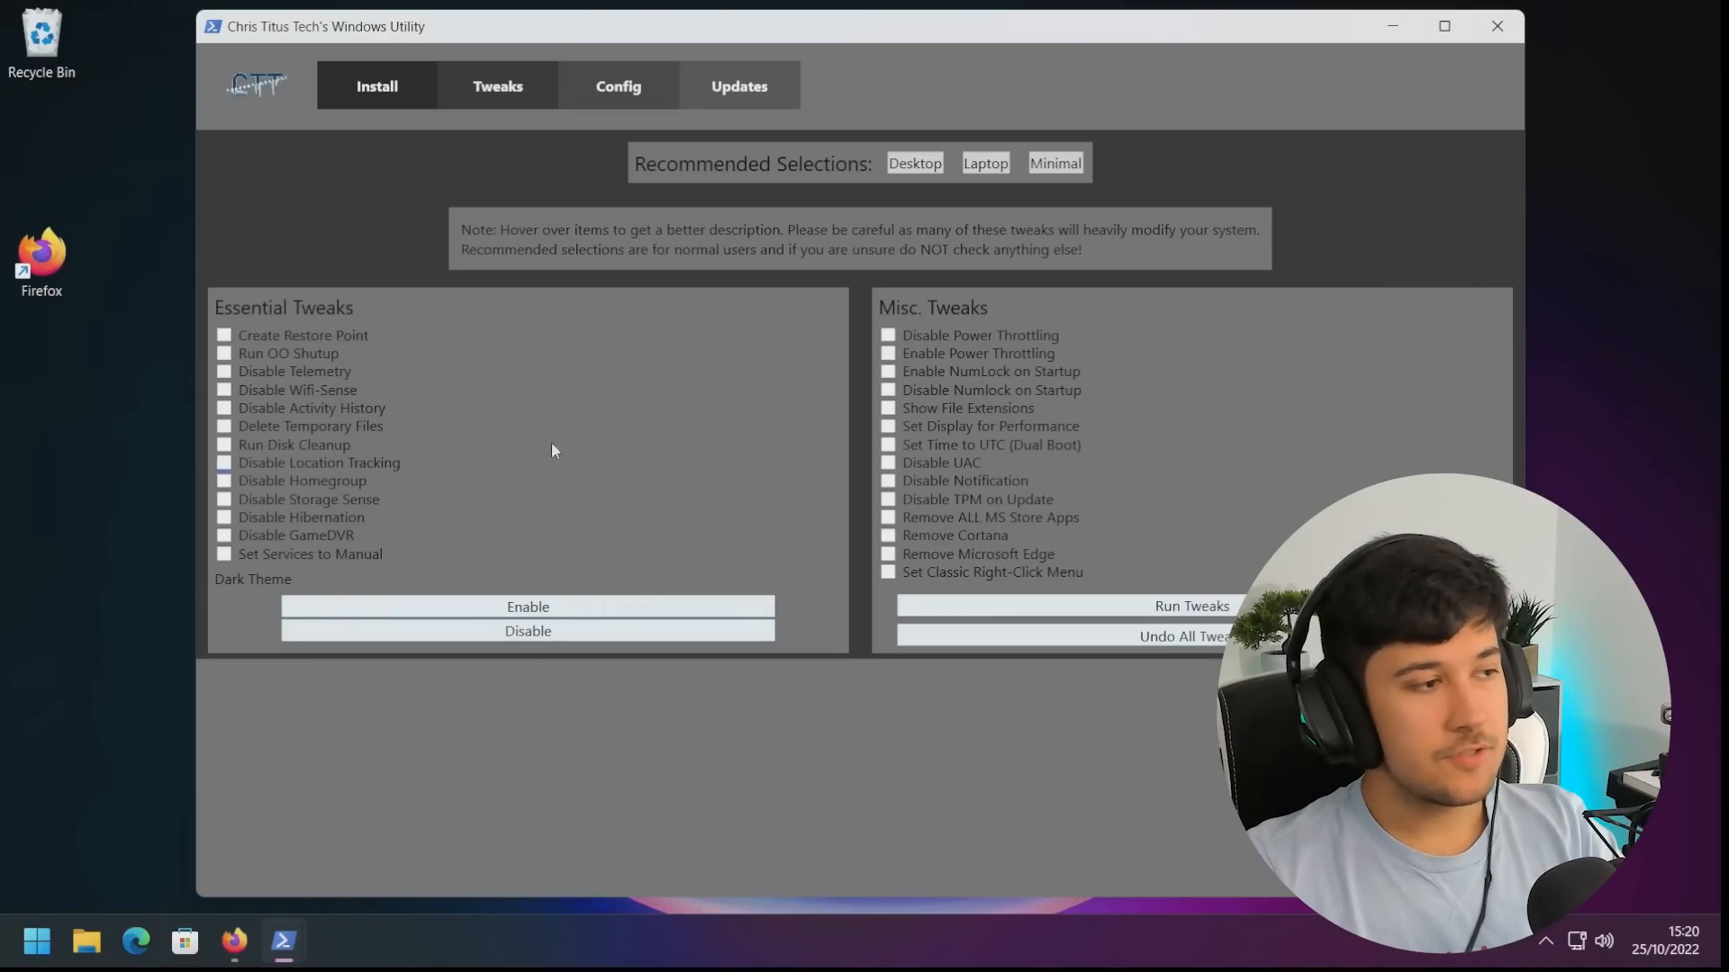
{"action": "mouse_move", "coordinate": [330, 603]}
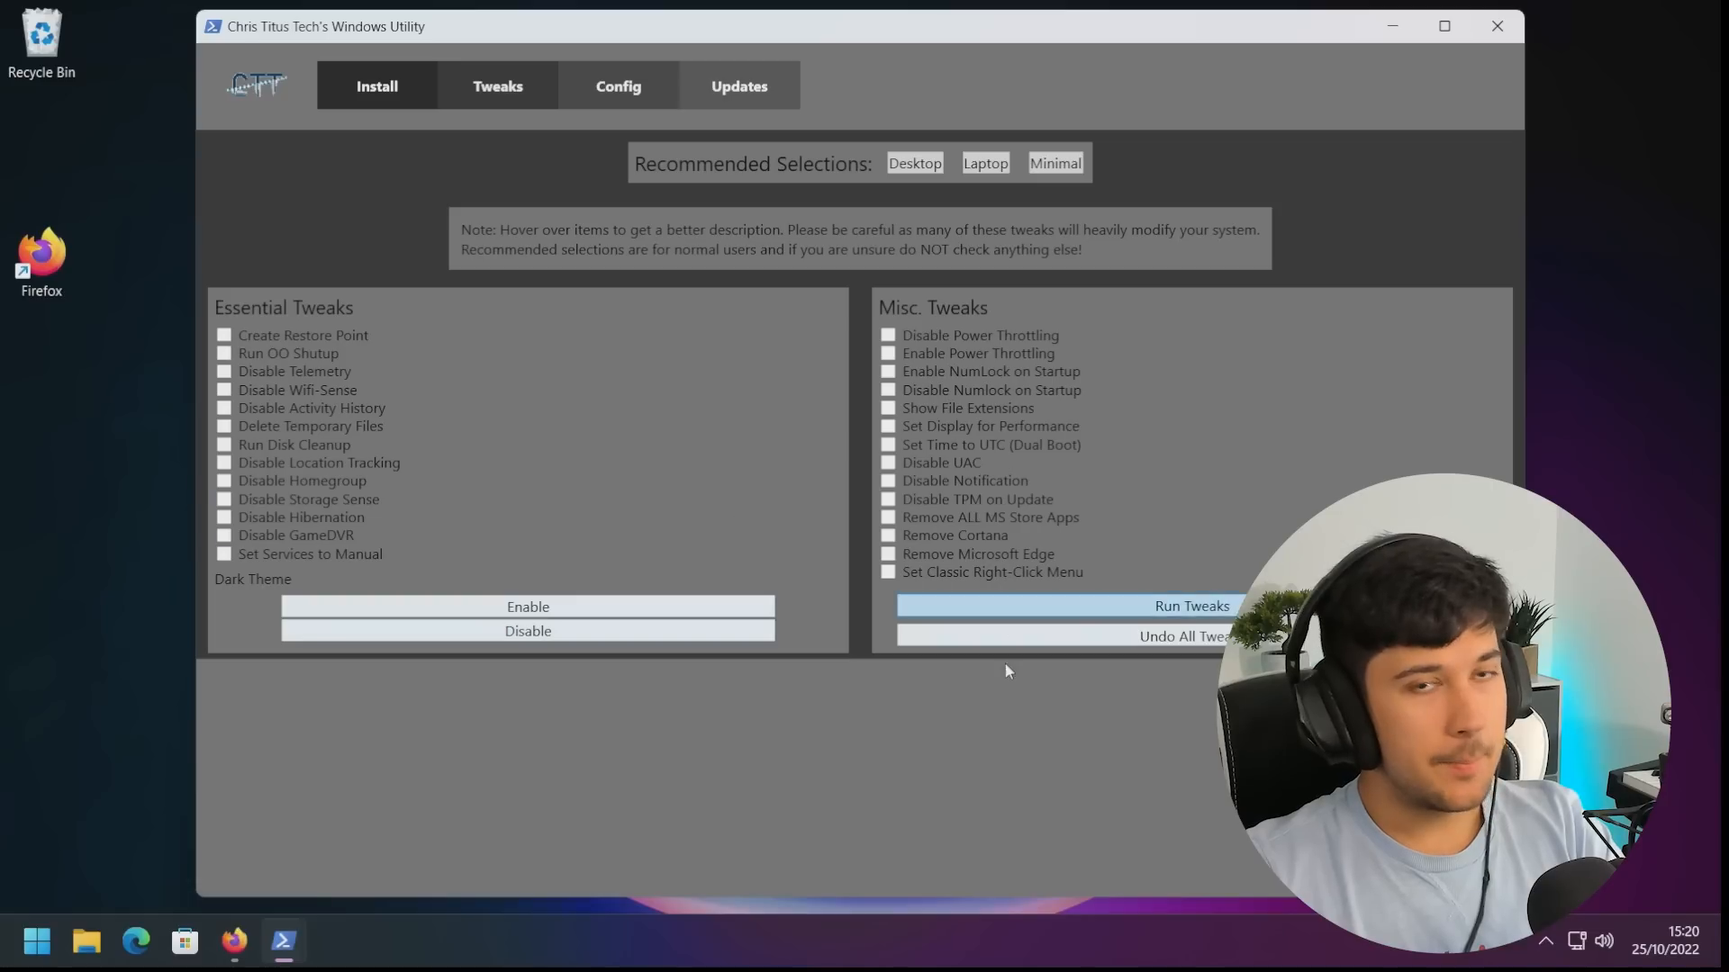
{"action": "mouse_move", "coordinate": [527, 630]}
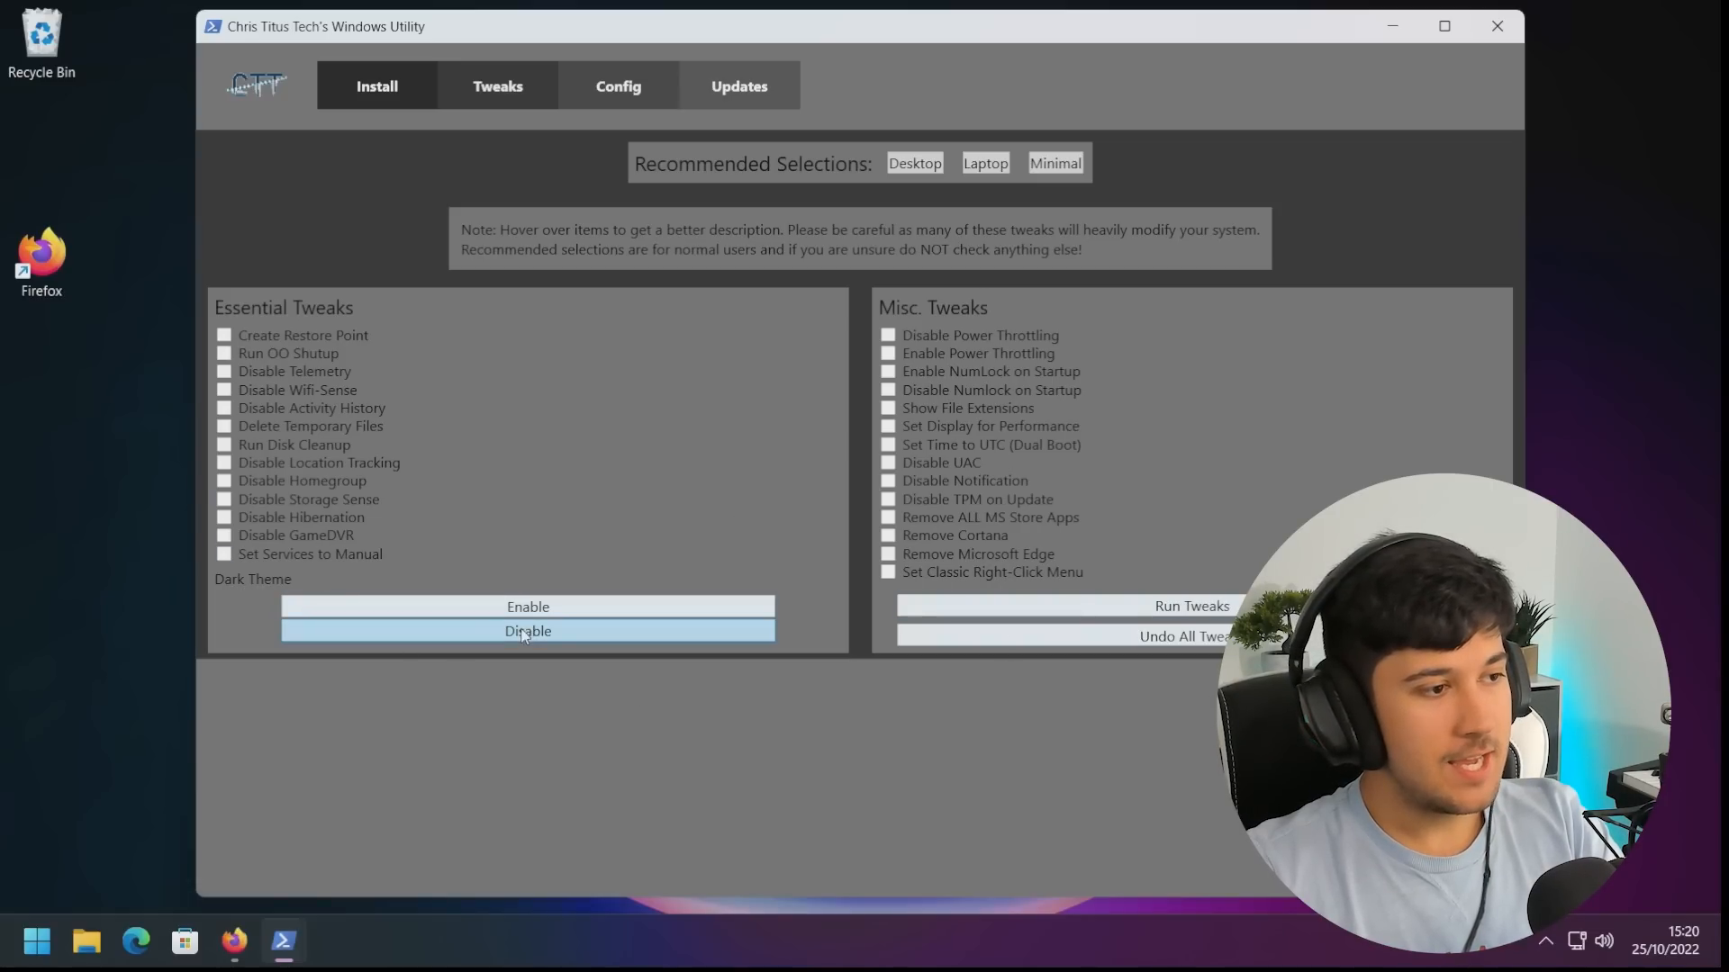
{"action": "mouse_move", "coordinate": [285, 351]}
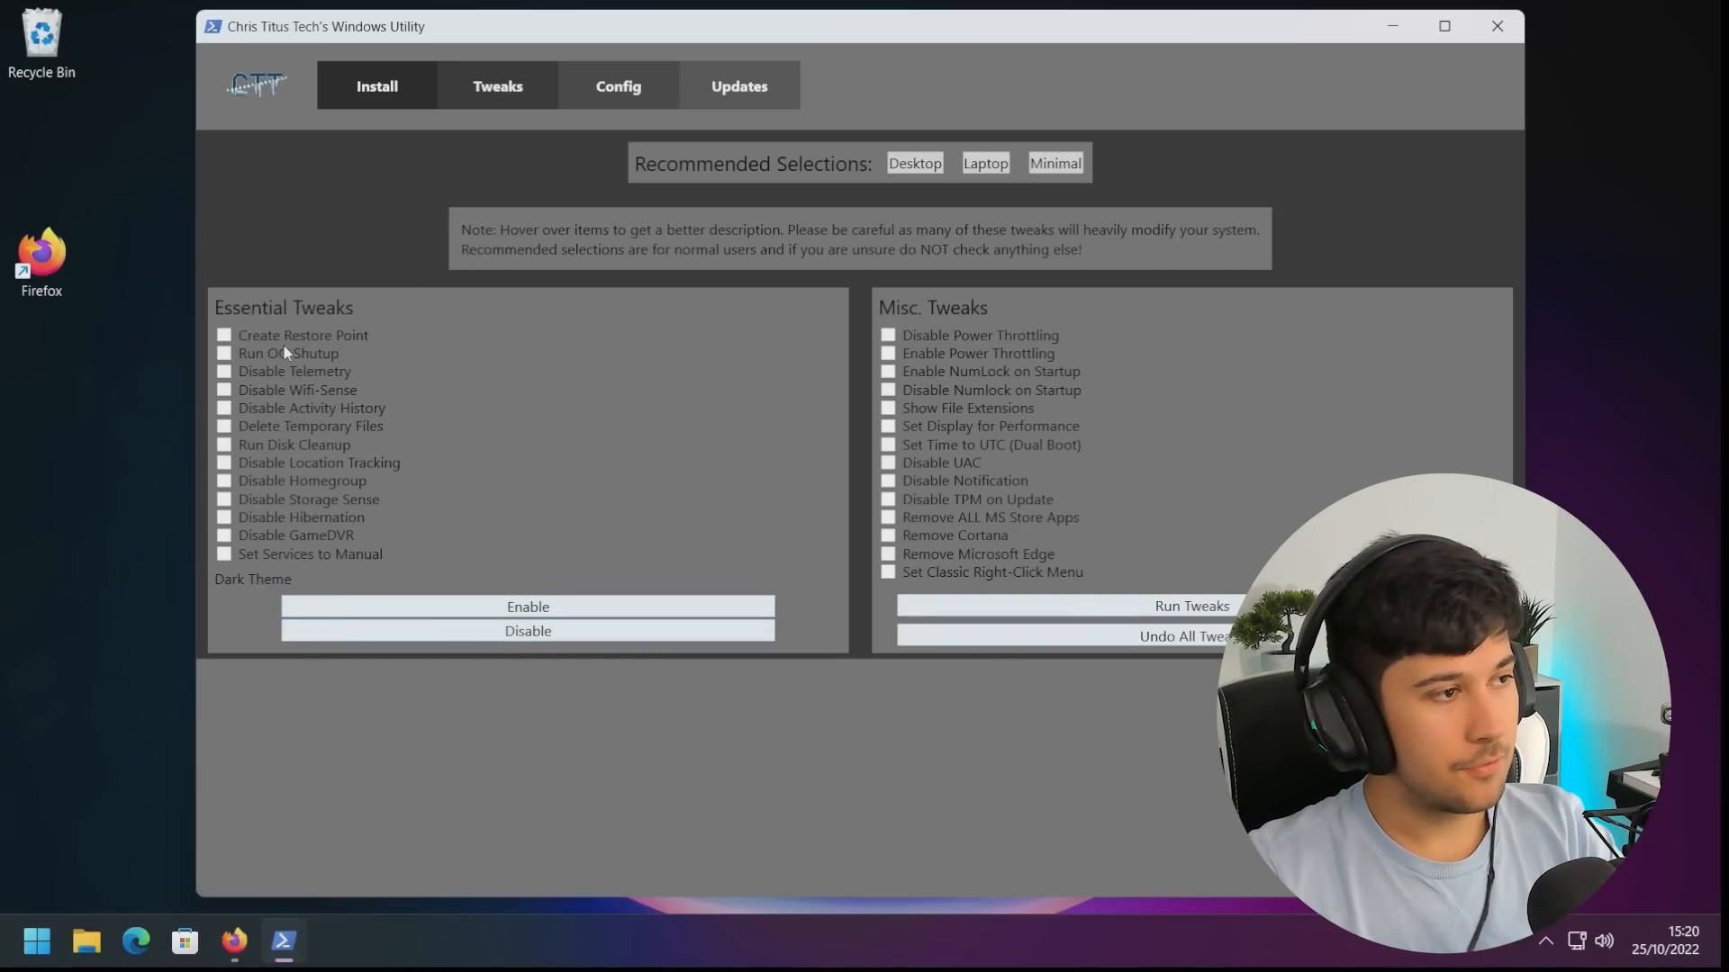
Close the utility and drag the Microsoft Edge shortcut below the Recycle Bin
{"action": "left_click", "coordinate": [1190, 605]}
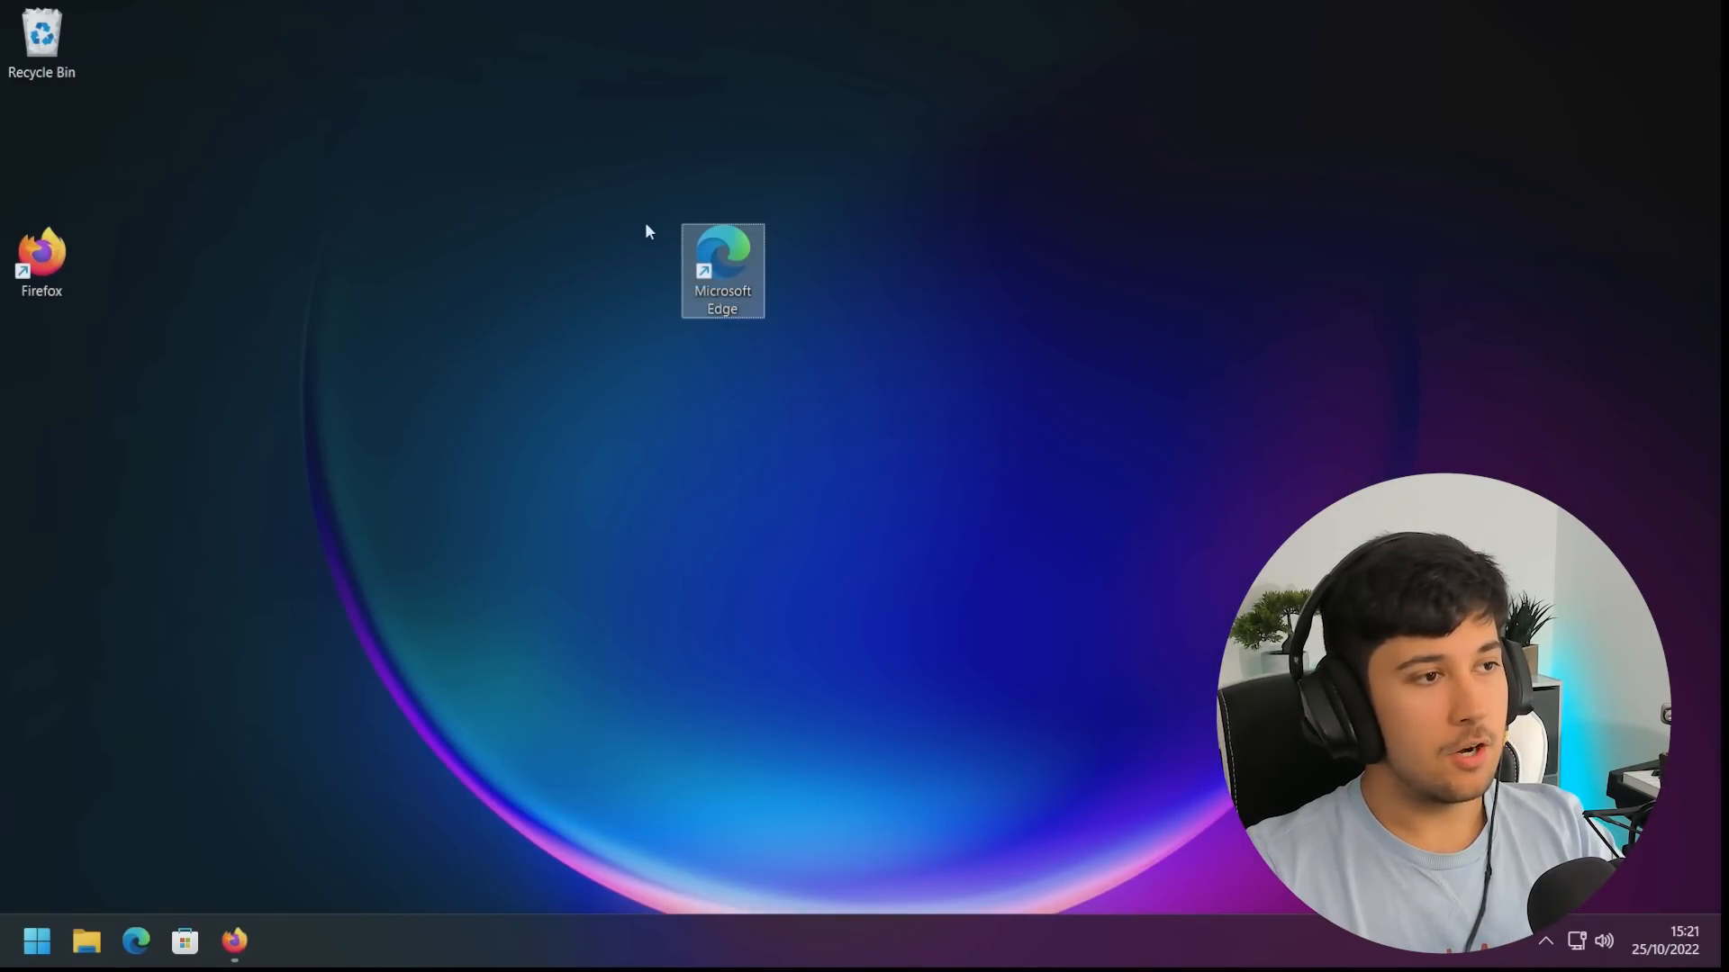
{"action": "left_click_drag", "start_coordinate": [722, 270], "coordinate": [43, 160]}
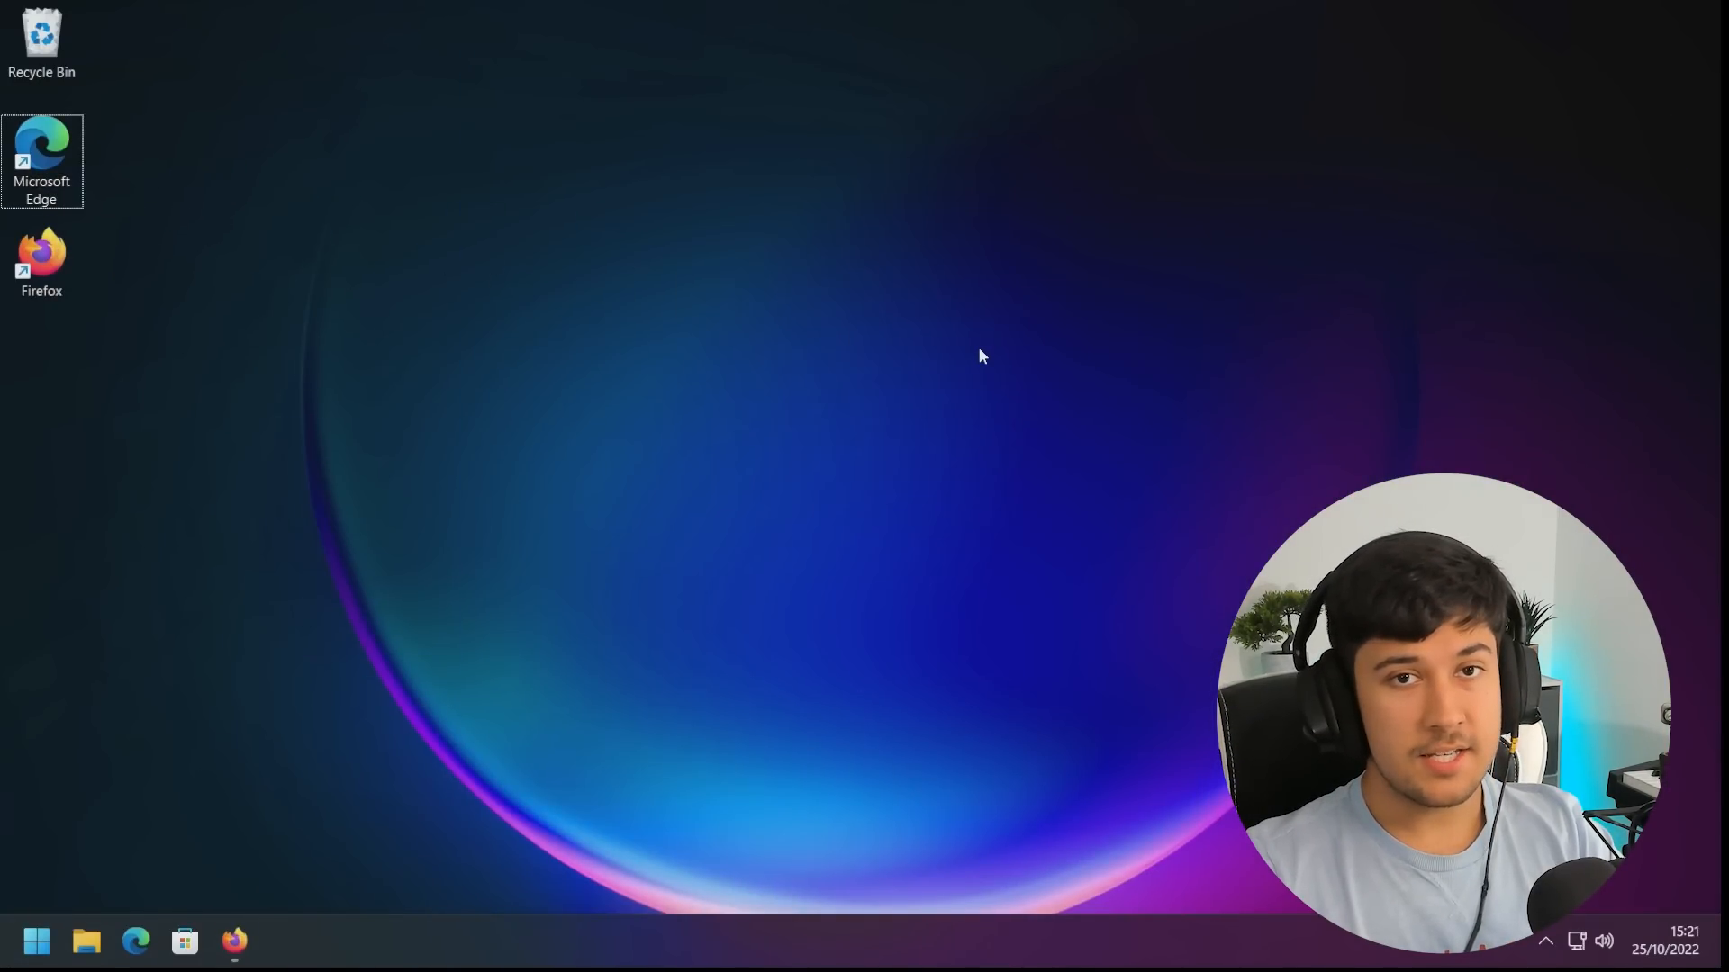